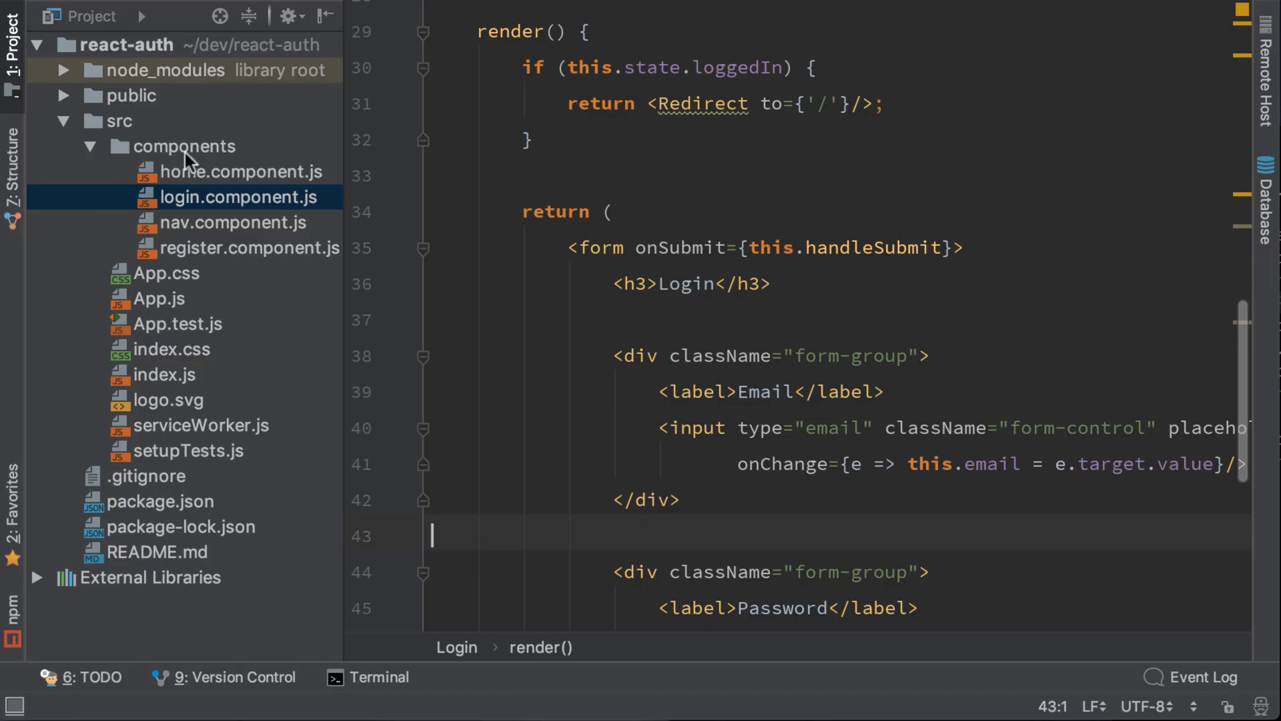
Create a new file named forgot.component in the components folder.
right_click(184, 146)
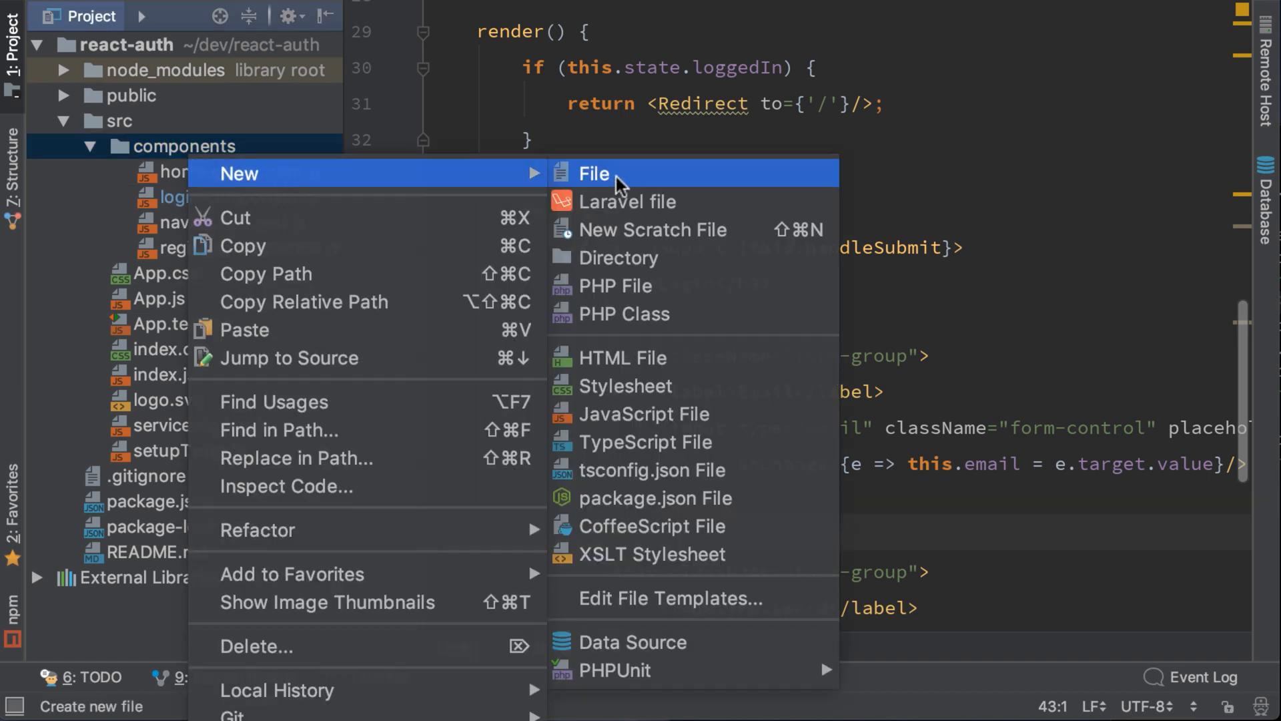
click(594, 173)
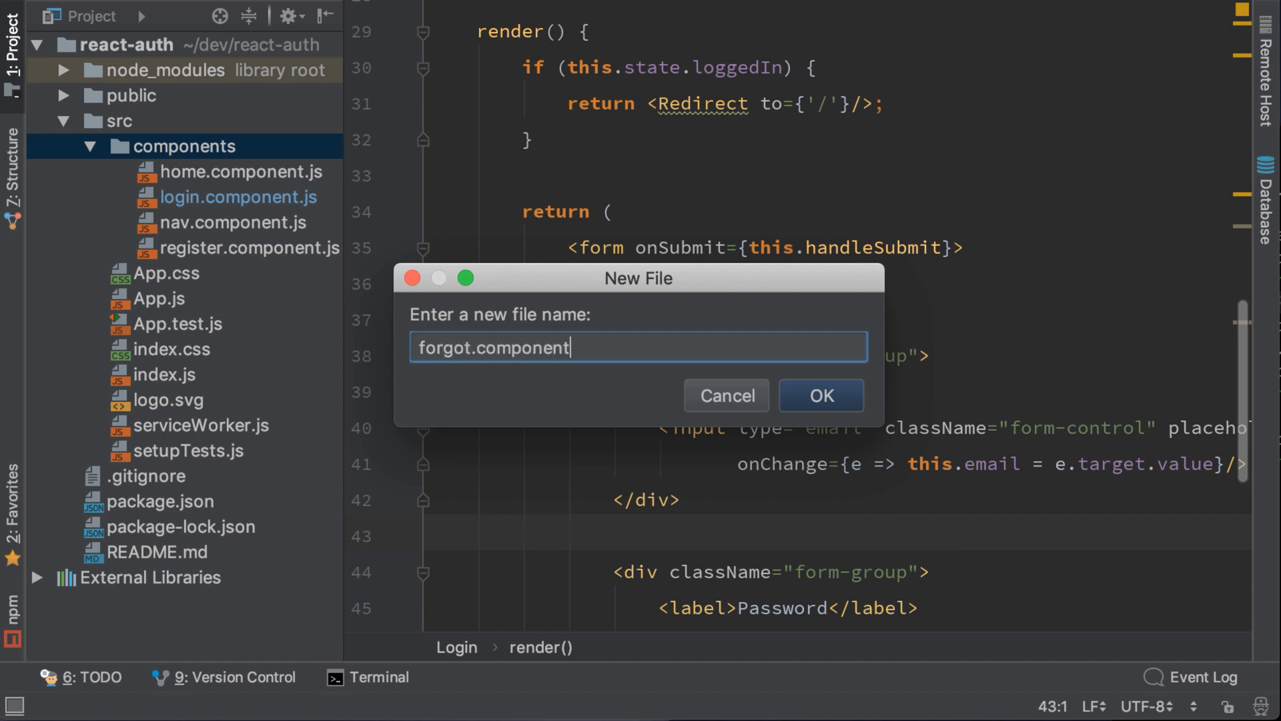
click(820, 396)
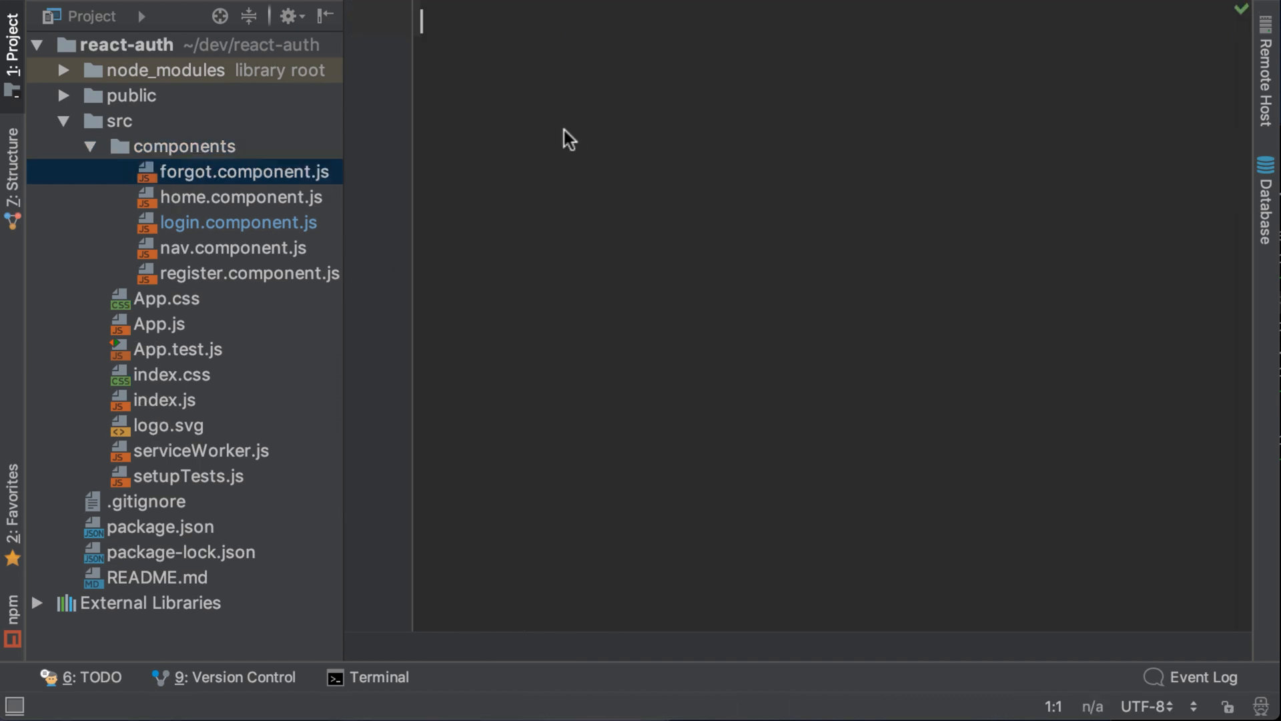
Add the line import React, {Component} from 'react'; to forgot.component.js.
text(import)
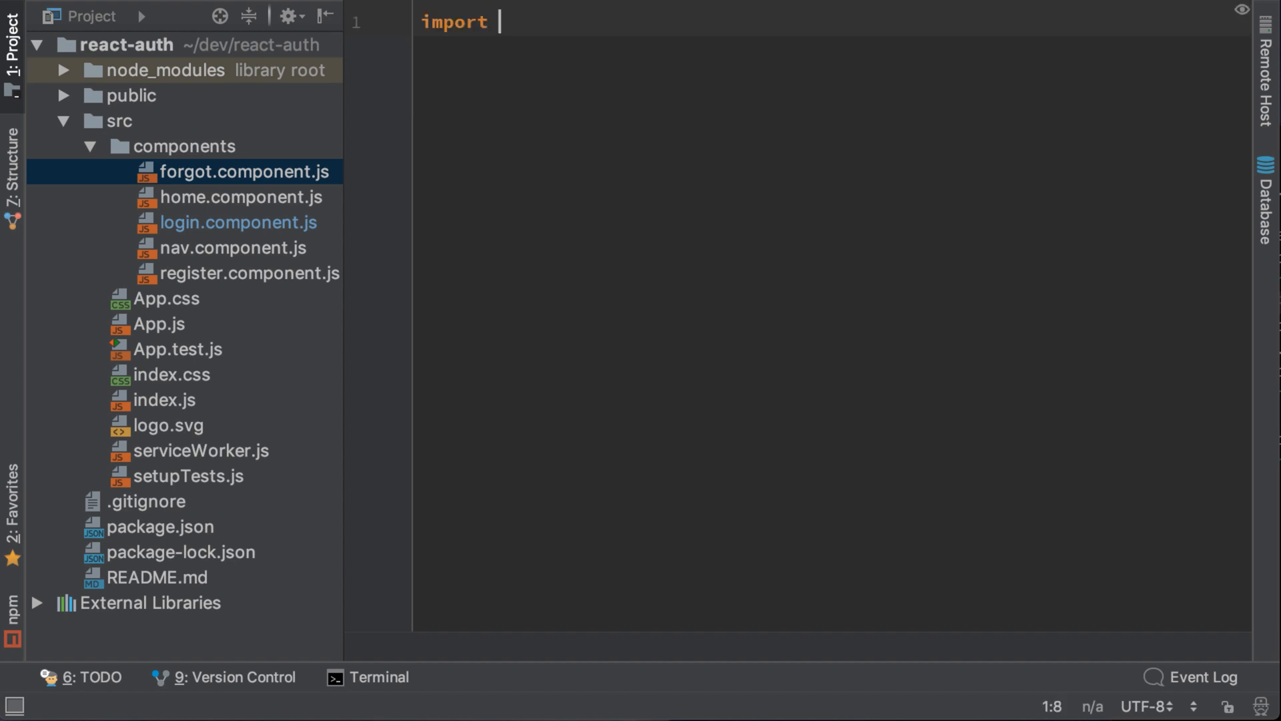
text(React,)
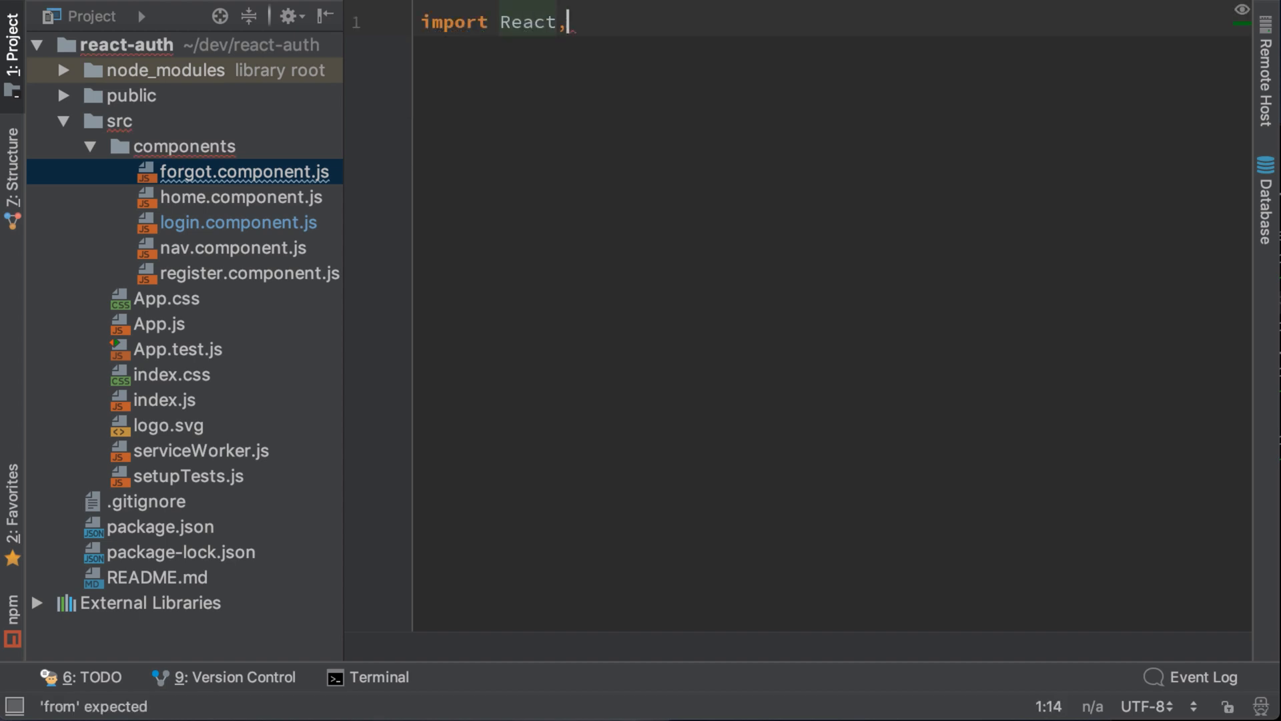
text({Compo)
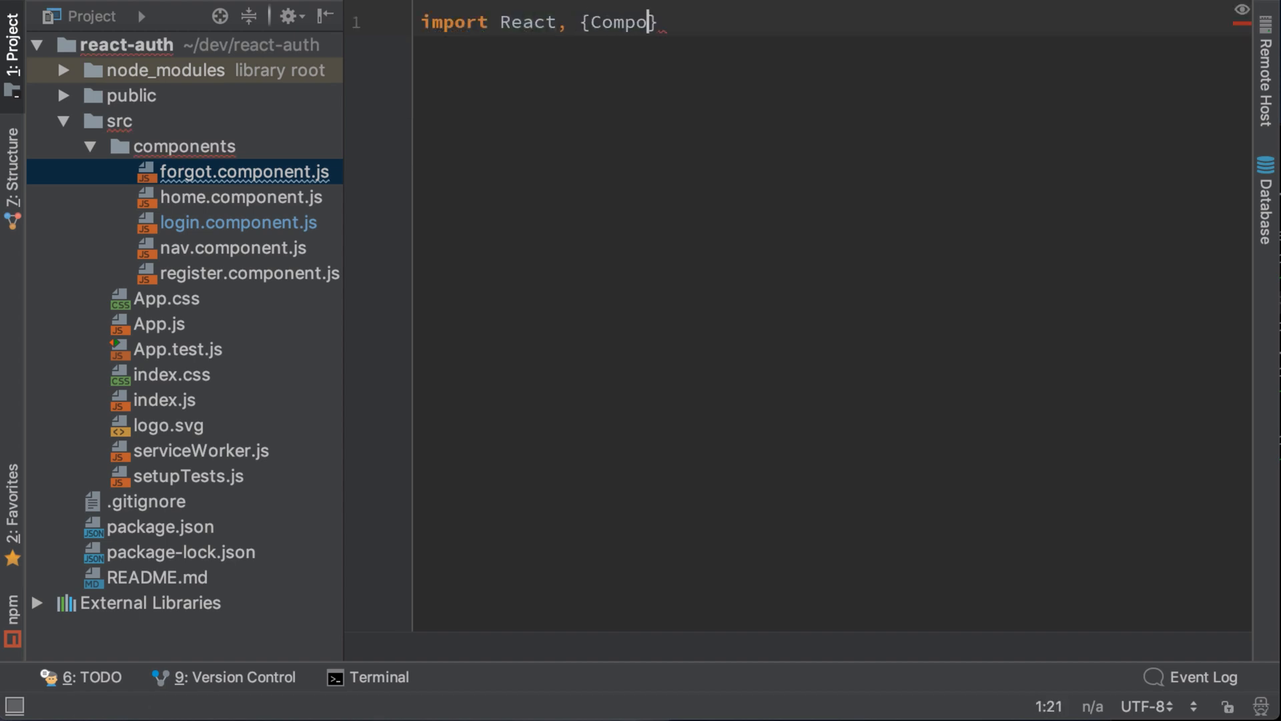
text(nent} from 'r)
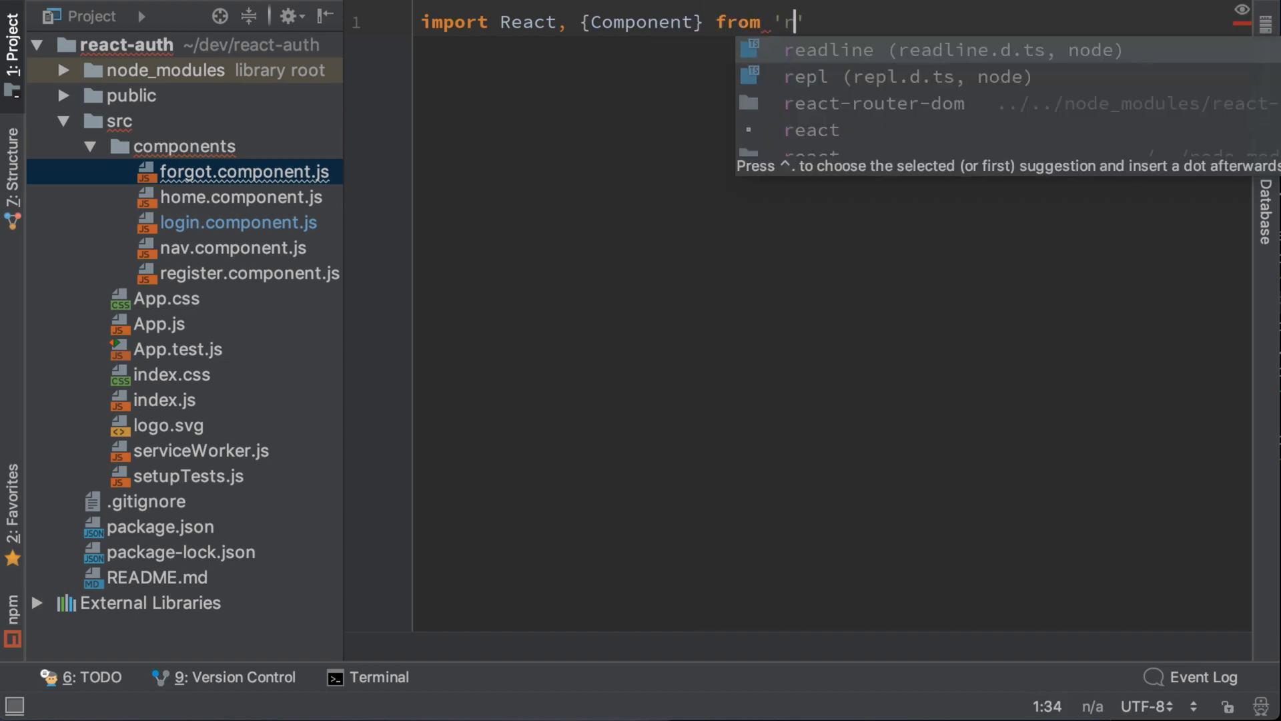
text(eact';)
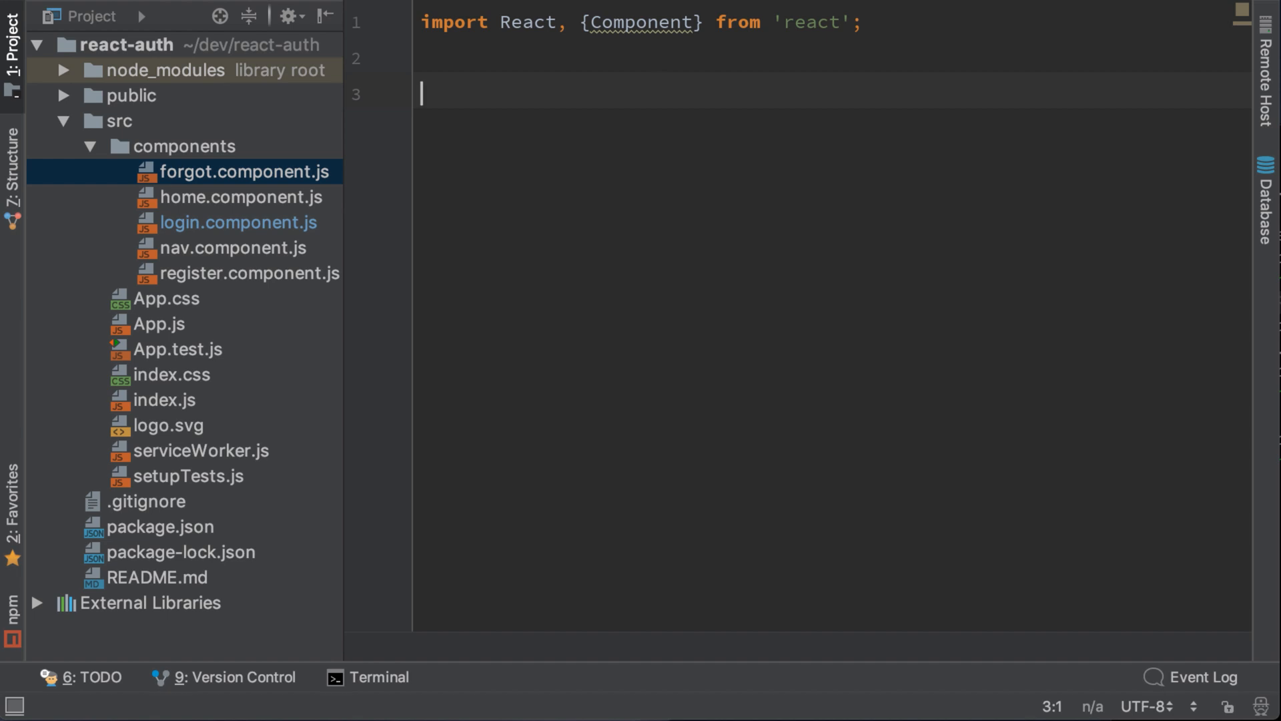
Declare an empty exported Forgot class extending Component, fixing the misspelled base class.
text(export c)
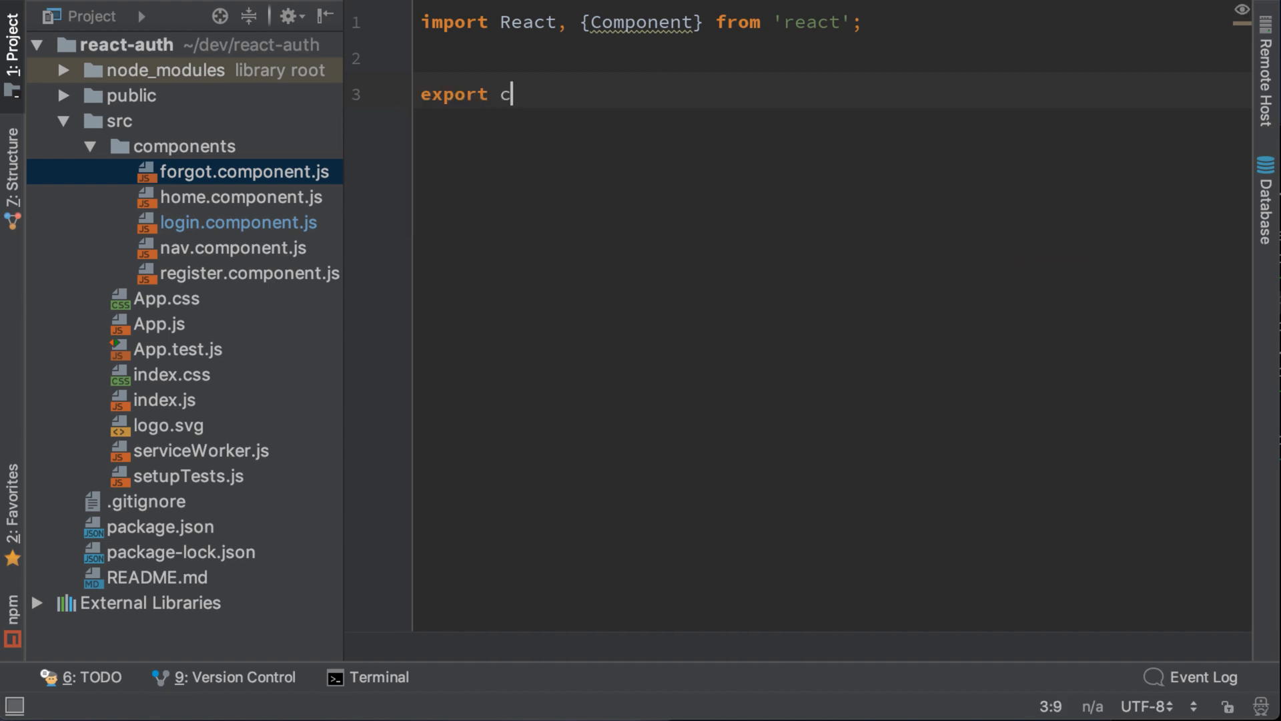
text(lass For)
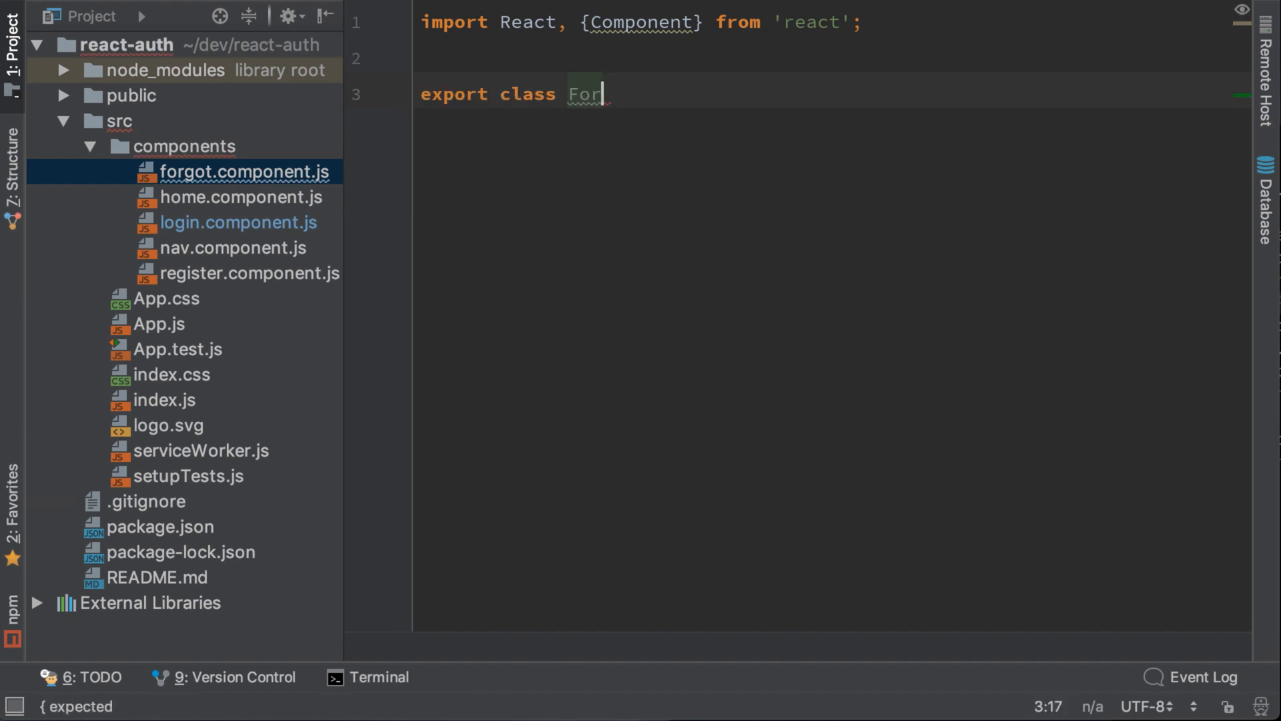
text(got e)
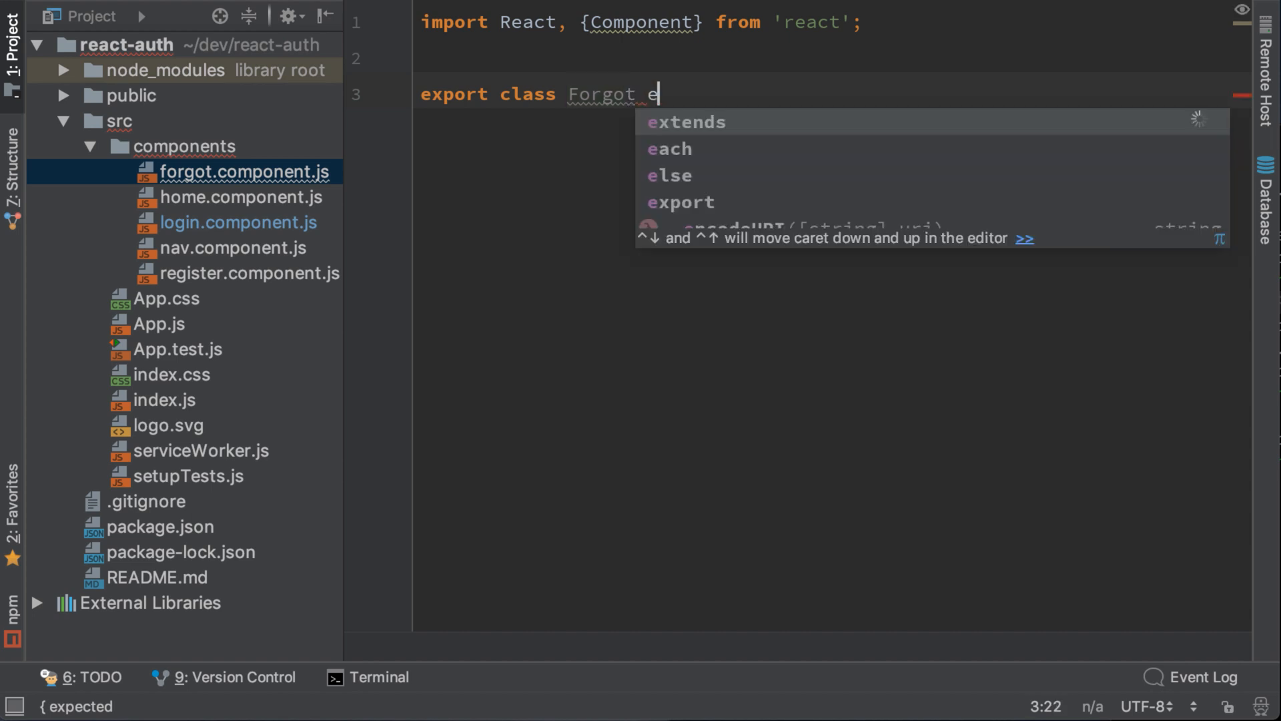
text(xtends Compoent {)
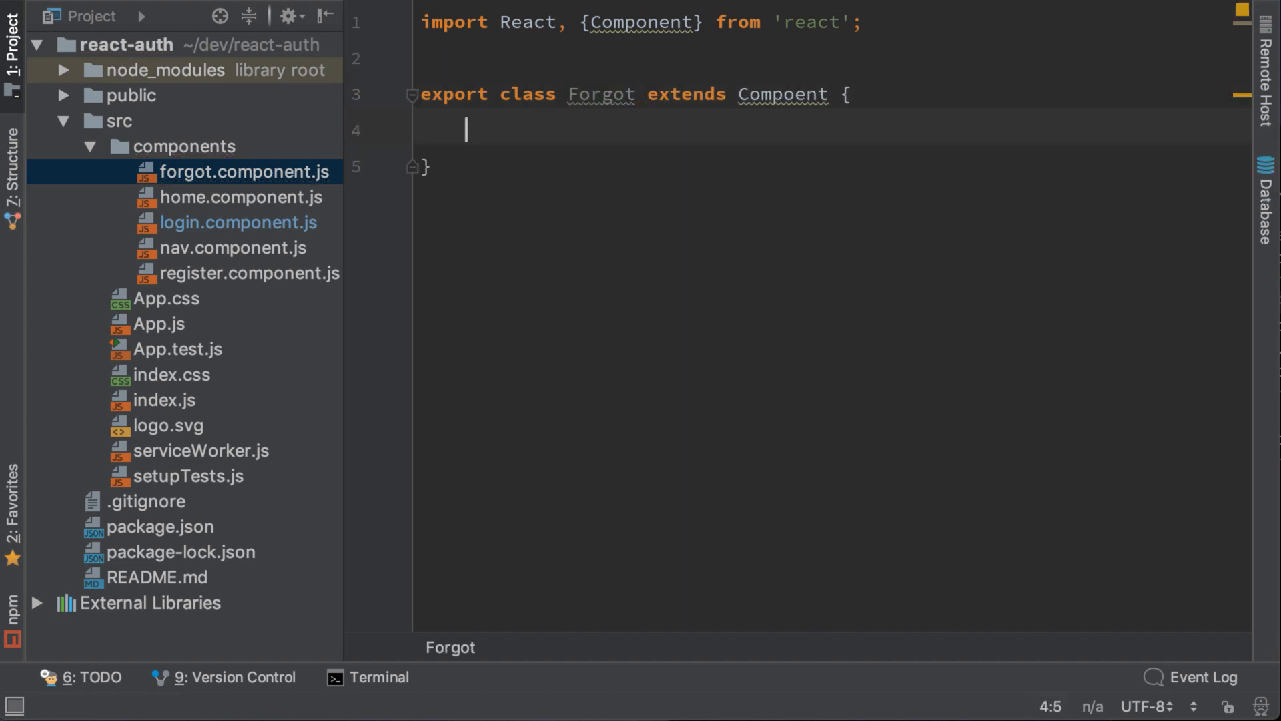
click(786, 94)
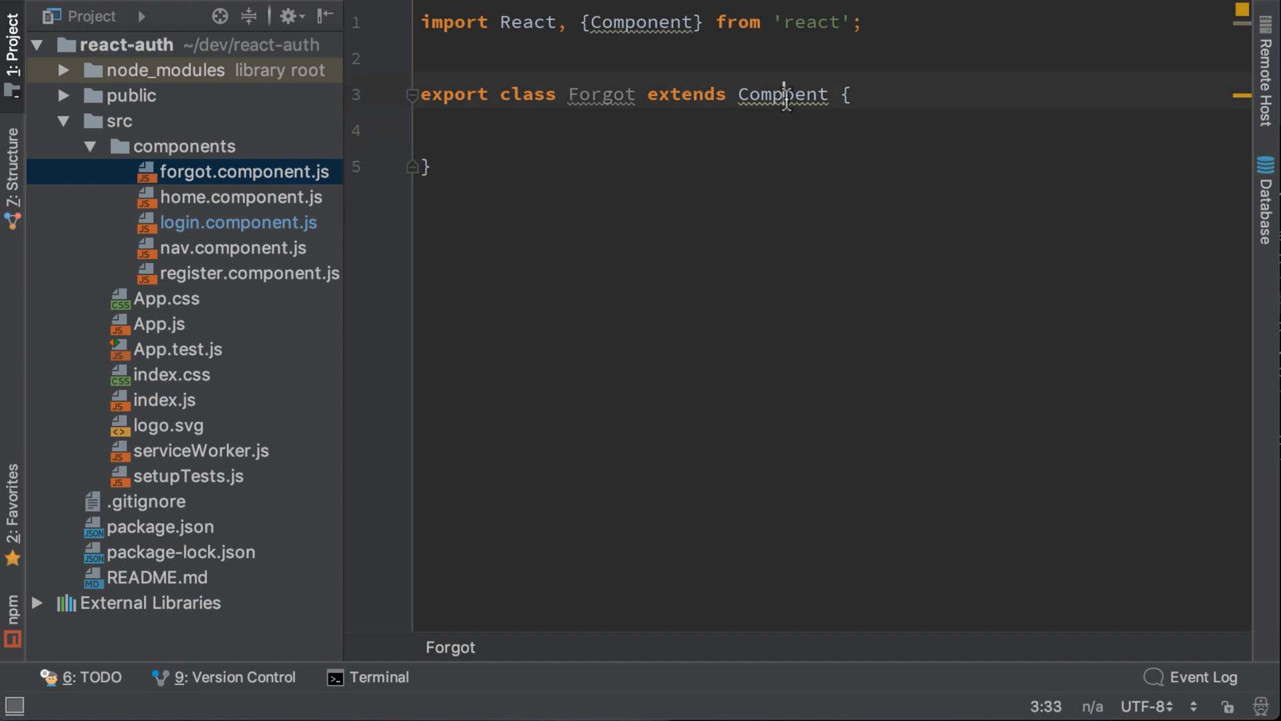
mouse_move(786, 95)
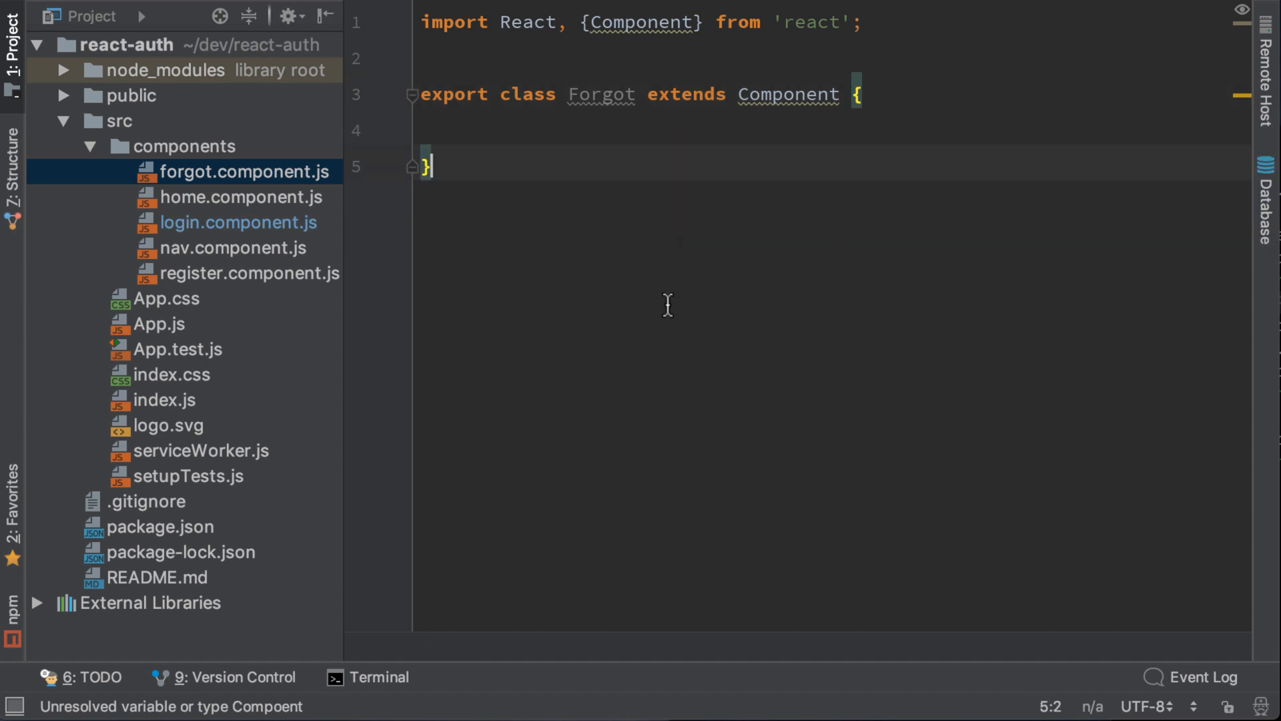
click(466, 130)
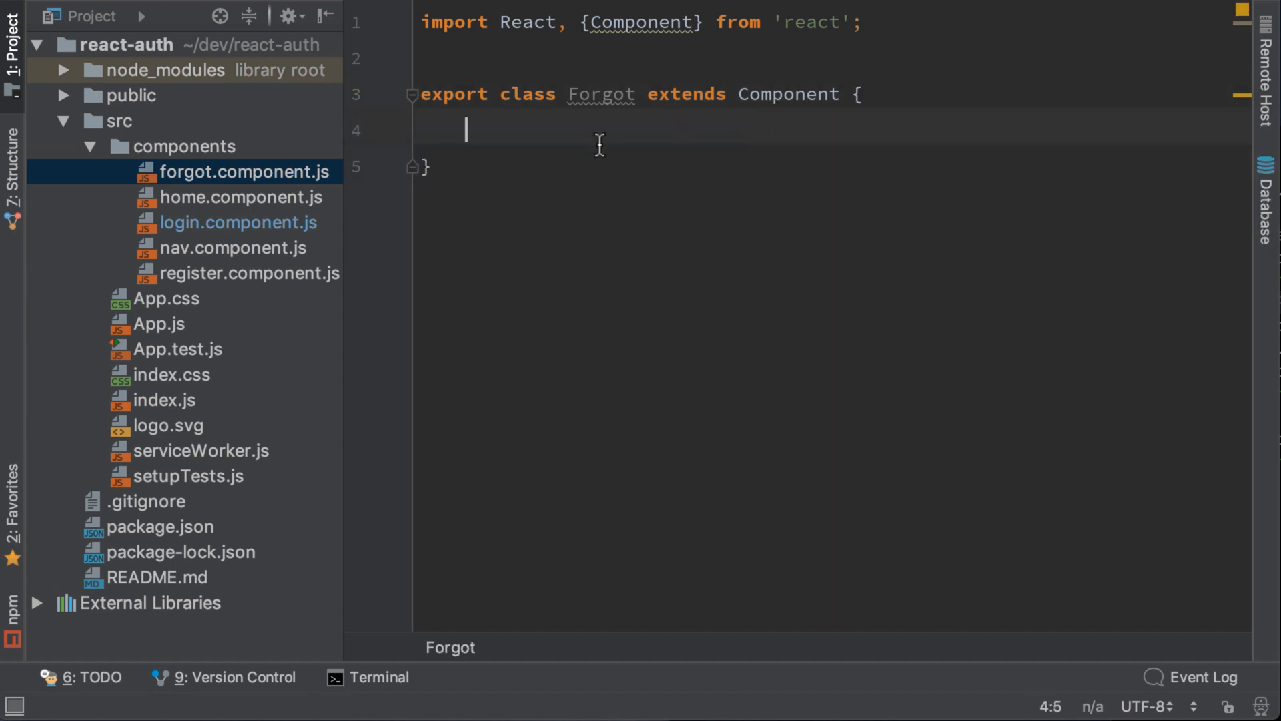
click(237, 222)
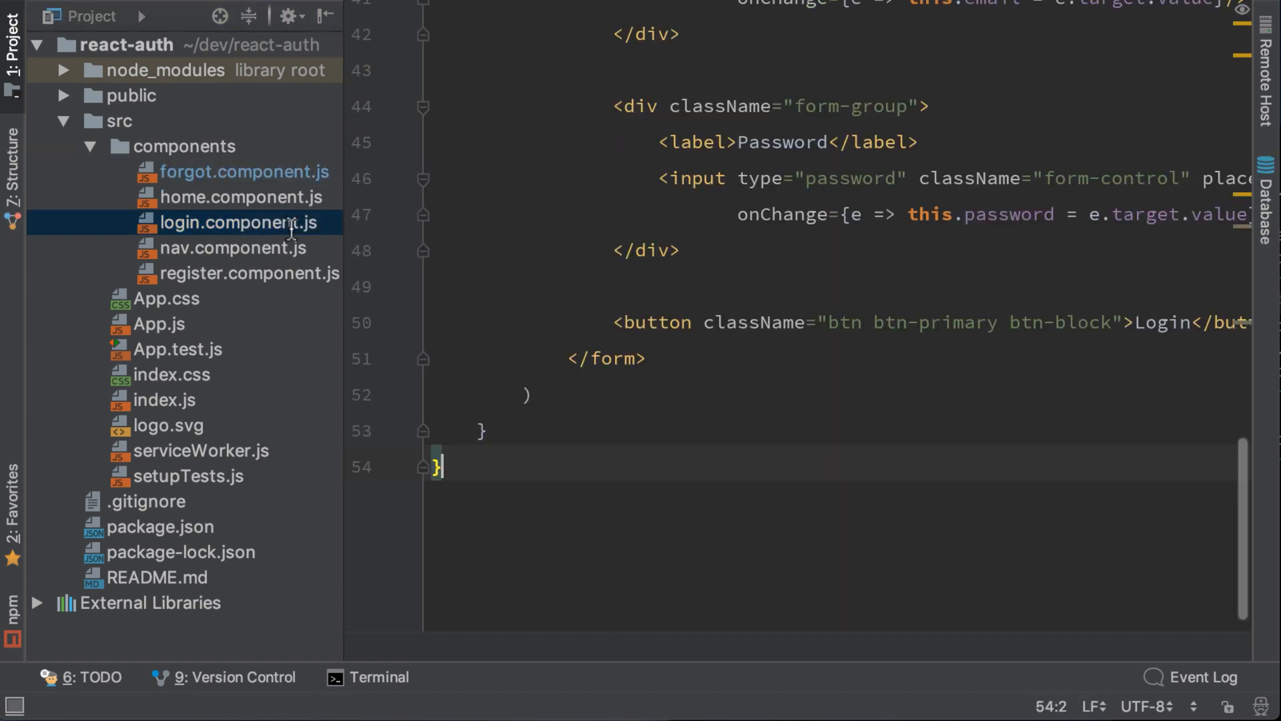
Paste the login render method into Forgot and delete its loggedIn redirect block.
scroll(up, 3)
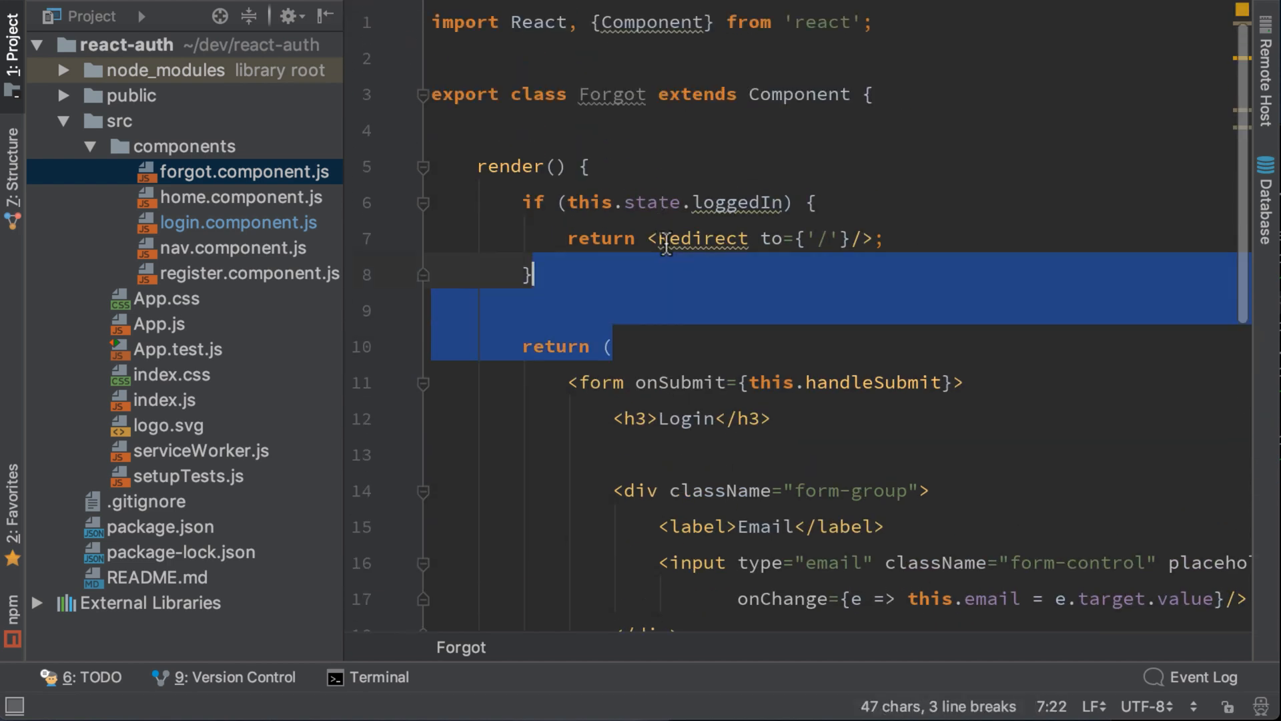
key(Delete)
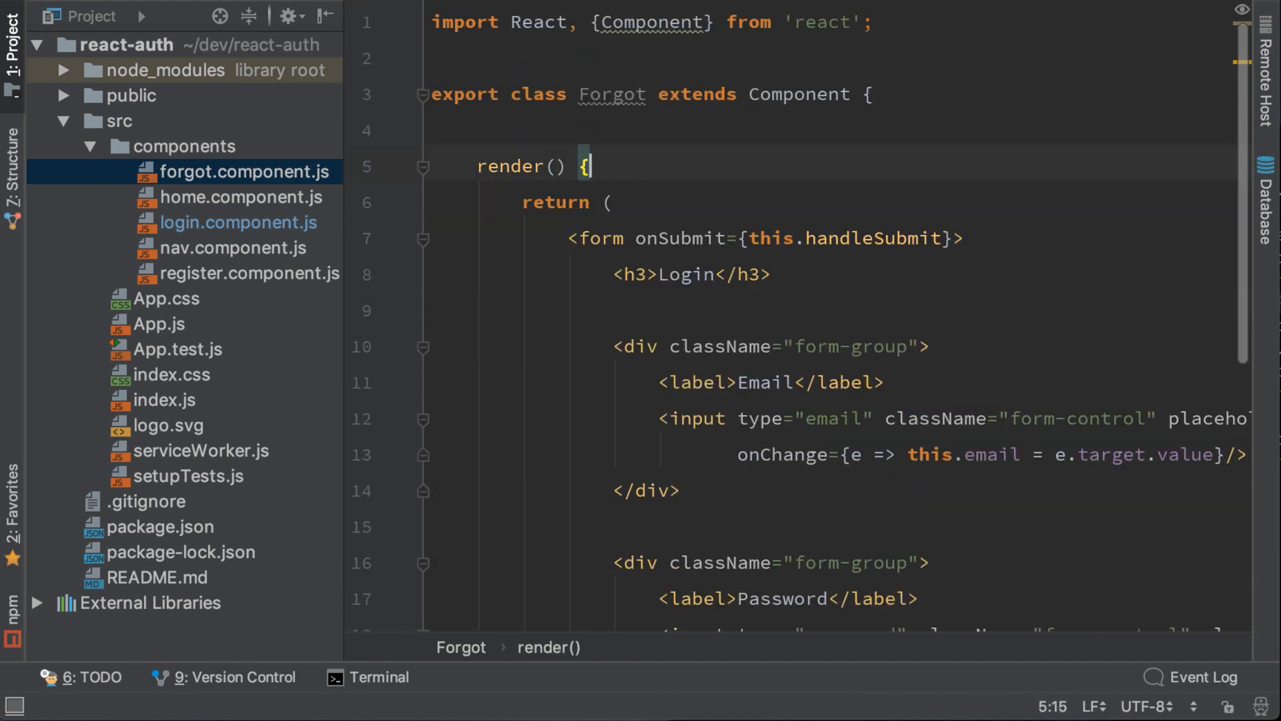
scroll(down, 3)
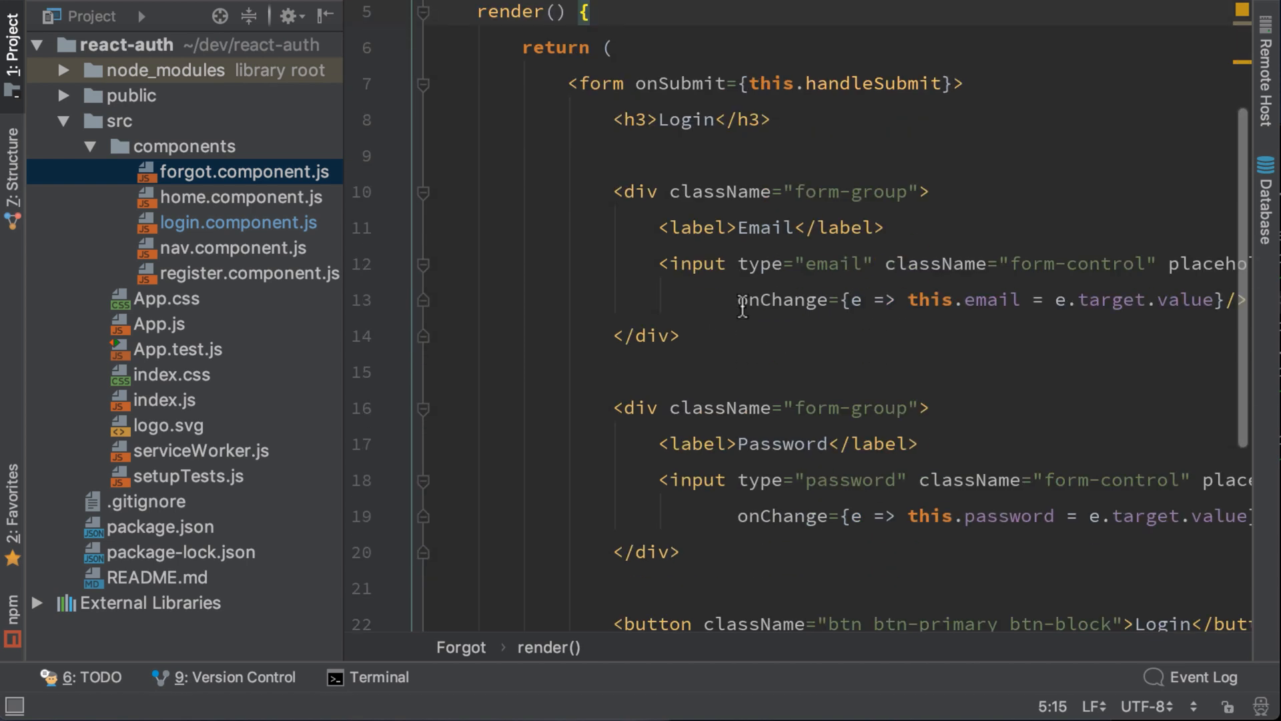
scroll(down, 3)
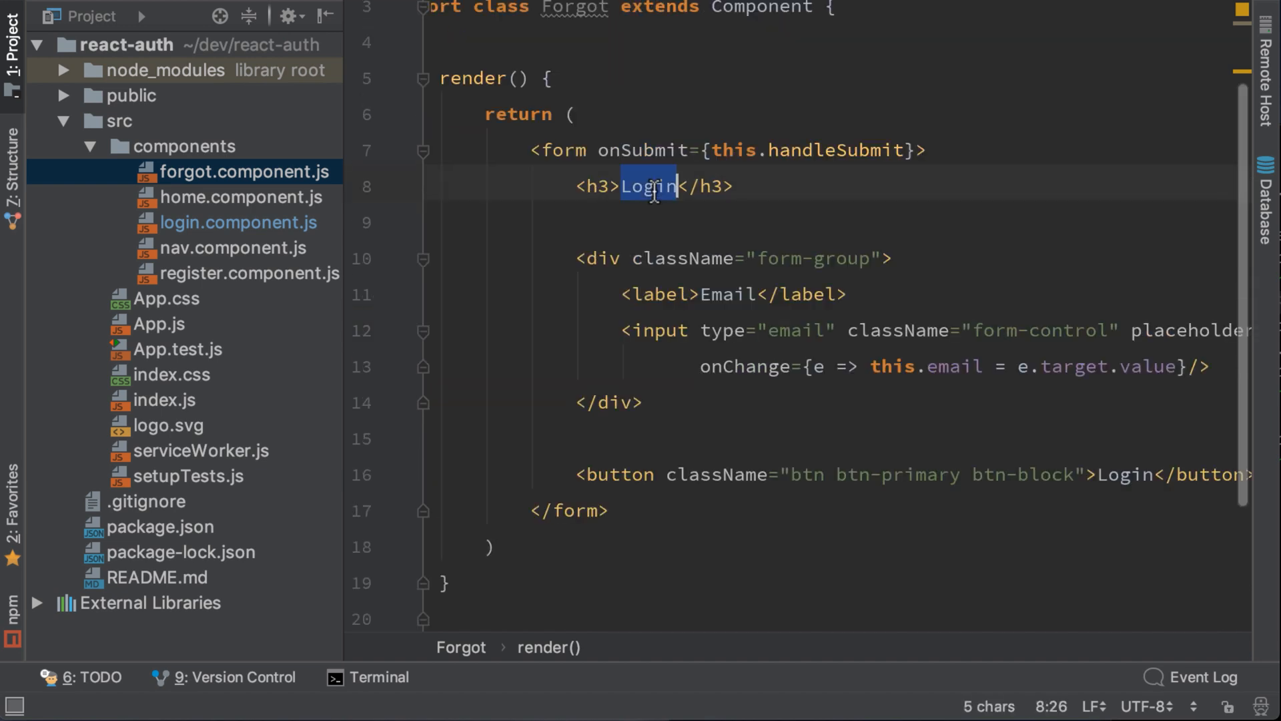
Change the form heading to 'Forgot Password' and the button label to 'Submit'.
text(For)
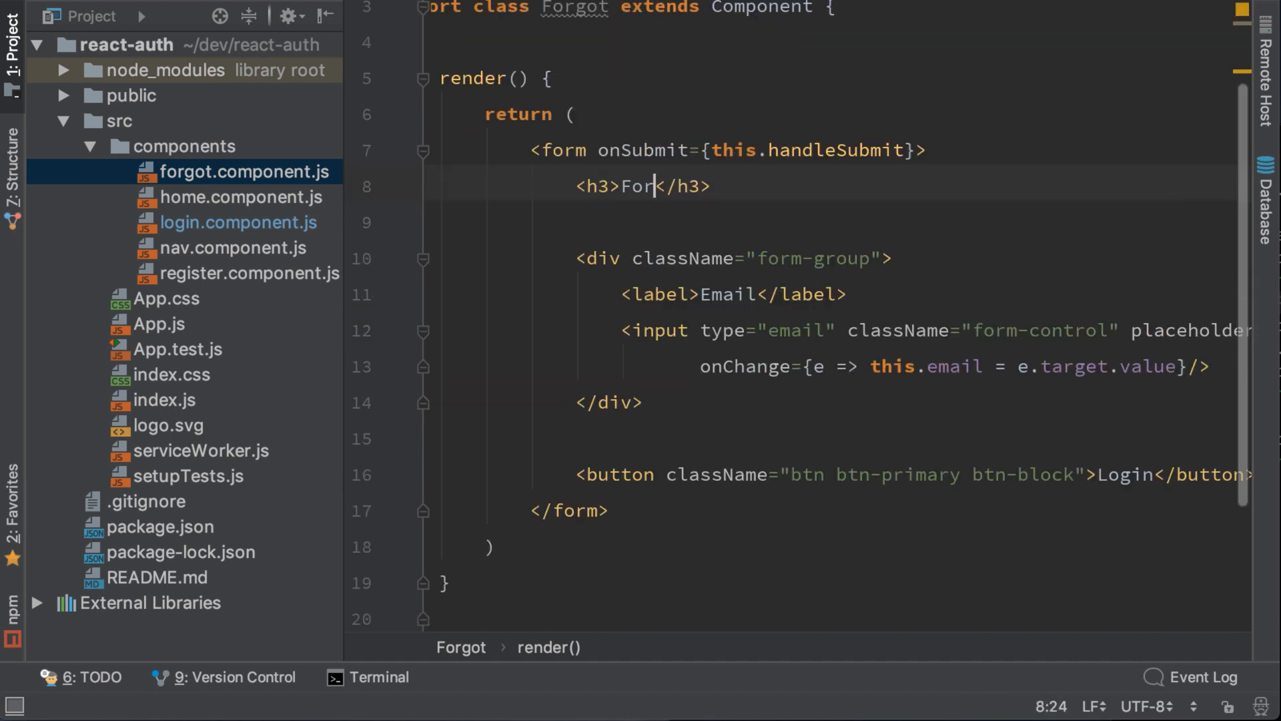
text(got Password)
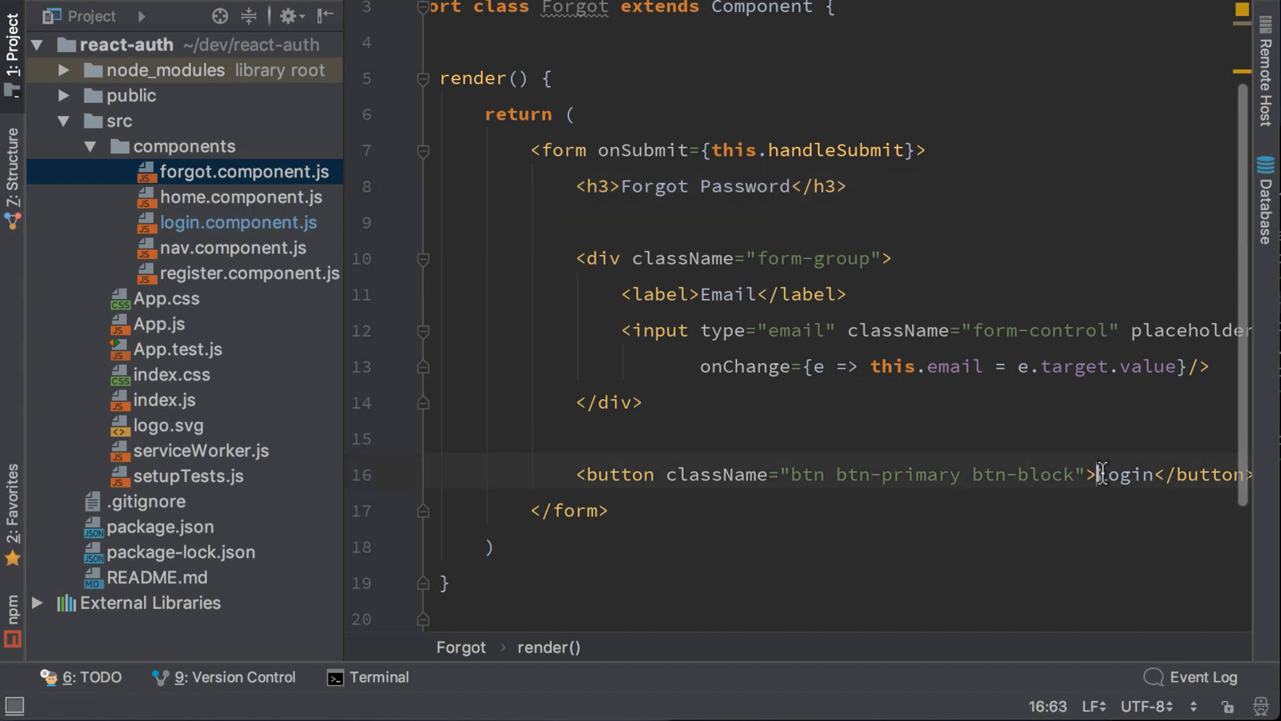
text(S)
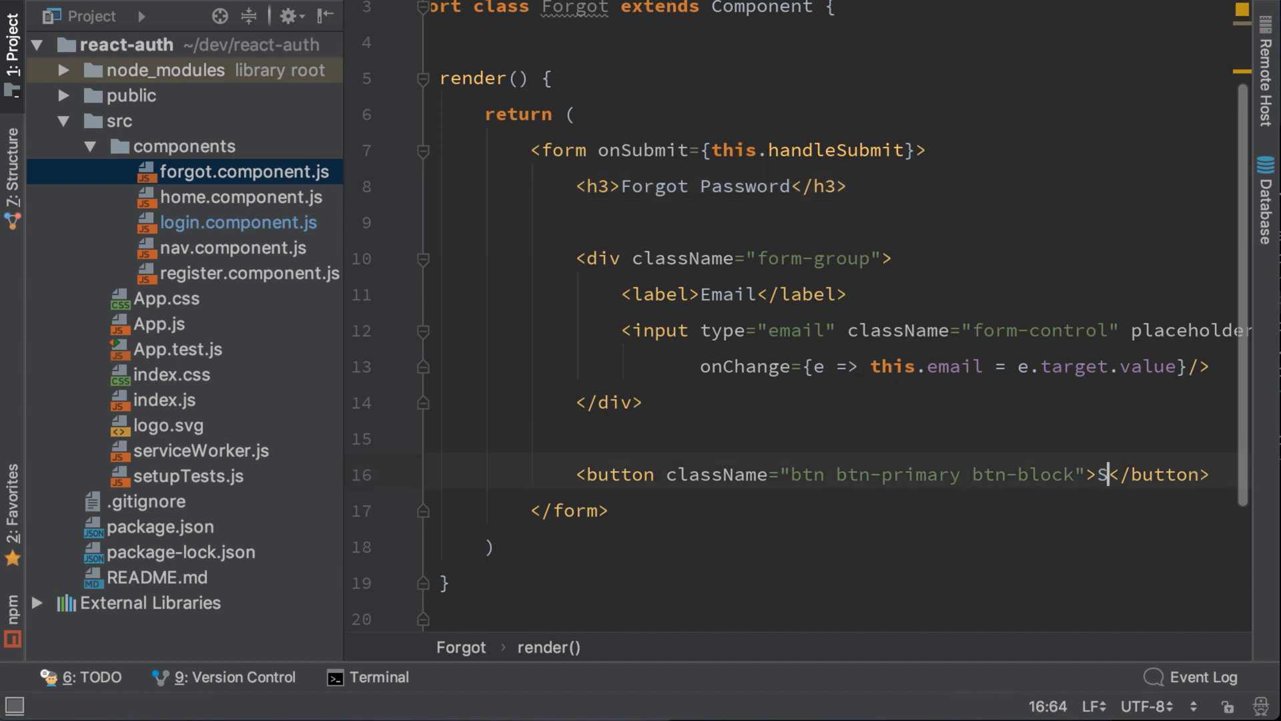
text(ubmit)
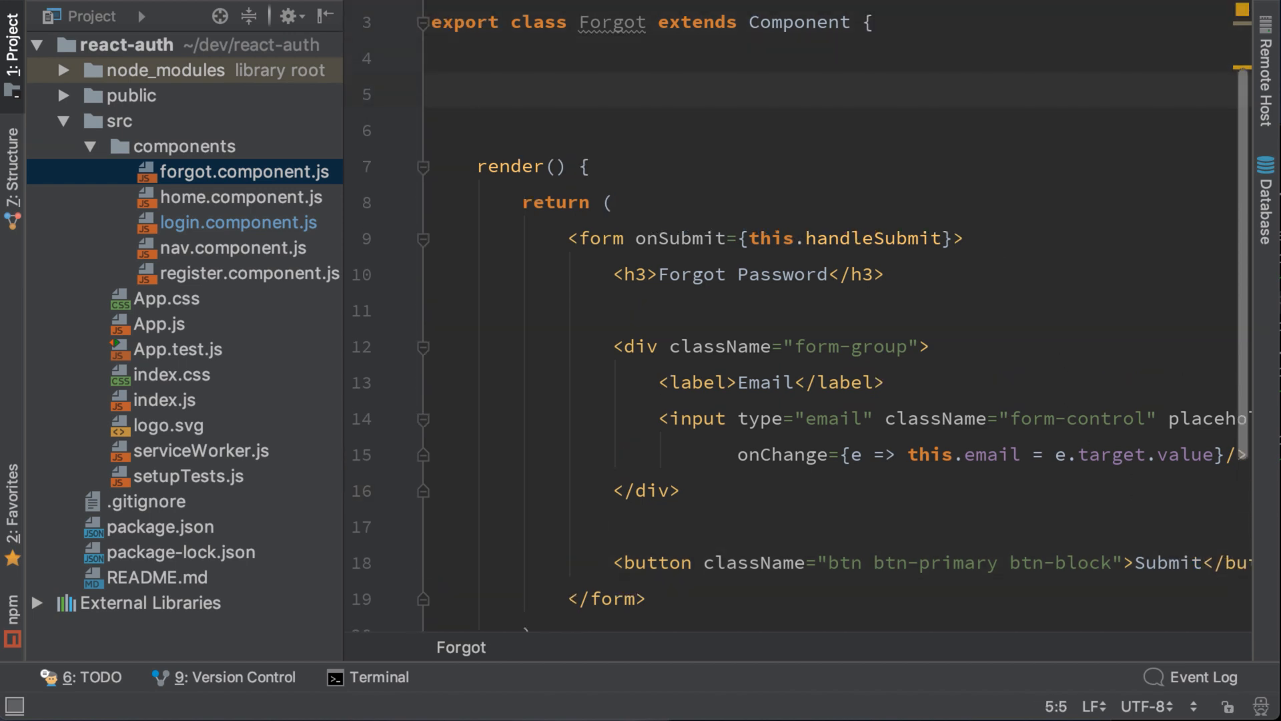
Write handleSumbit = e => { e.preventDefault(); } above render in Forgot.
text(handle)
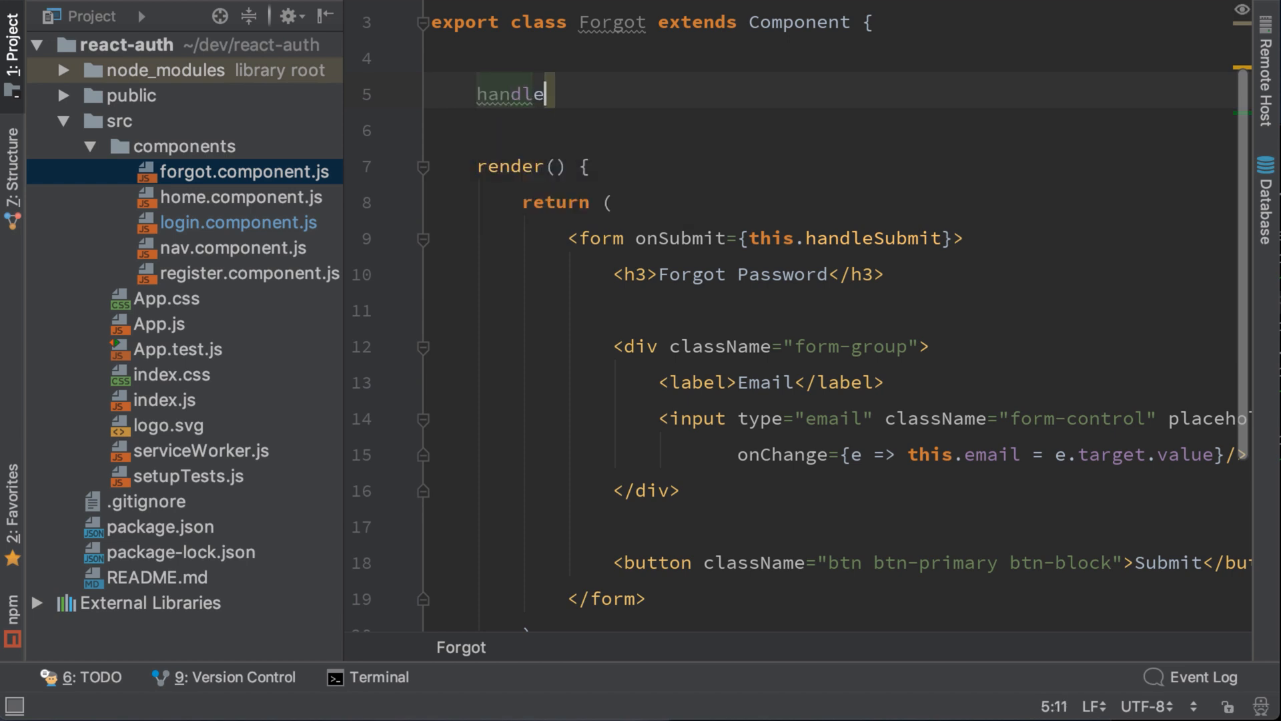
text(Sumbit =)
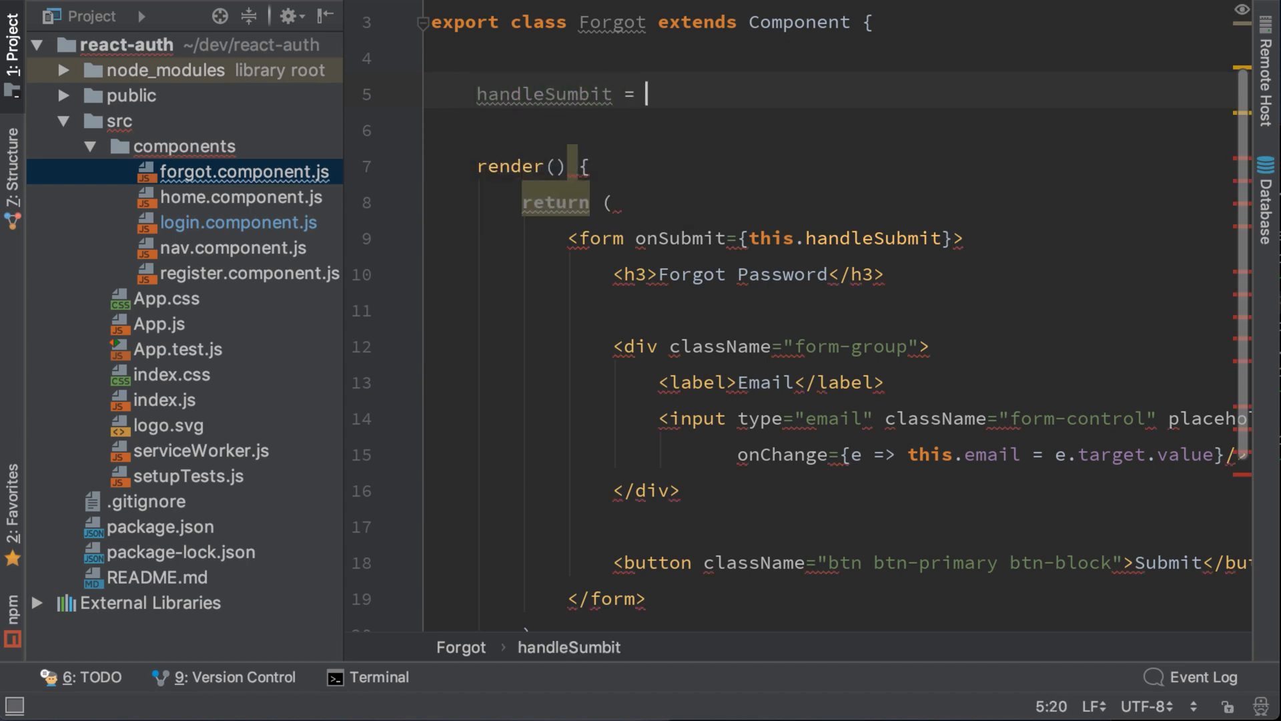
text(e => {)
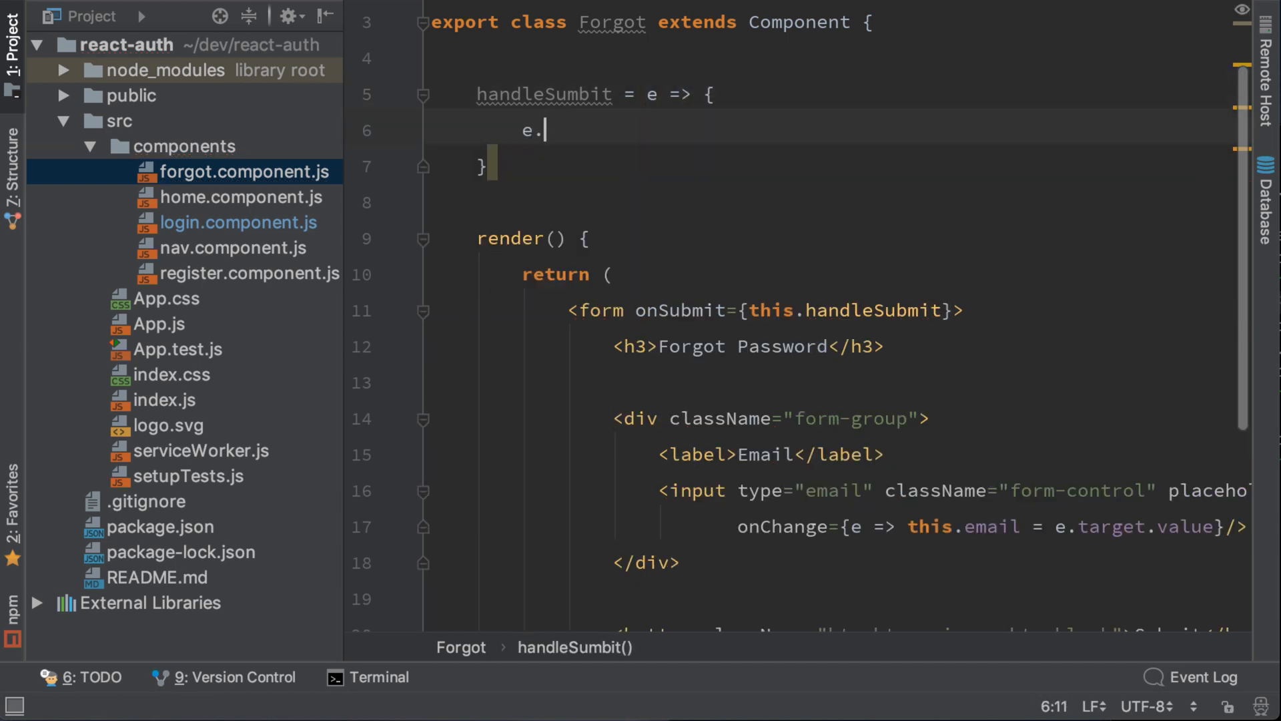
text(preventDefault()
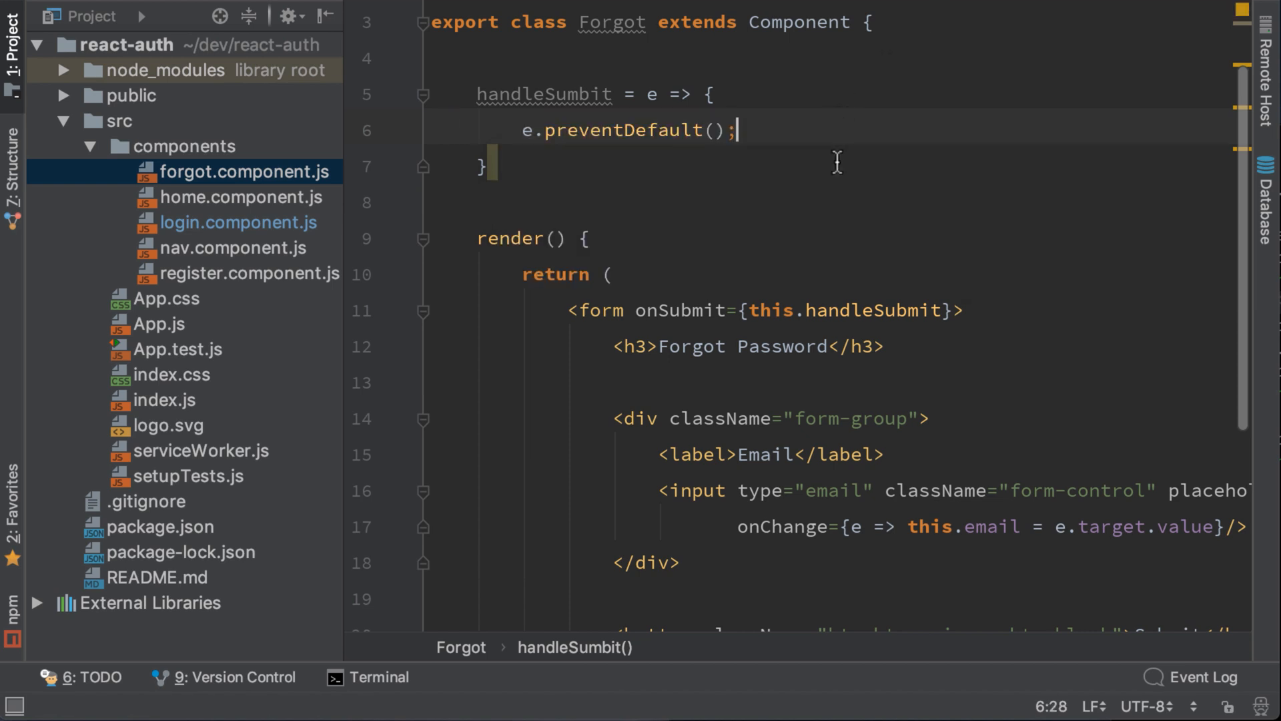
text(;)
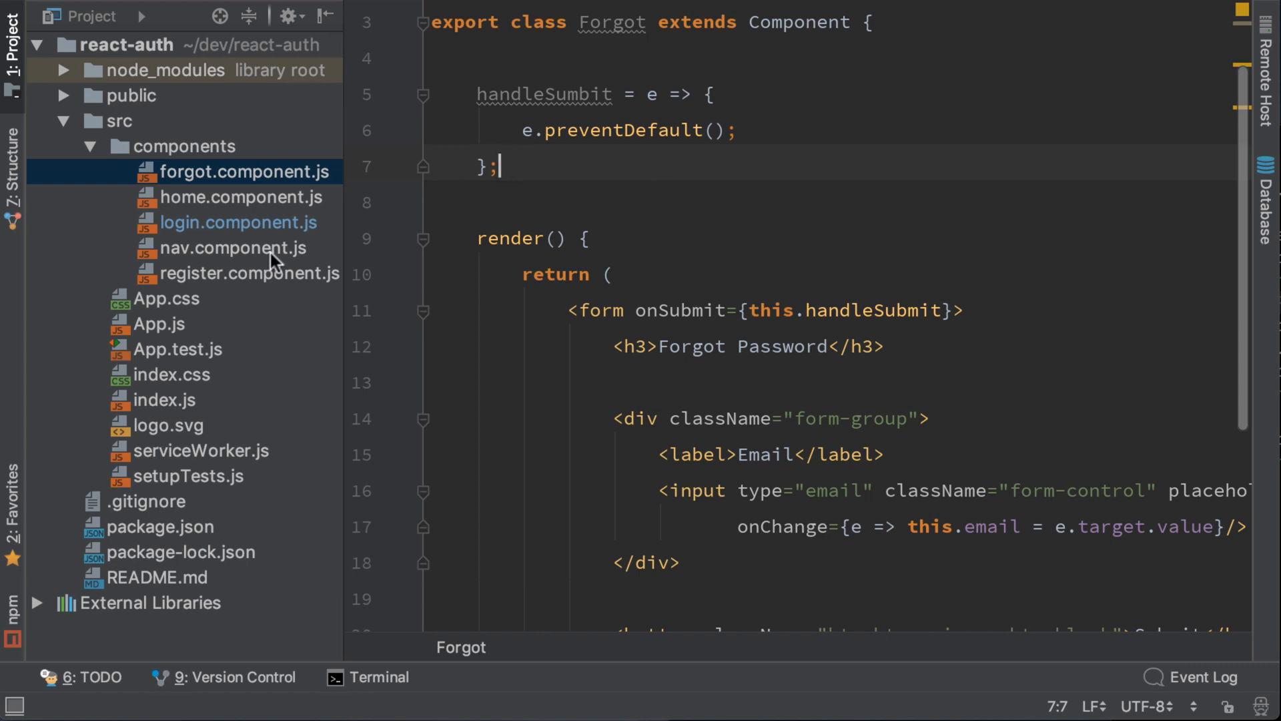
click(156, 324)
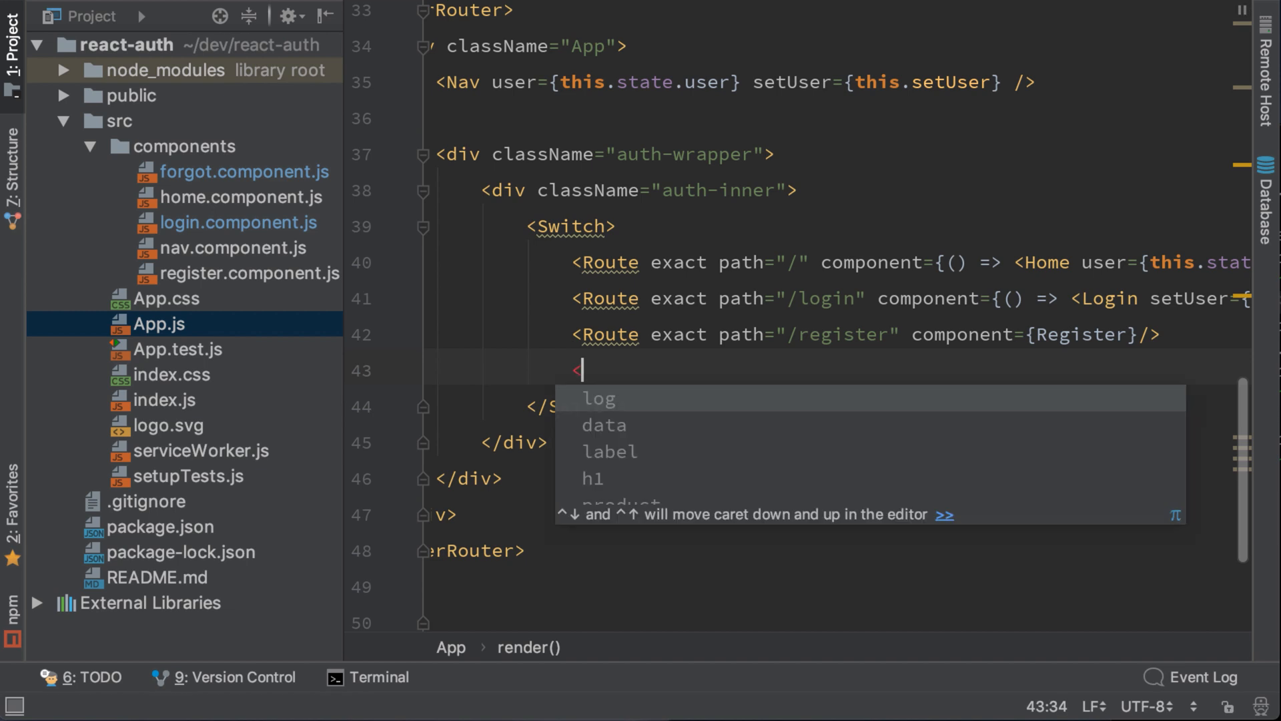
Add <Route exact path="/forgot" component={Forgot} /> inside App.js's Switch.
text(Route exact path=")
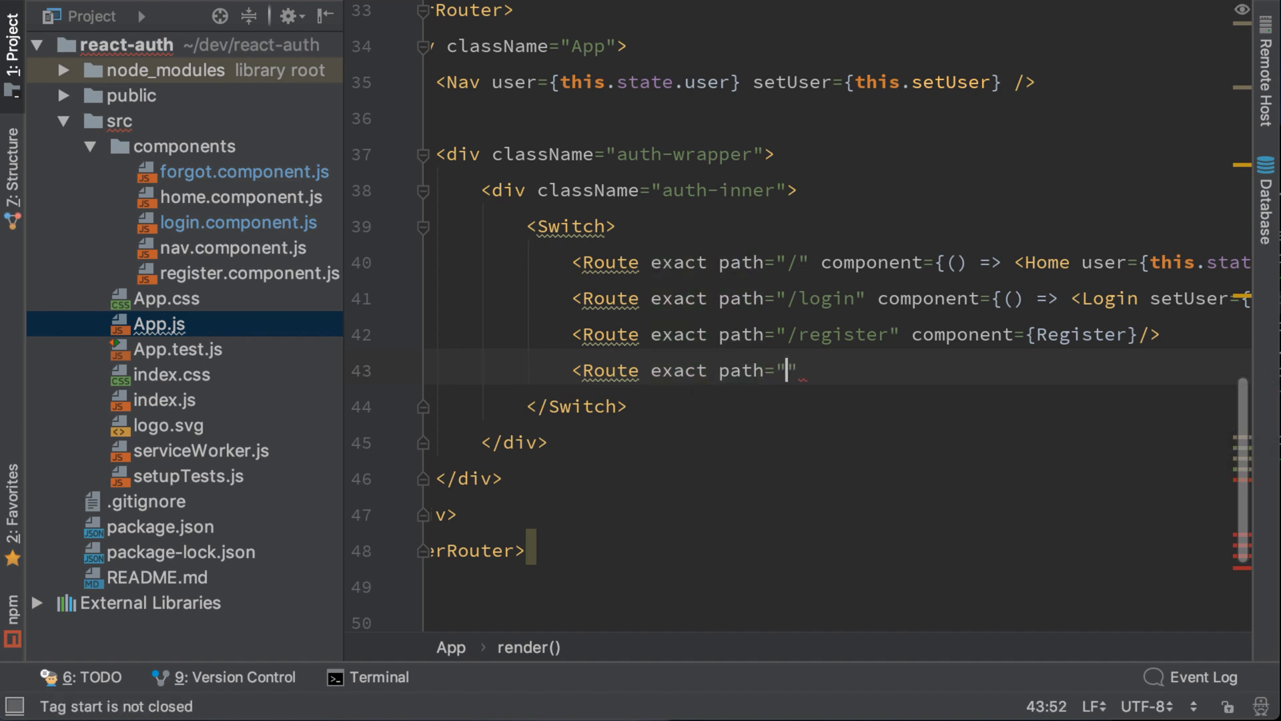
text(/)
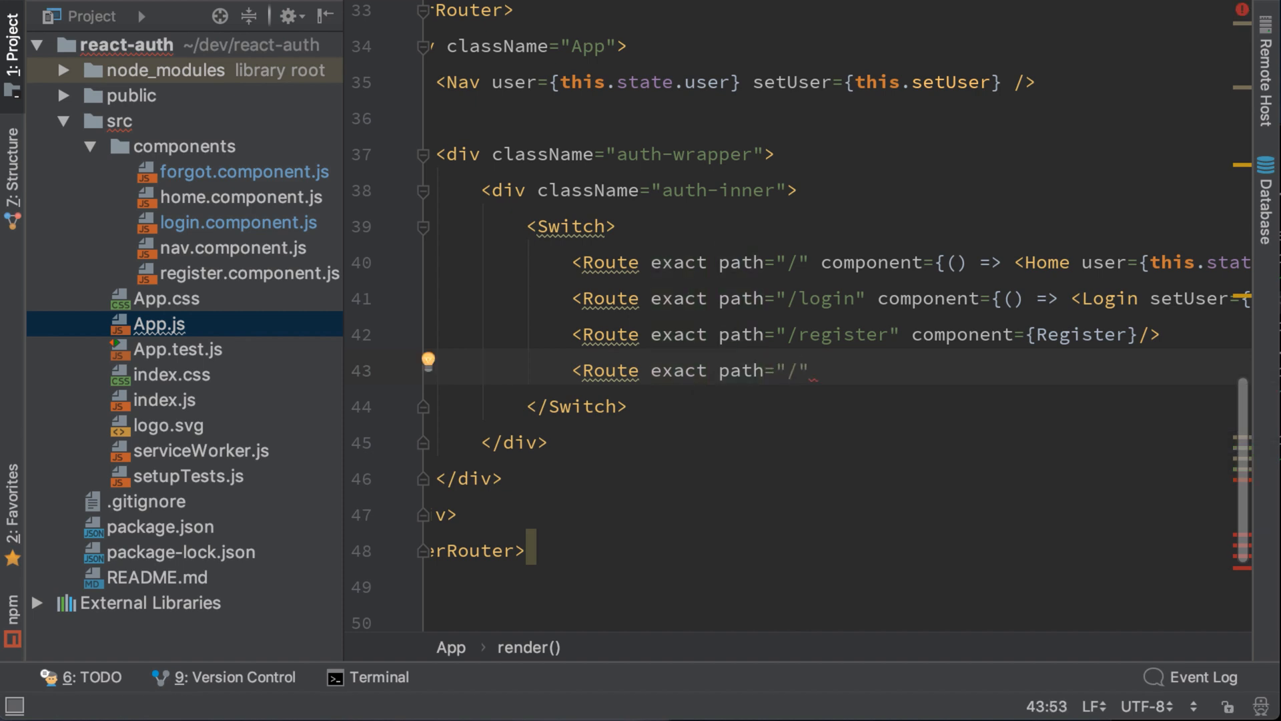
text(forgot)
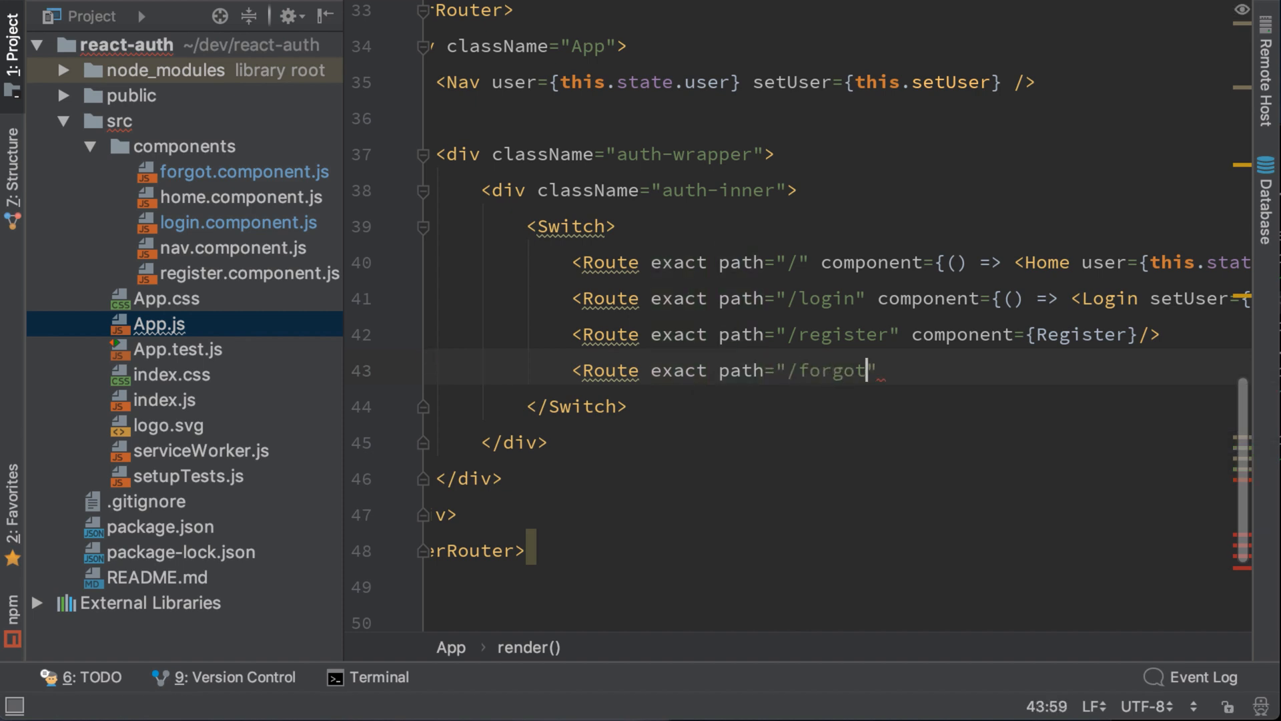
text(component={})
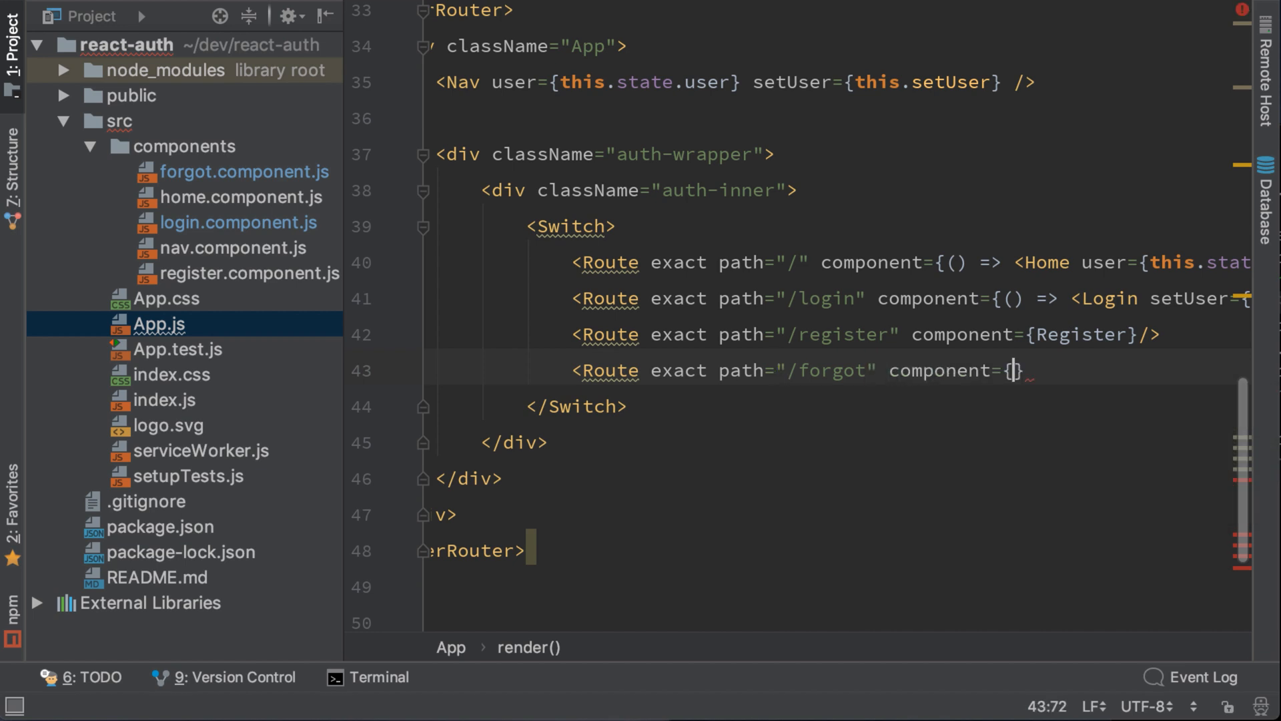
text(Forgo)
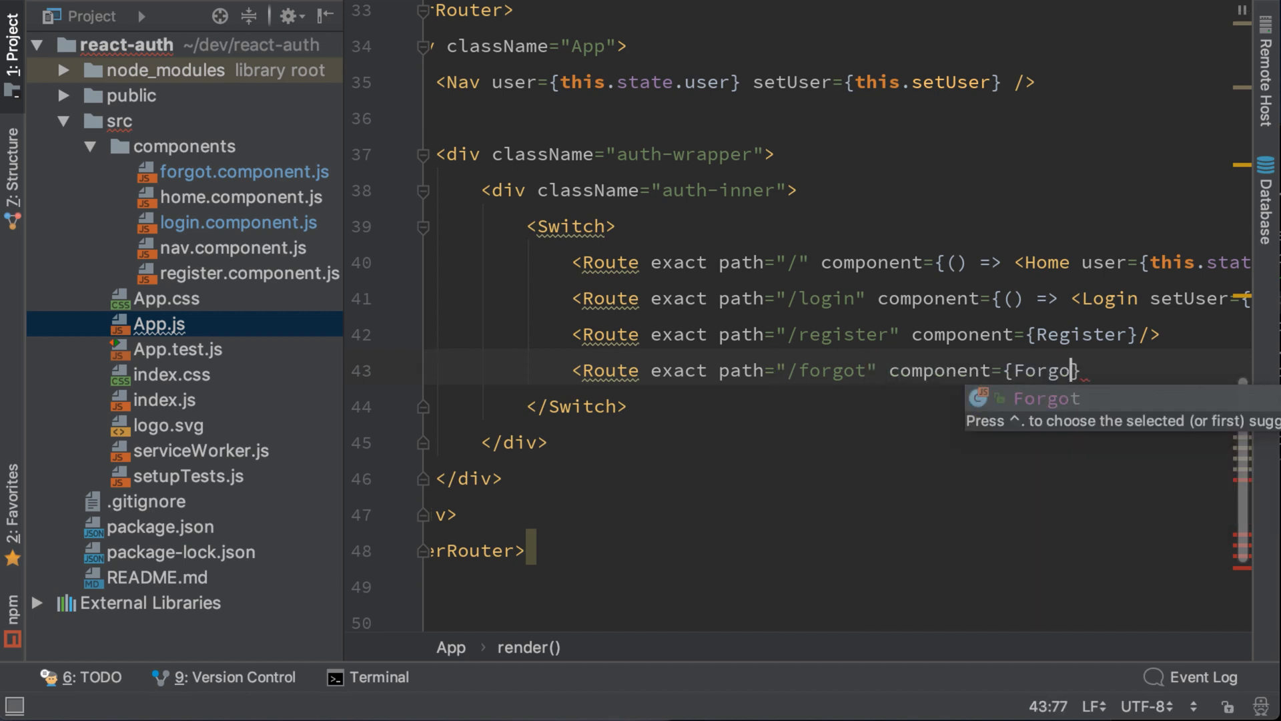
text(} />)
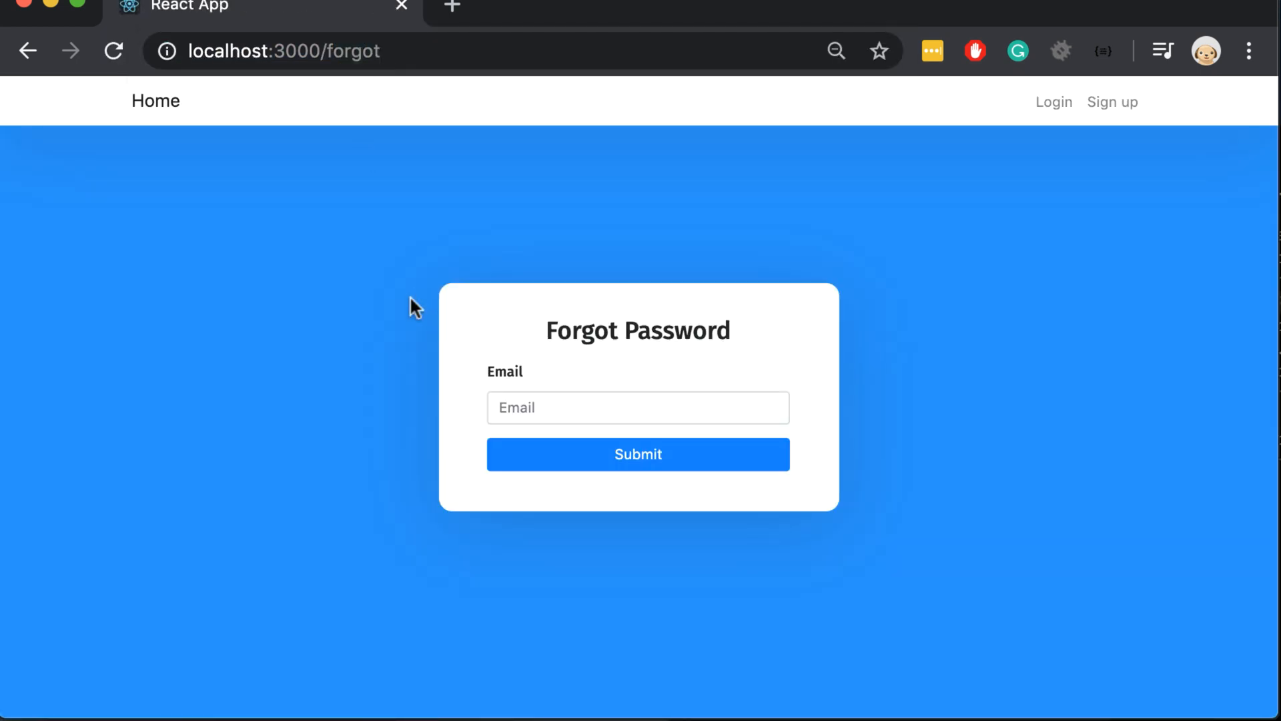
mouse_move(724, 288)
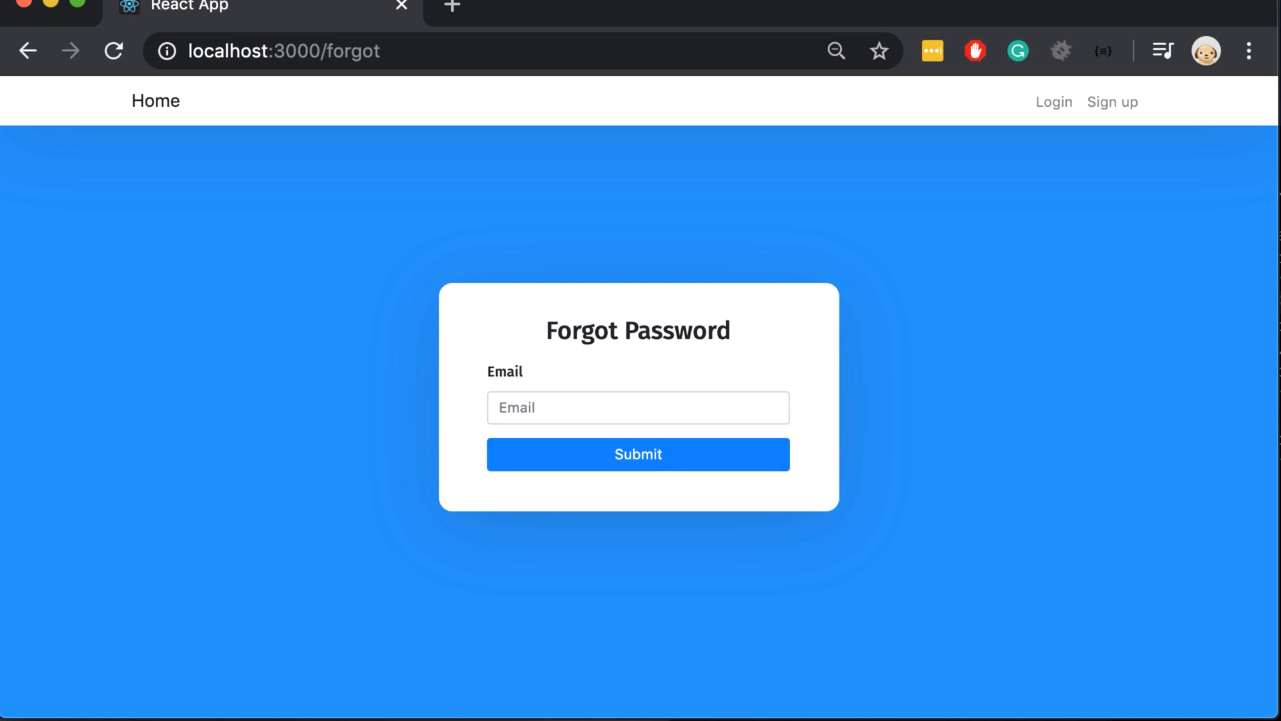
mouse_move(1054, 102)
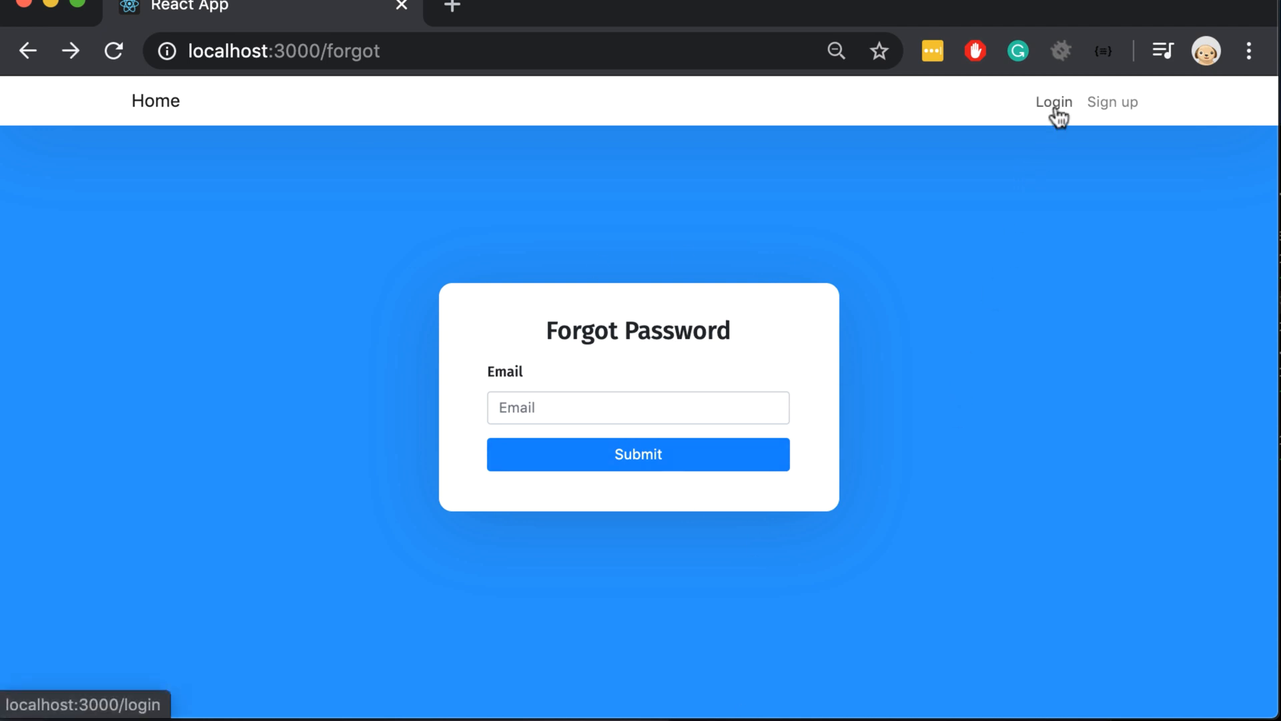
Check the Forgot Password page at /forgot, then follow the navbar Login link.
click(1052, 101)
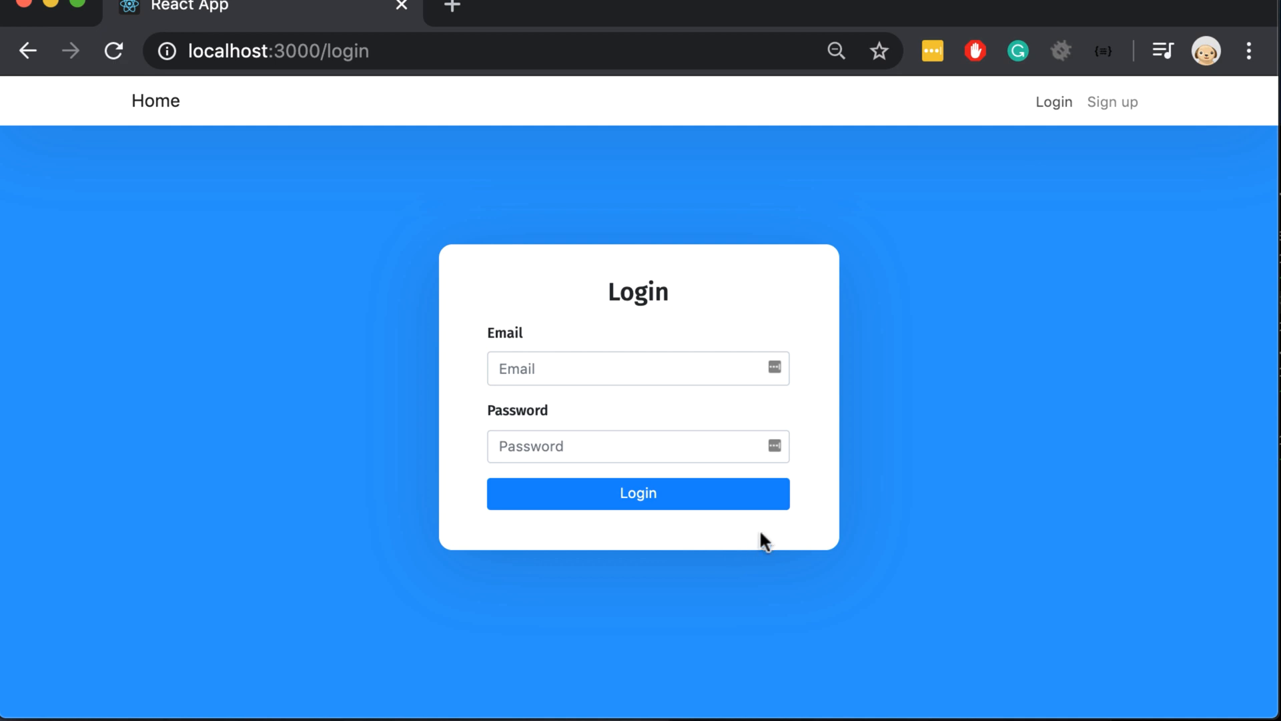
mouse_move(976, 400)
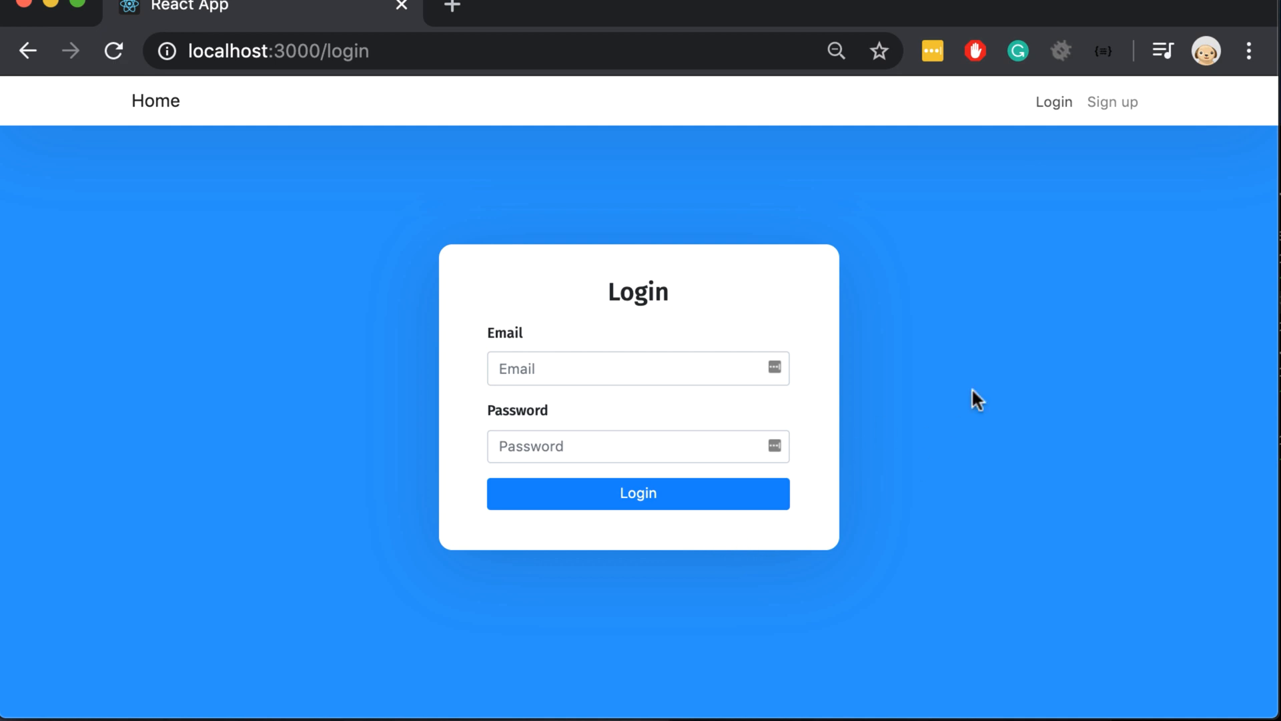
mouse_move(874, 706)
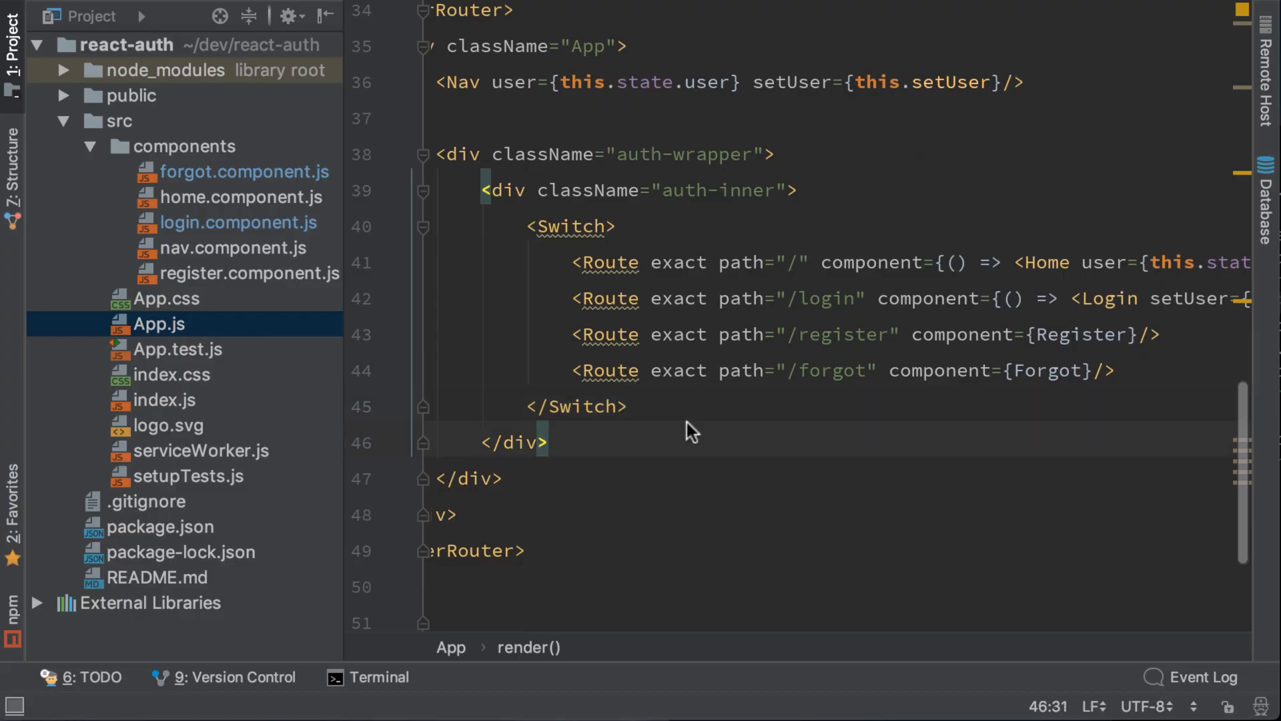
Below the login button, add a paragraph with className 'forgot-password text-right'.
click(241, 197)
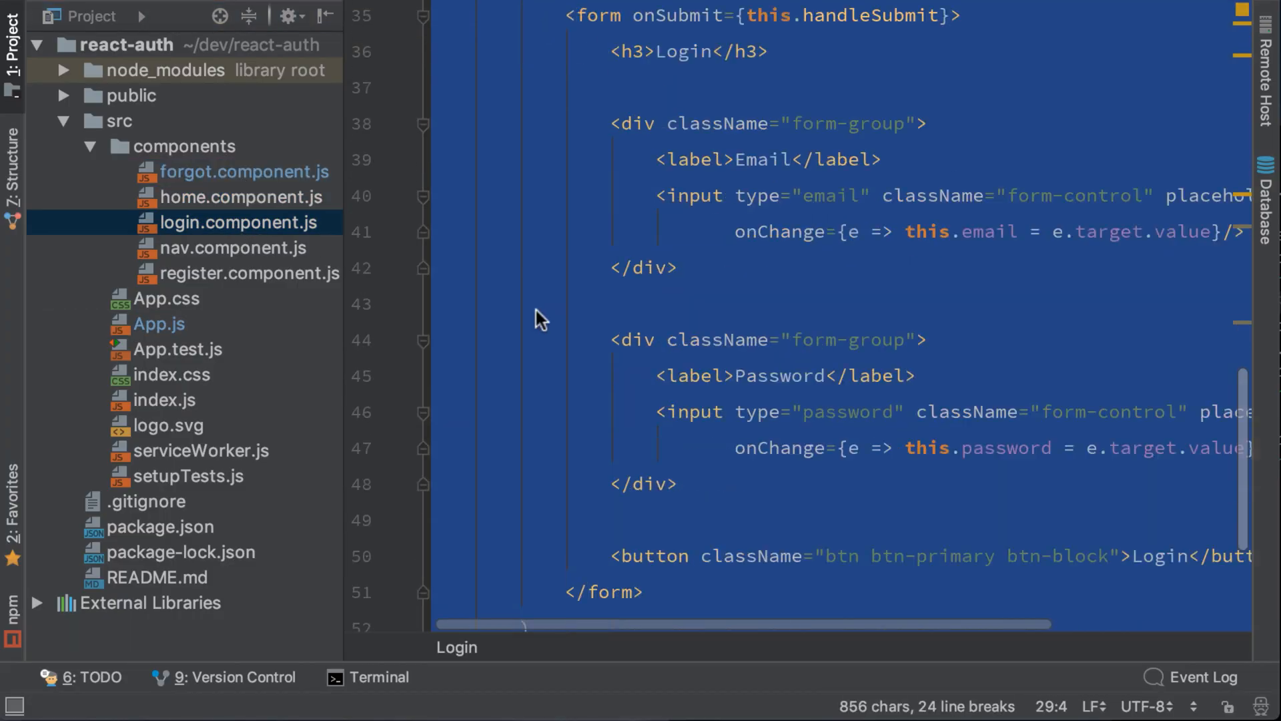
scroll(down, 3)
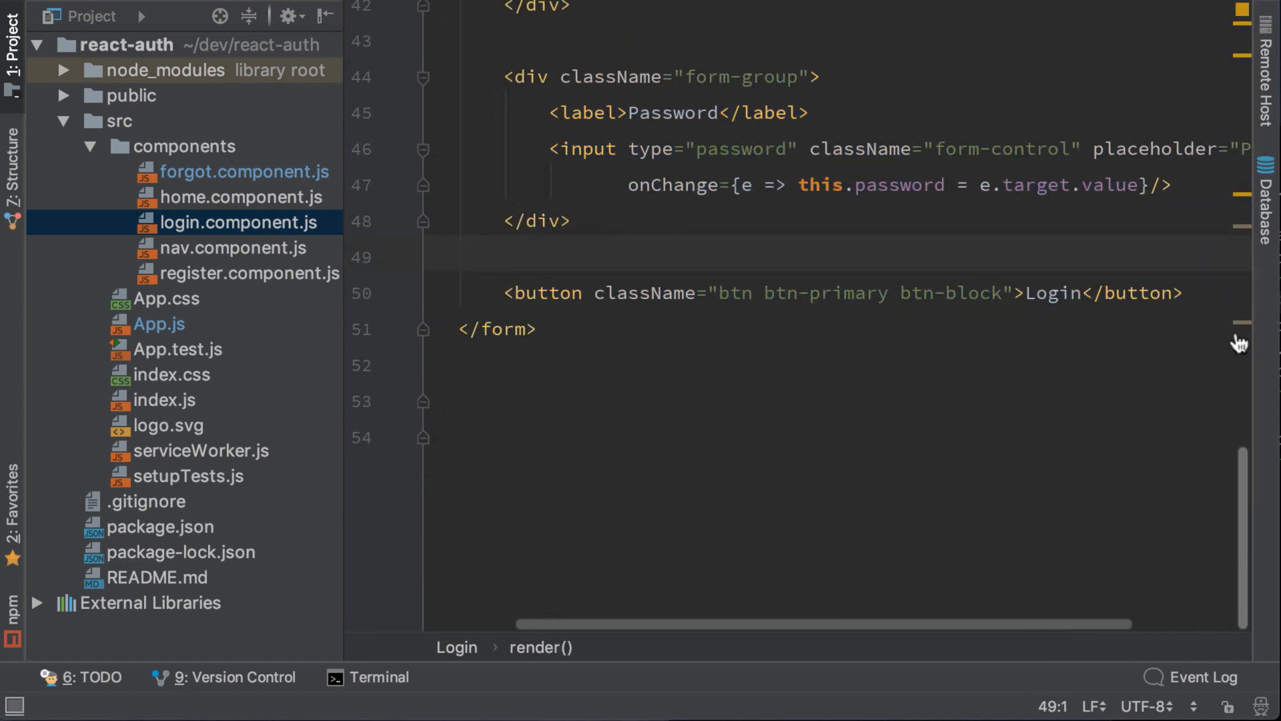
text(p></p>)
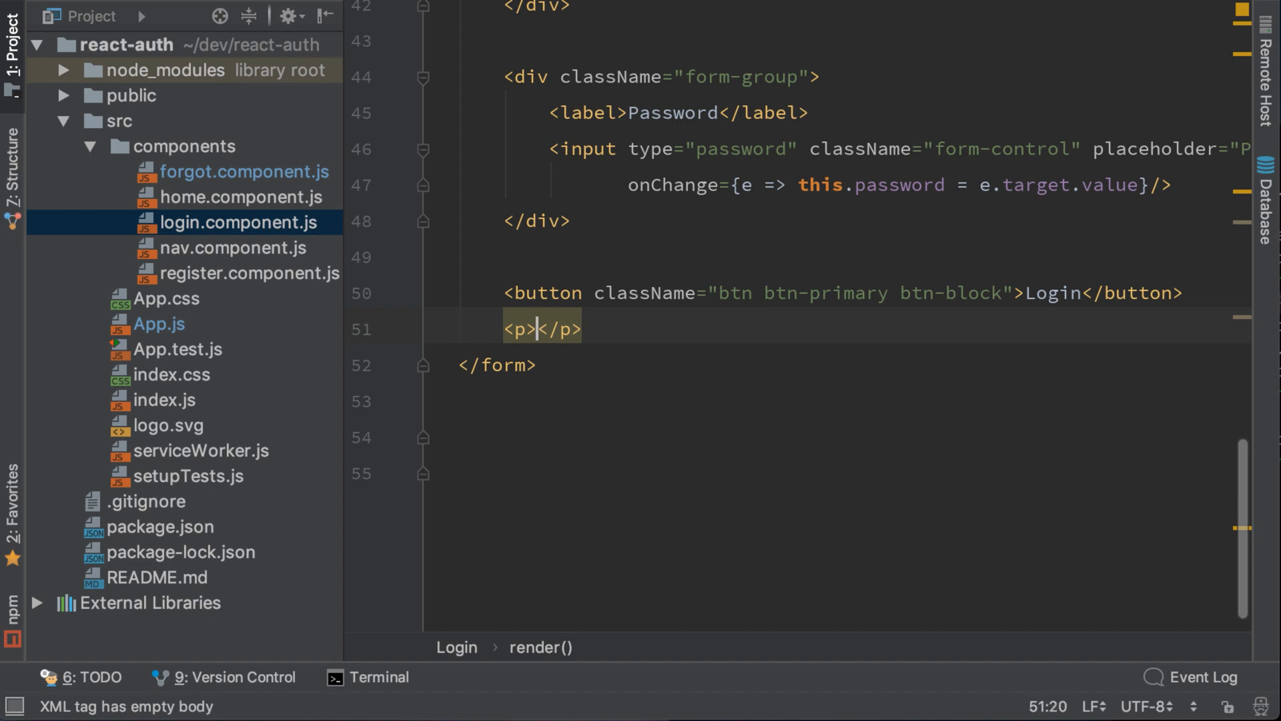
text(className="">)
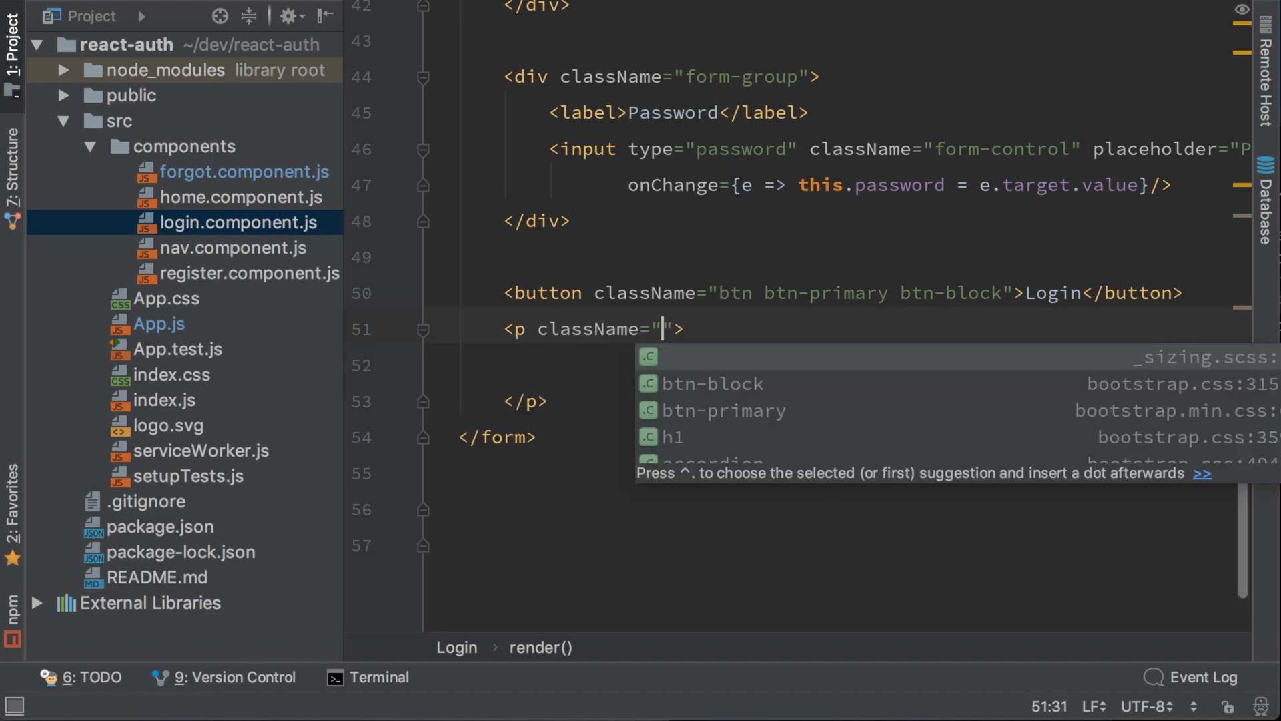
text(forgot-password)
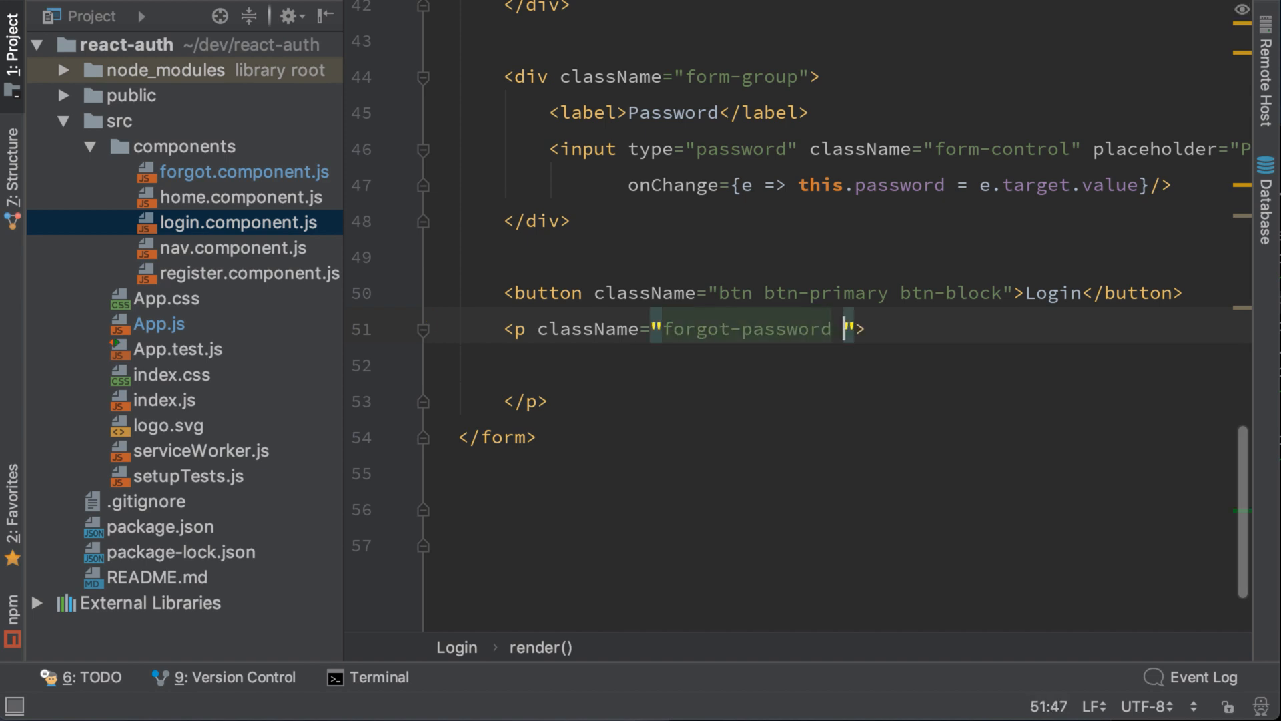
text(text-)
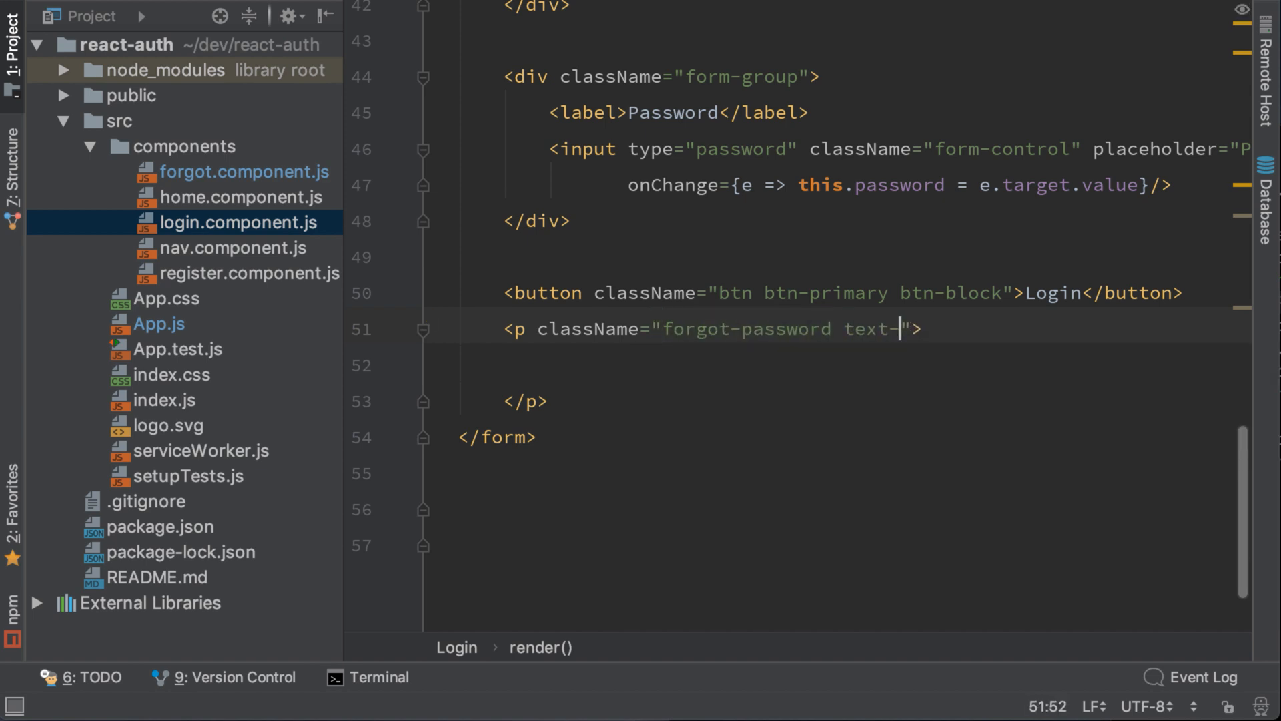
text(right)
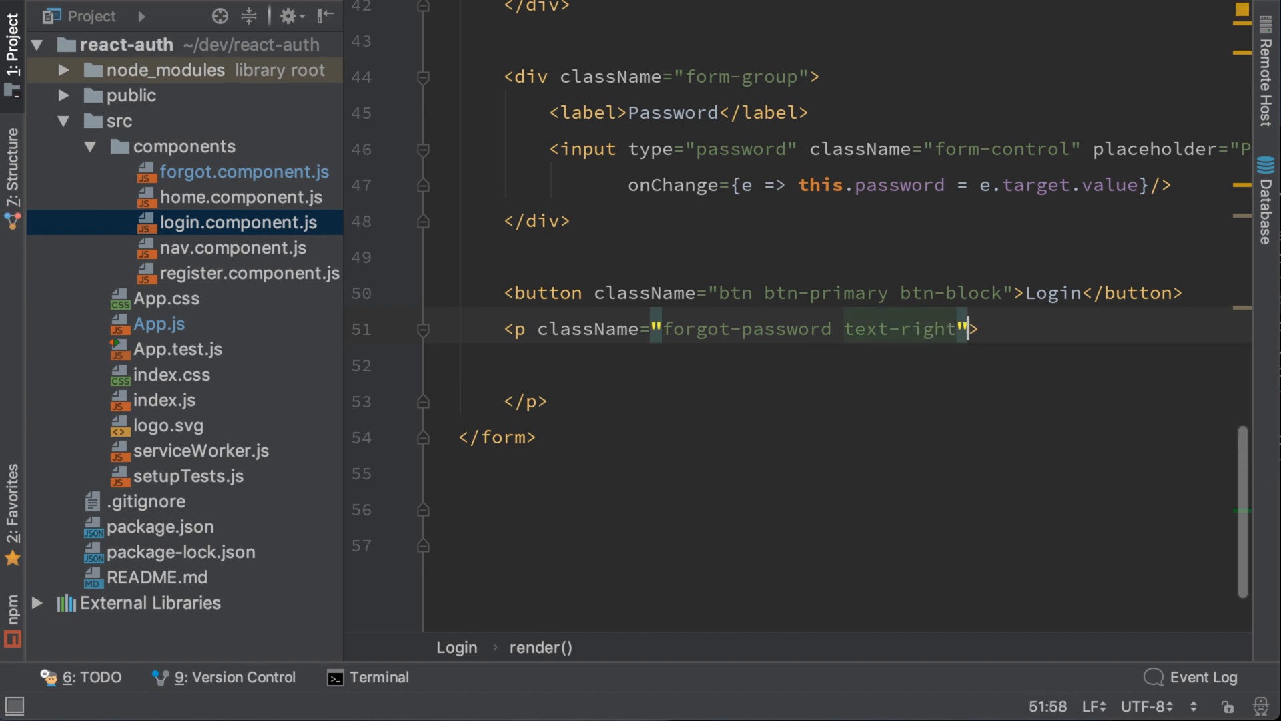
Inside that paragraph, add a Link to '/forgot' labelled 'Forgot password?'.
text(<Link to={}/>)
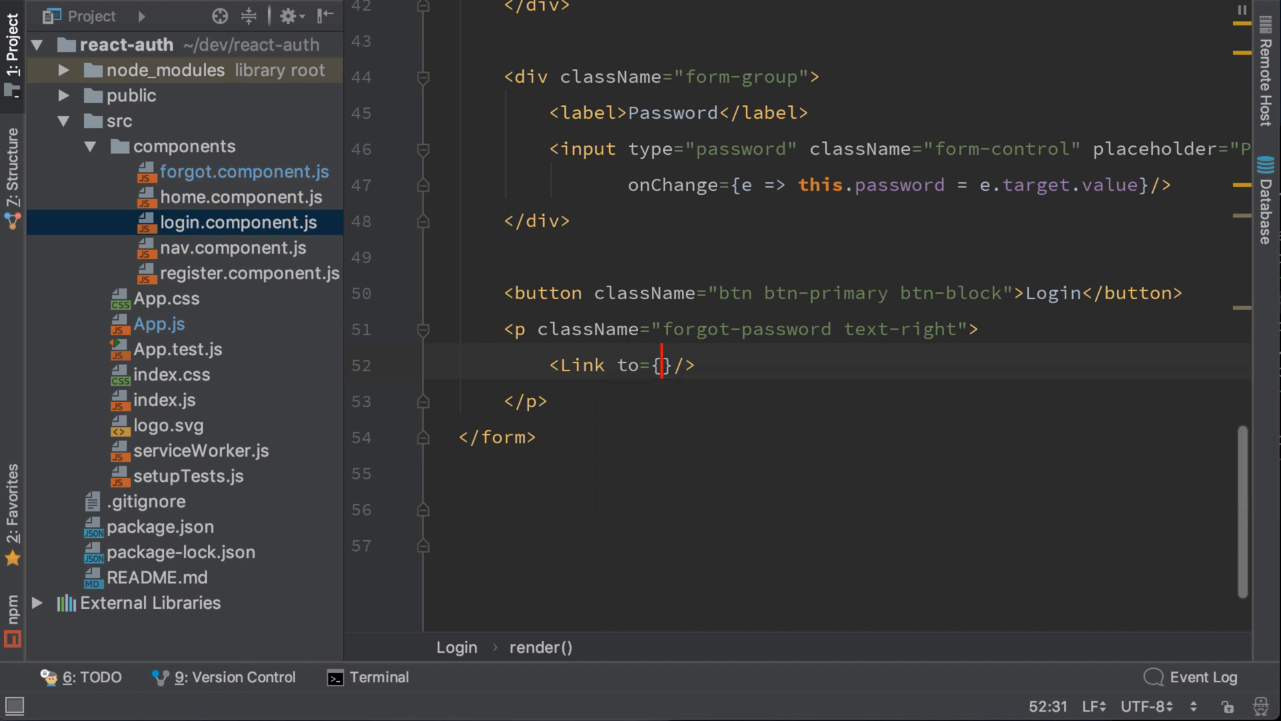
text('/forg)
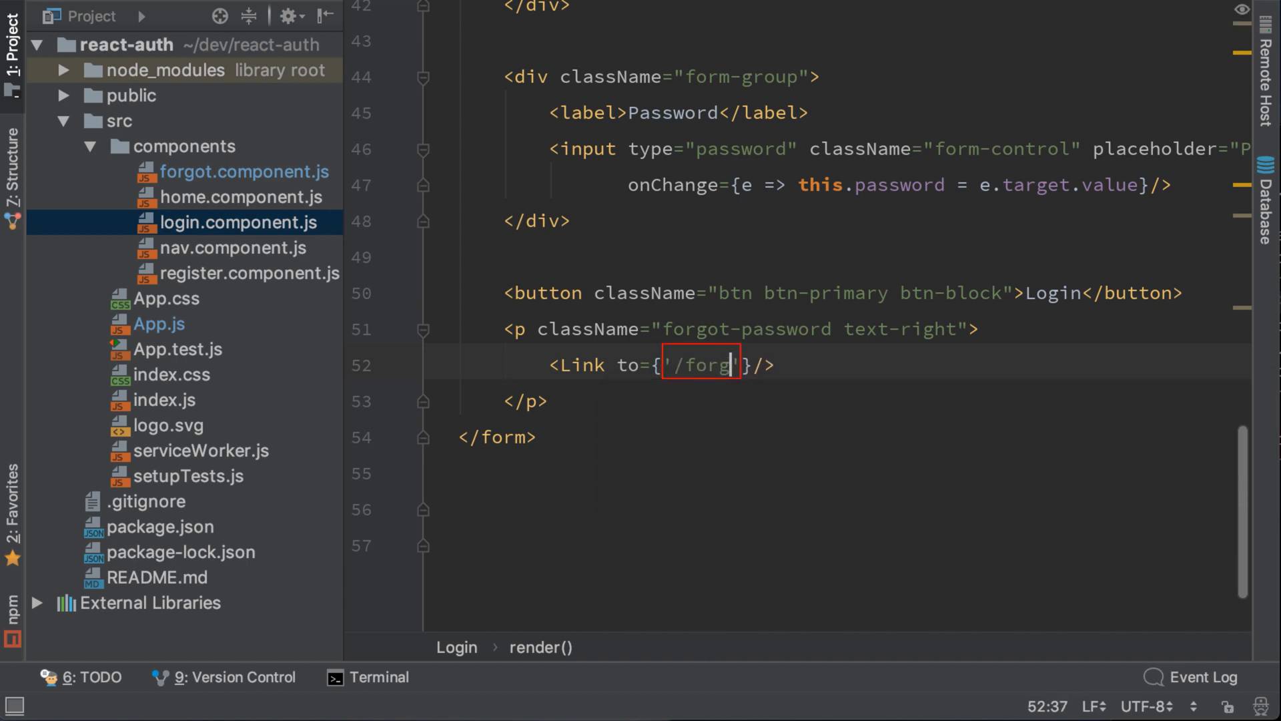
text(ot)
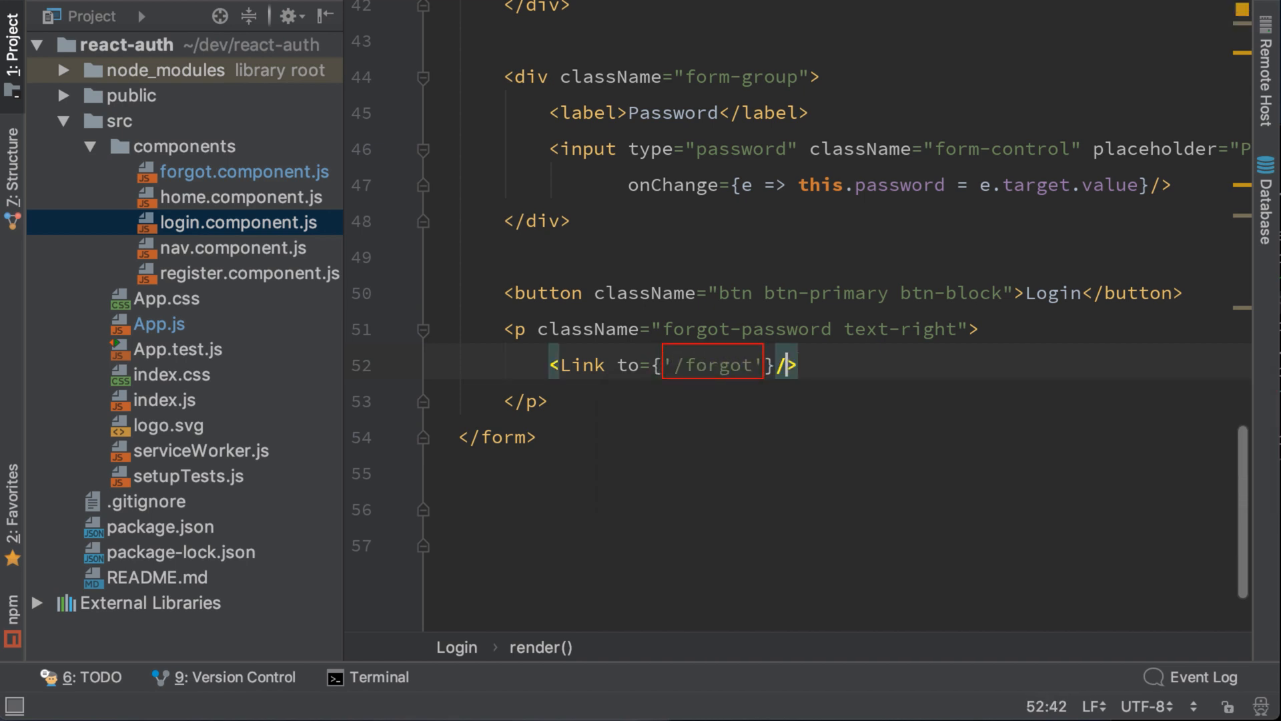
text(<)
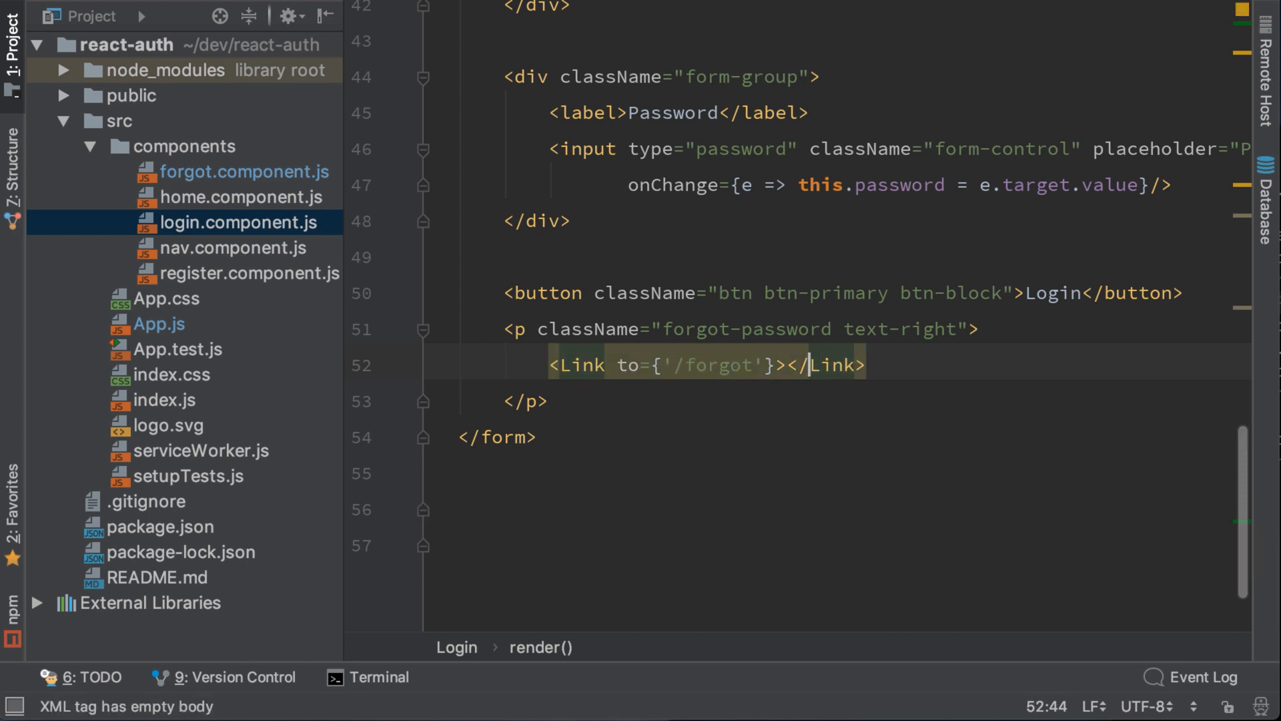
text(Forgot passwor)
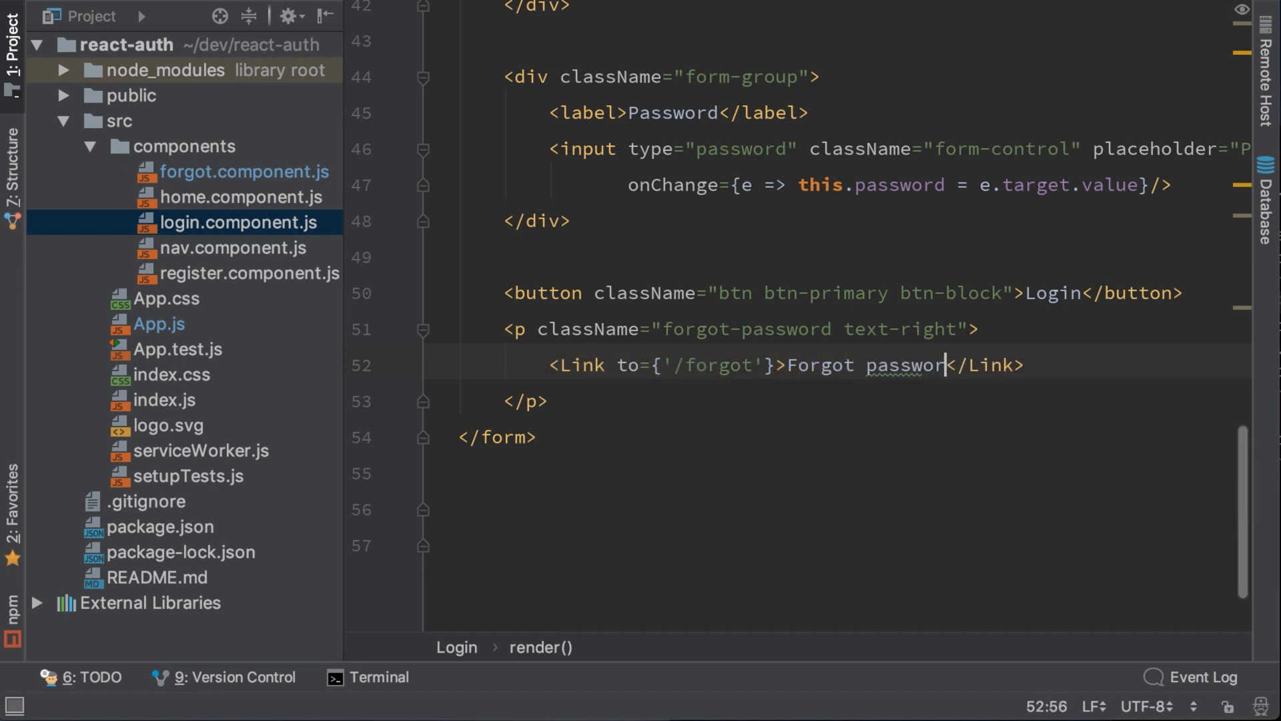
text(d?)
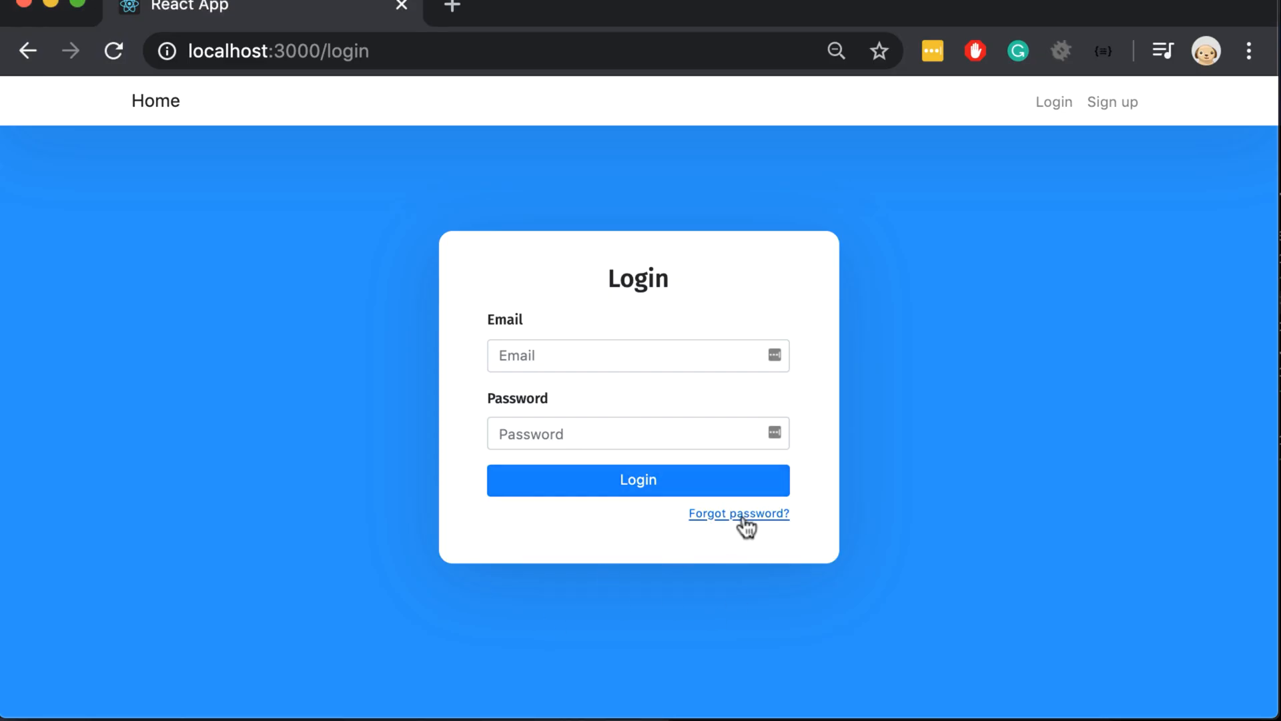
Click the 'Forgot password?' link and confirm the Forgot Password form at /forgot.
click(738, 513)
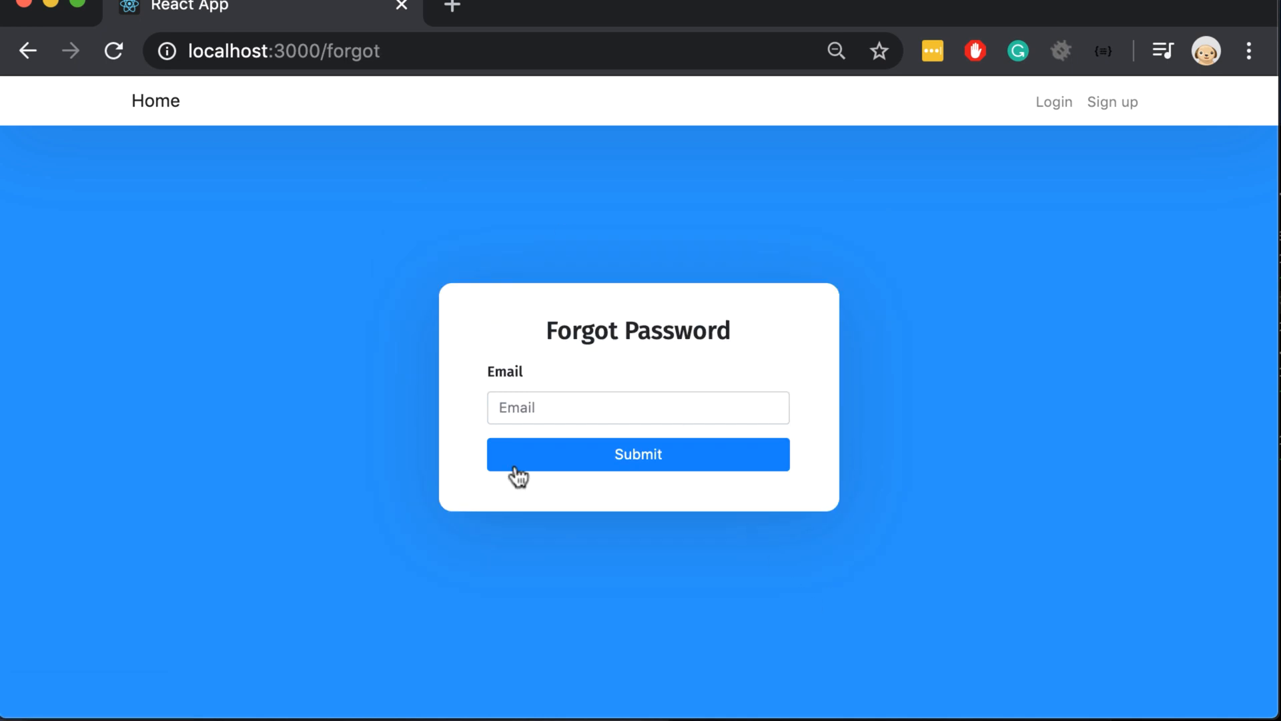
mouse_move(721, 559)
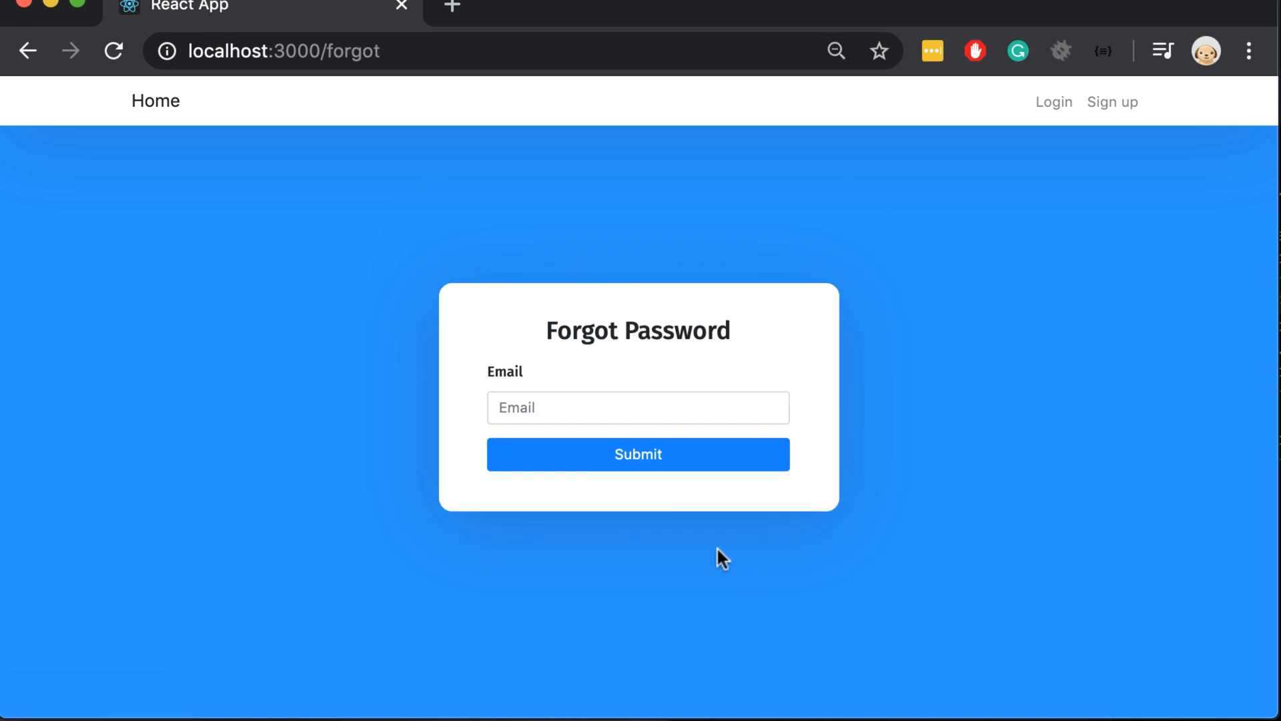
mouse_move(647, 383)
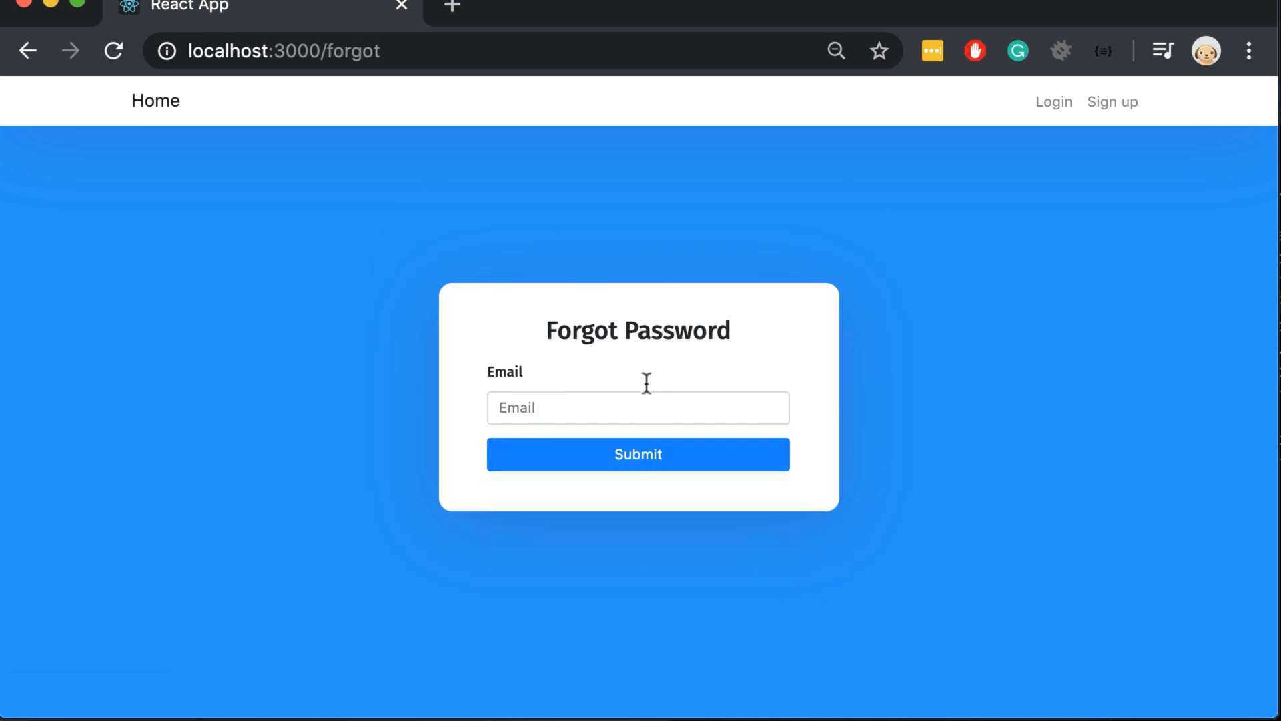
mouse_move(617, 407)
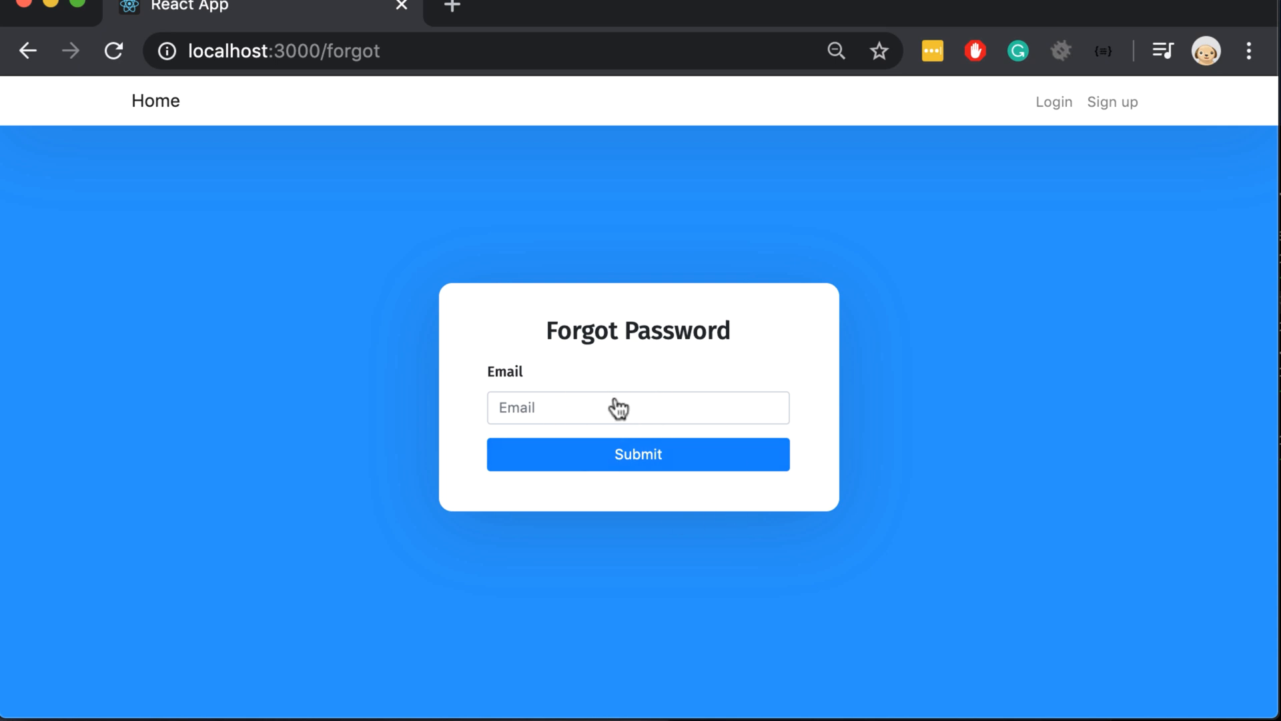
mouse_move(706, 397)
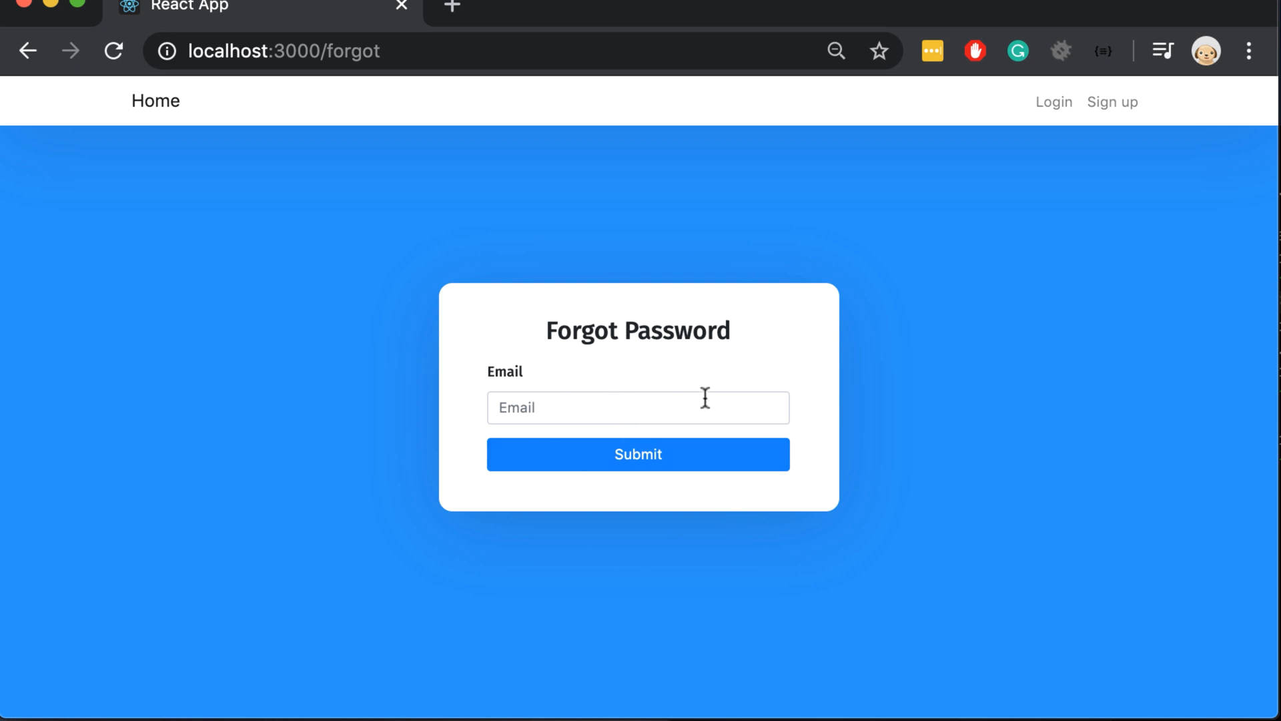
mouse_move(1235, 411)
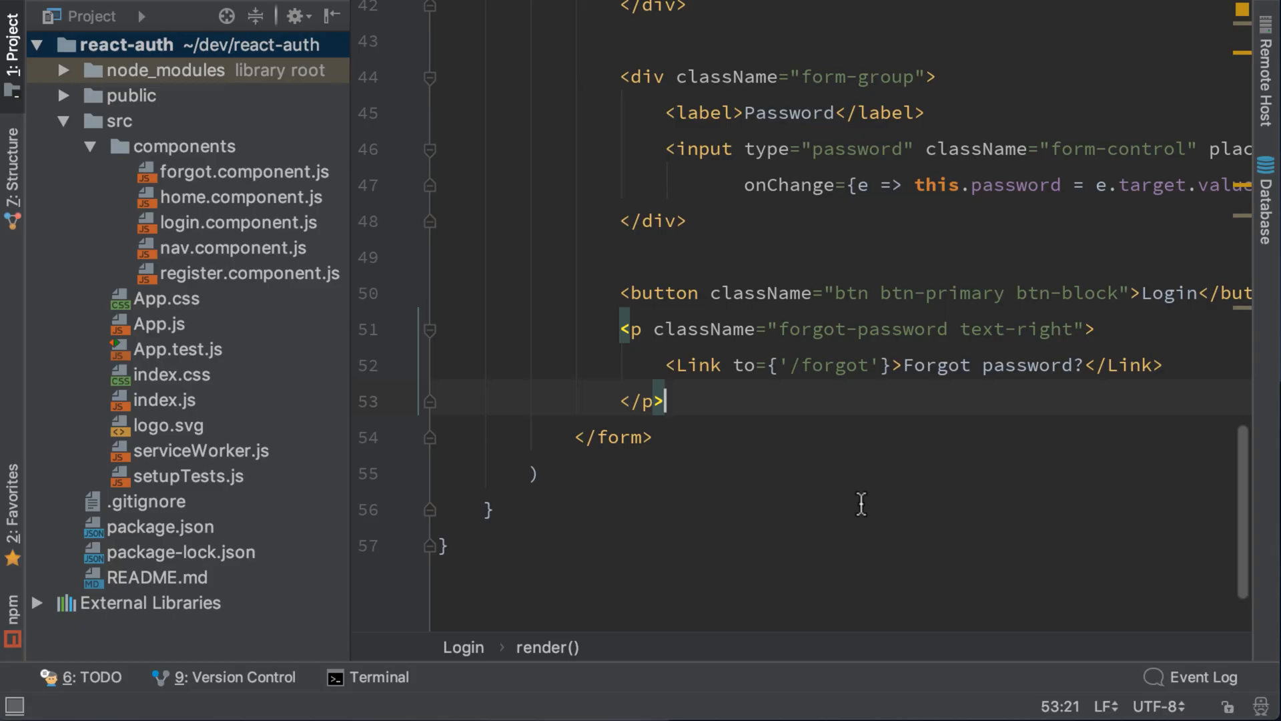
Run mailcatcher in WebStorm's terminal and note the 127.0.0.1:1080 web address.
click(379, 676)
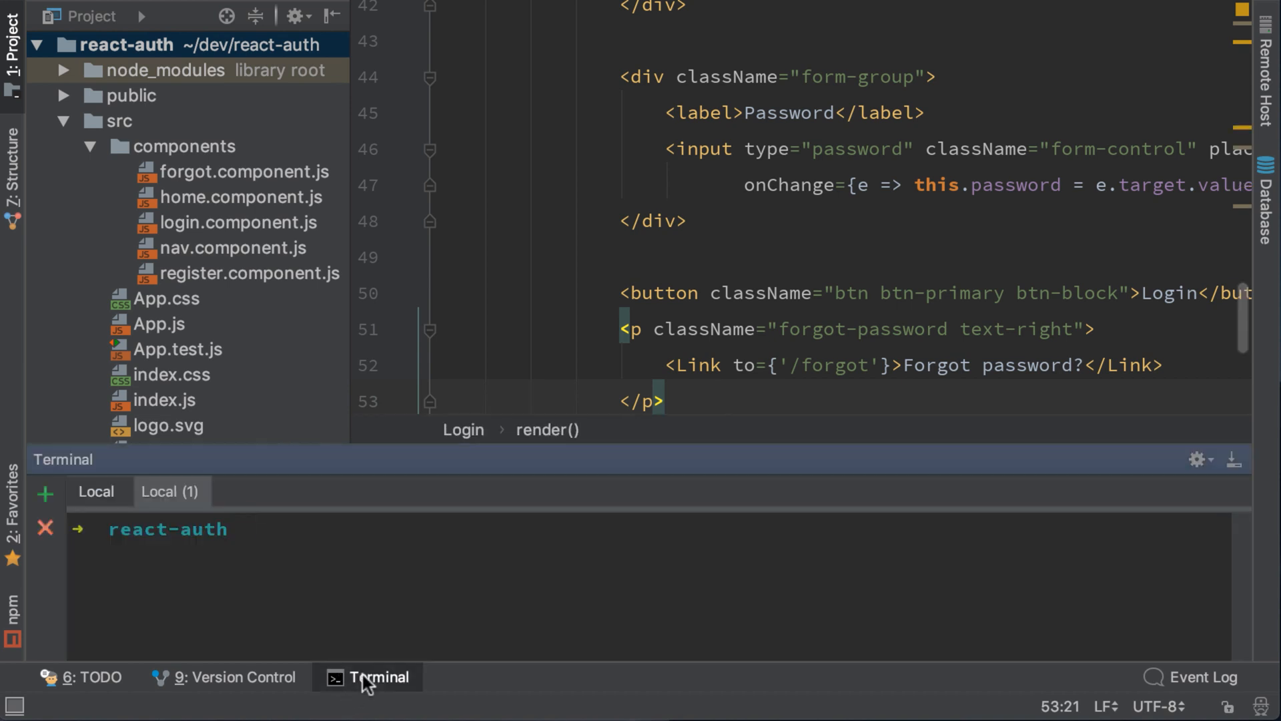
text(mailcat)
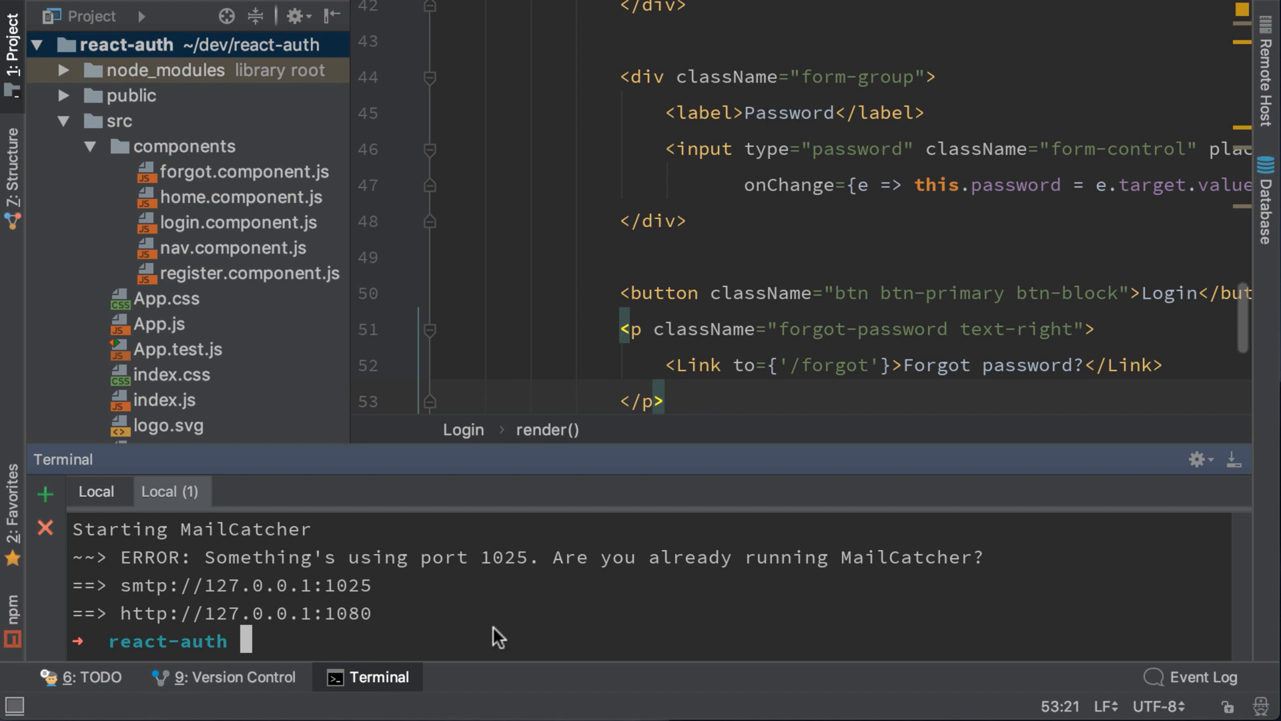
mouse_move(239, 622)
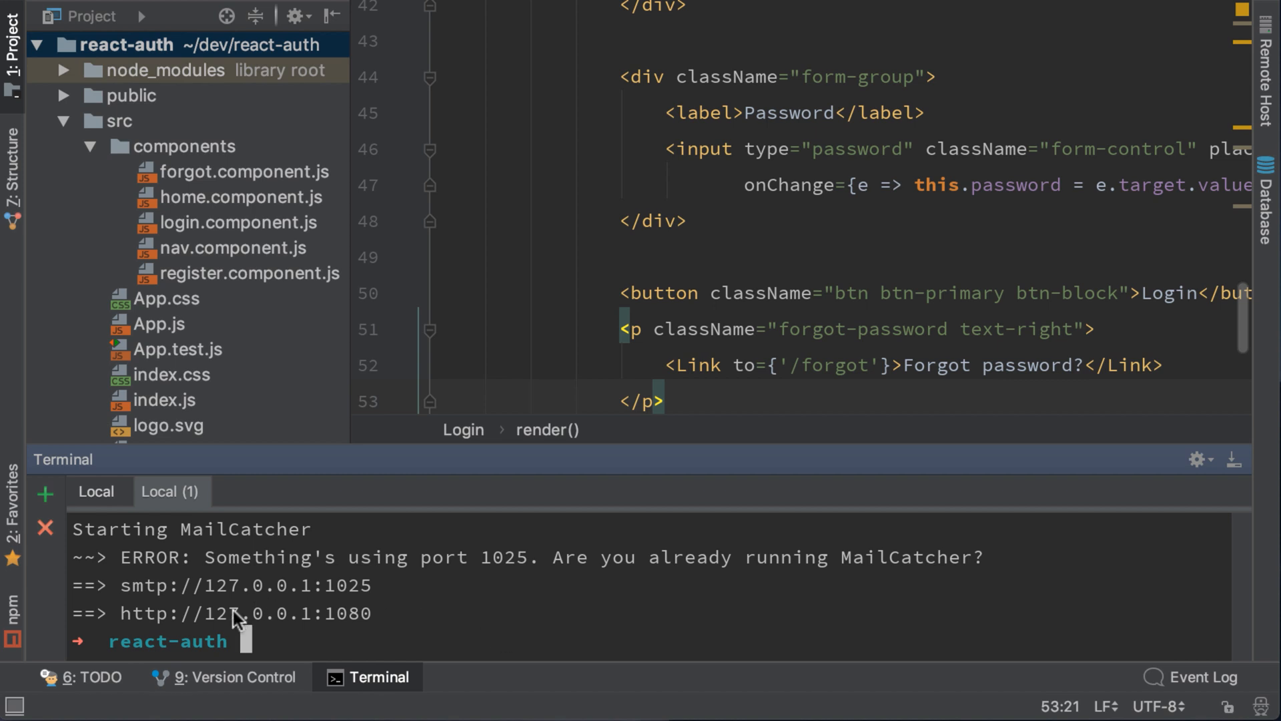
mouse_move(126, 623)
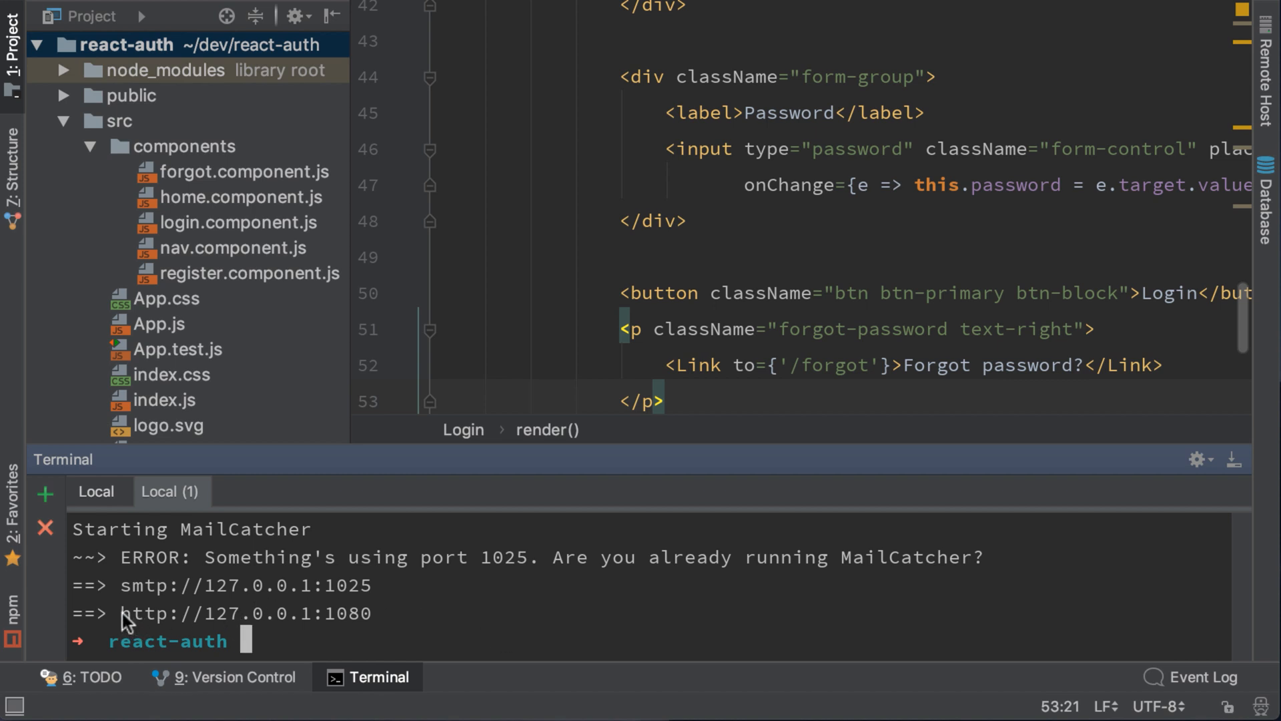
mouse_move(372, 621)
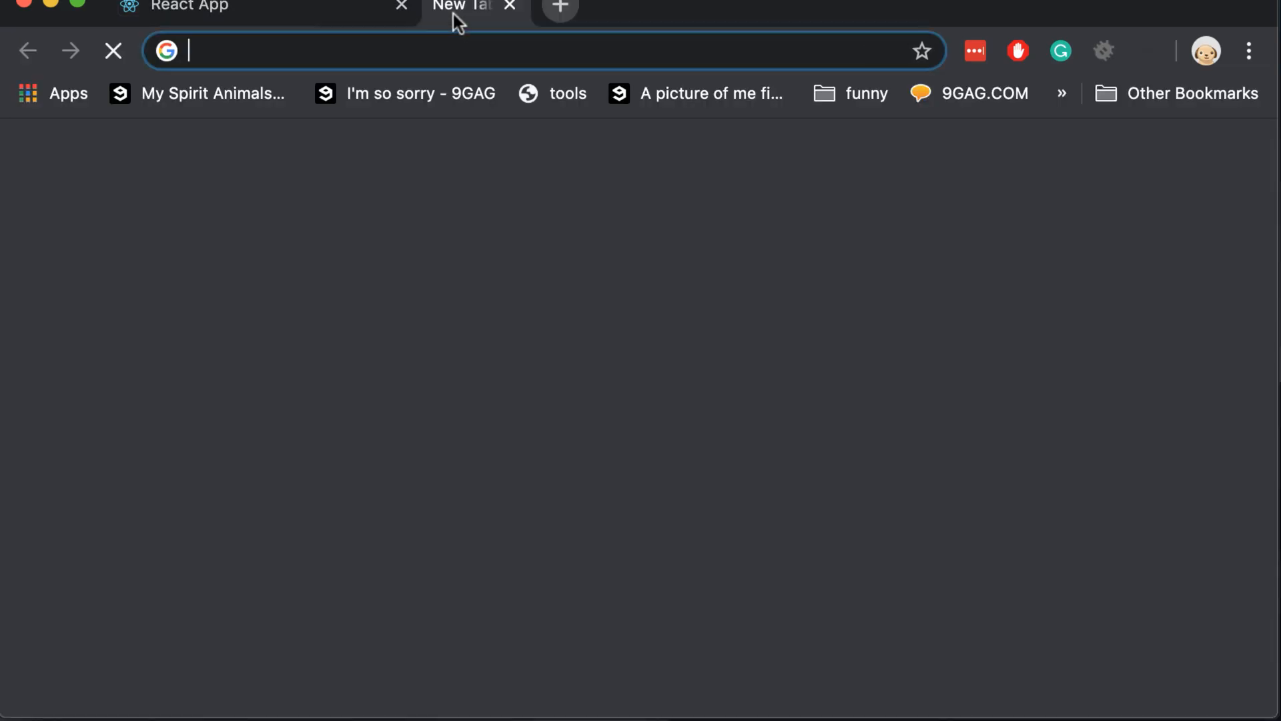
Load 127.0.0.1:1080 to view the empty MailCatcher inbox.
text(127.0.0.1:1080)
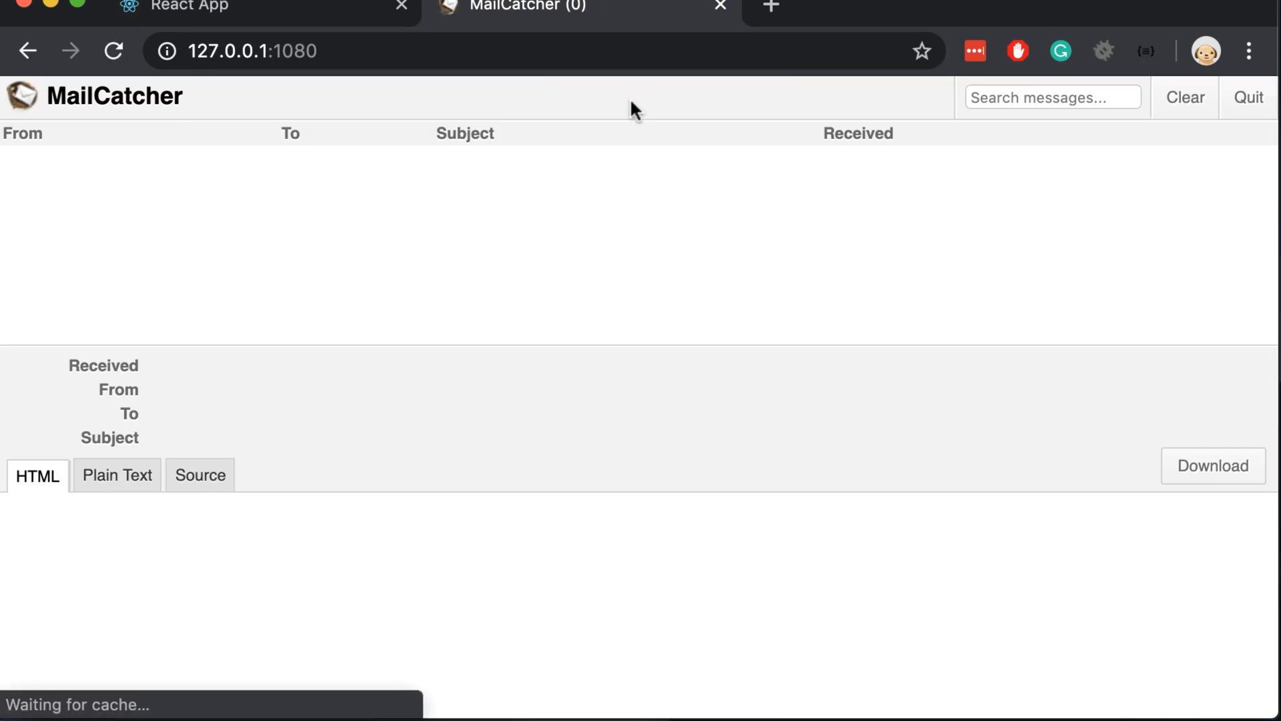
mouse_move(651, 335)
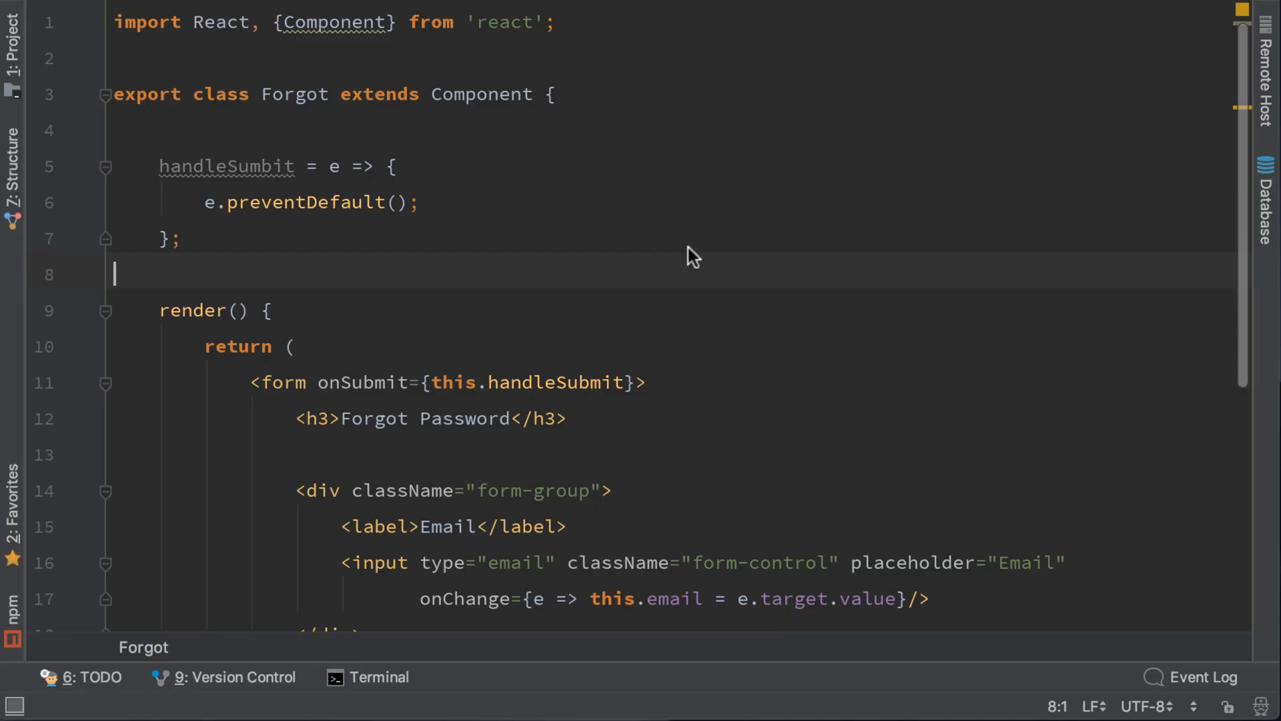
mouse_move(676, 248)
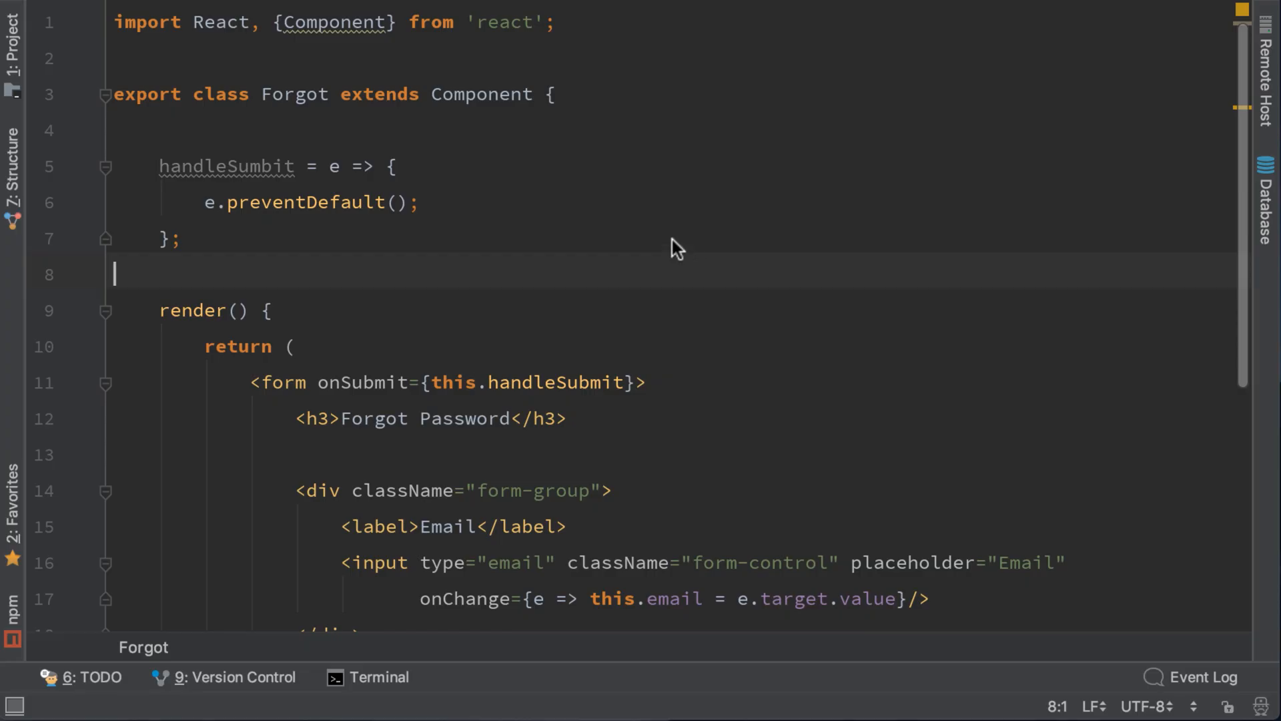
Add const data = { email: this.email } after preventDefault in handleSumbit.
double_click(226, 166)
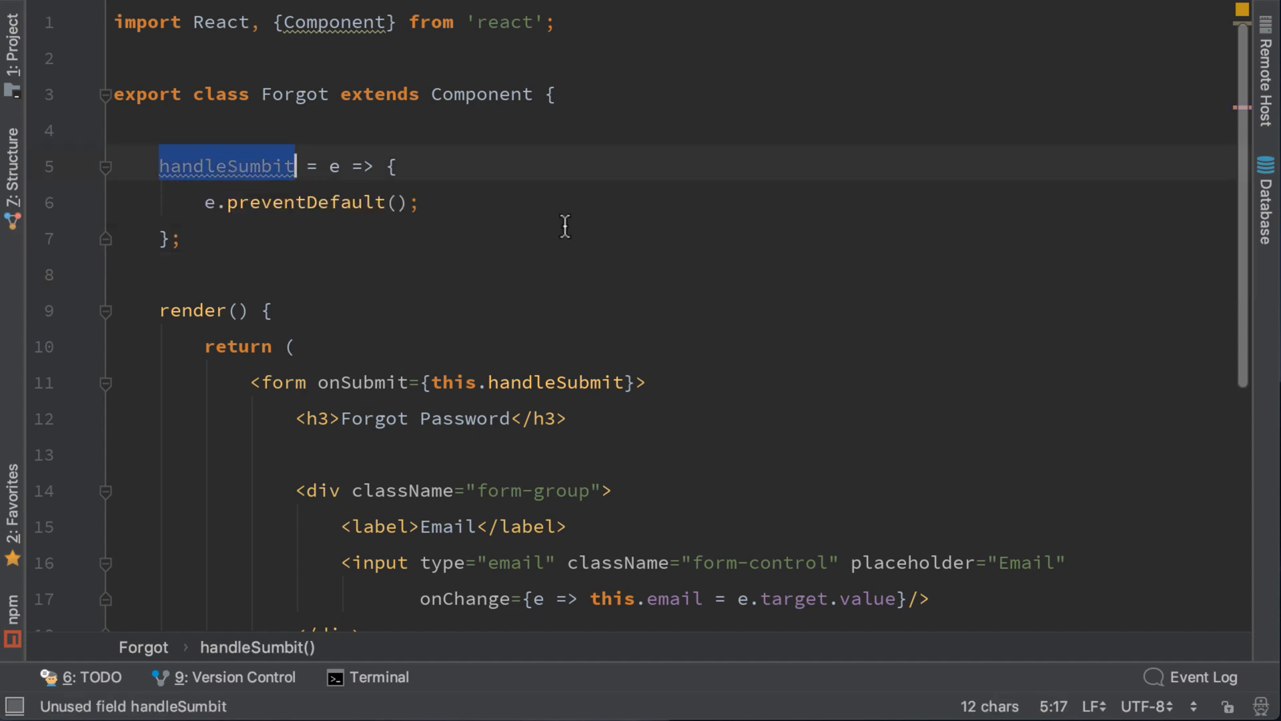
click(421, 201)
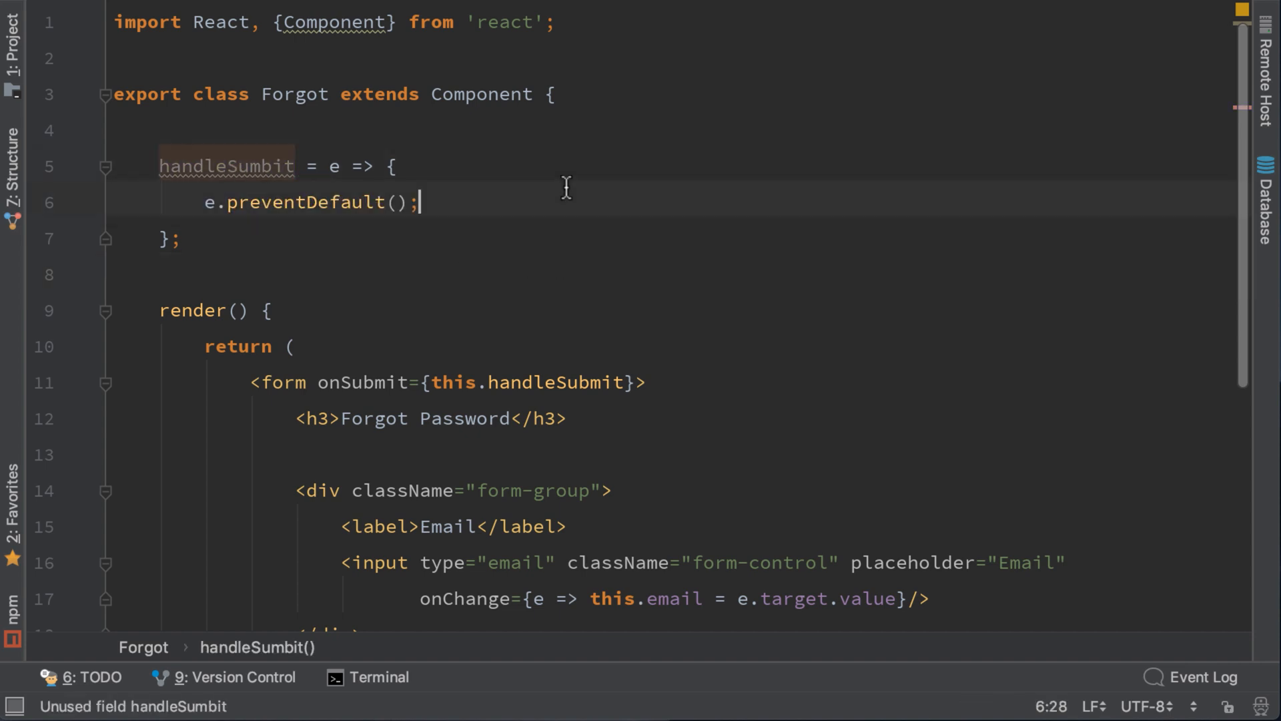
scroll(down, 3)
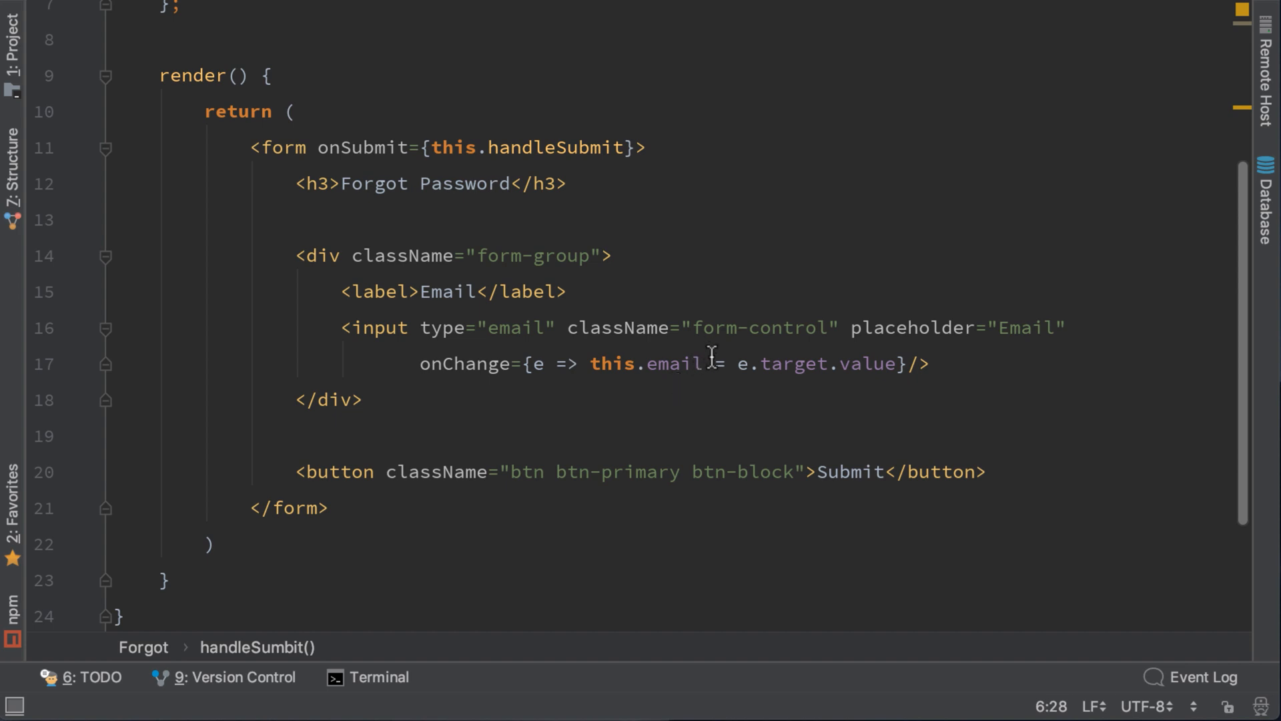
scroll(up, 3)
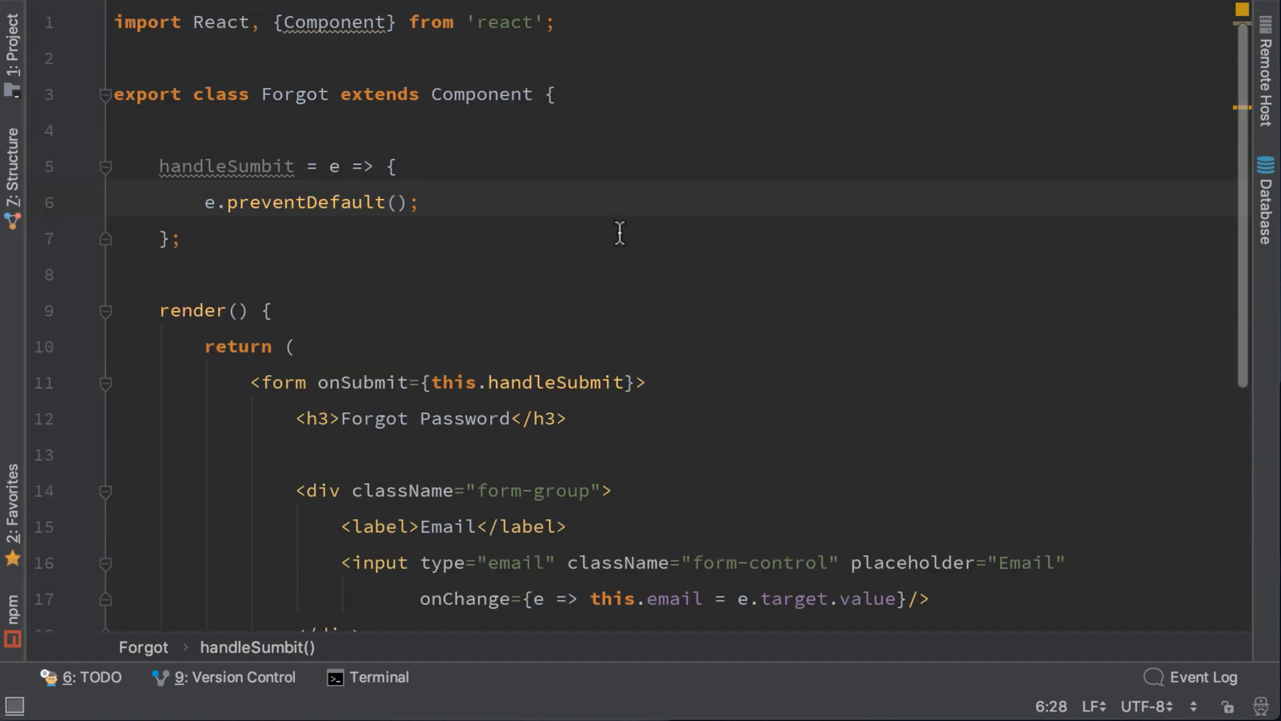
text(const data = {)
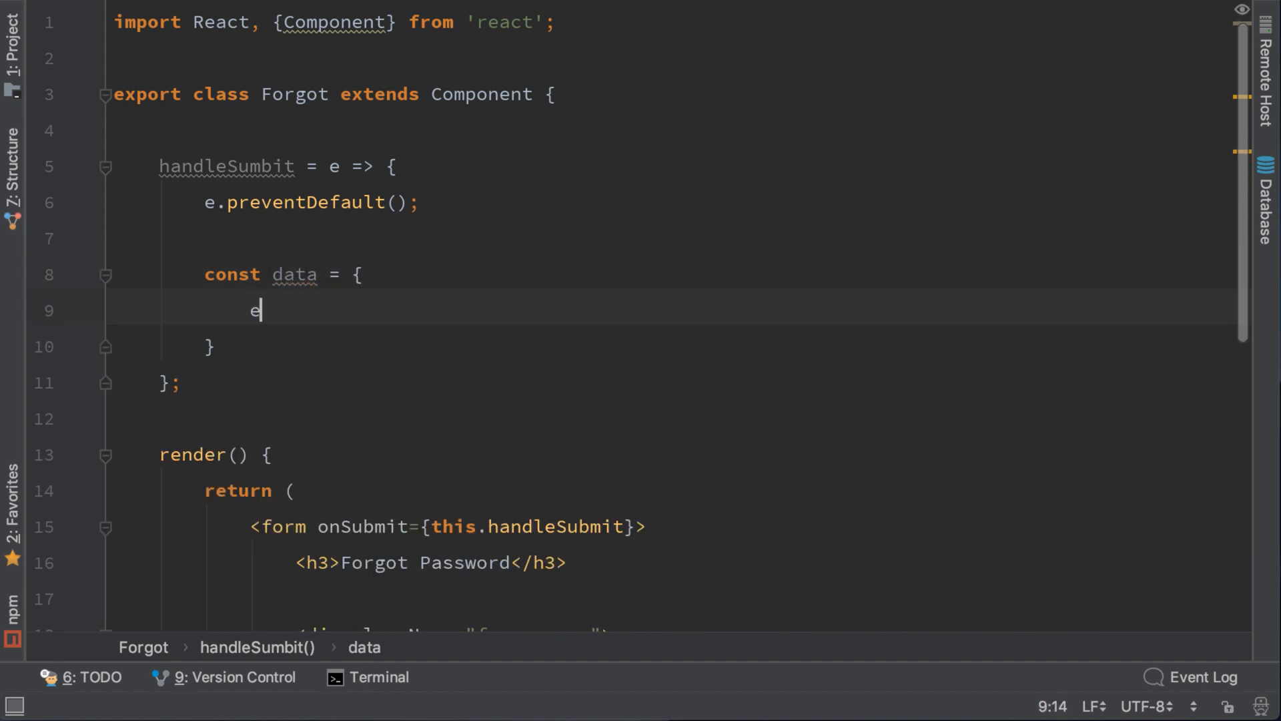
text(mail: this.email)
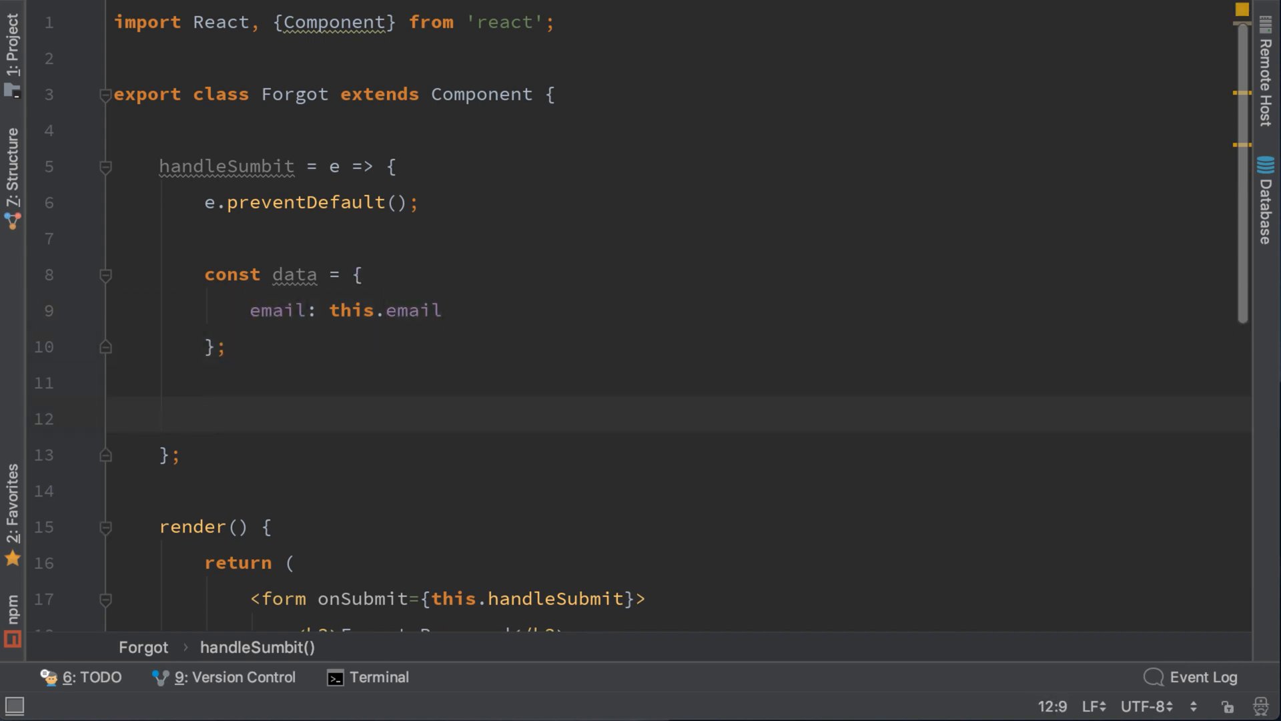
Import axios and post data to 'forgot', logging res on success and err on catch.
text(import axios)
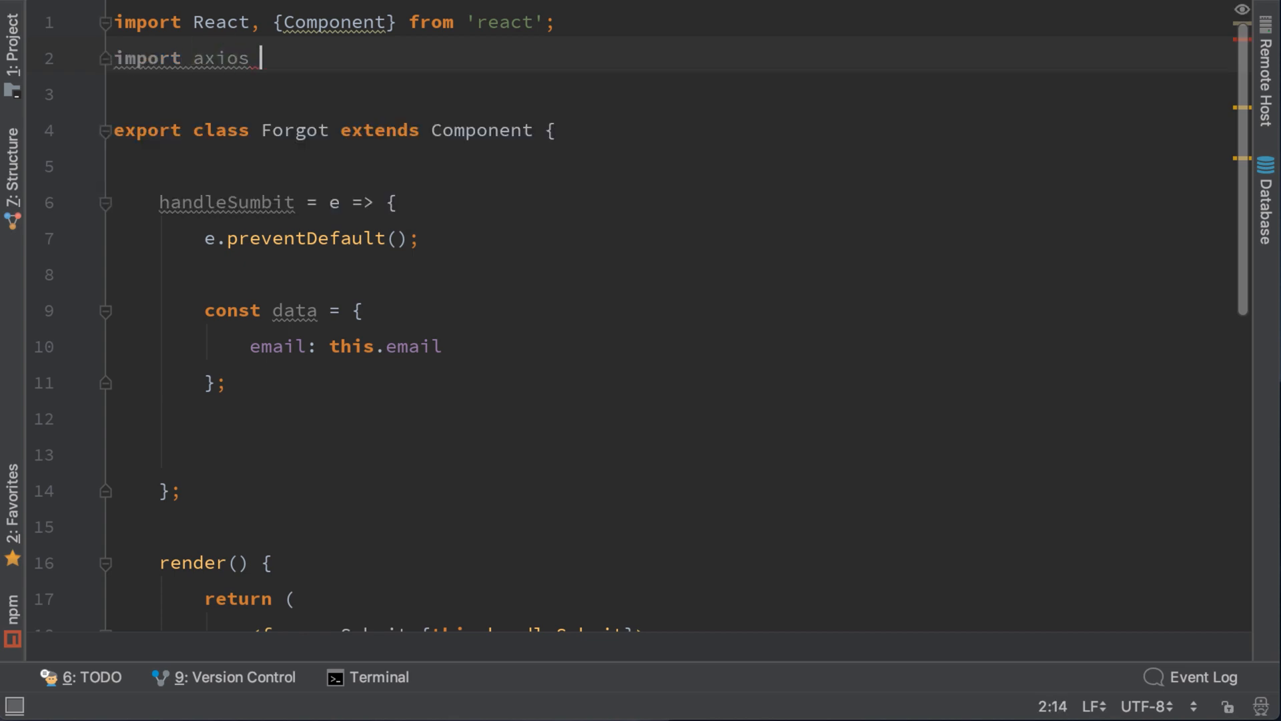
text(from 'axios';)
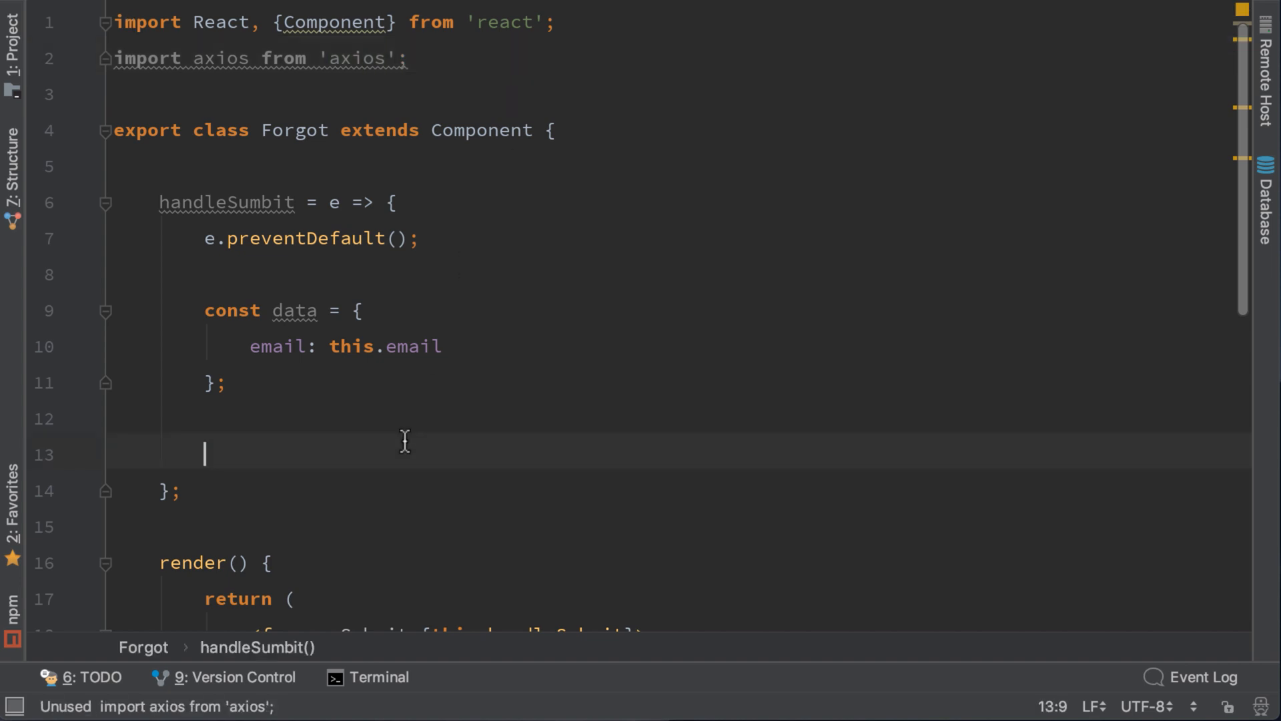
text(a)
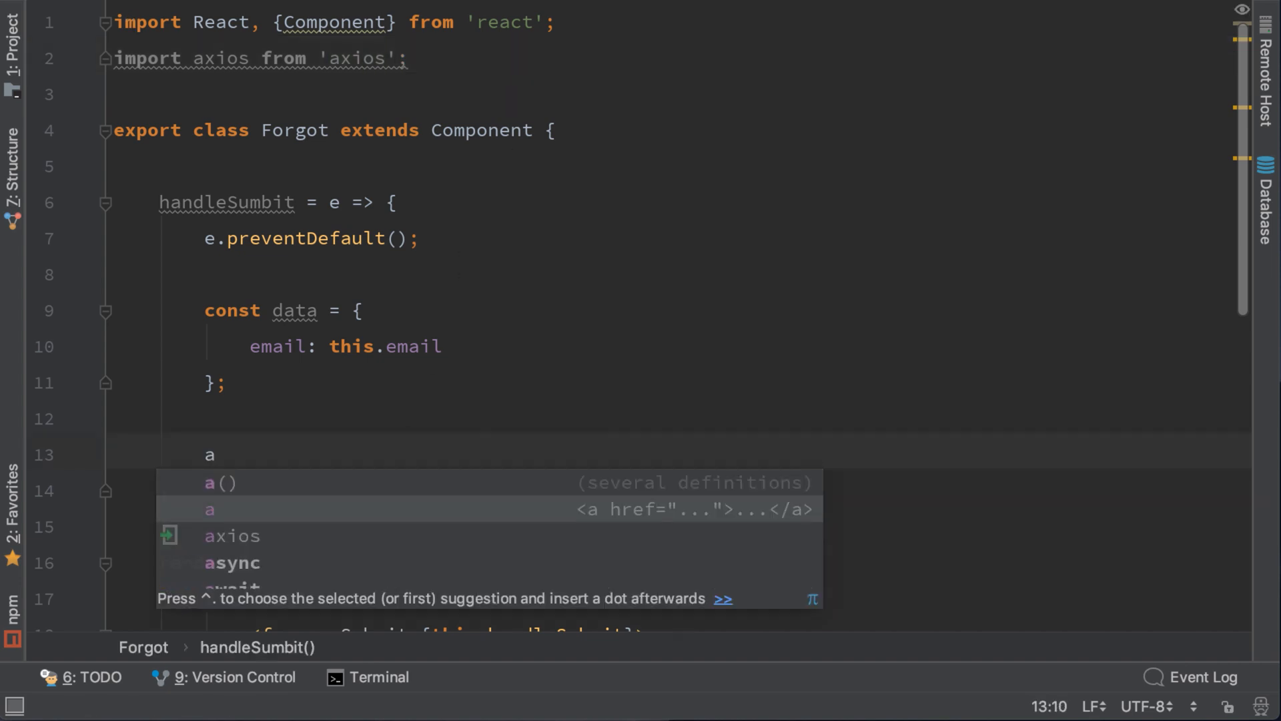
text(xios.post('')
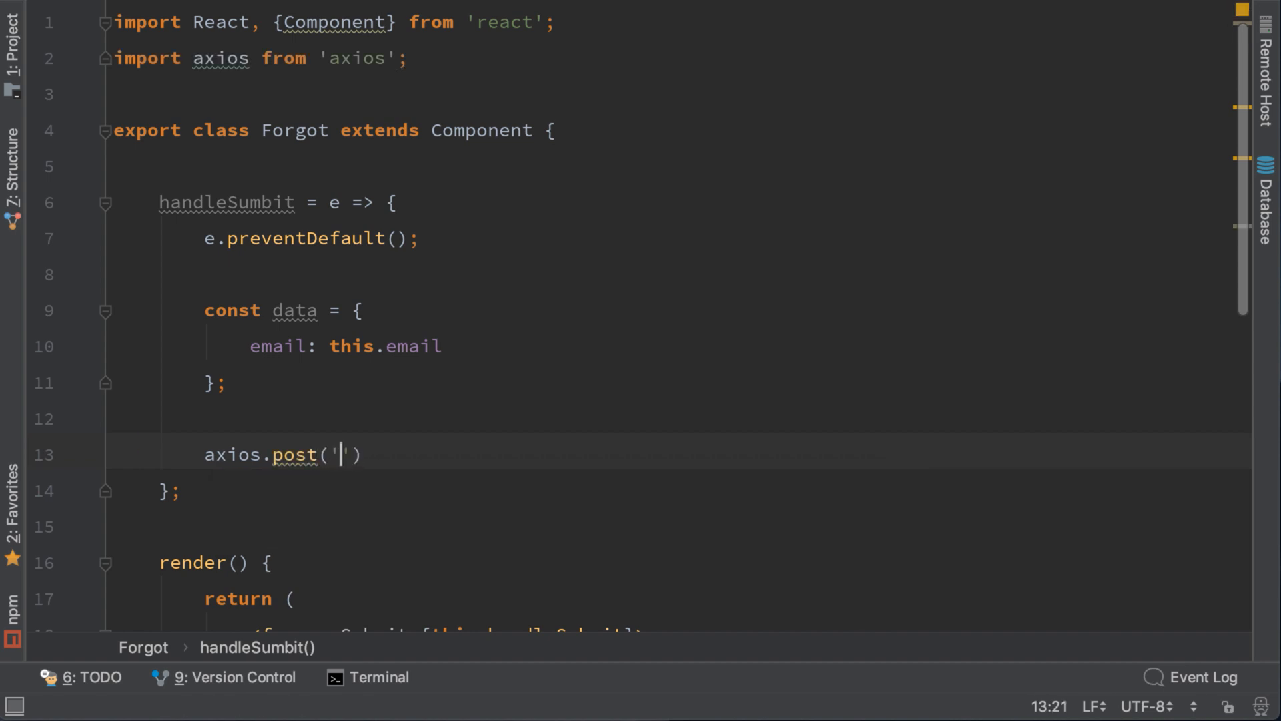
text(forgot)
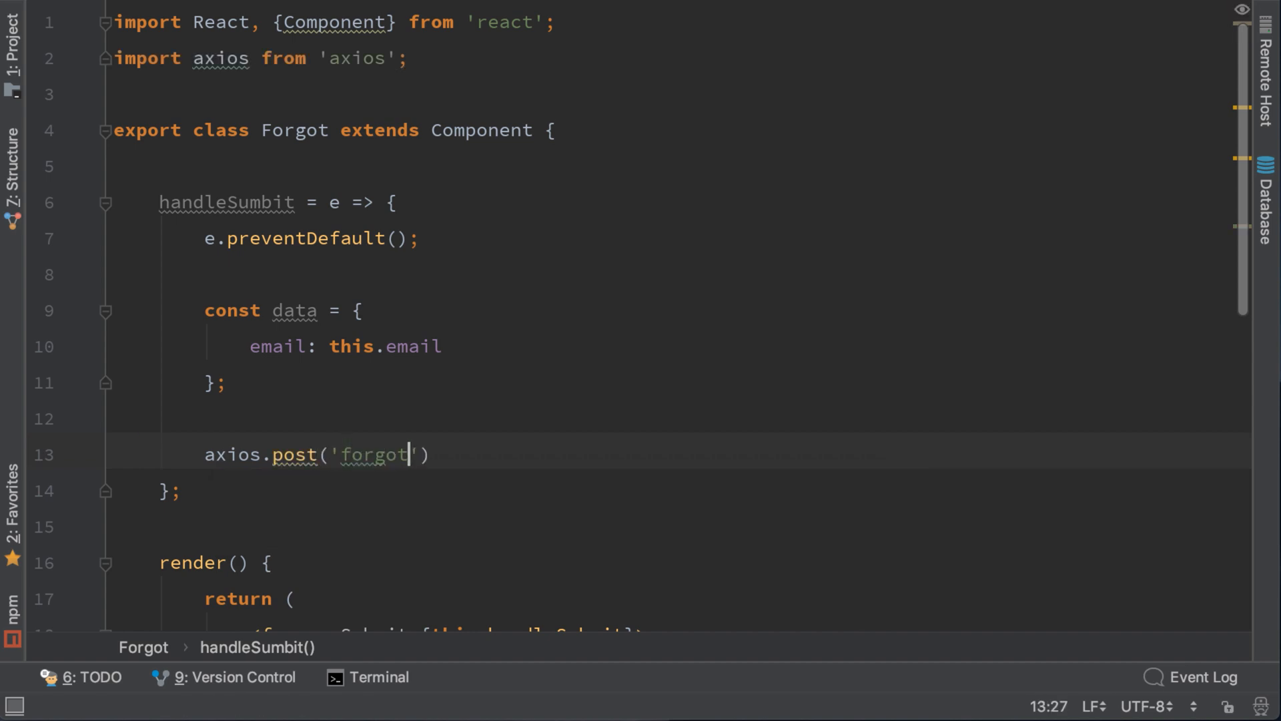
text(,)
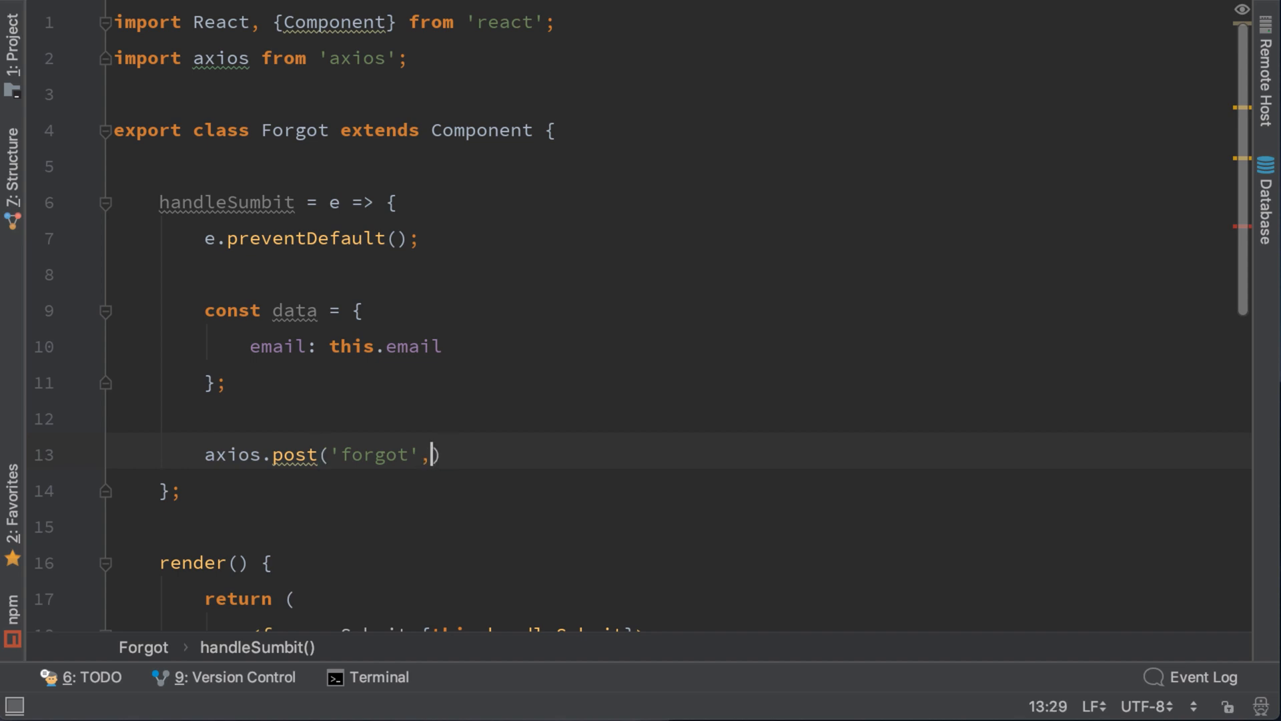
text(data)
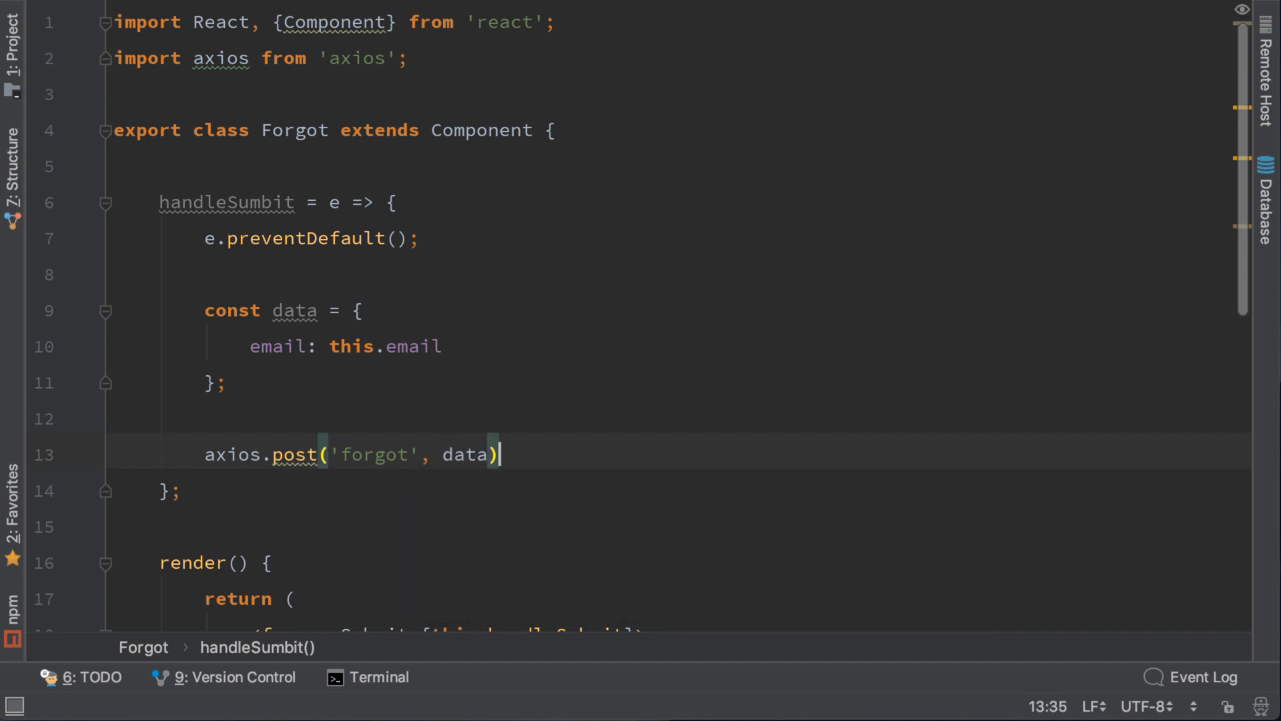
text(.then()
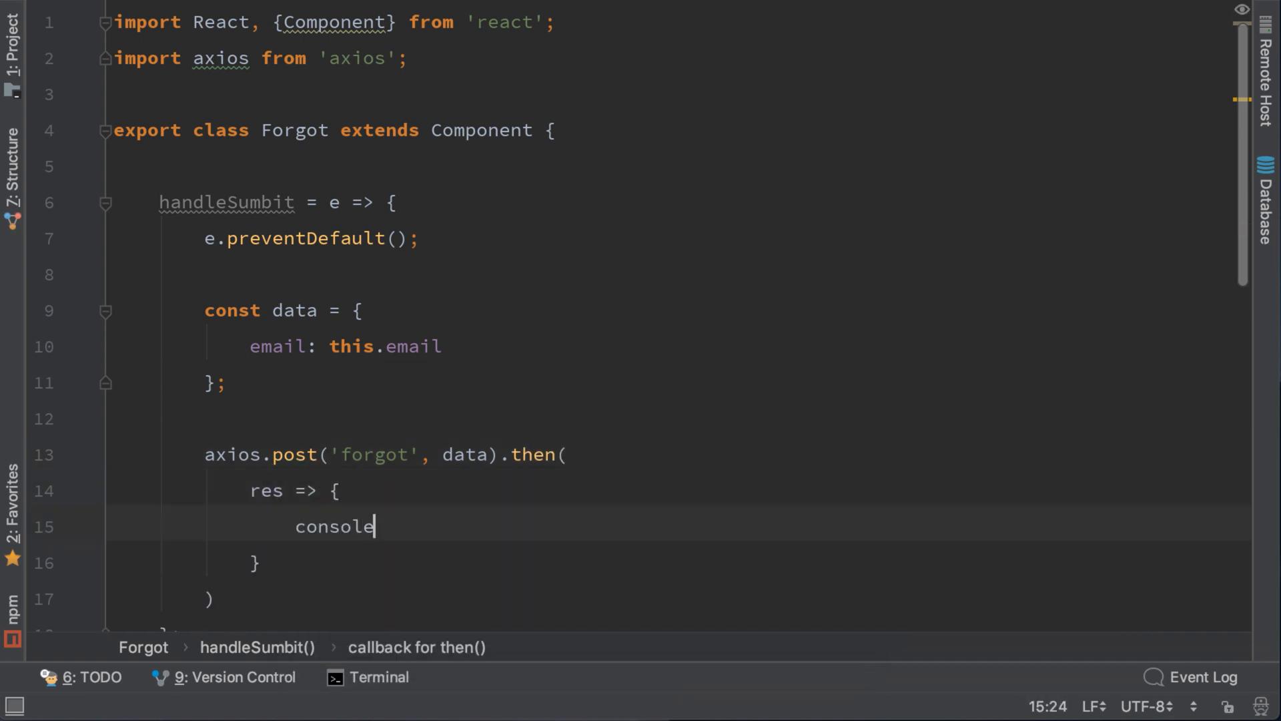
text(.log(res)
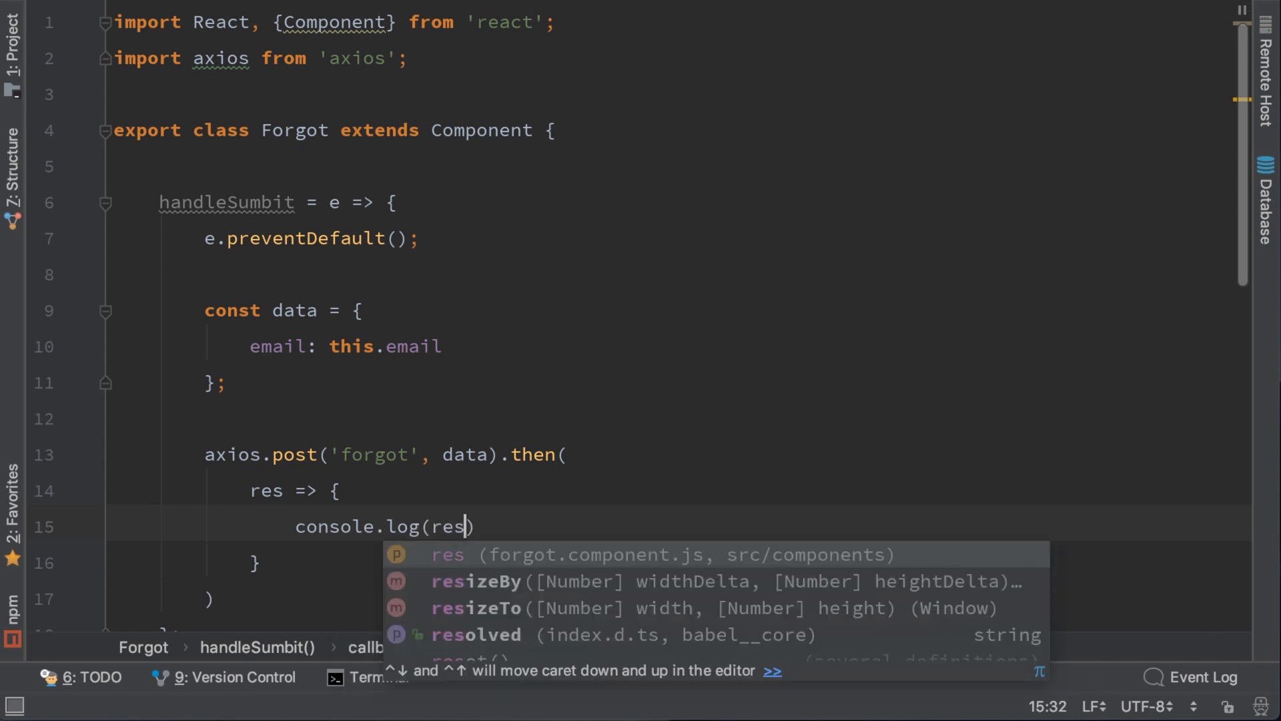
text().catch()
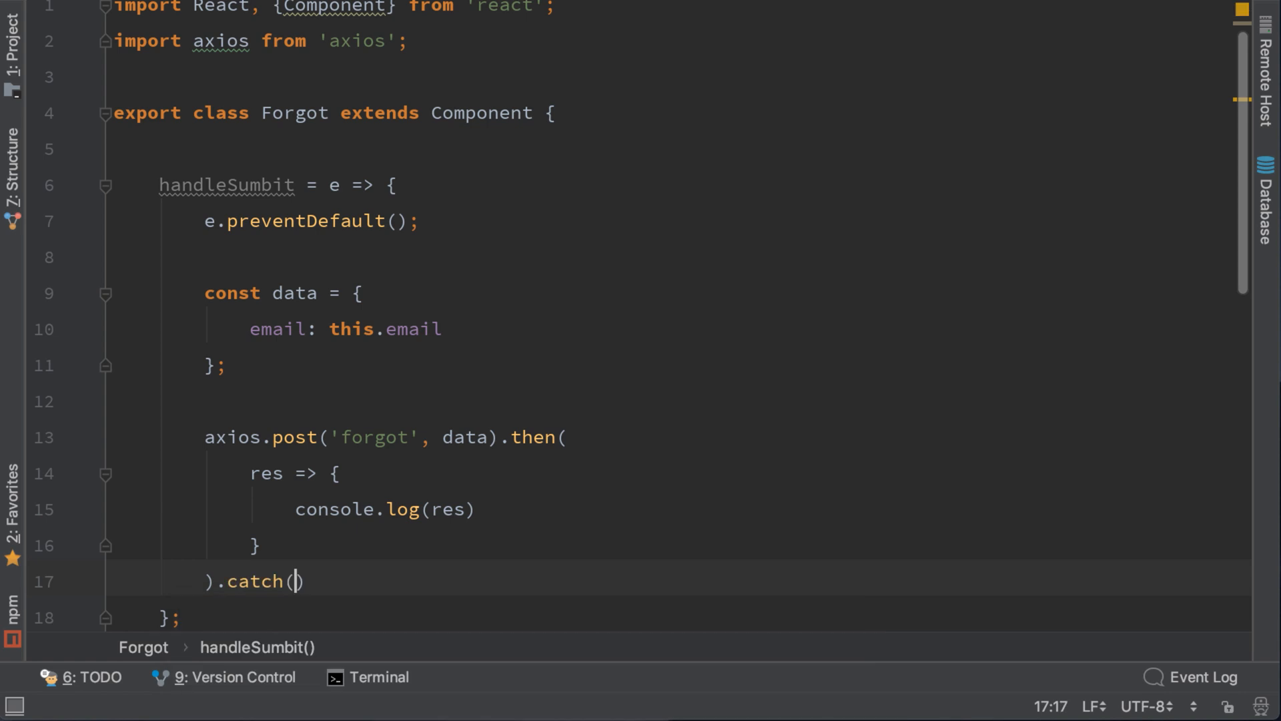
text(err => {)
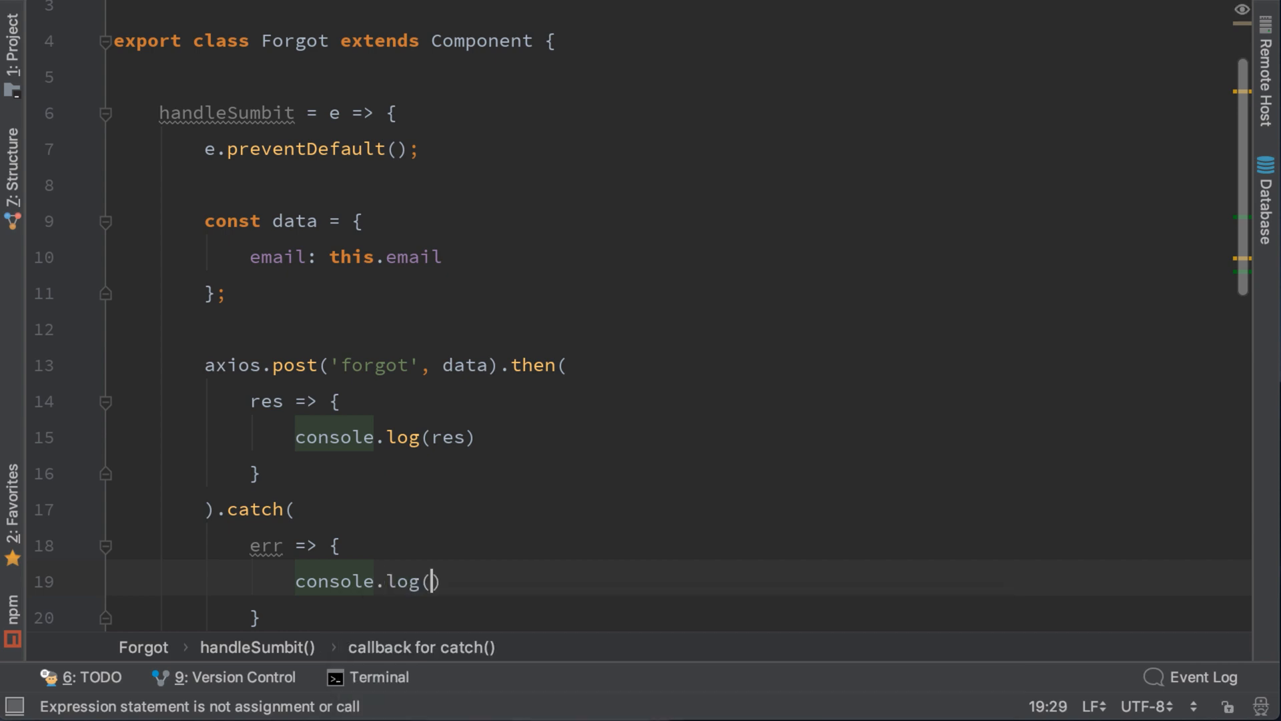
text(err);)
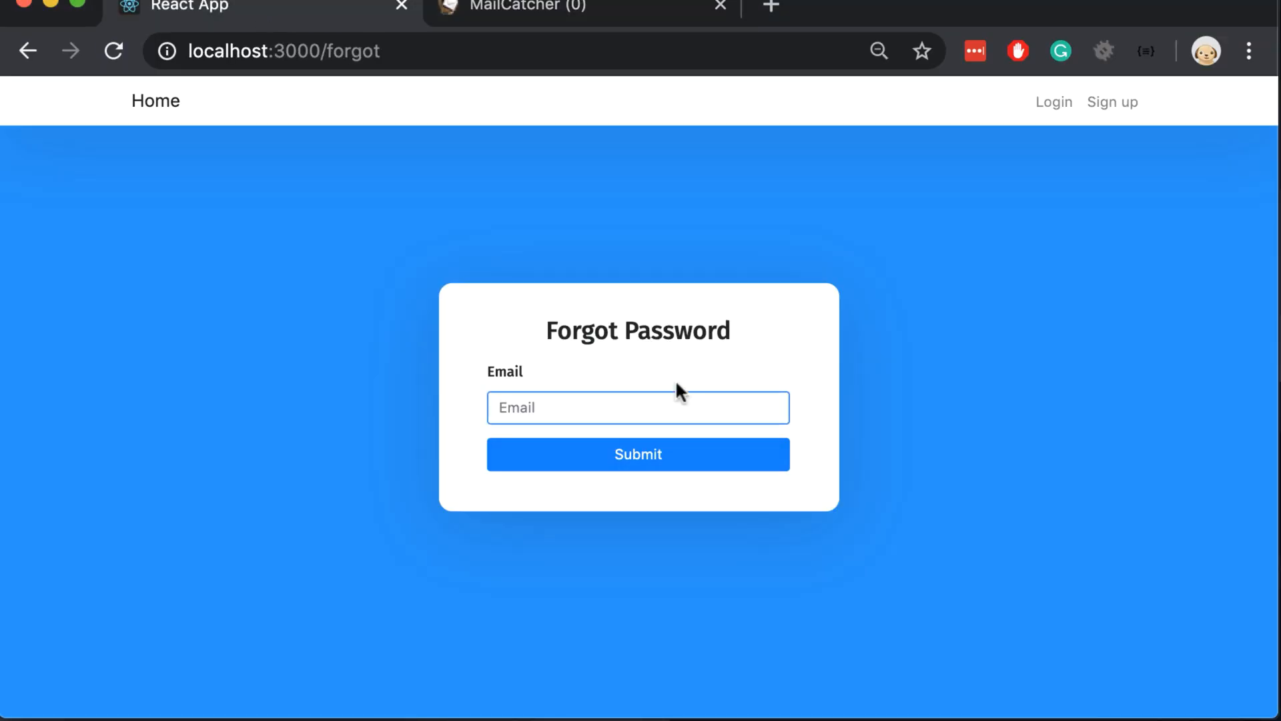
text(a@a)
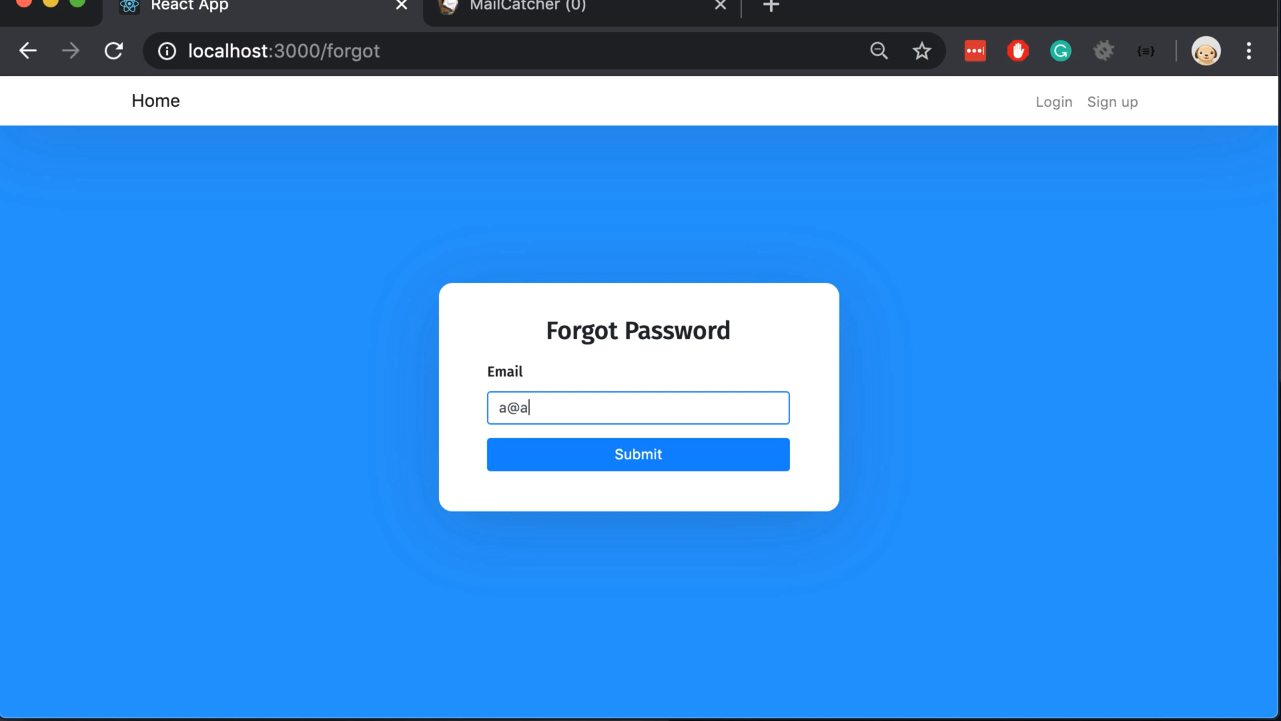
text(.com)
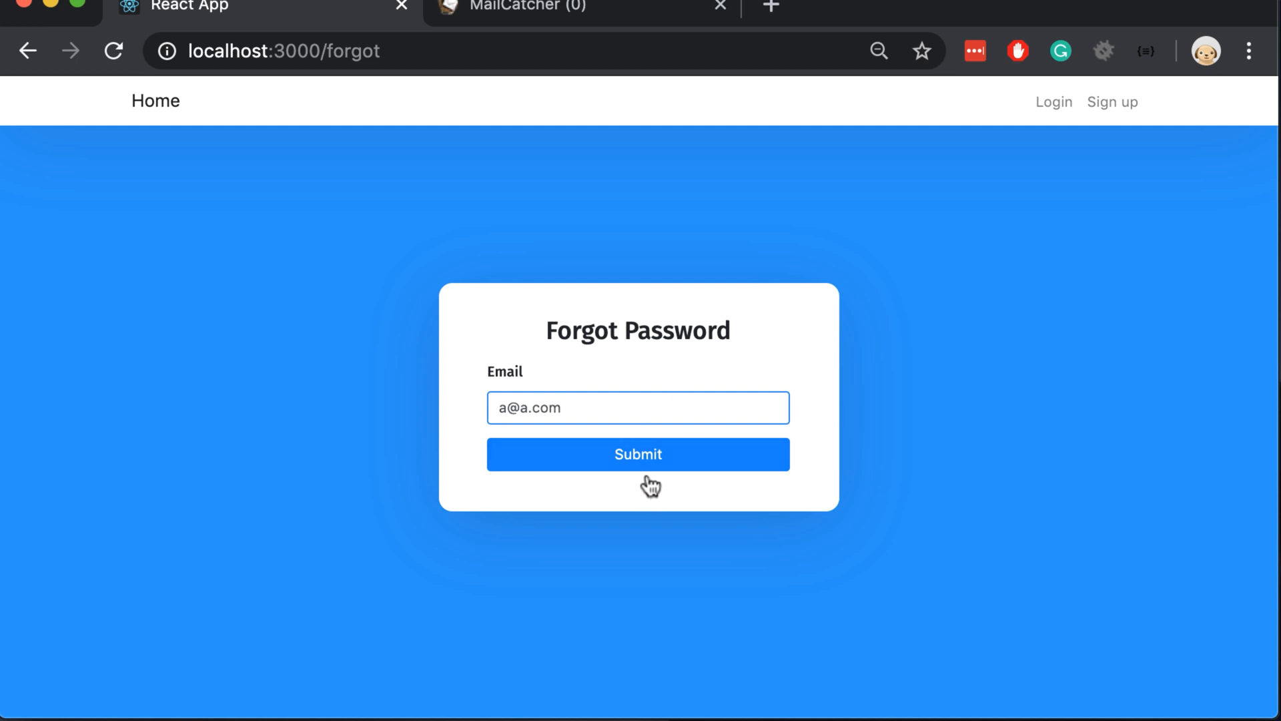
click(638, 455)
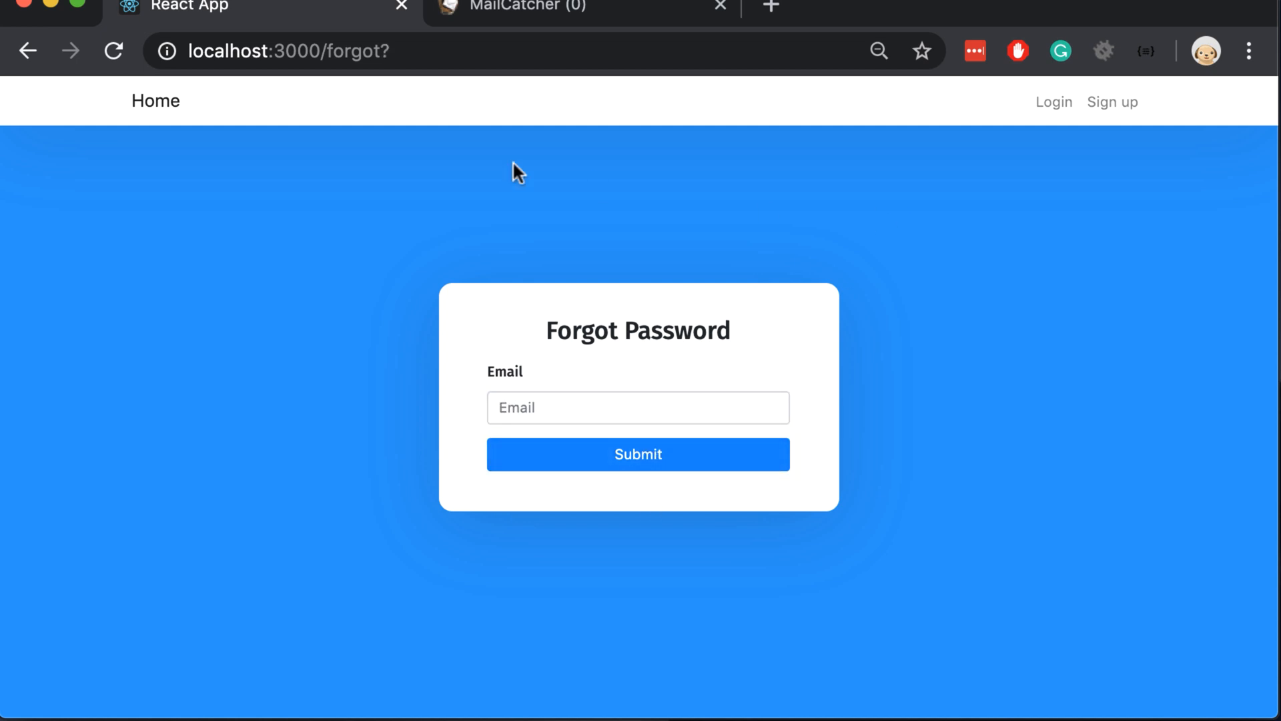
mouse_move(556, 161)
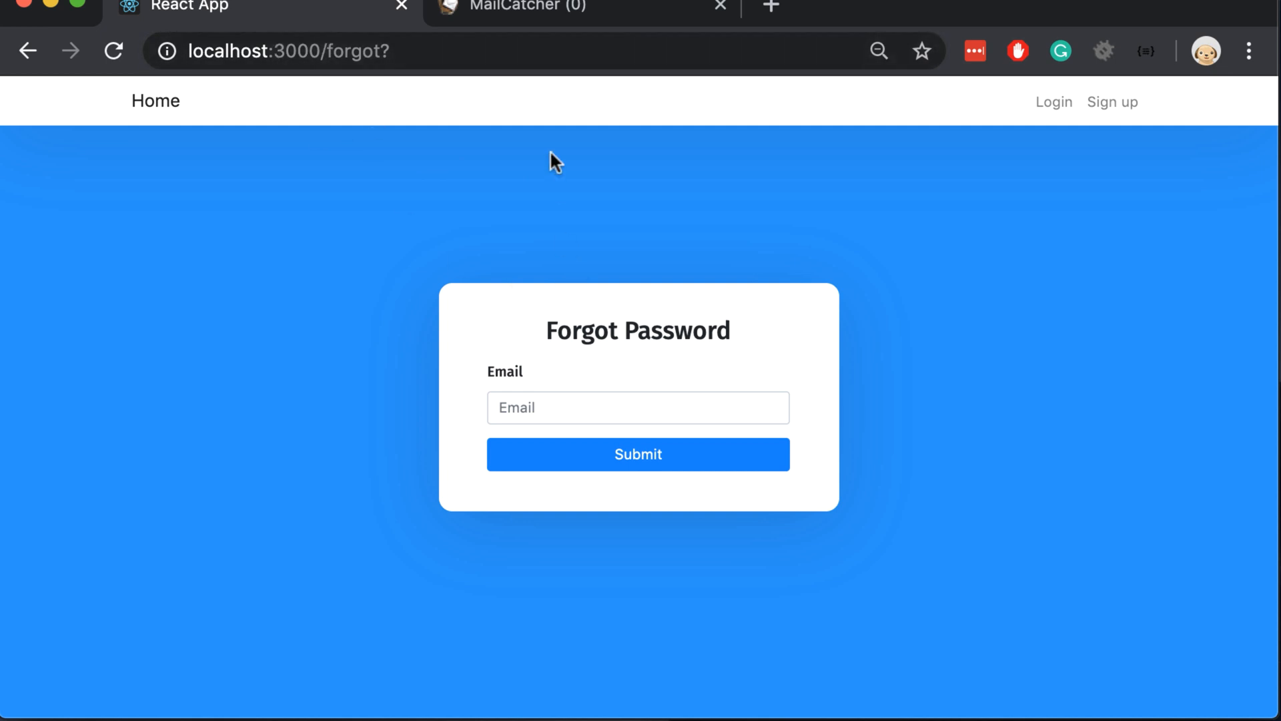
click(571, 7)
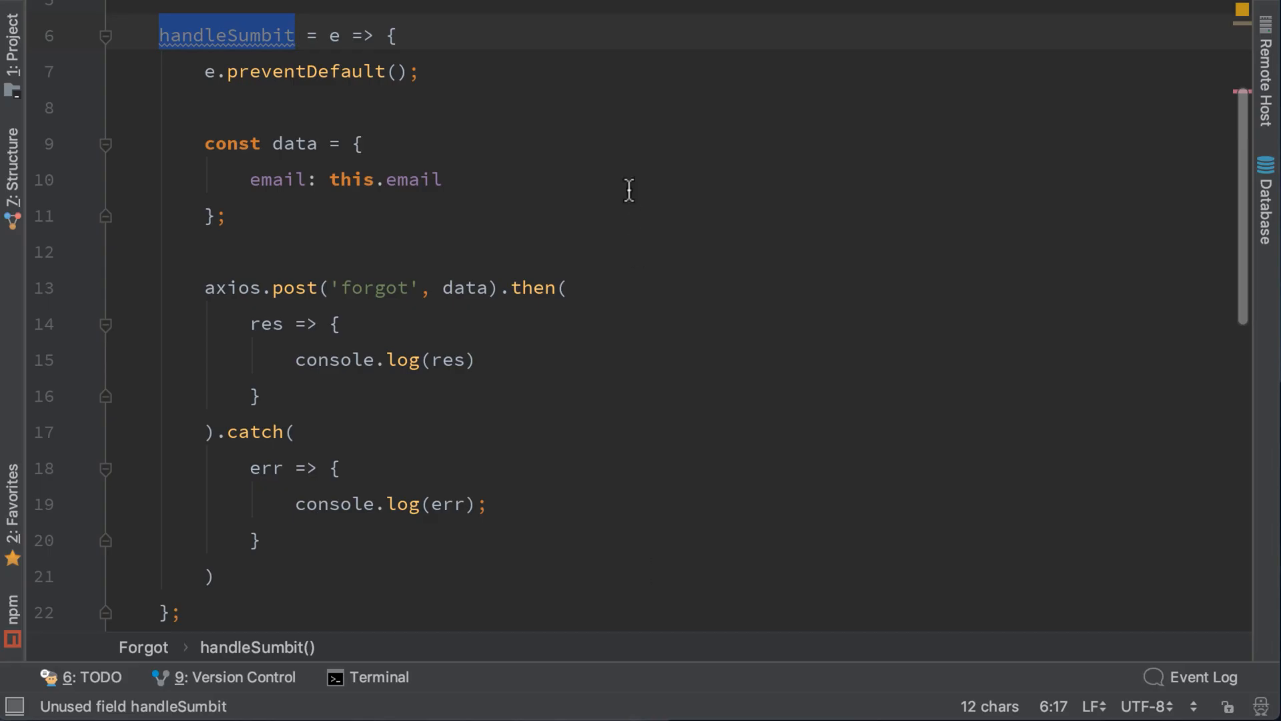
Scroll down in forgot.component.js toward the misspelled handleSumbit handler.
scroll(down, 3)
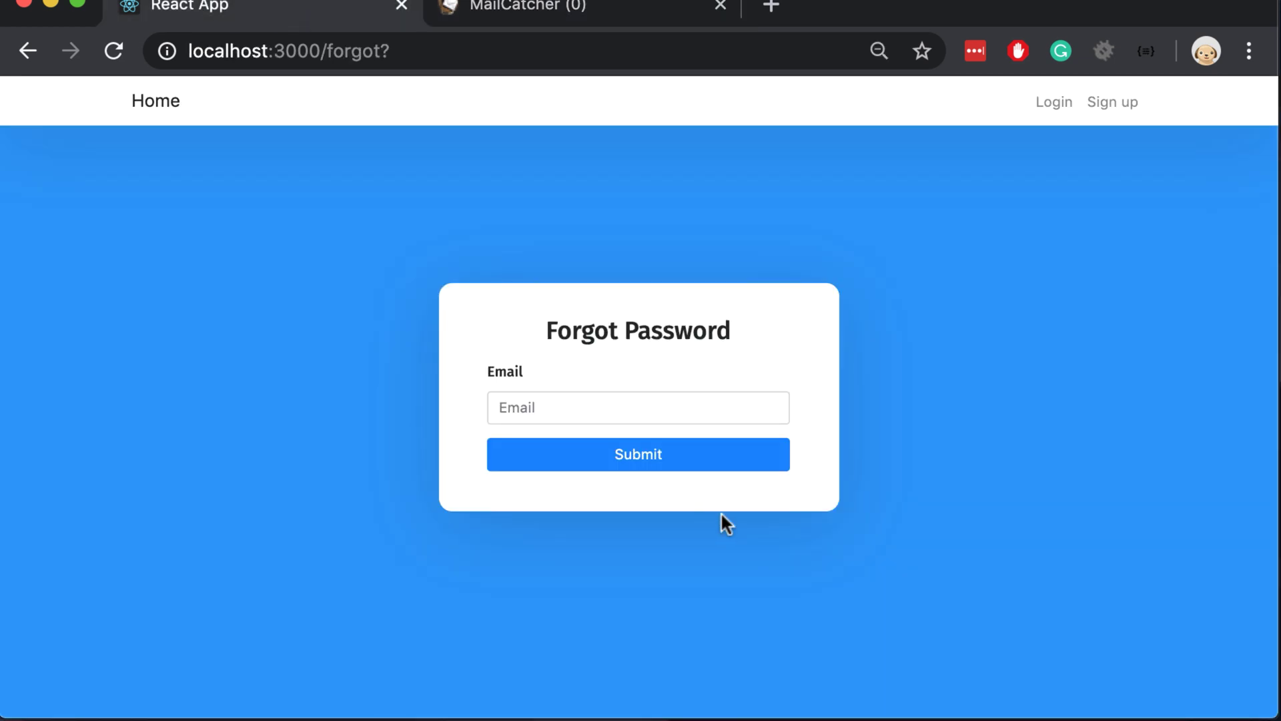
text(a@a.co)
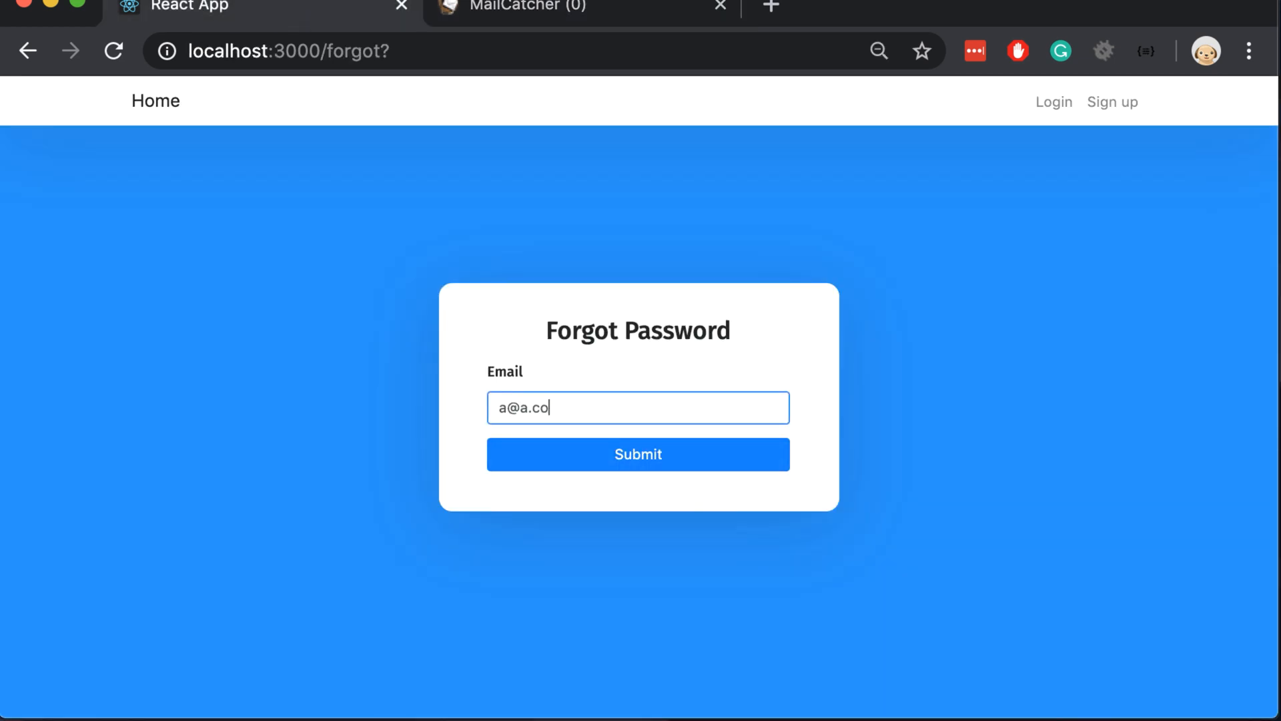
click(637, 454)
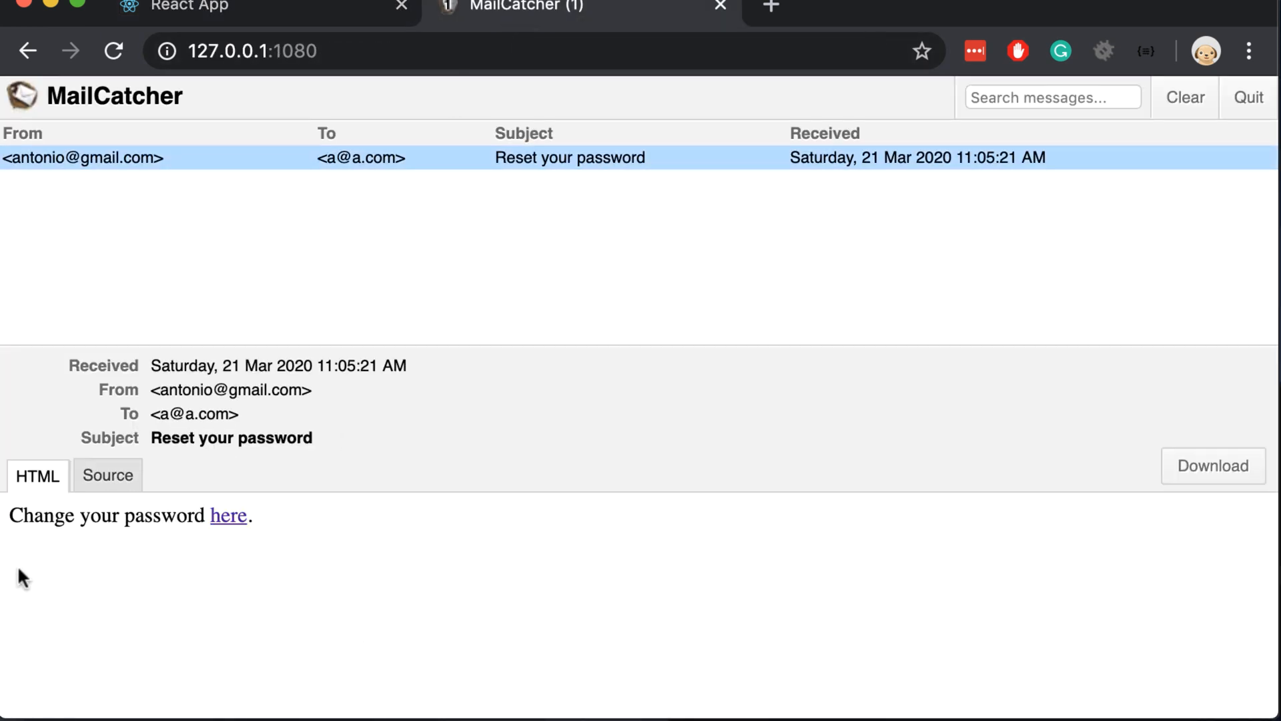
mouse_move(230, 516)
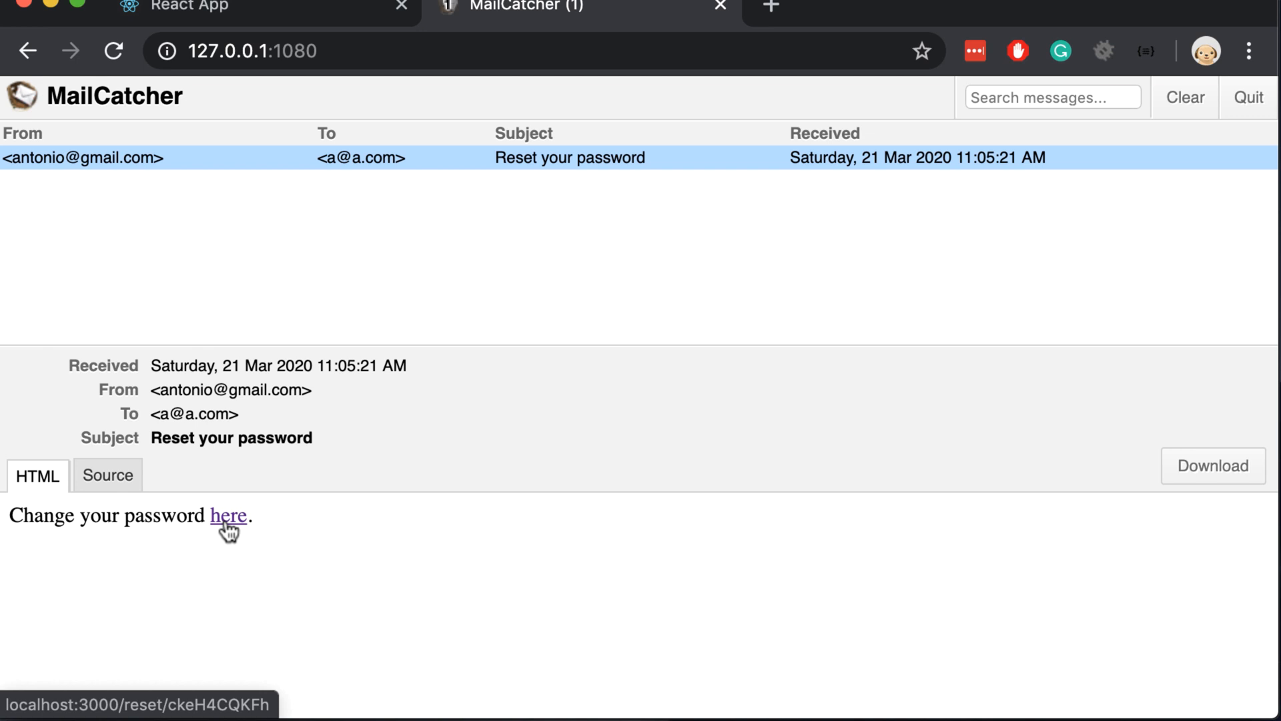
click(228, 516)
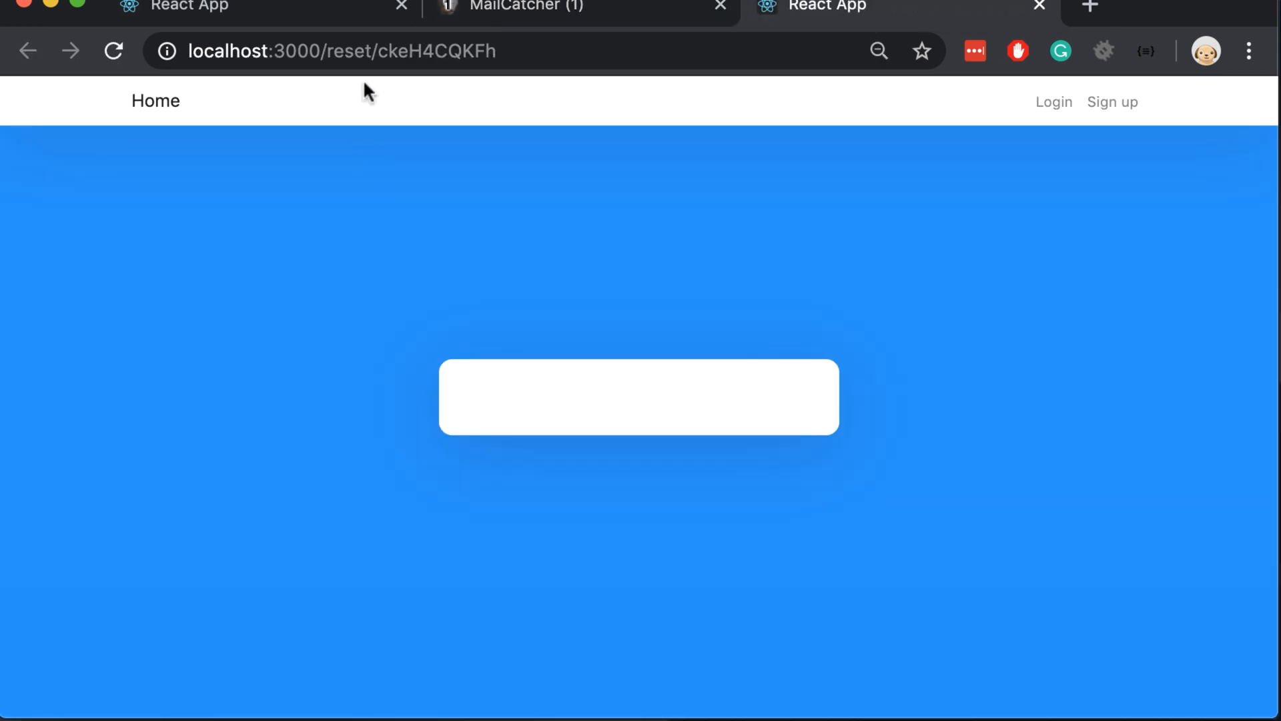
mouse_move(357, 51)
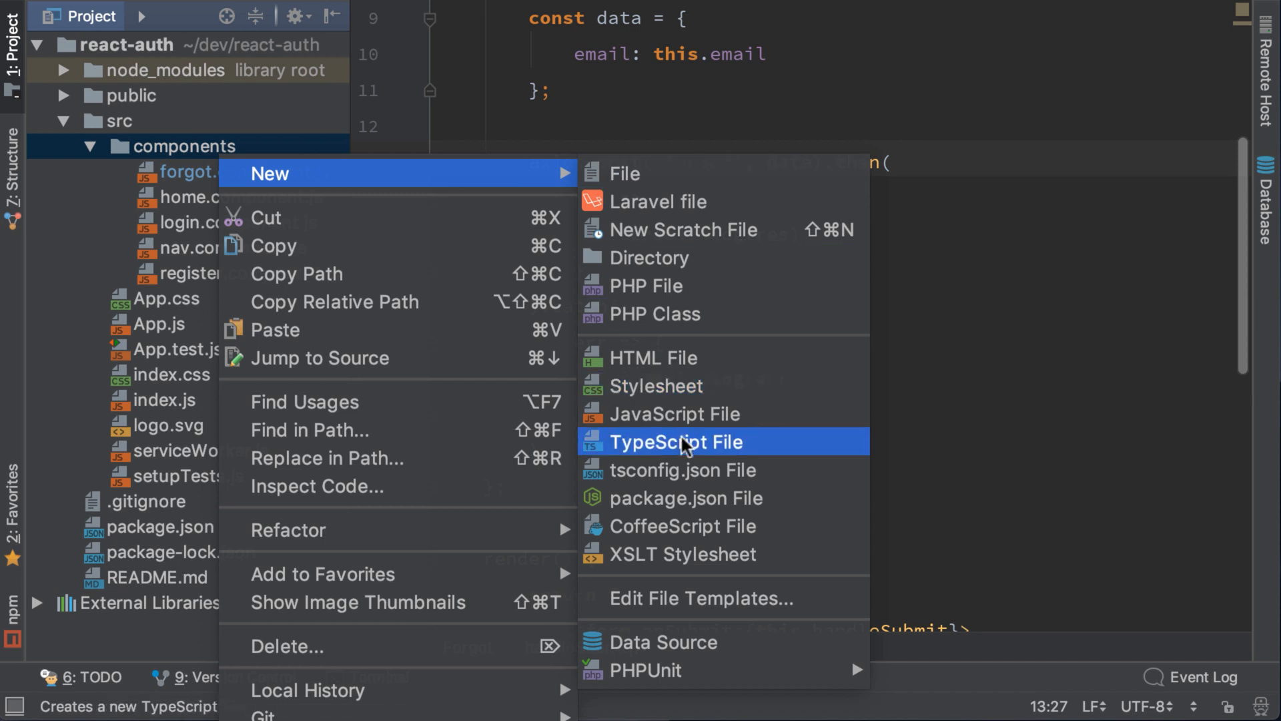
Create a new JavaScript file named reset.component.js in components.
click(674, 413)
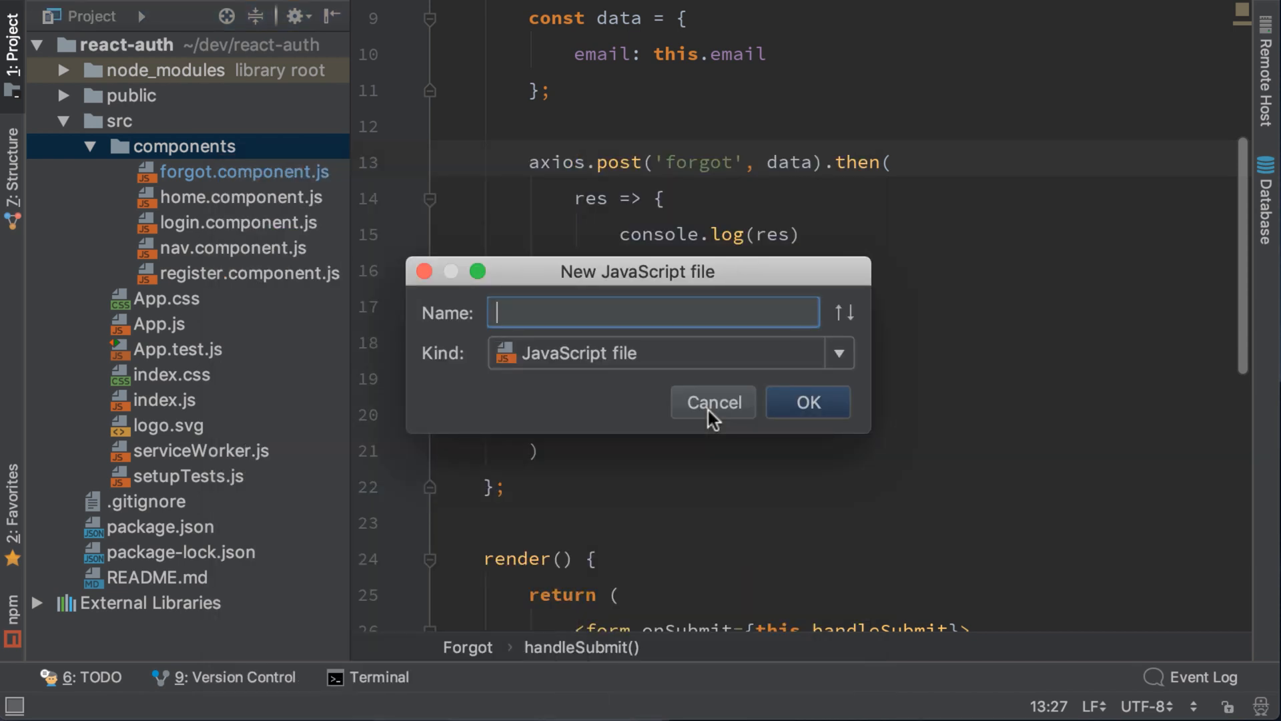
text(reset.comp)
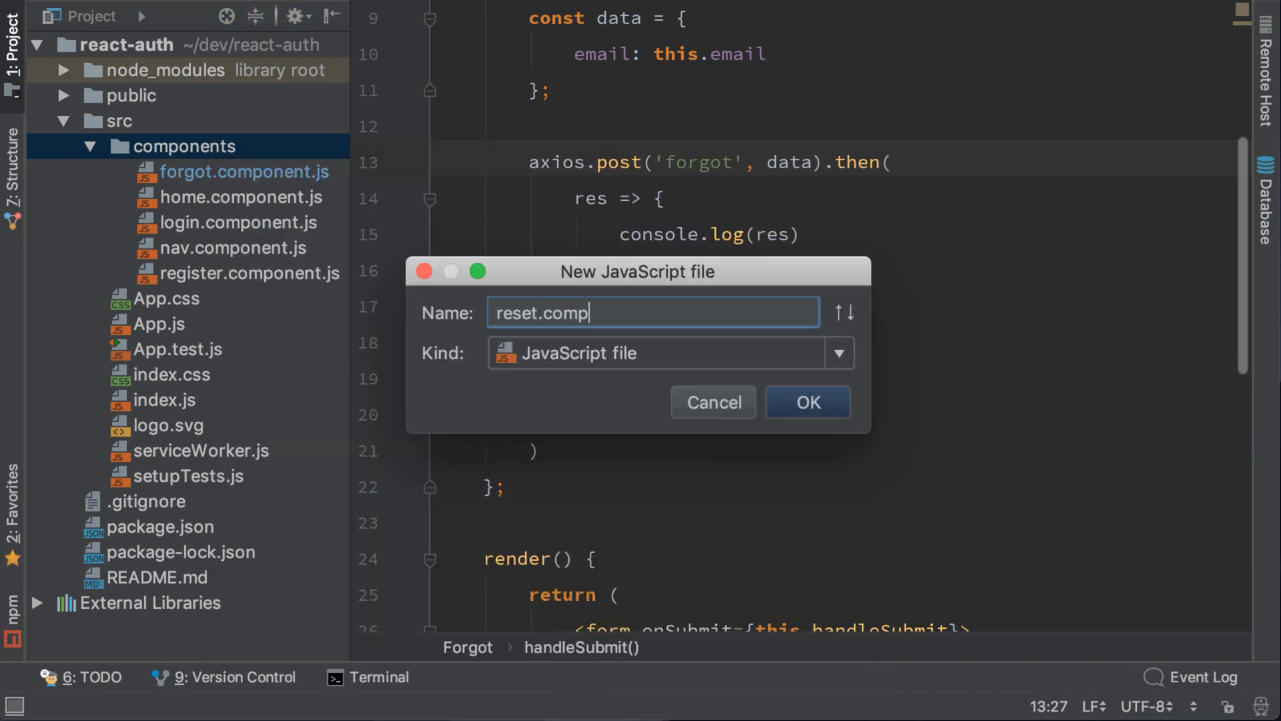
click(805, 401)
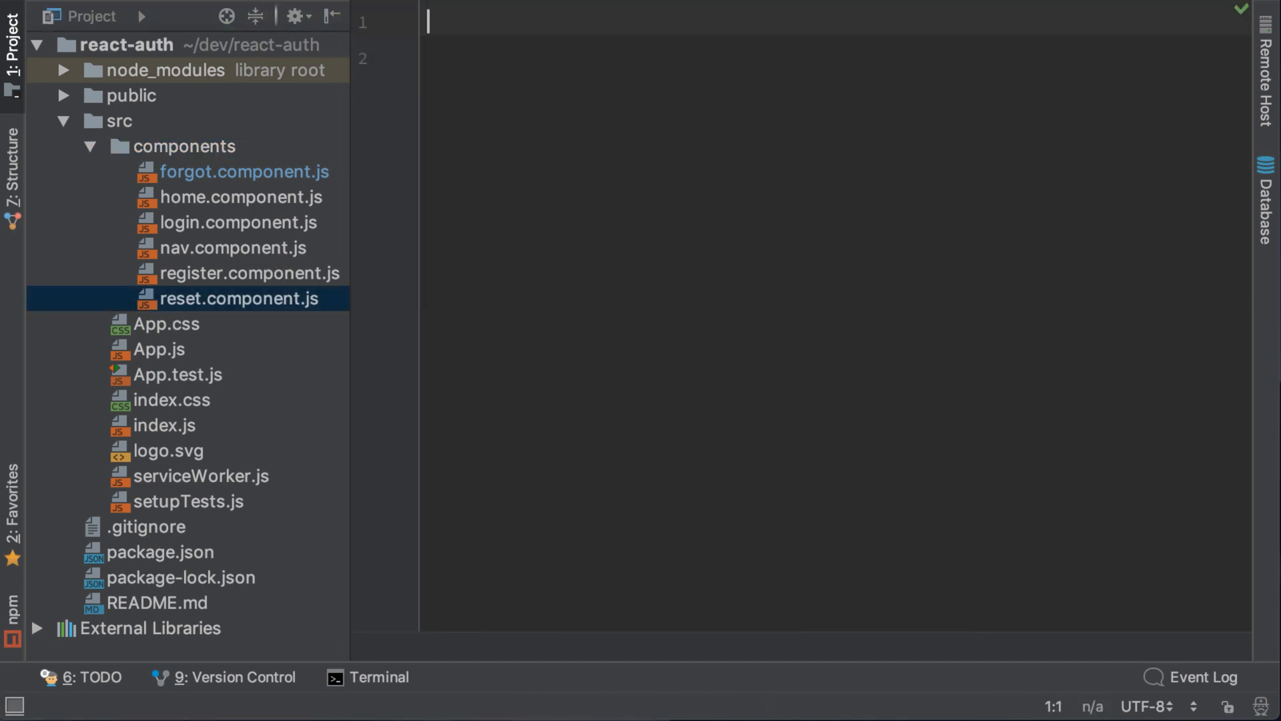
Import React and Component, then export an empty Reset class extending Component.
text(import Re)
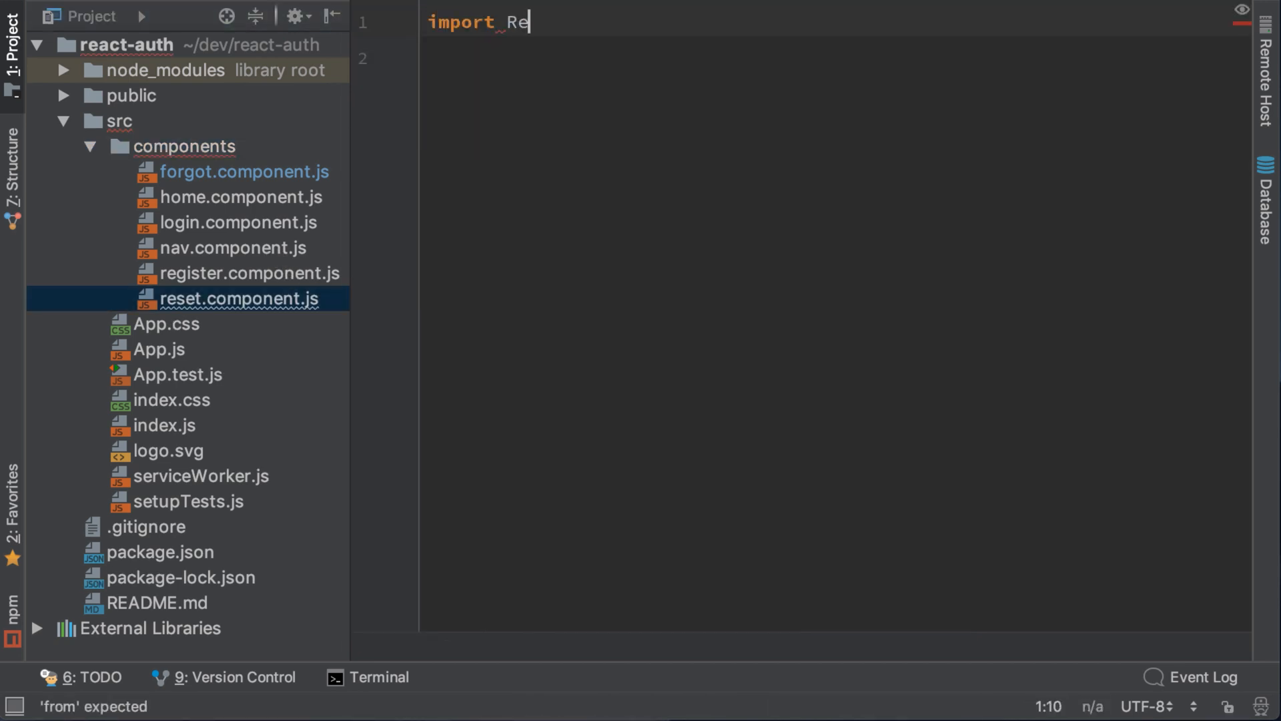
text(act, {})
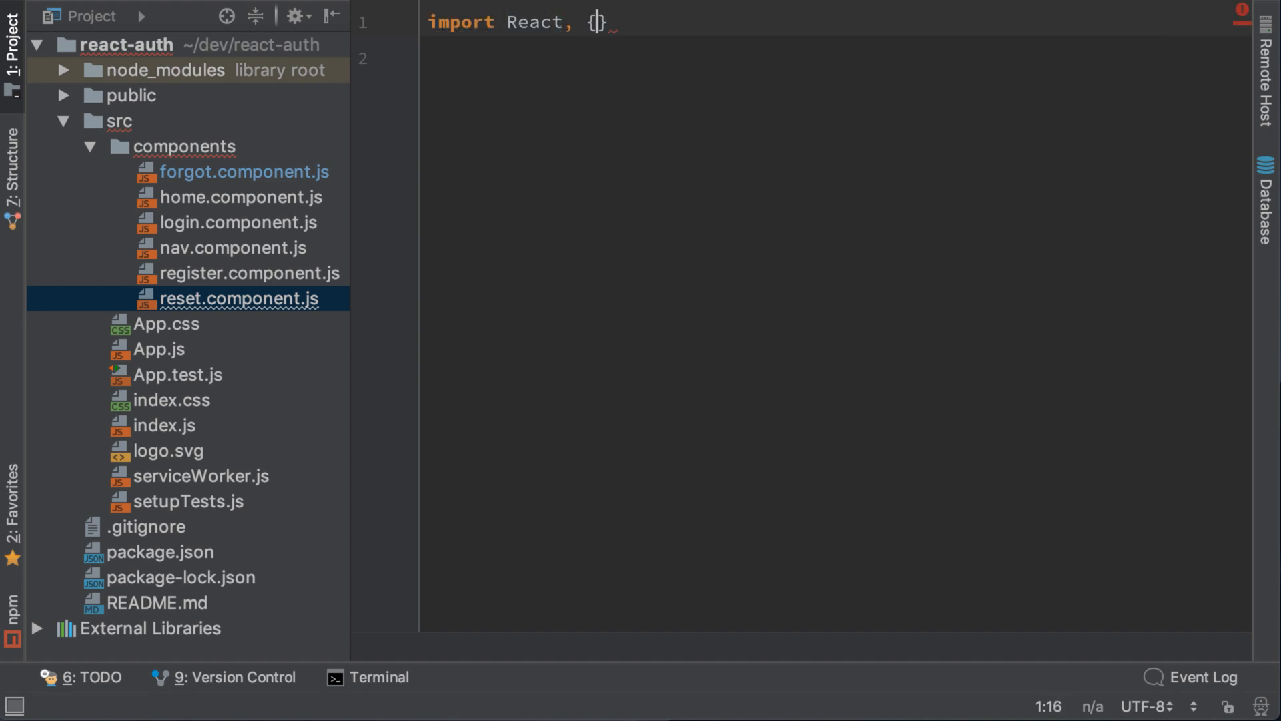
text(Component)
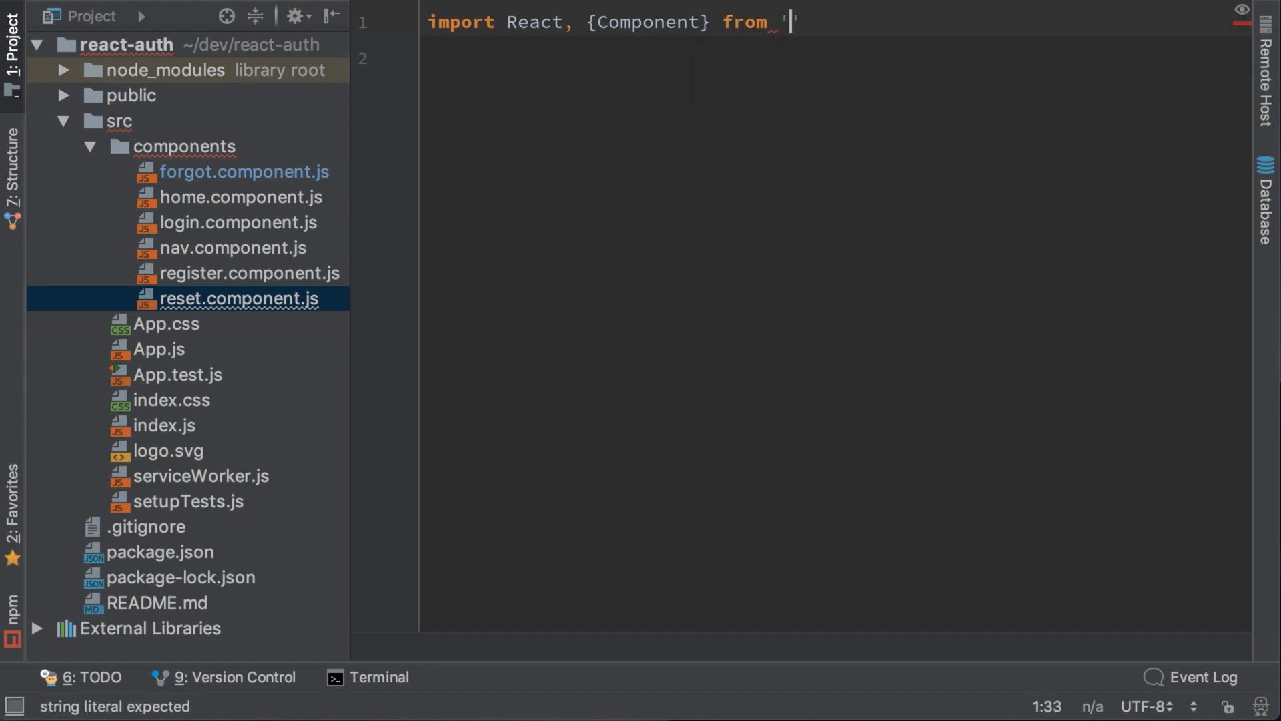
text(react';'')
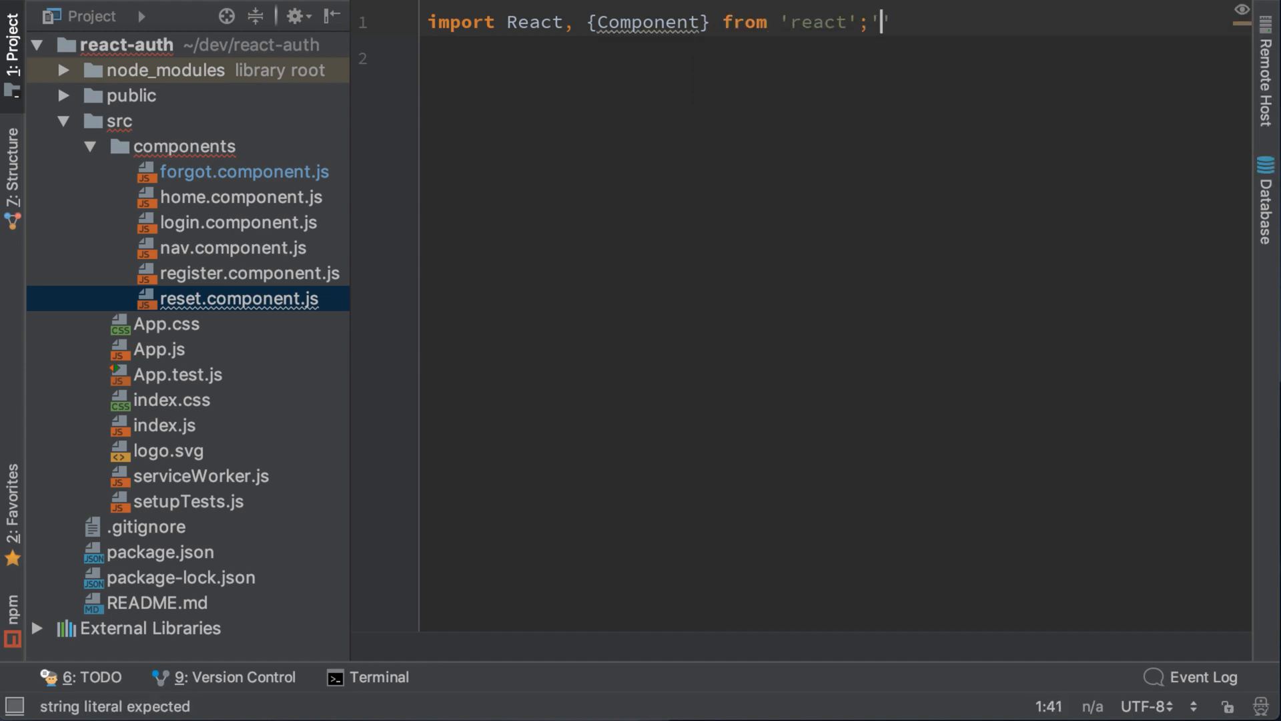
key(Enter)
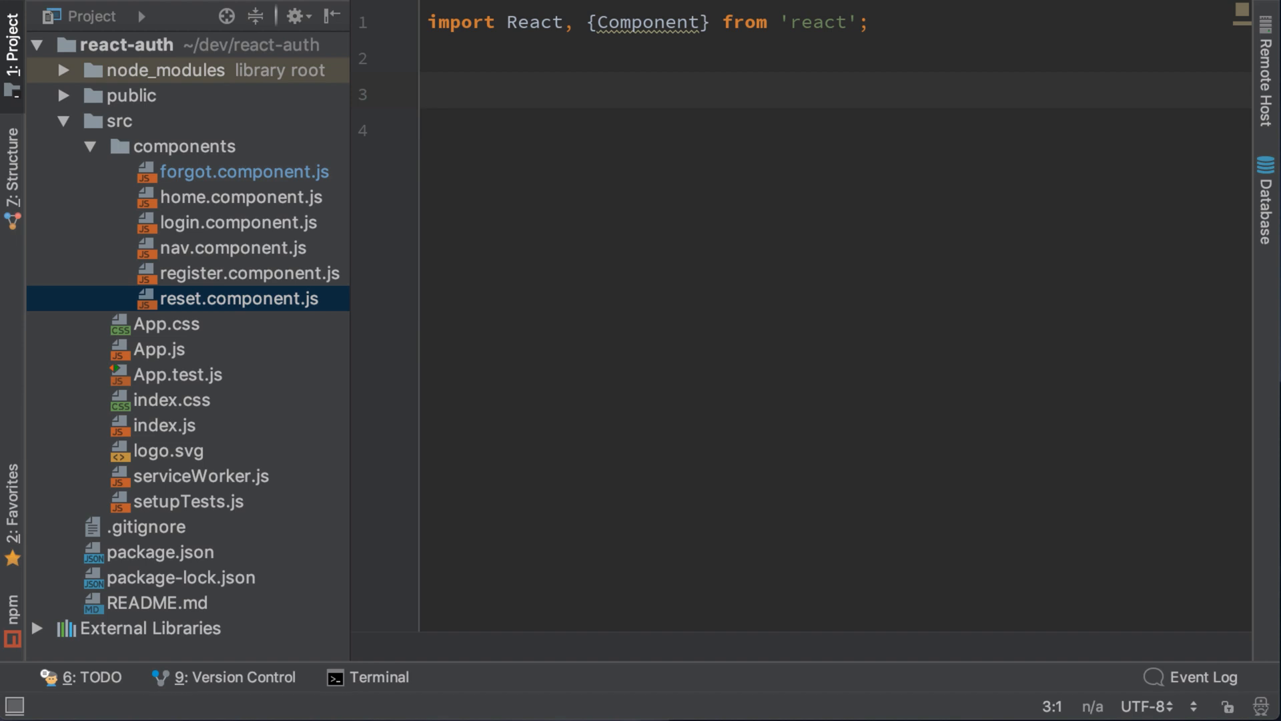
text(export class)
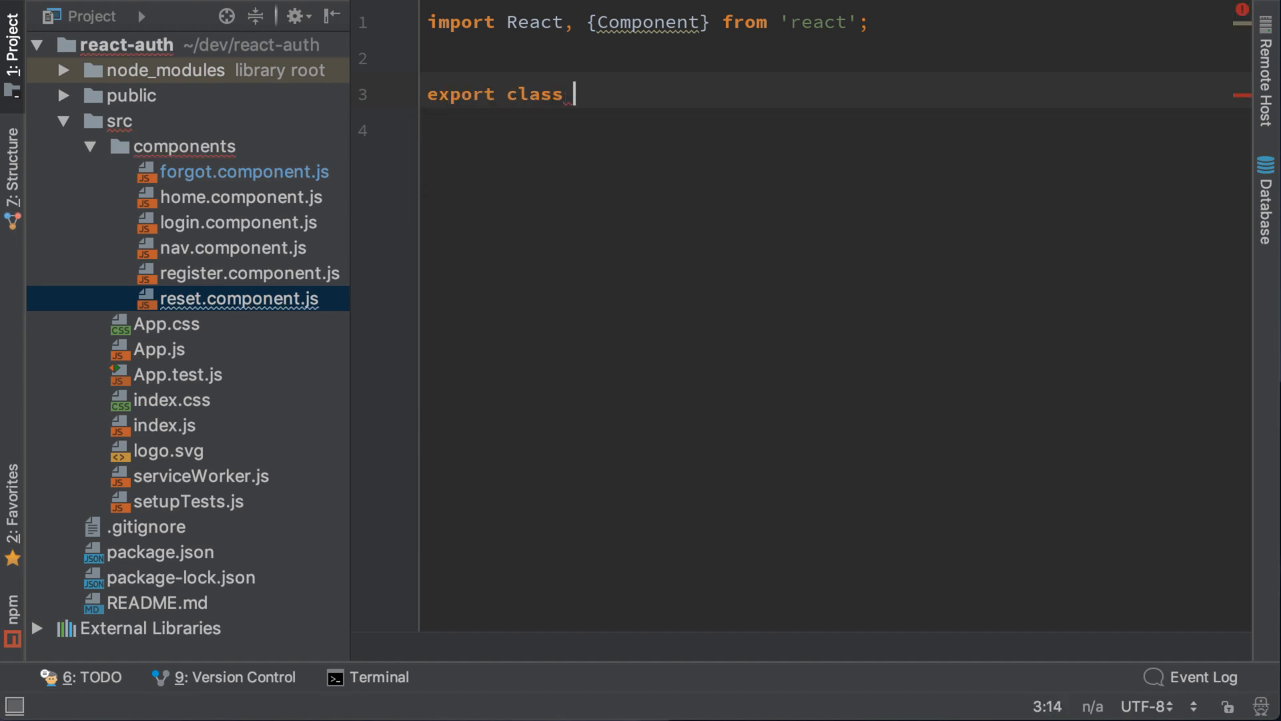
text(Reset extends Component {)
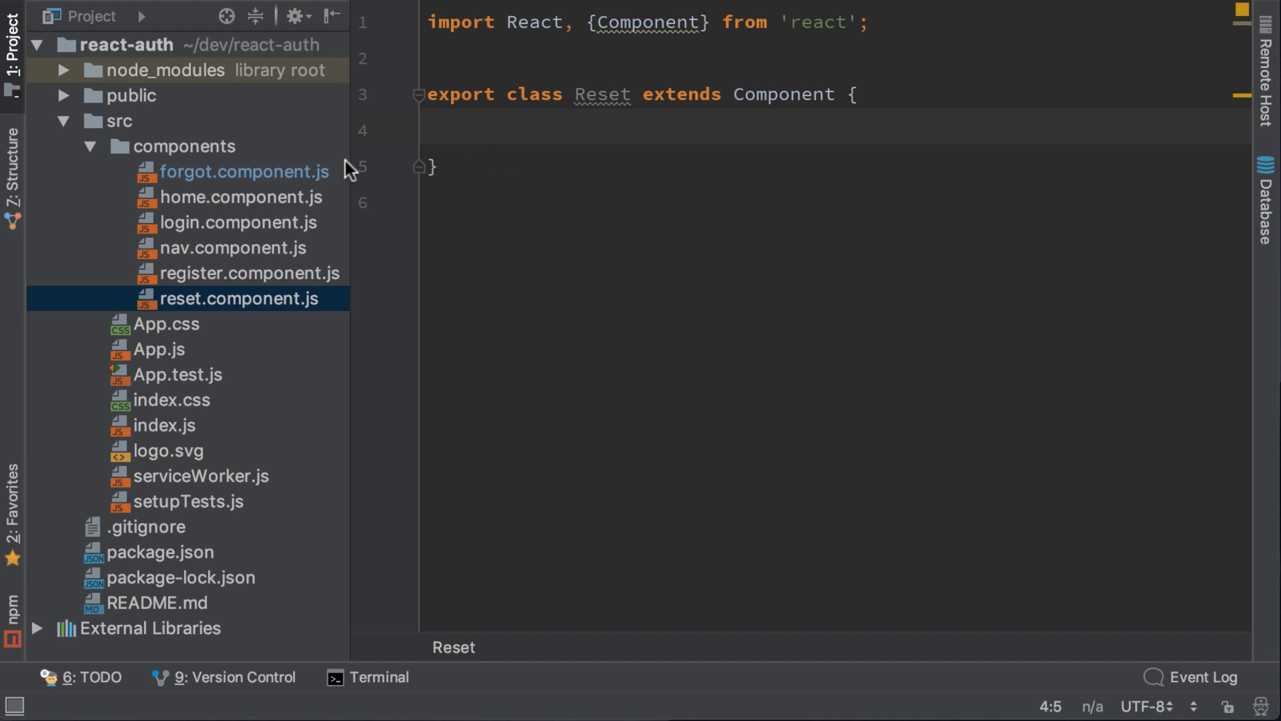
Copy the Login component's form into the Reset component.
click(240, 222)
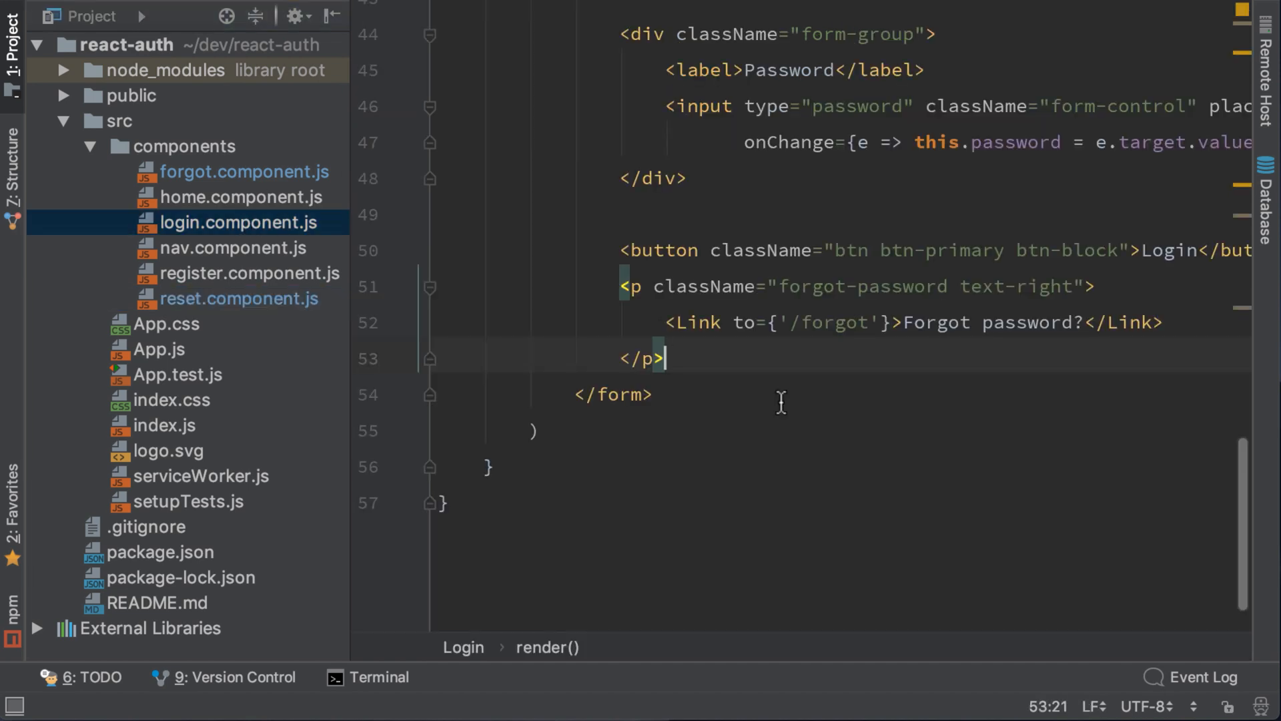
scroll(up, 3)
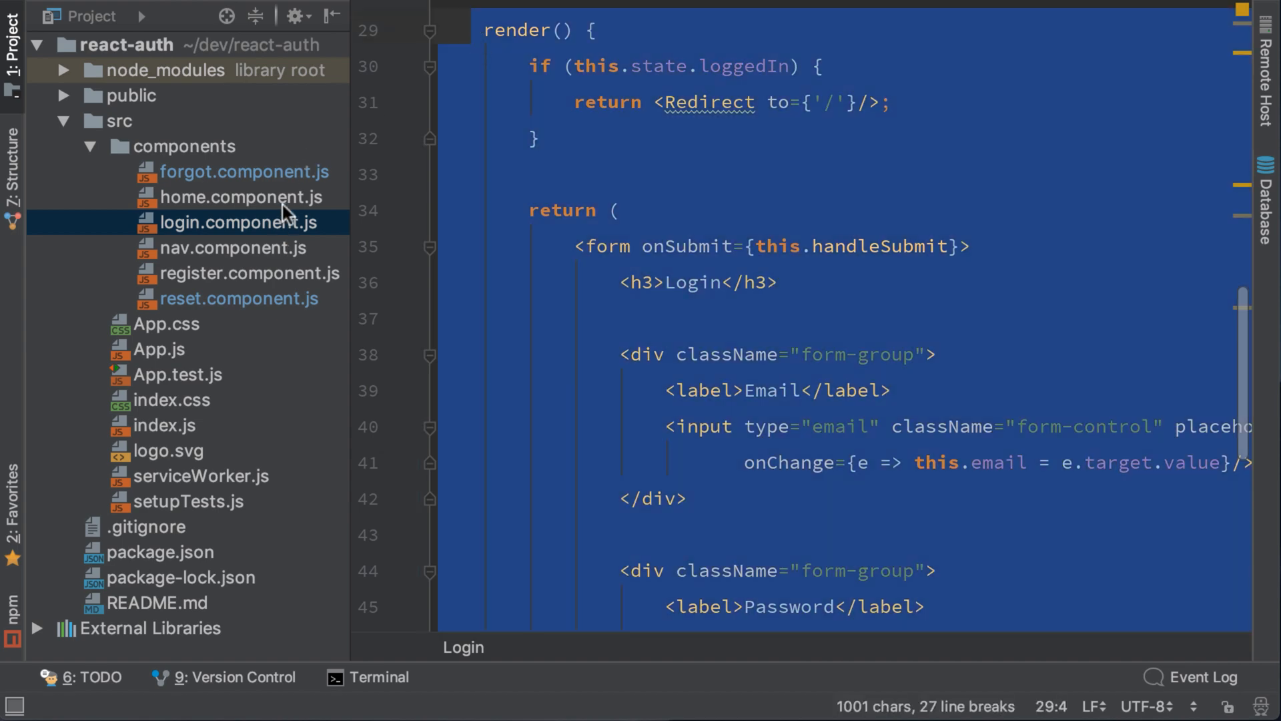
click(240, 298)
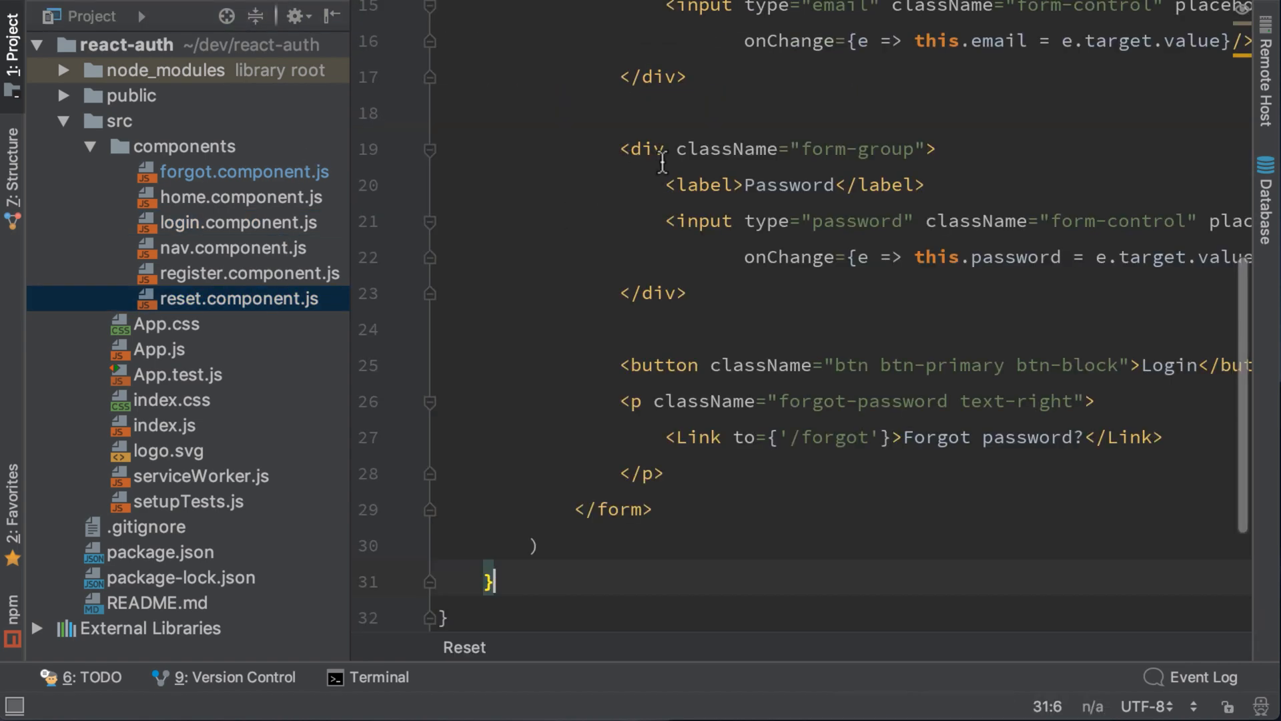
scroll(up, 3)
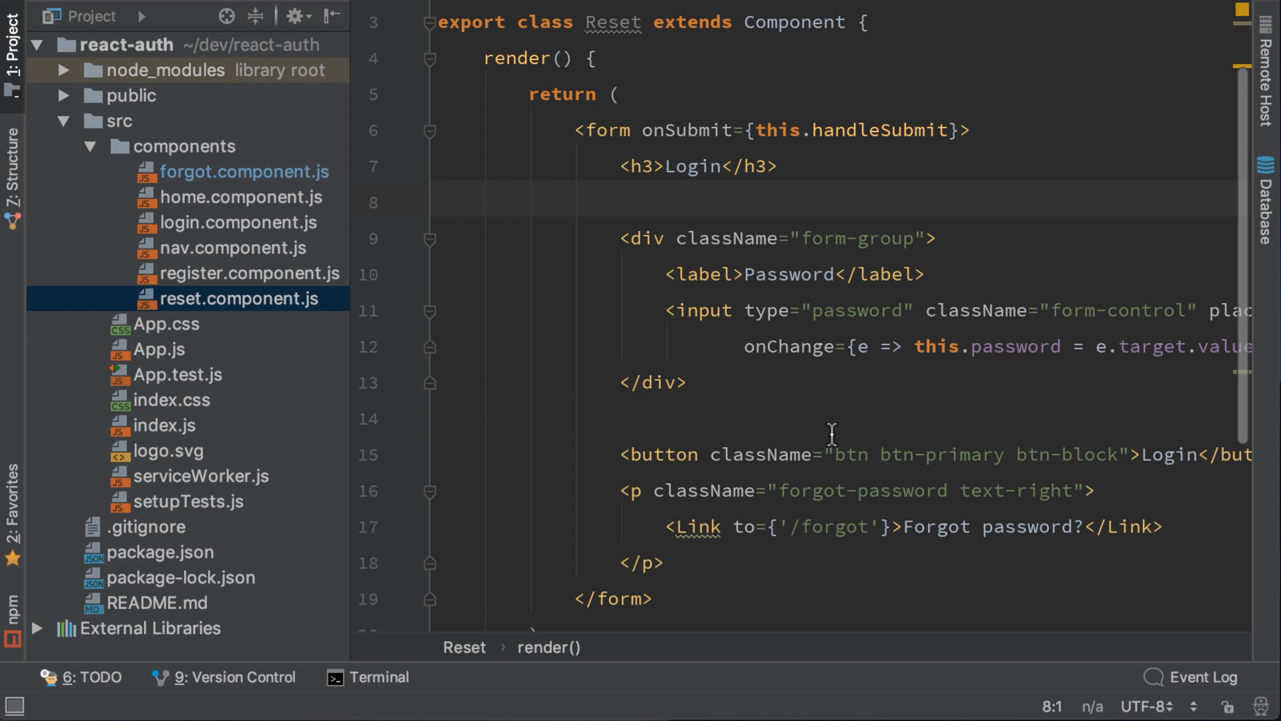
Retitle the form heading to Reset Password and relabel the button Submit.
click(372, 166)
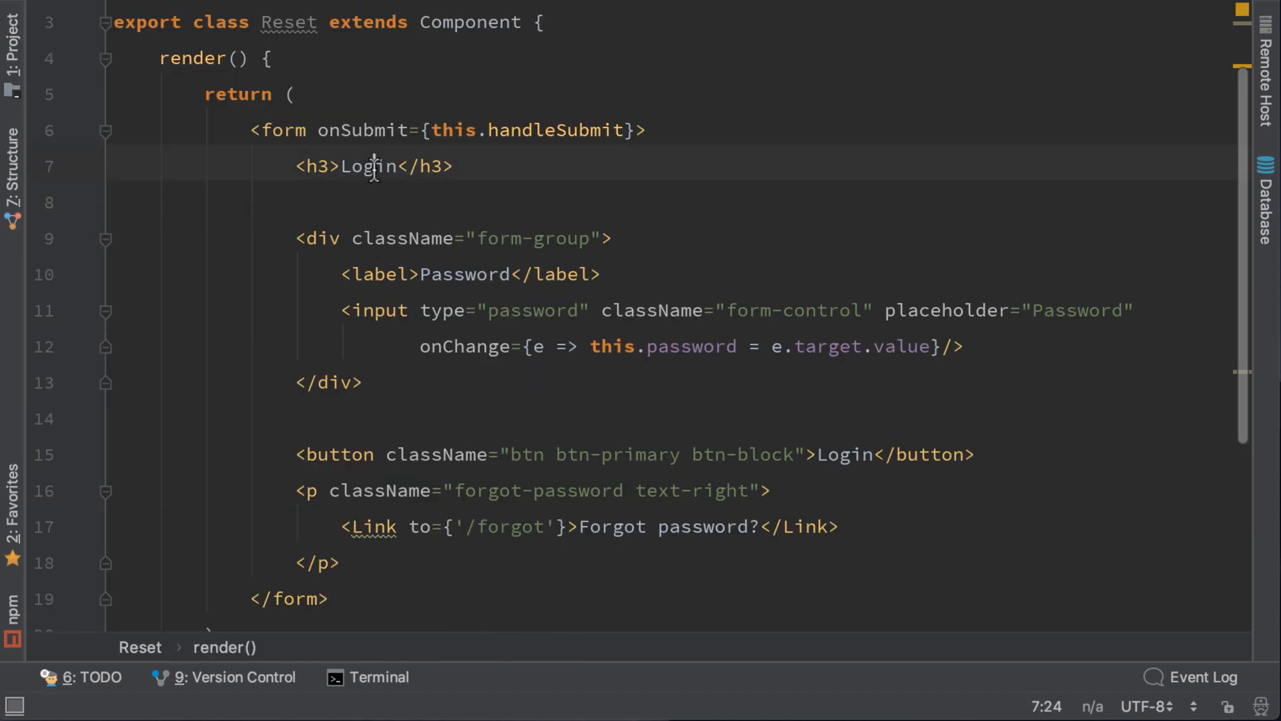
double_click(367, 166)
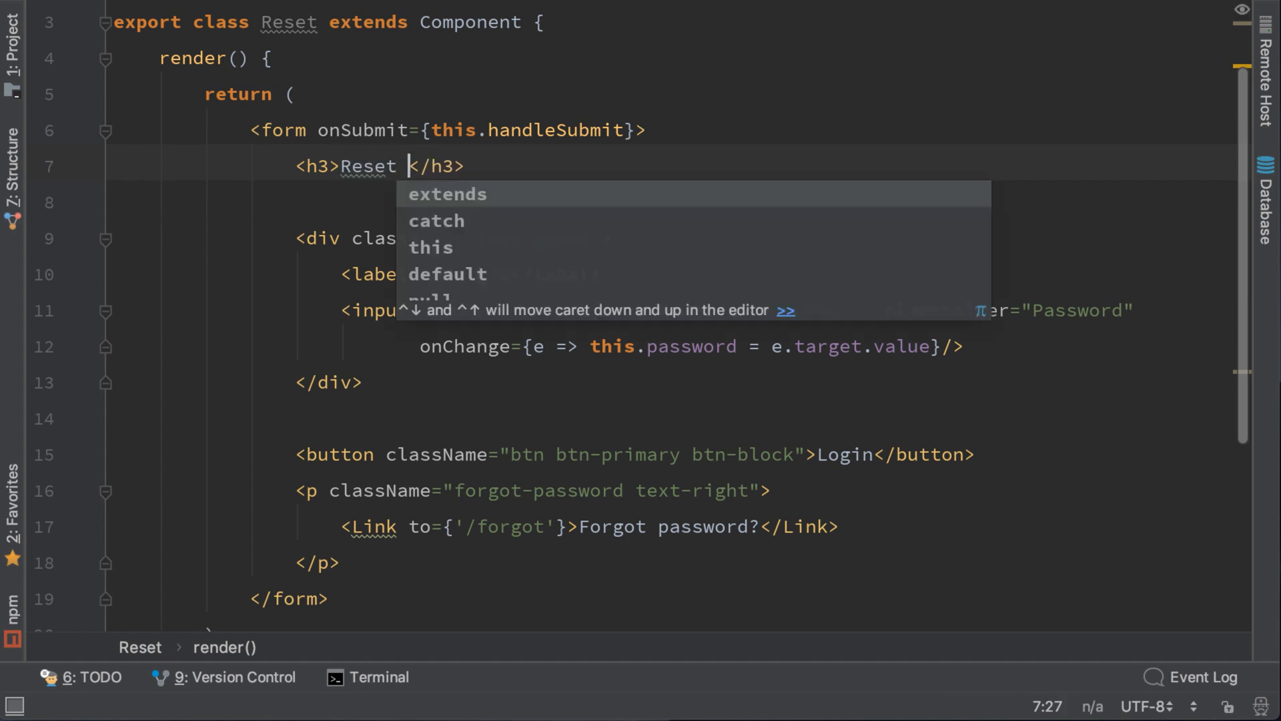
text(Password)
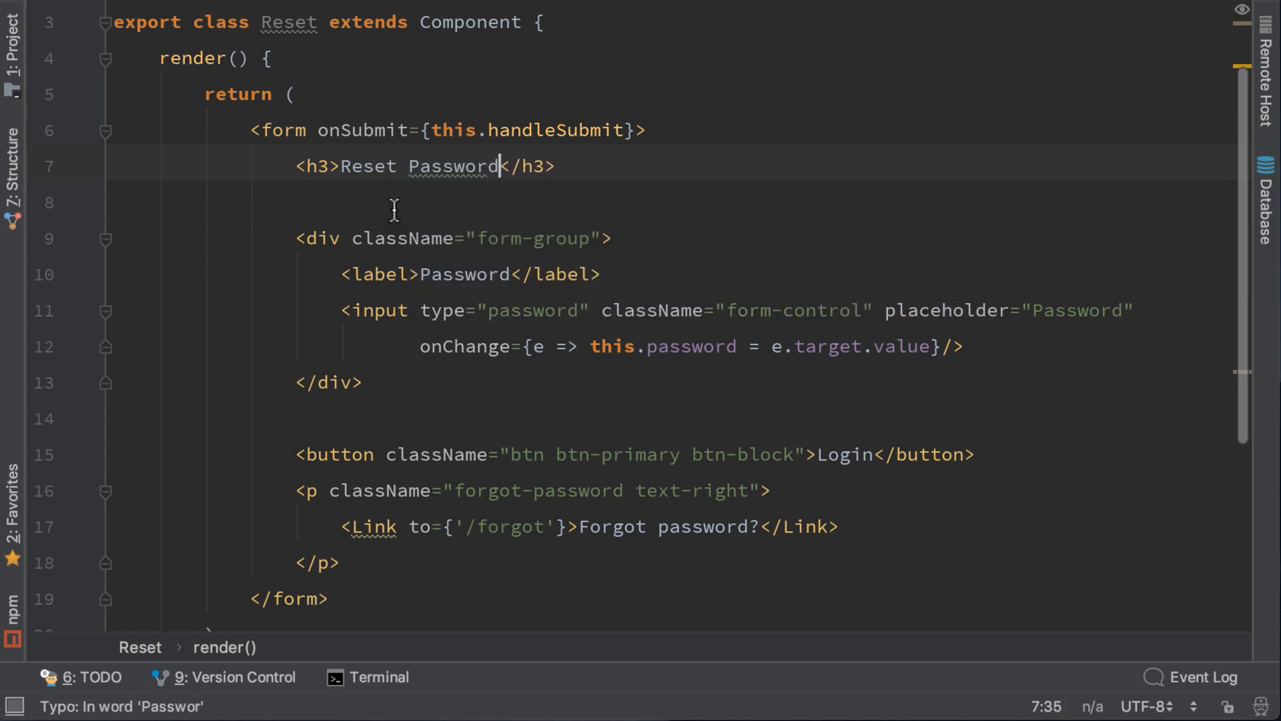
scroll(down, 3)
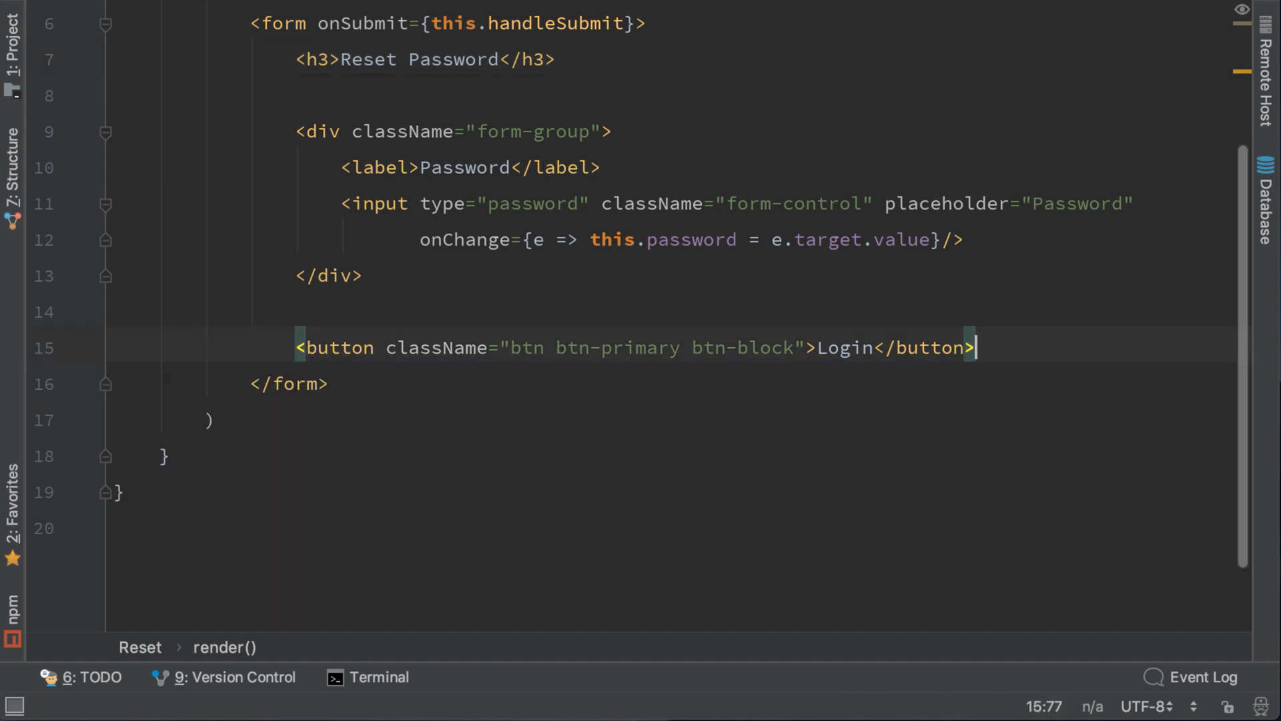
click(819, 347)
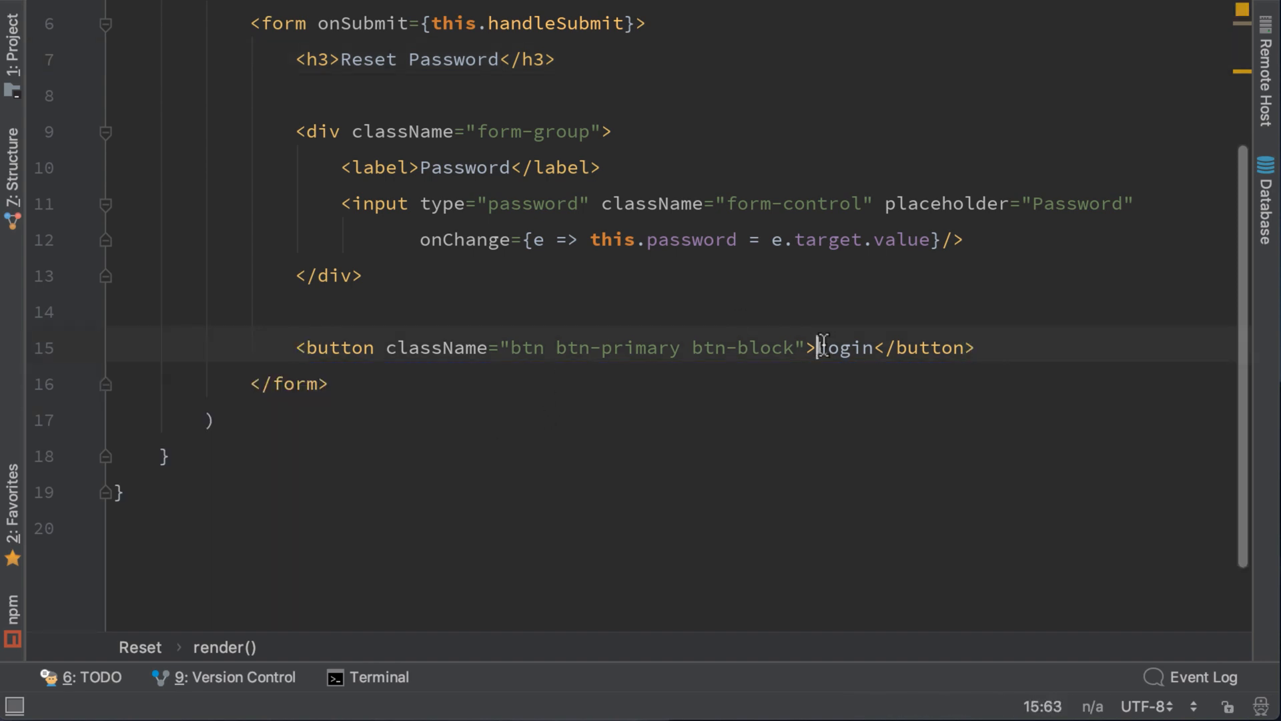
text(Sub)
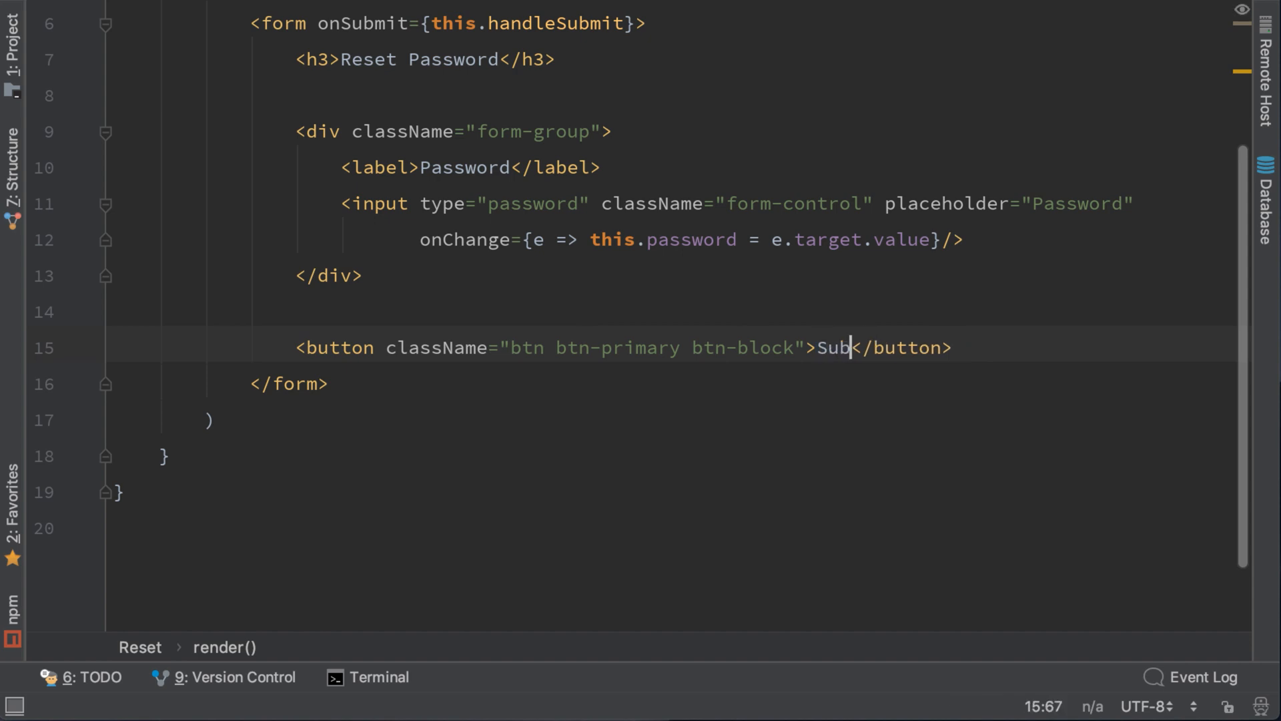
text(mit)
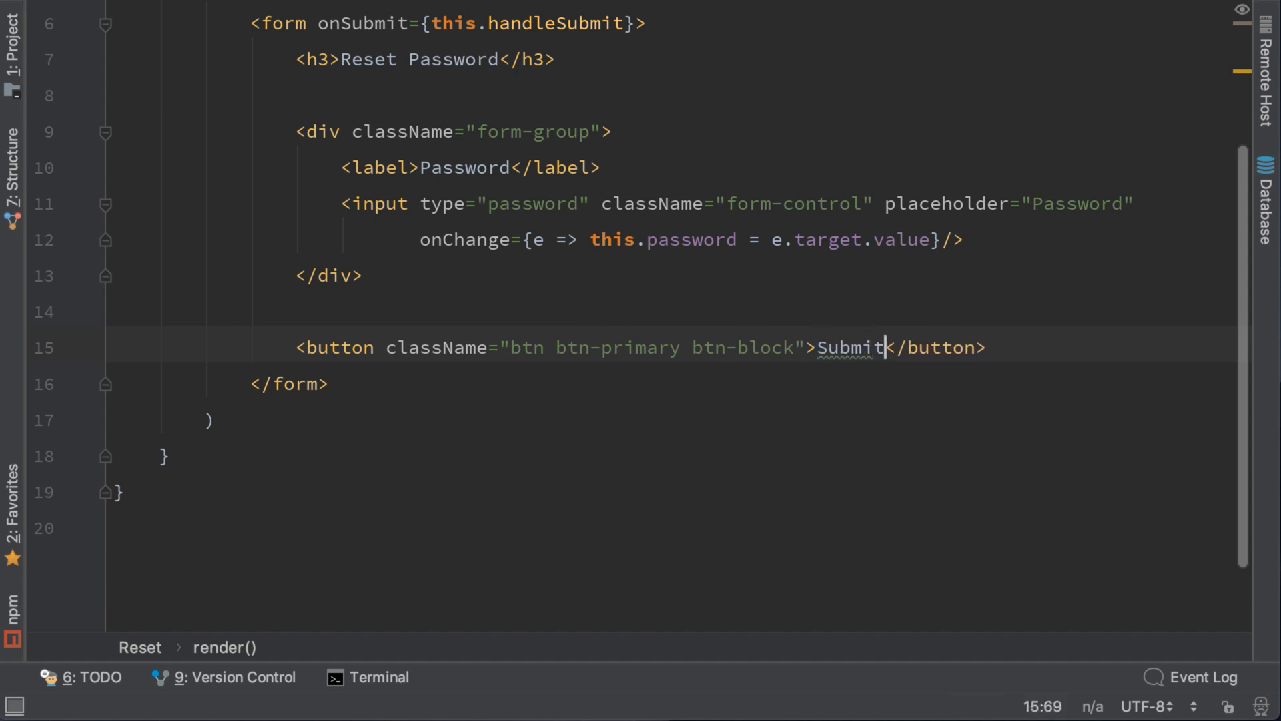
Rename the duplicated password field's property to password_confirm.
click(300, 110)
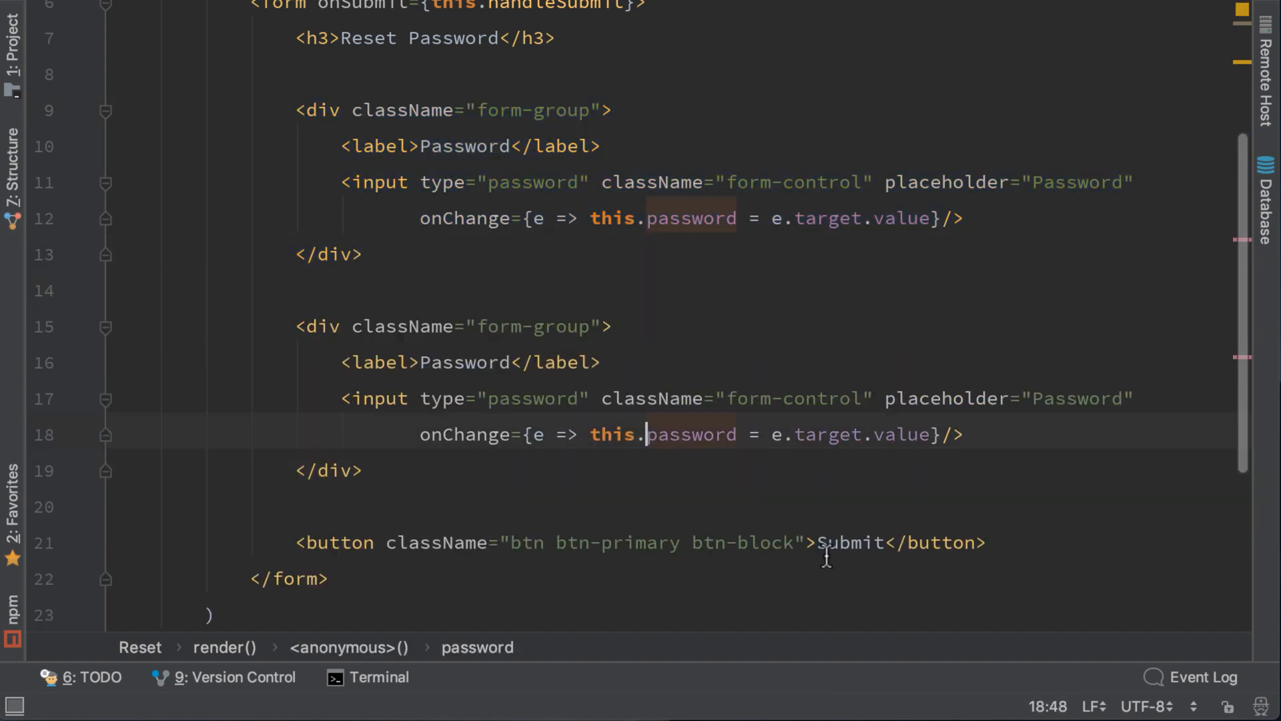
text(pas)
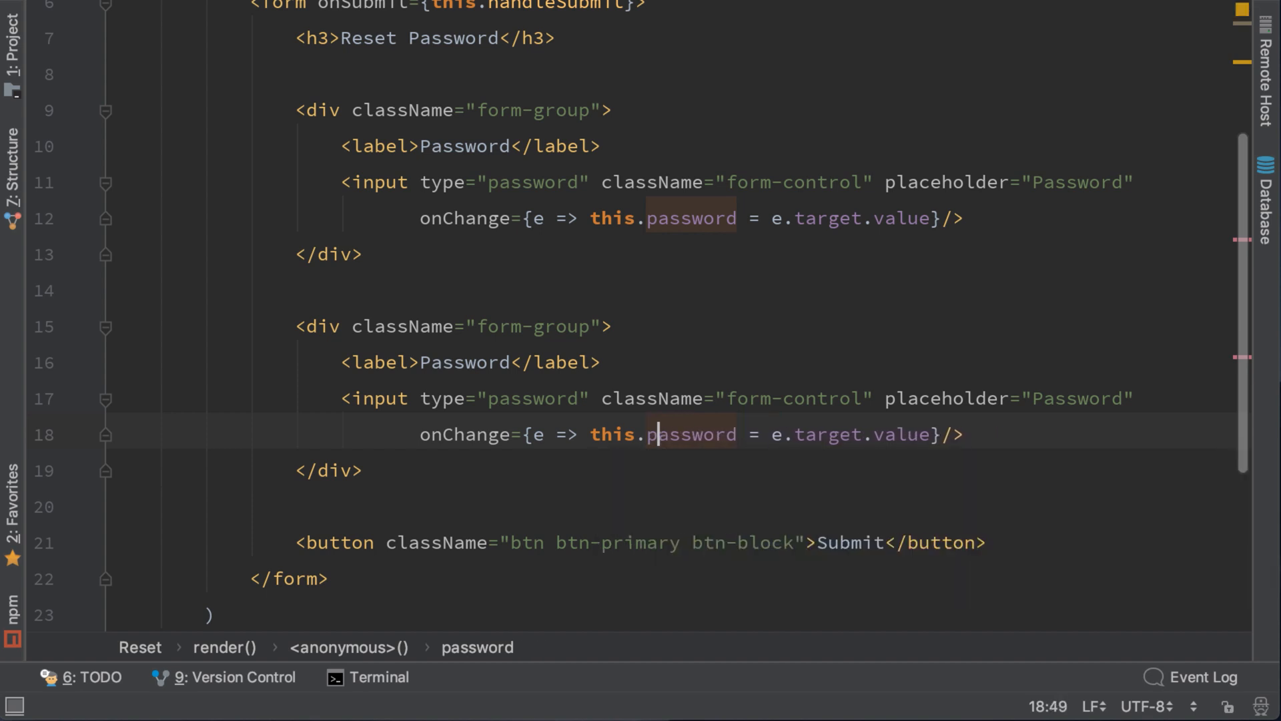
text(_conf)
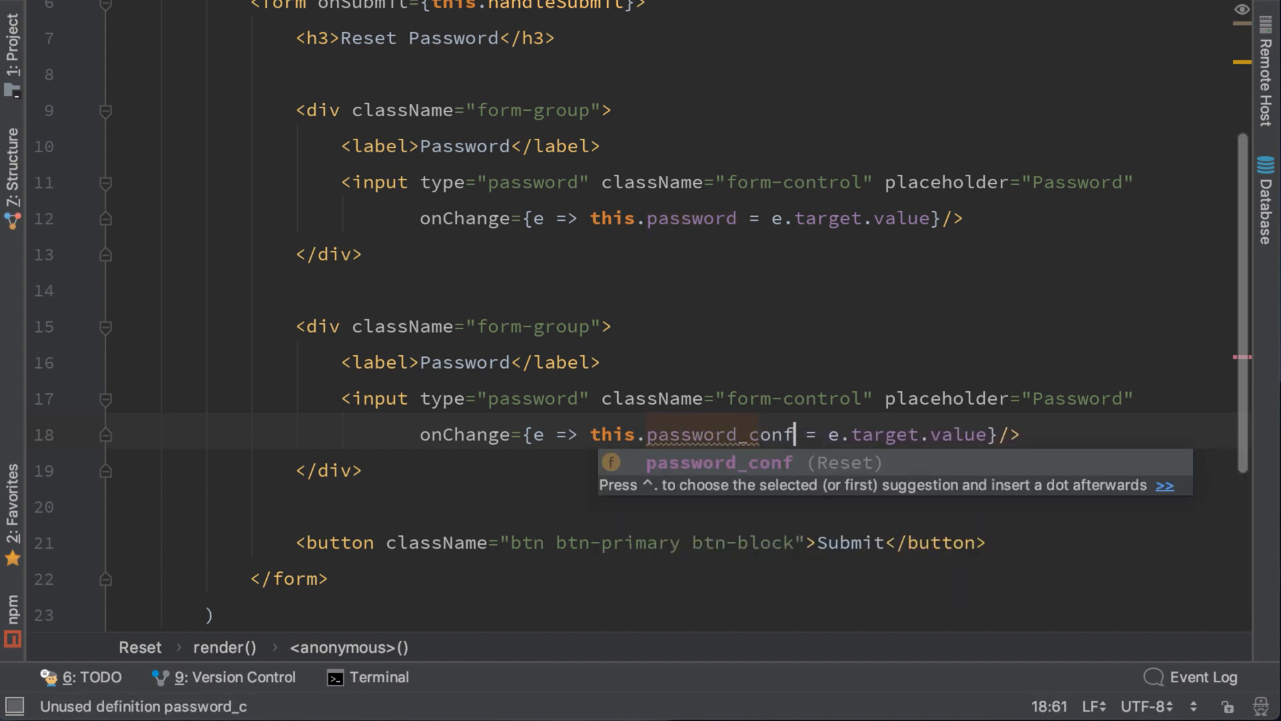
key(Enter)
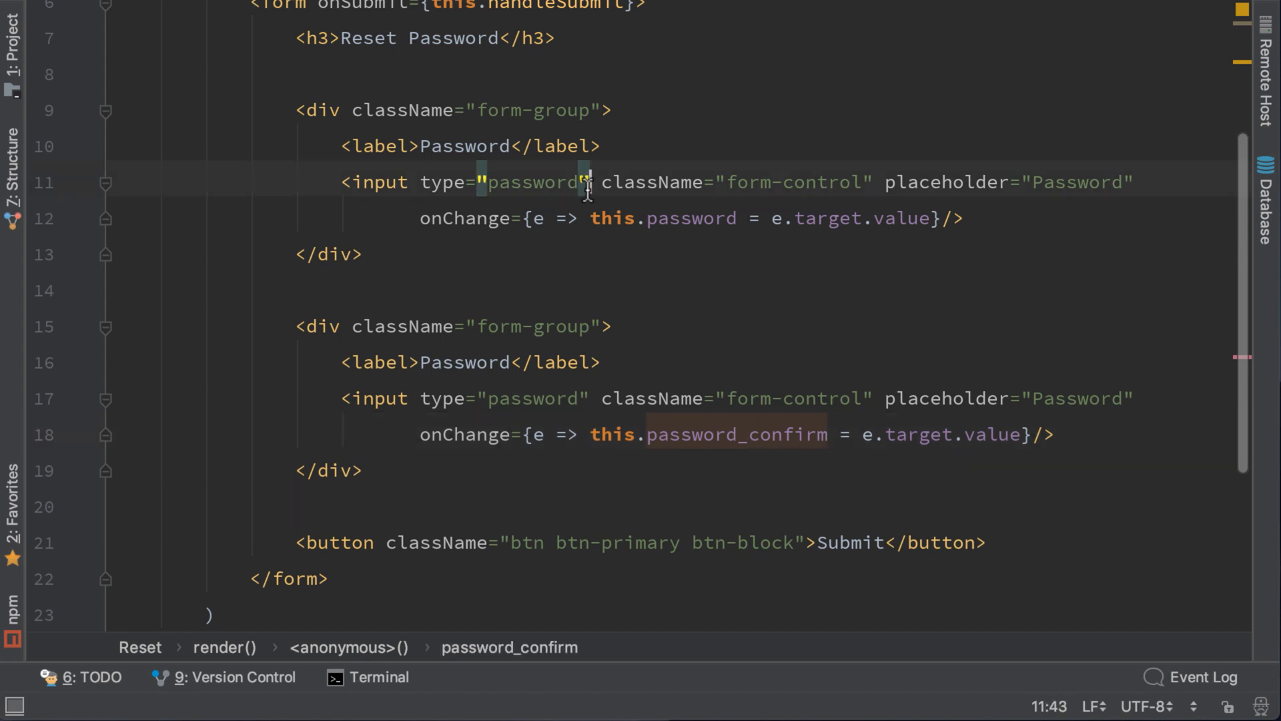
Add a handleSubmit = e => { } arrow function above render in Reset.
scroll(up, 3)
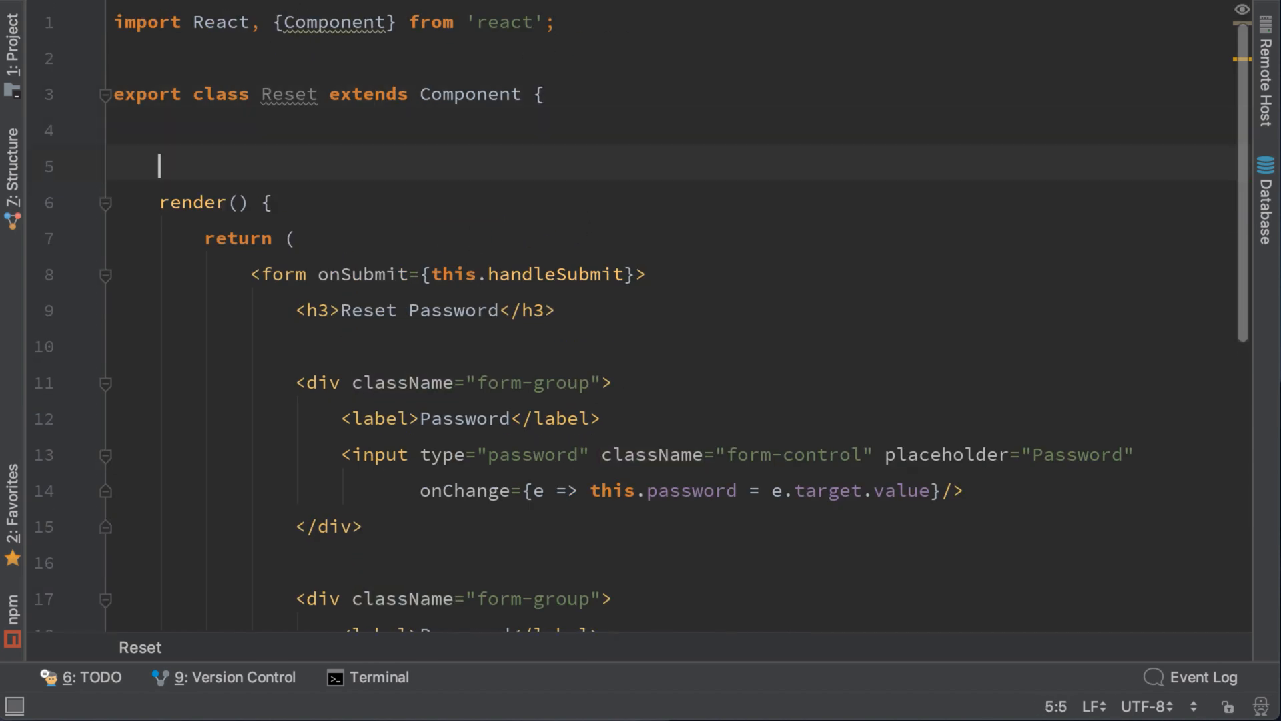
click(575, 273)
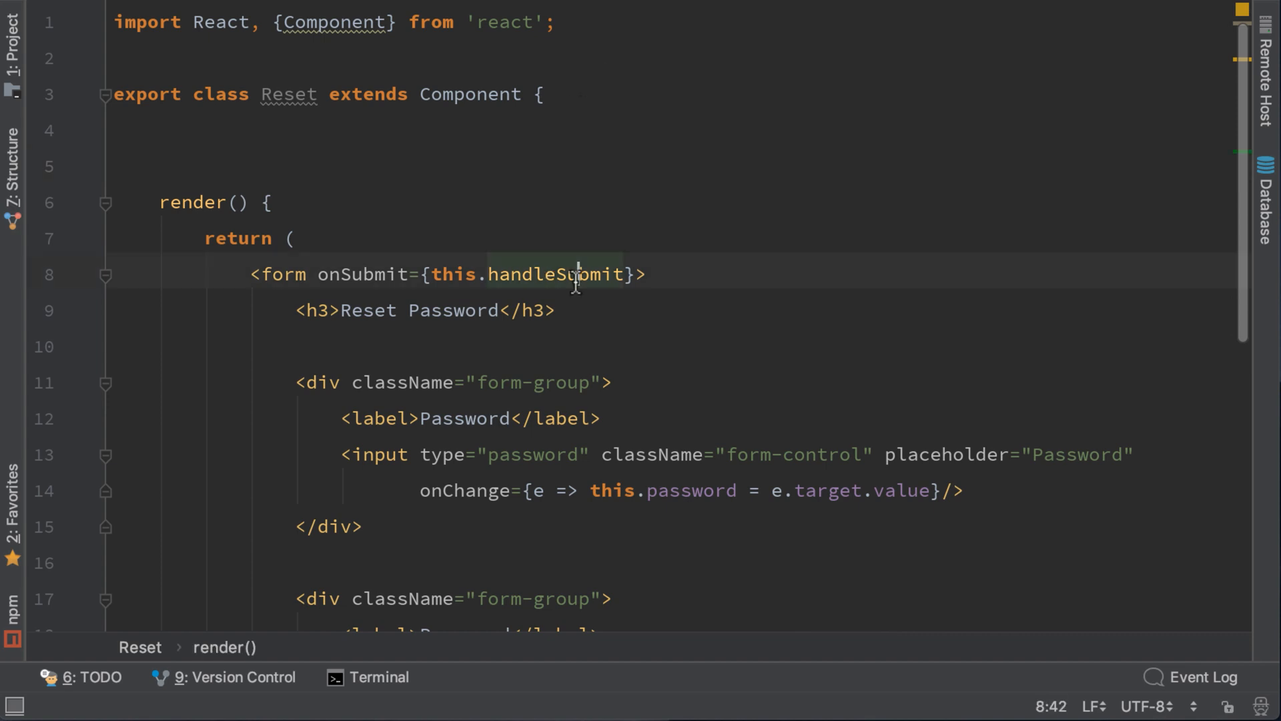
text(handleSubmit)
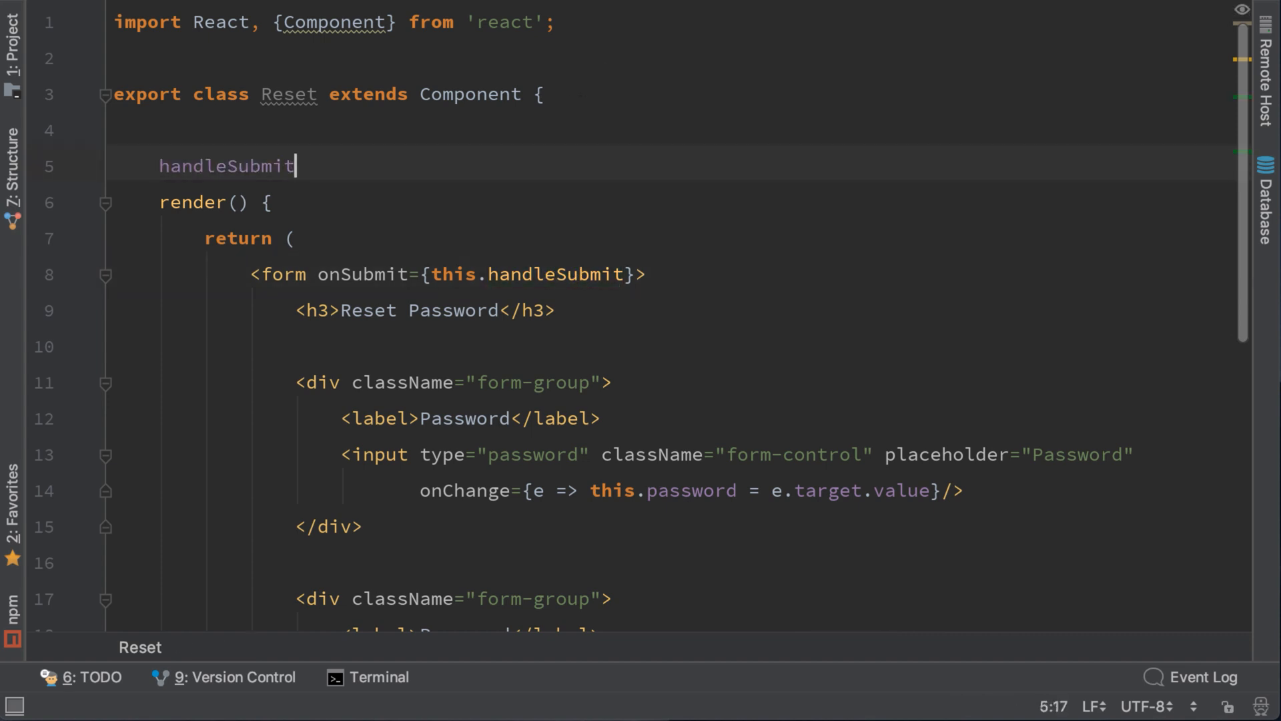
text(=>)
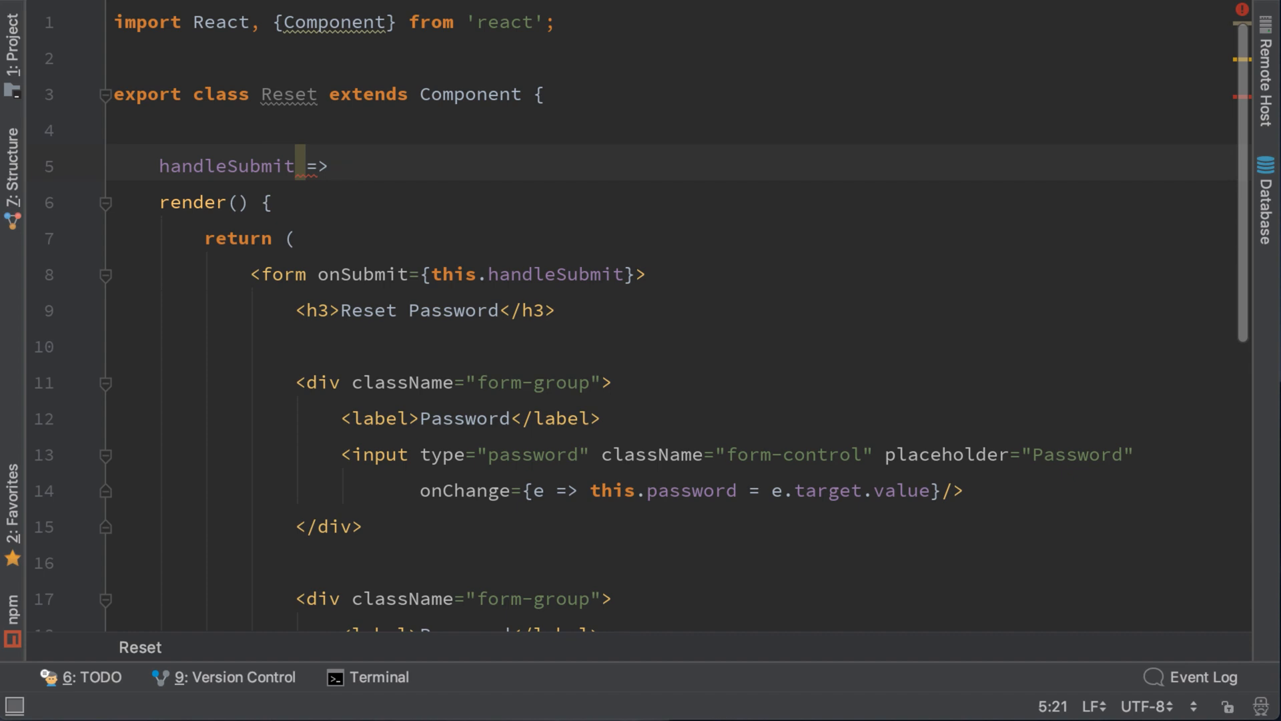
text(e +)
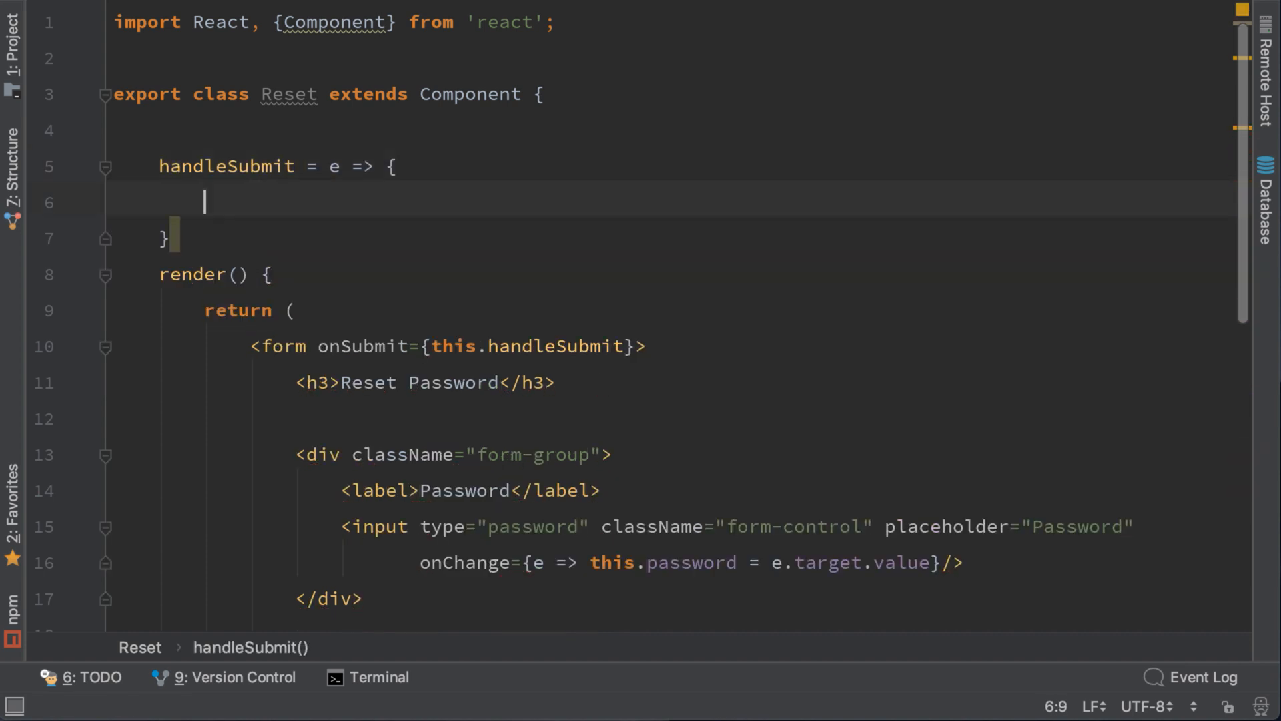
text(e.pre)
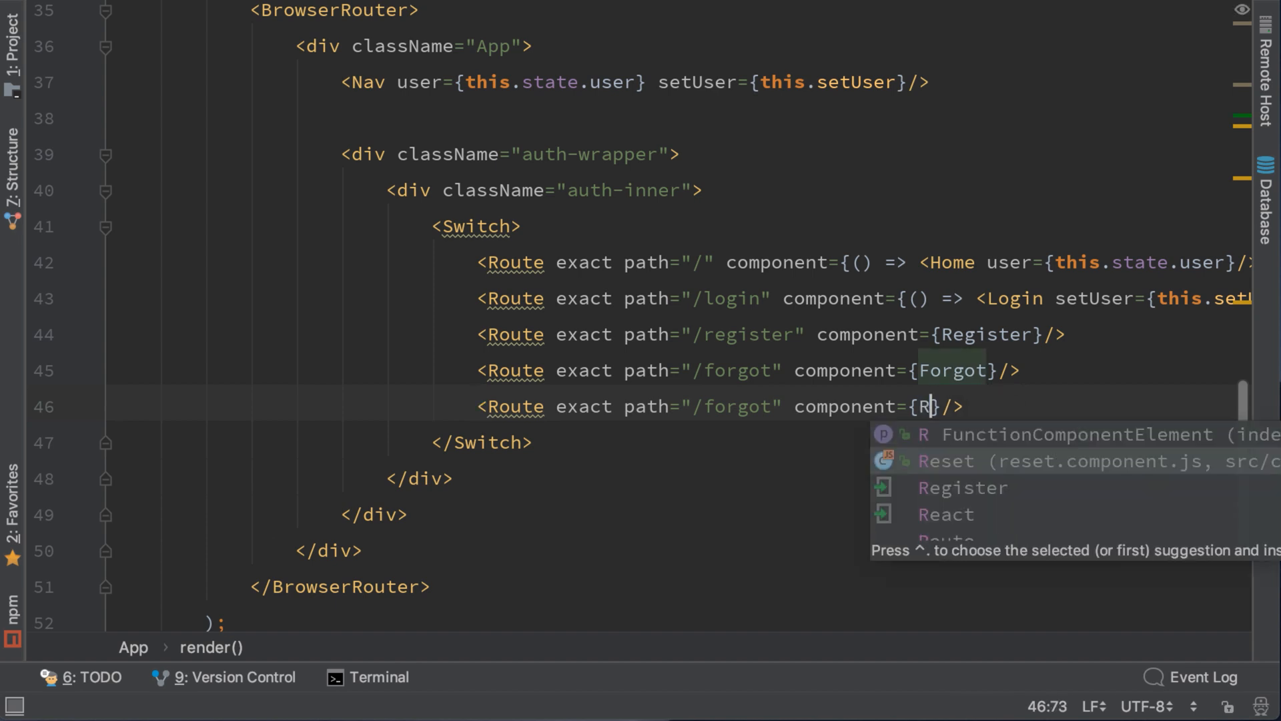
Point the duplicated Route at the Reset component with path /reset/:id.
click(945, 461)
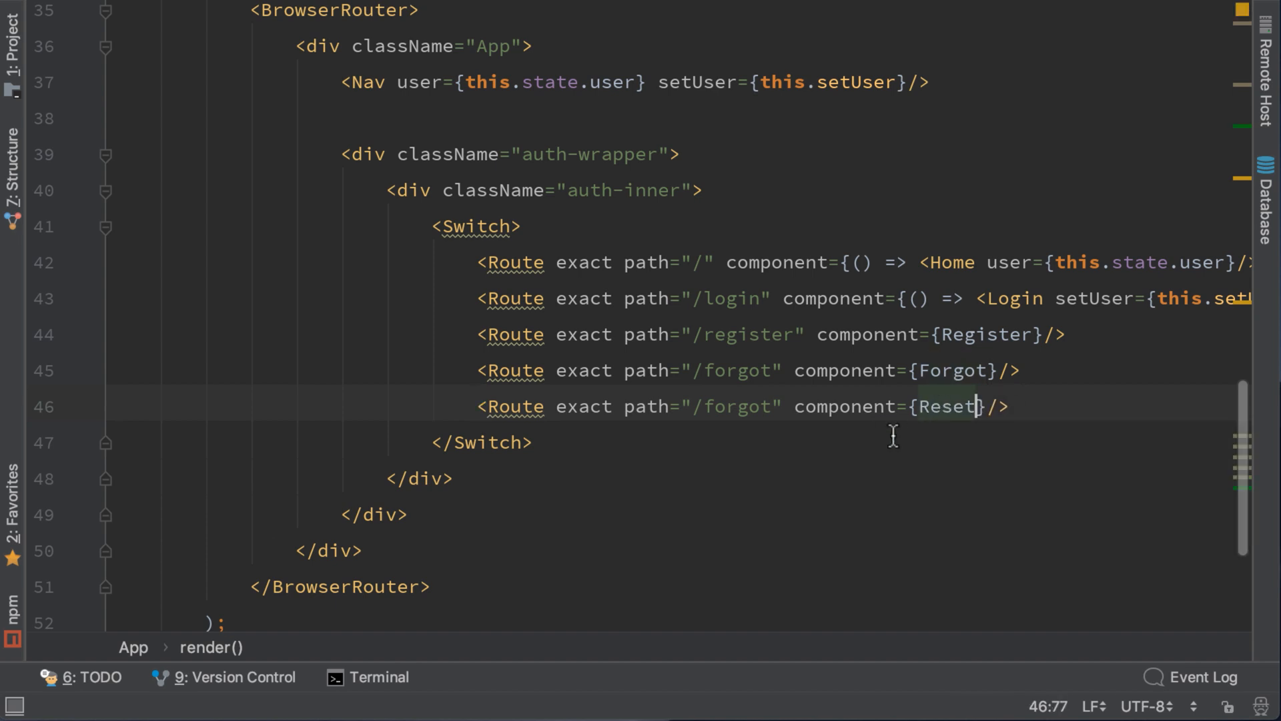
double_click(737, 406)
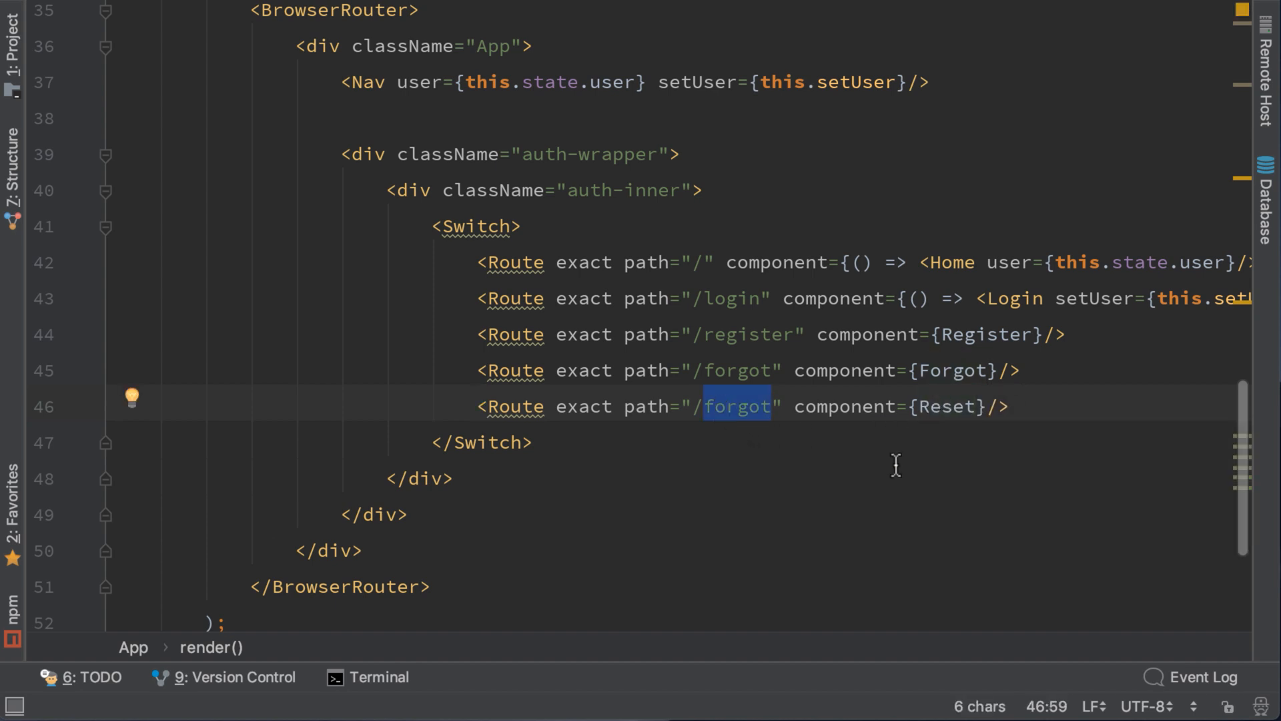
text(reset/)
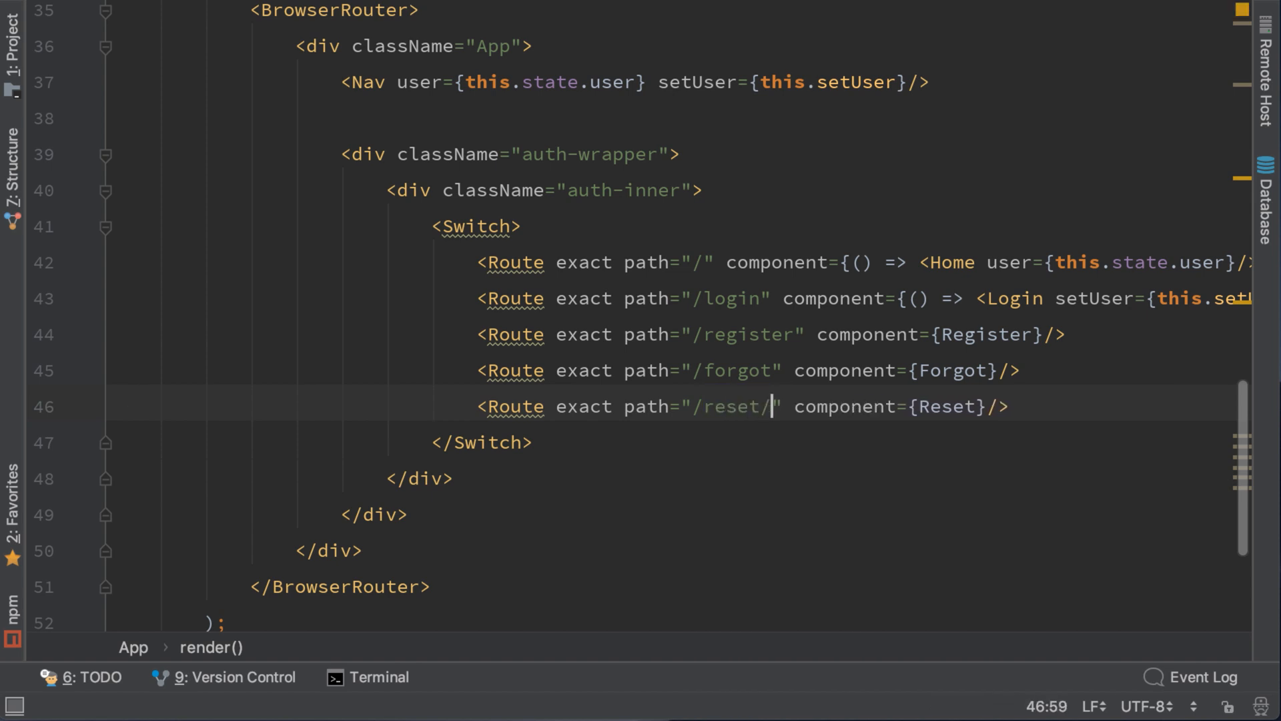
text(:id)
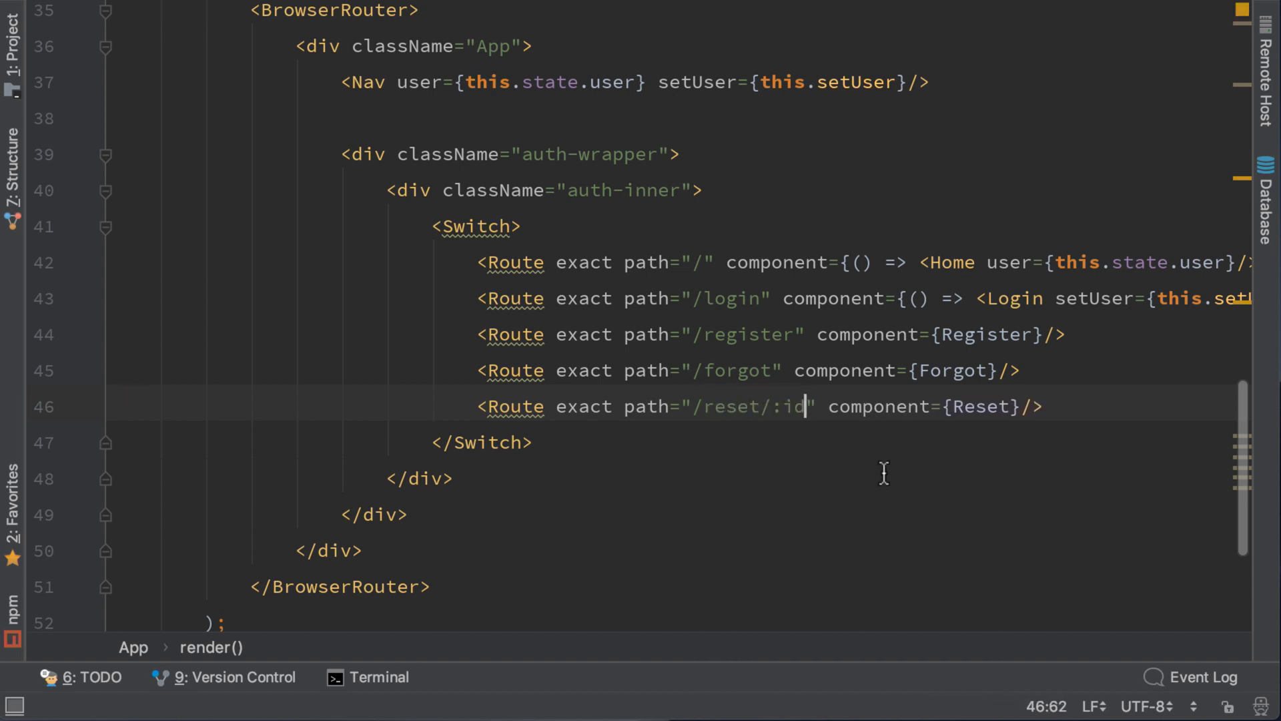
double_click(786, 406)
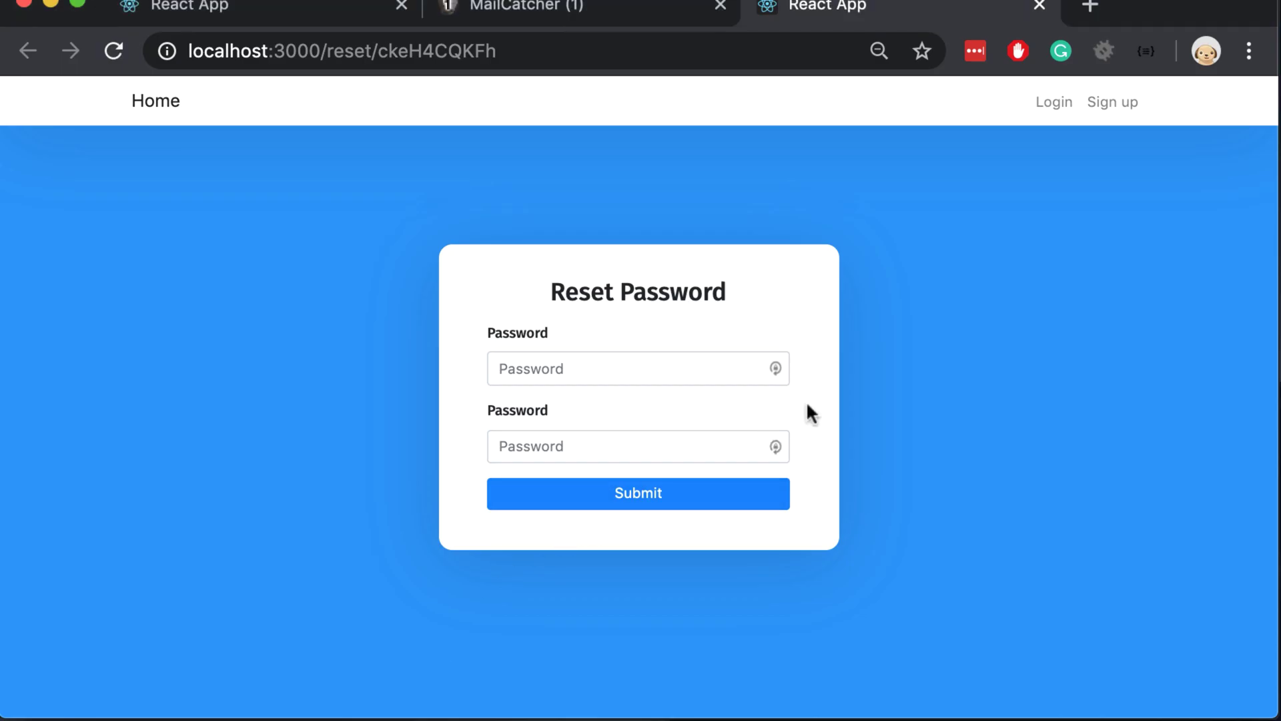
mouse_move(388, 235)
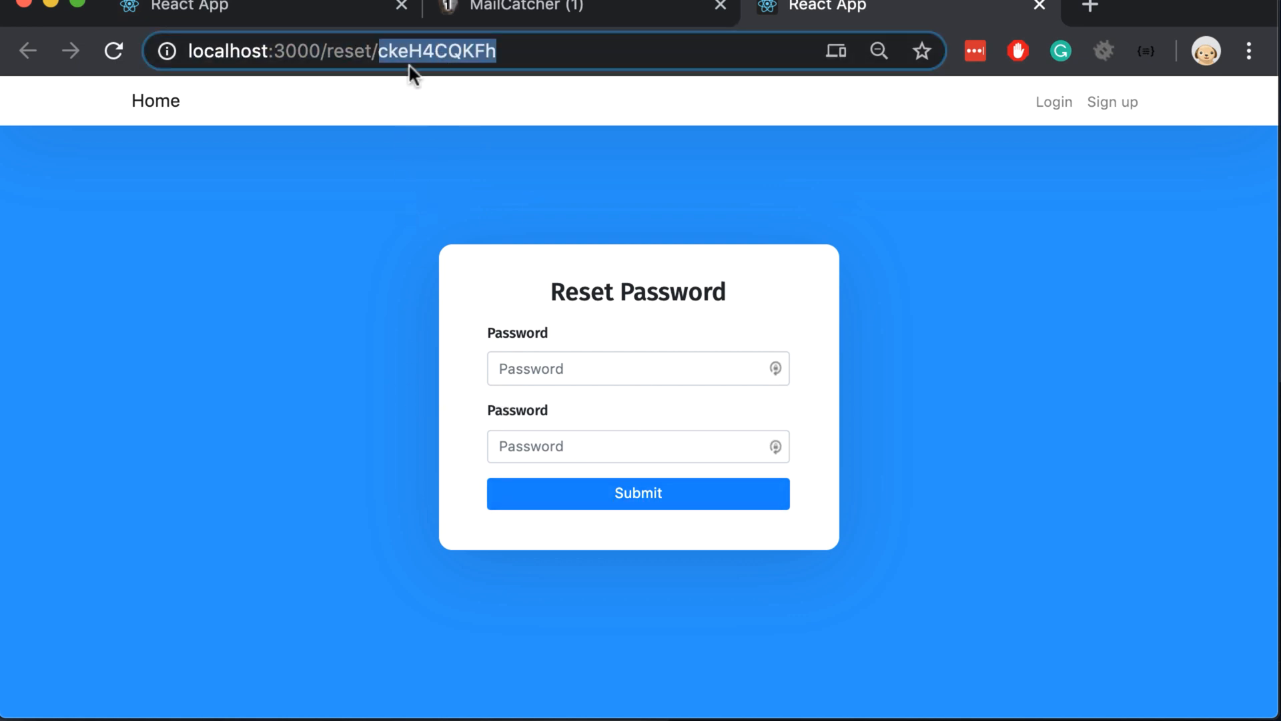
On localhost:3000/reset/<token>, select the token in the address bar and focus the first password field.
click(530, 368)
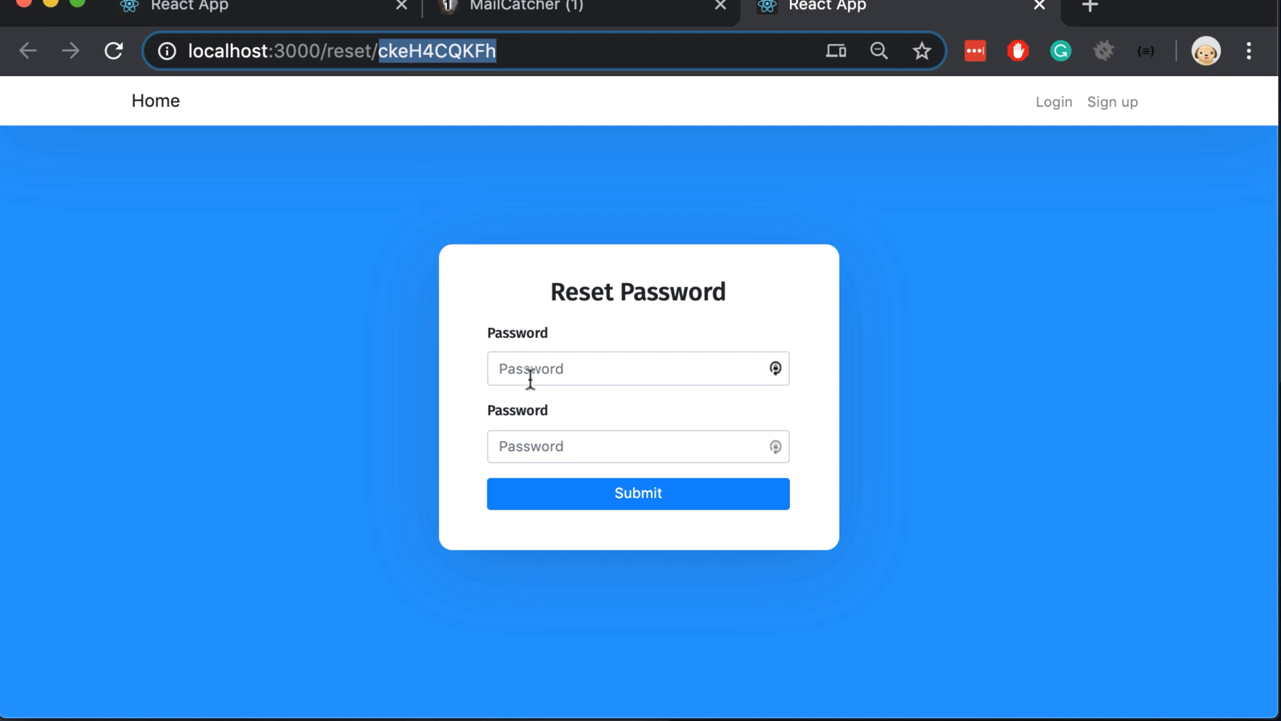
click(637, 446)
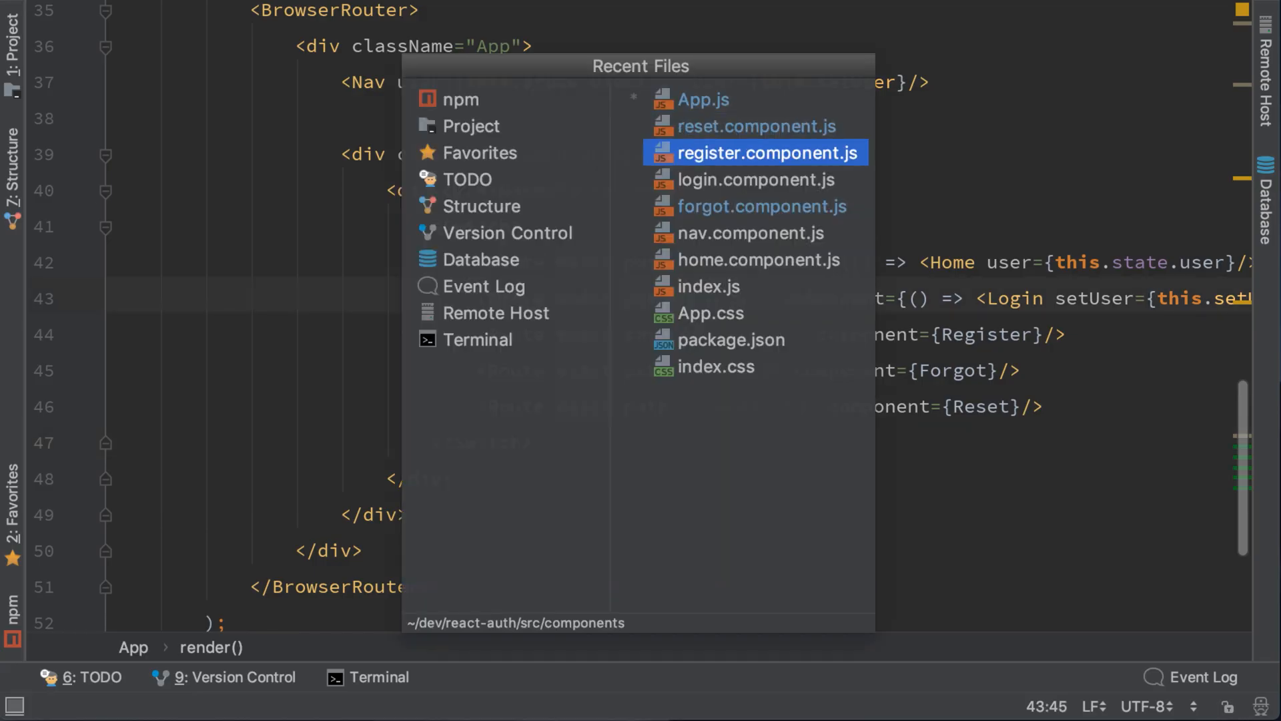
In reset.component.js, change the second field's label and placeholder to 'Password Confirm'.
key(Escape)
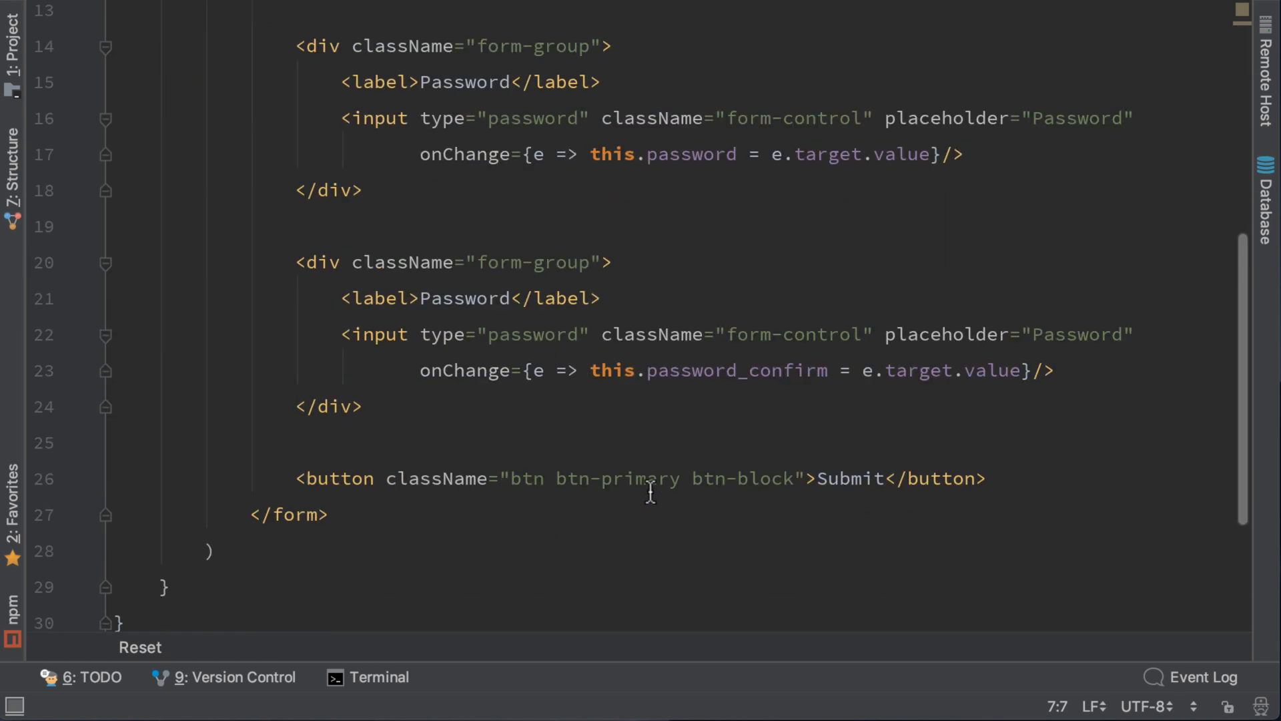
click(1117, 333)
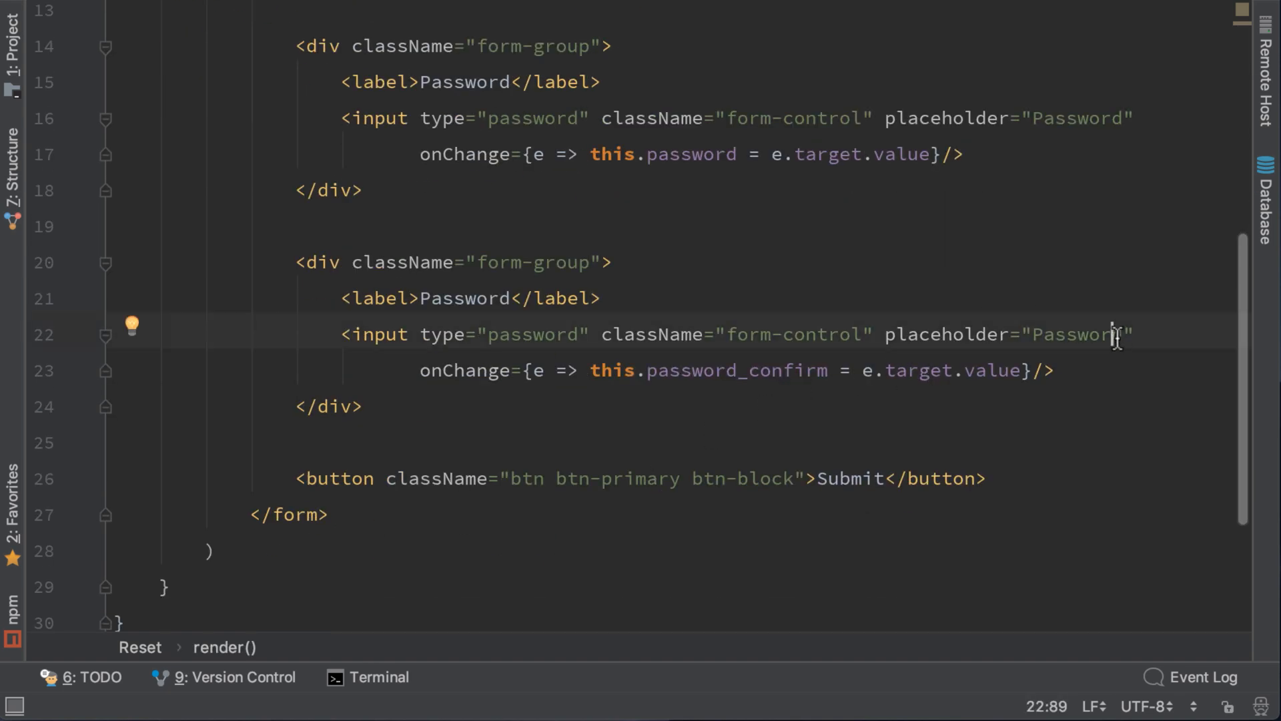
text(Con)
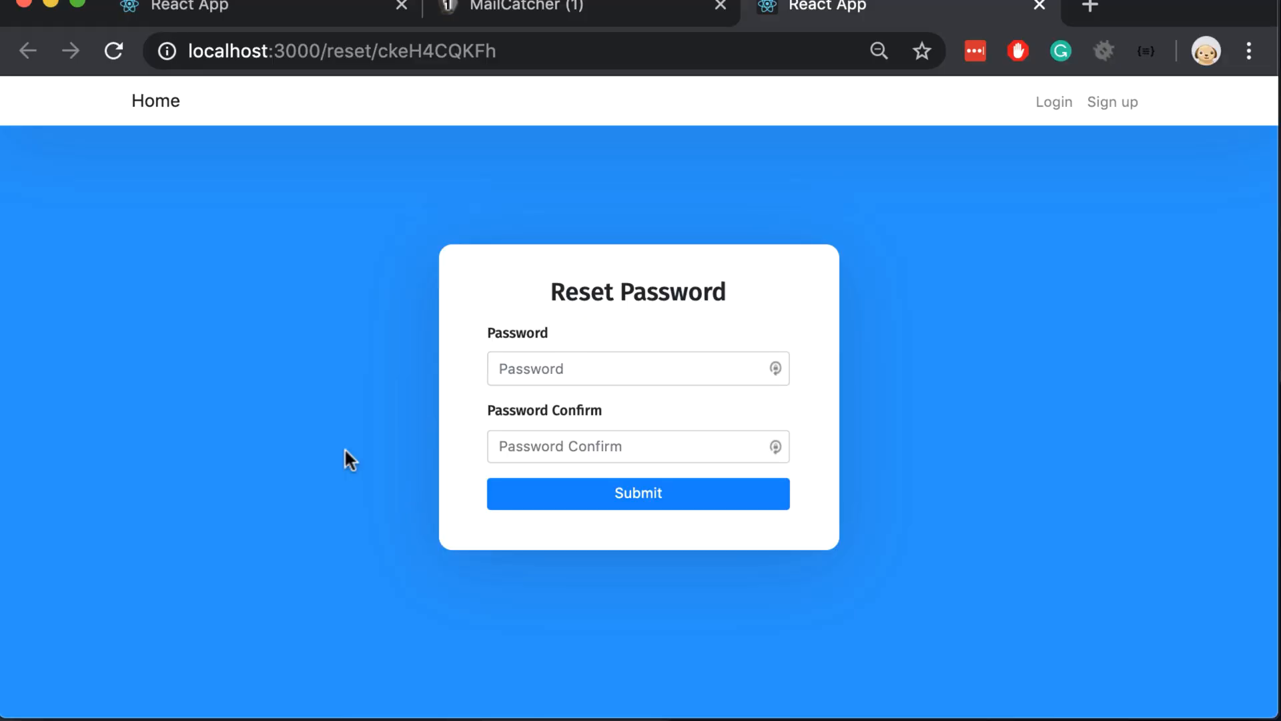
mouse_move(474, 515)
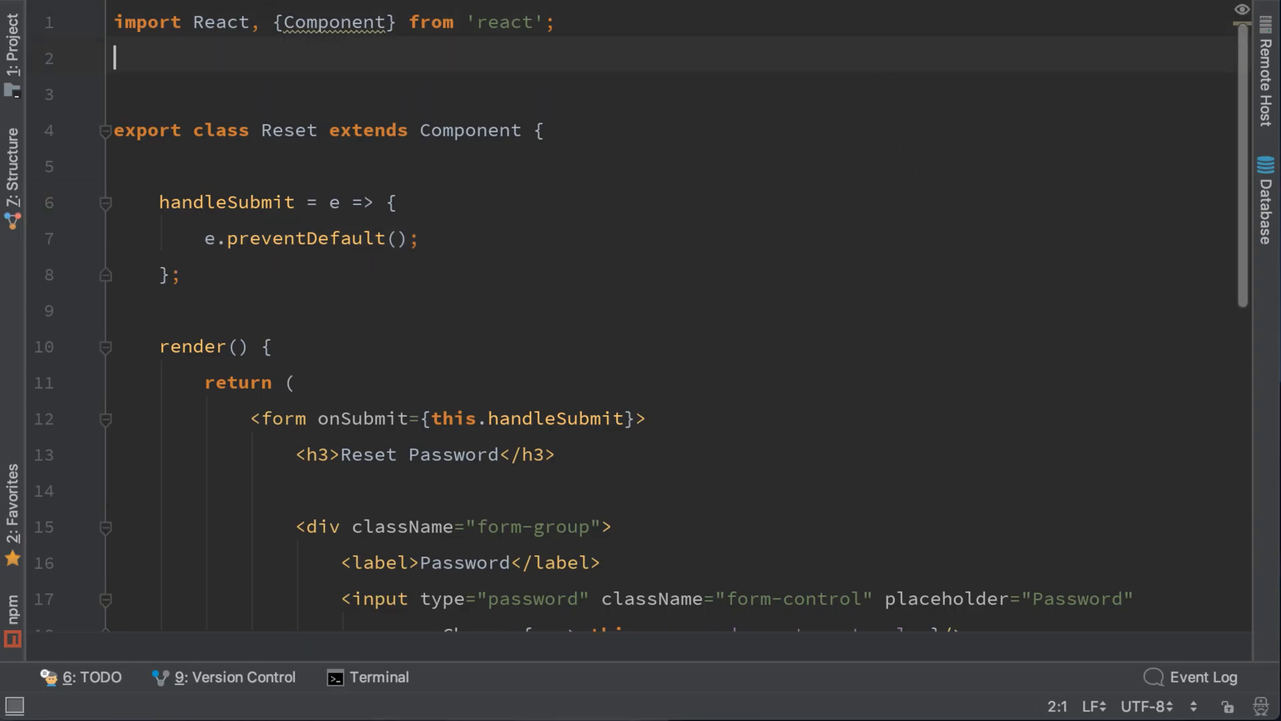
Add import axios from 'axios' to reset.component.js.
text(import axios f)
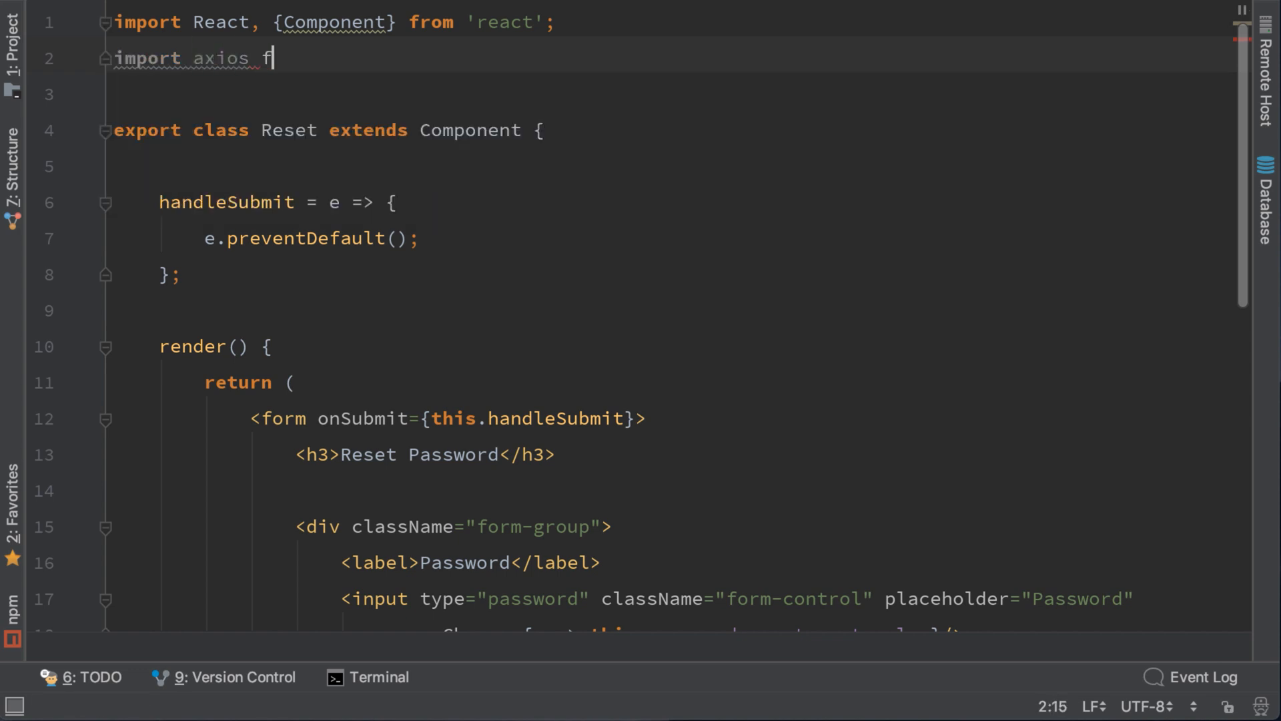
text(rom 'axios')
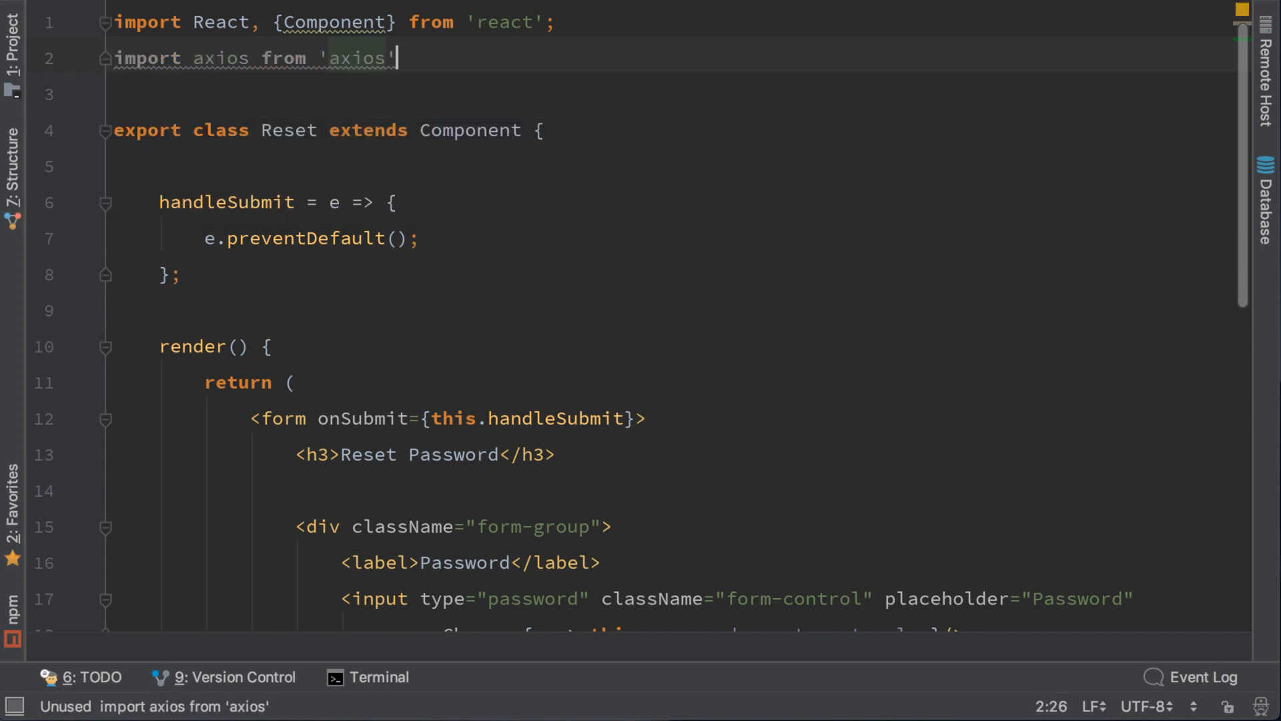
scroll(down, 3)
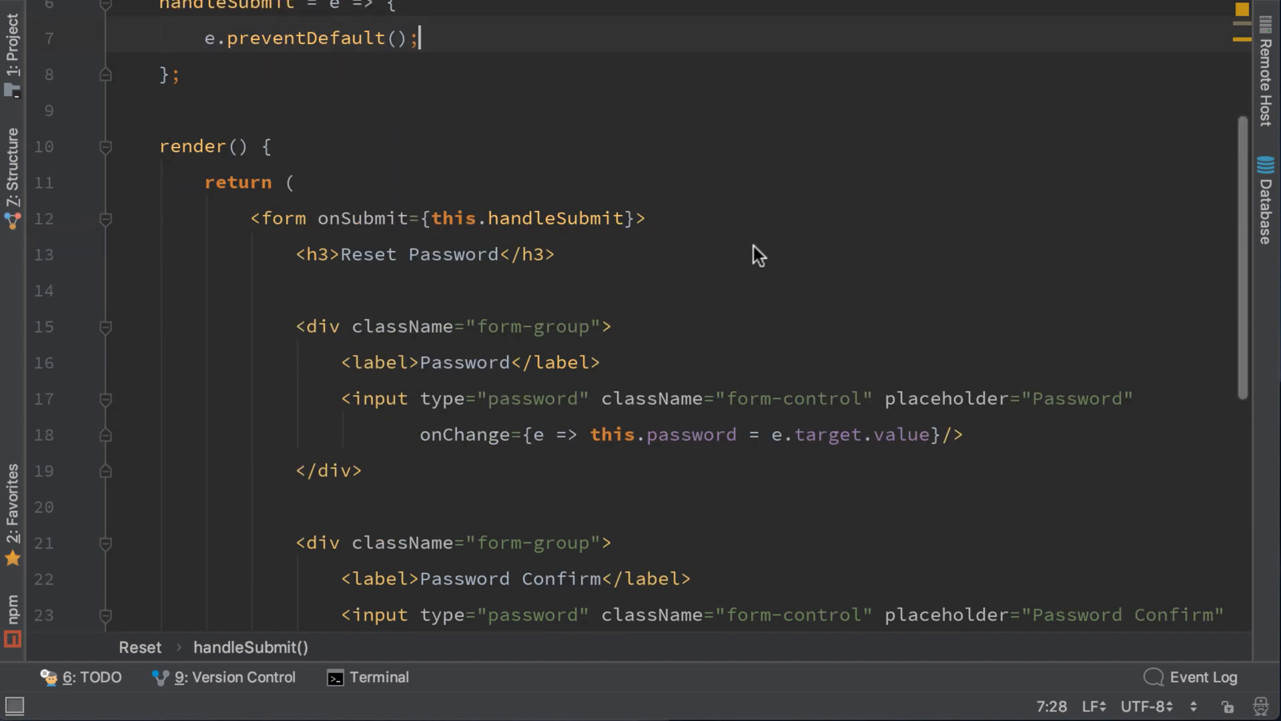
scroll(down, 3)
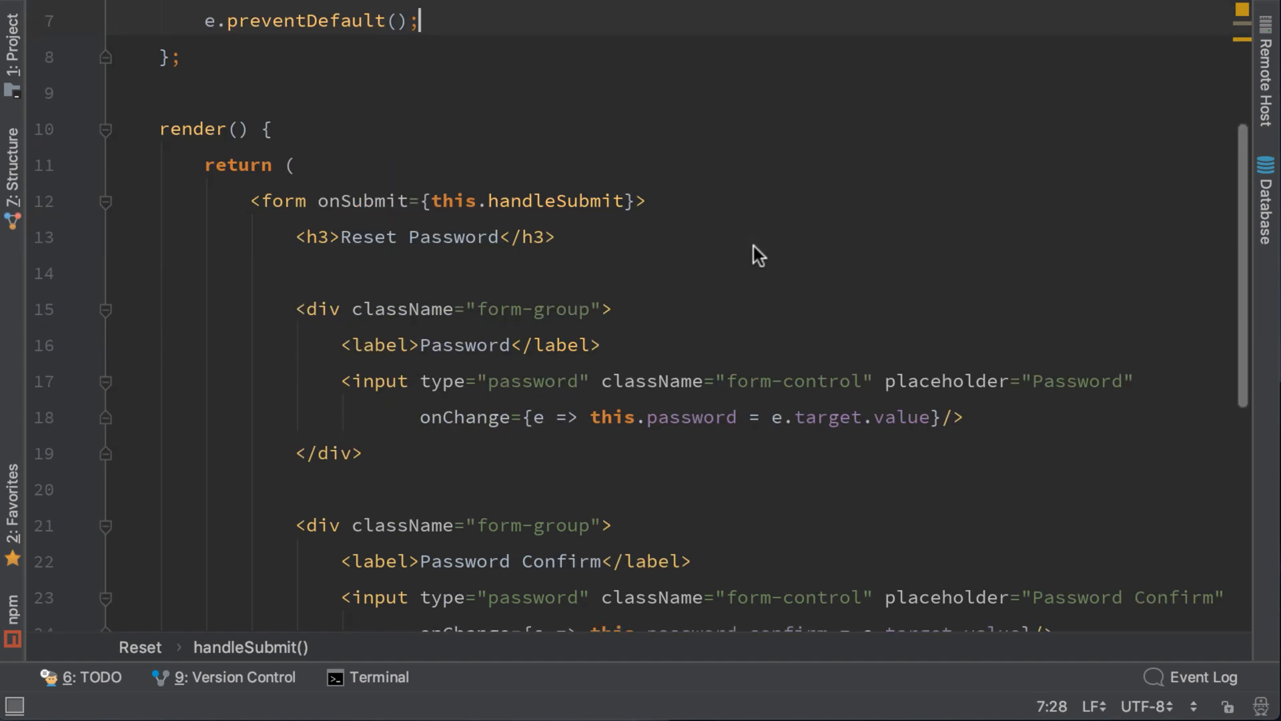
In handleSubmit, create const data with token: this.props.match.params.id.
text(const data = {)
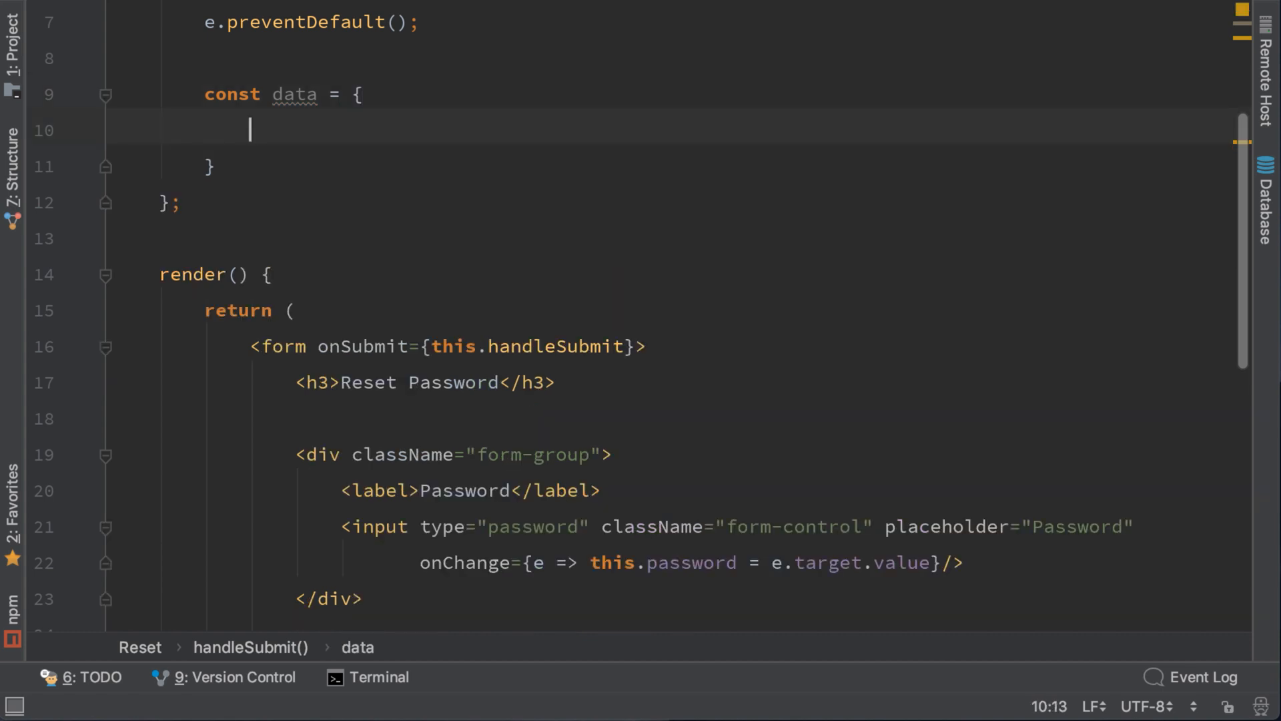
text(token)
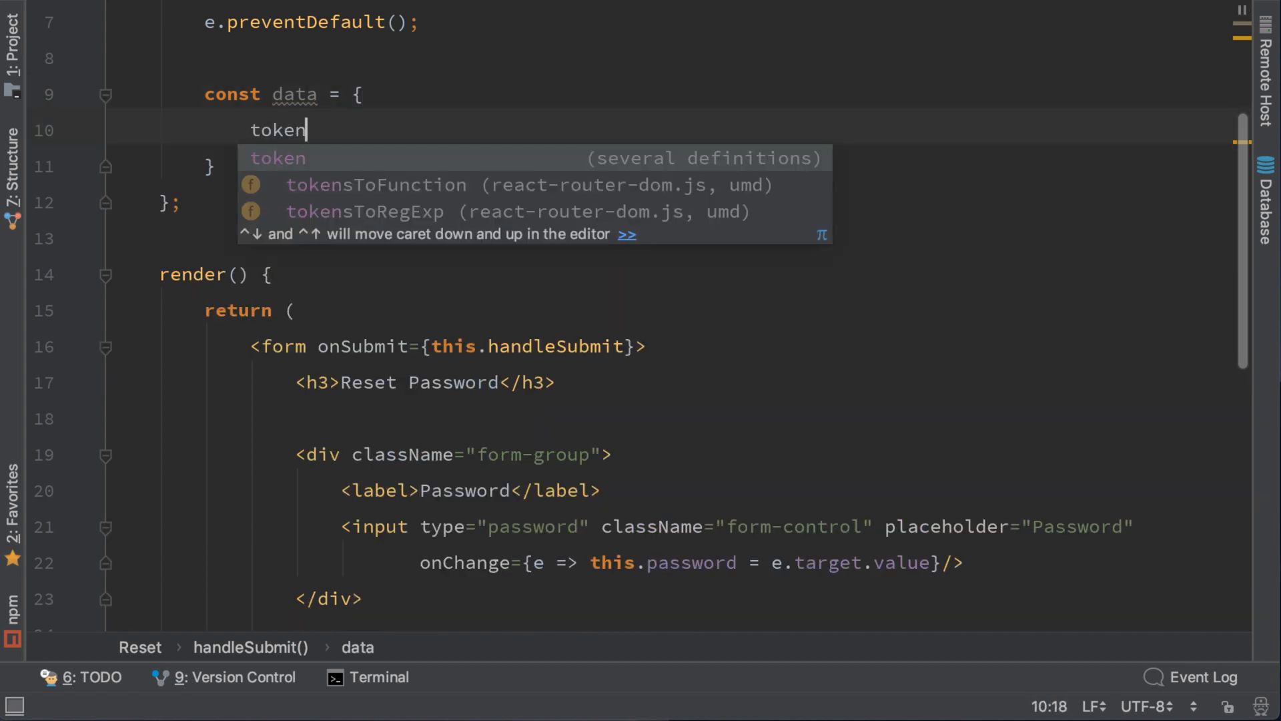
text(:)
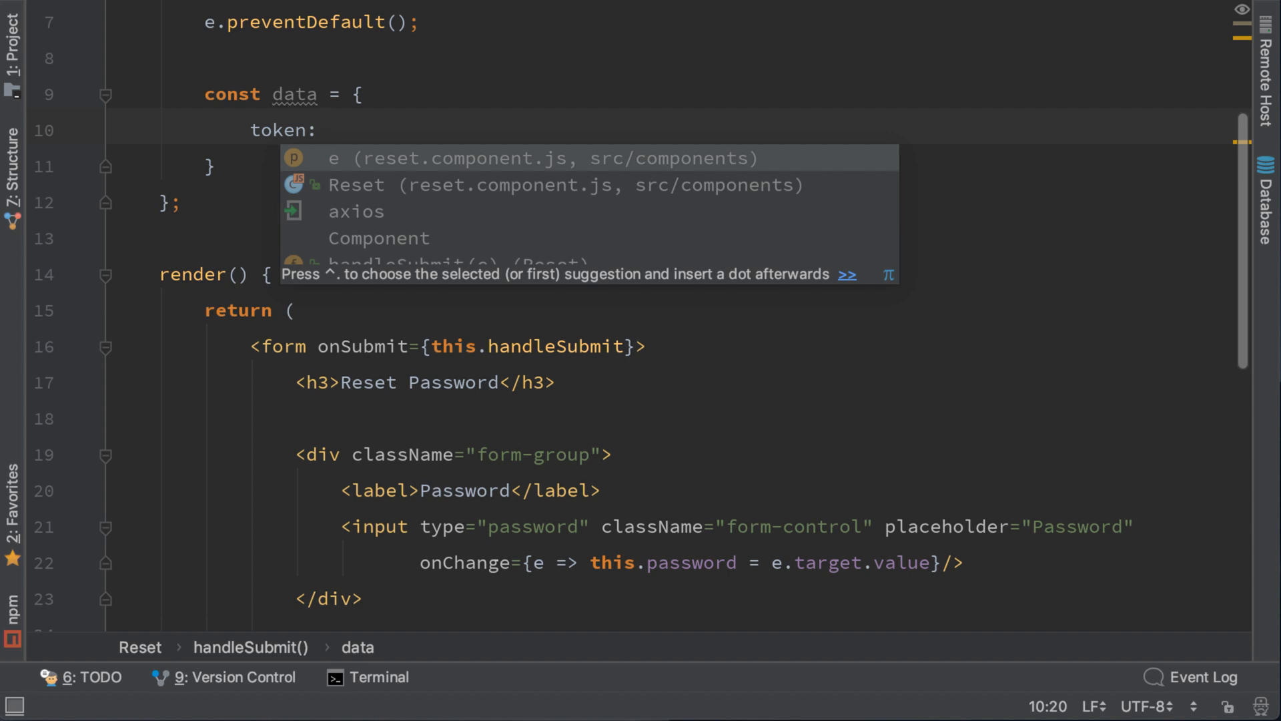
text(this.)
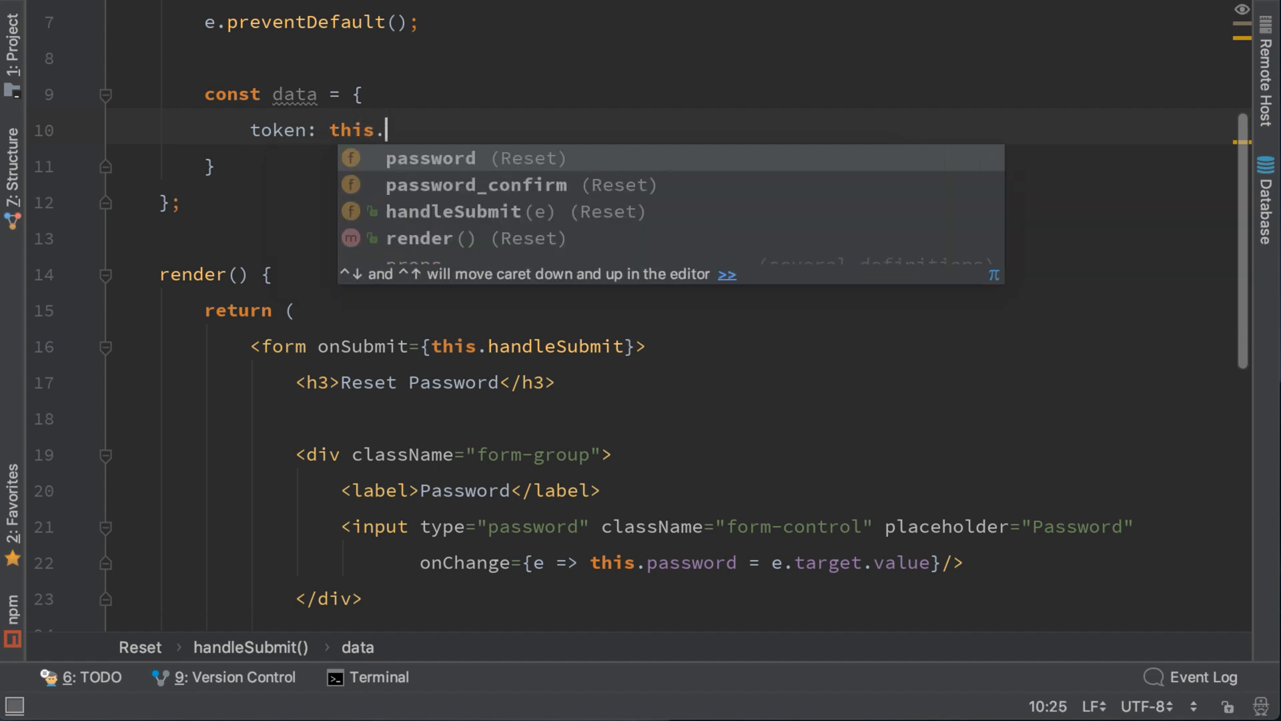
text(props.match)
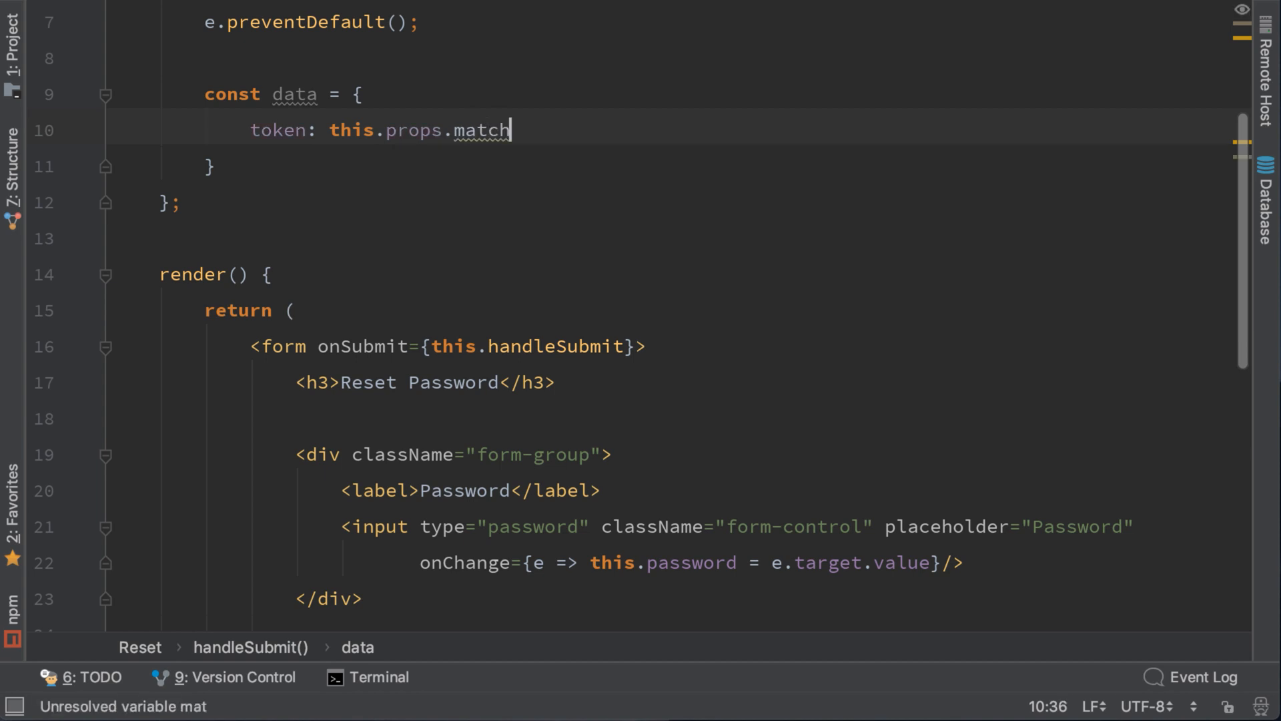
text(.params.id)
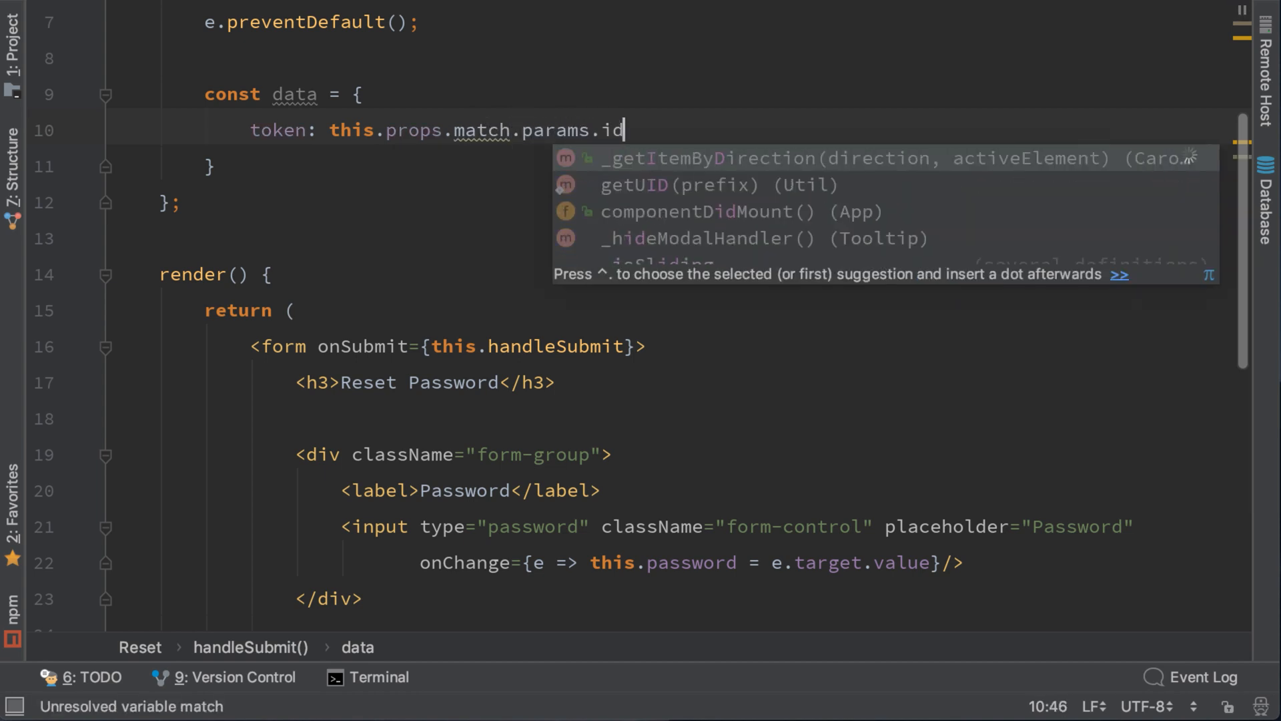
key(Escape)
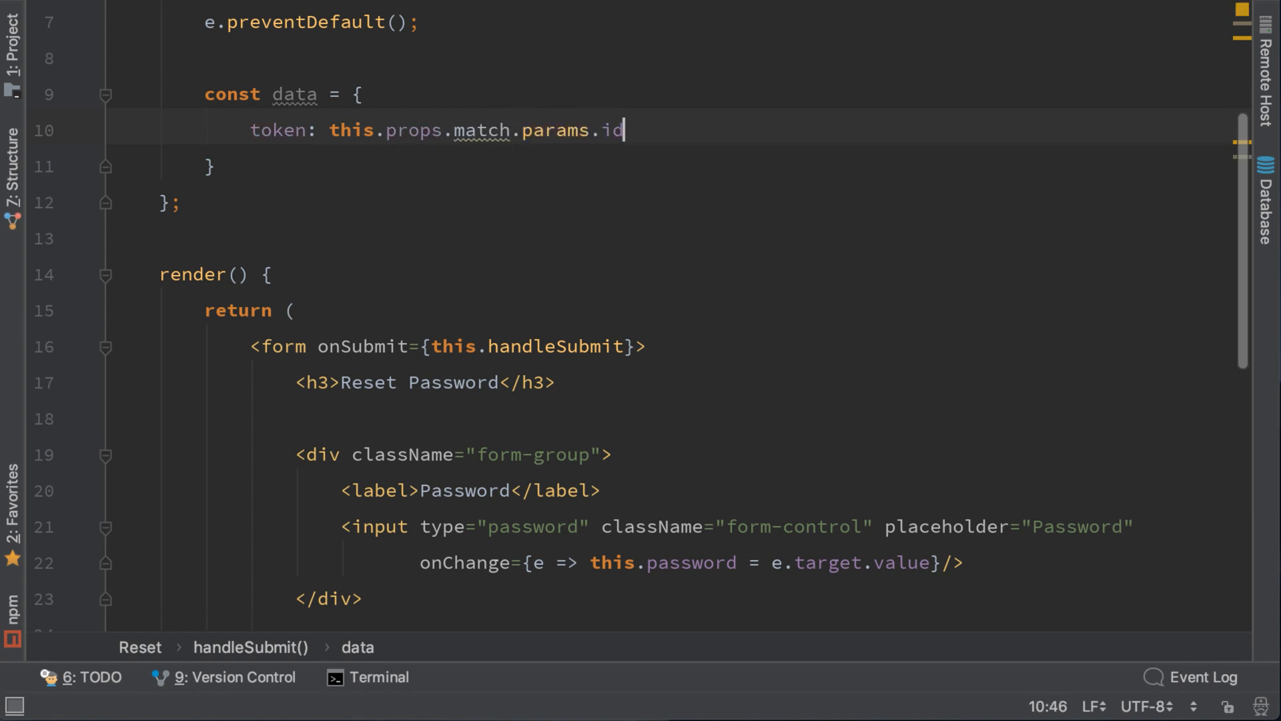
key(ctrl+e)
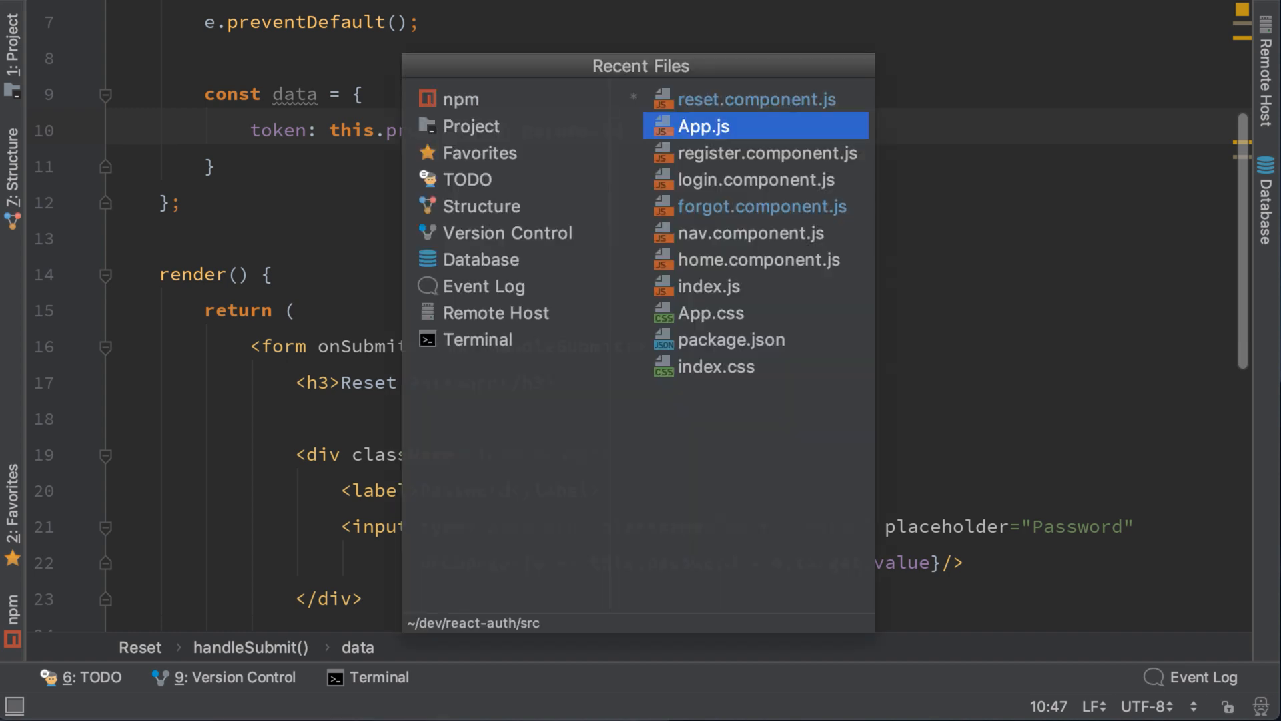
Check in App.js that the reset route's path parameter is named :id.
click(701, 127)
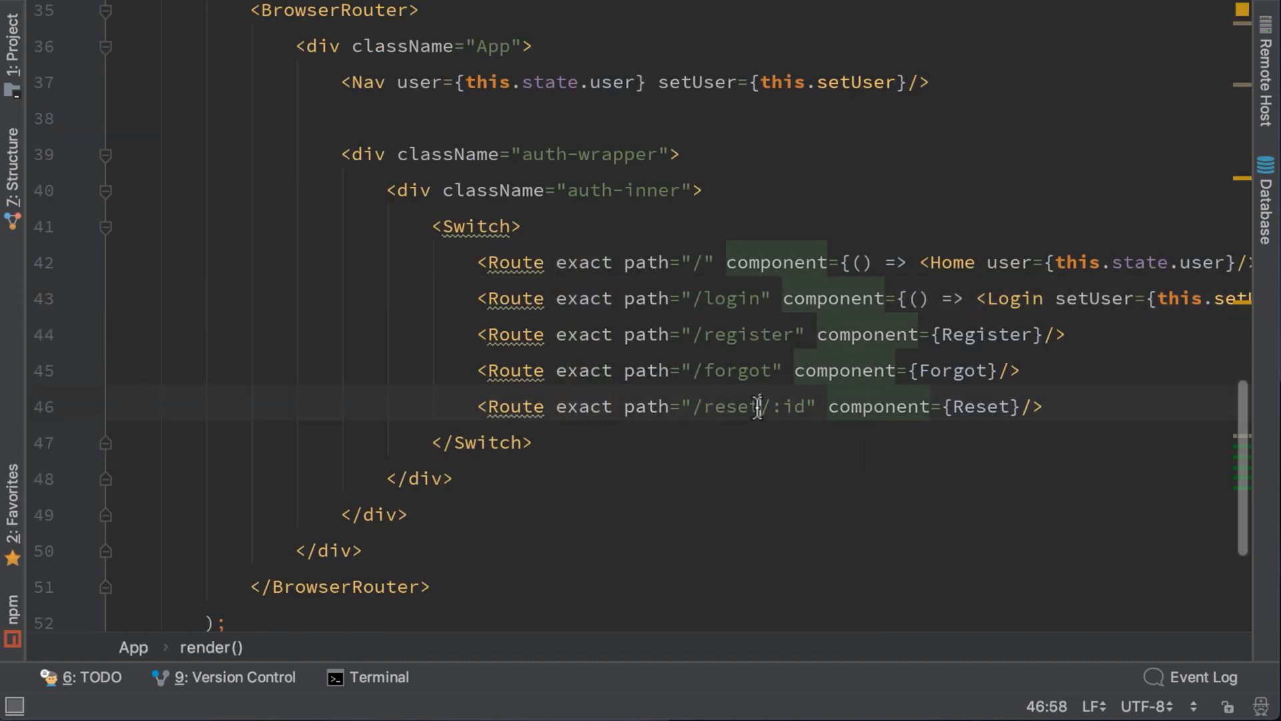
double_click(789, 406)
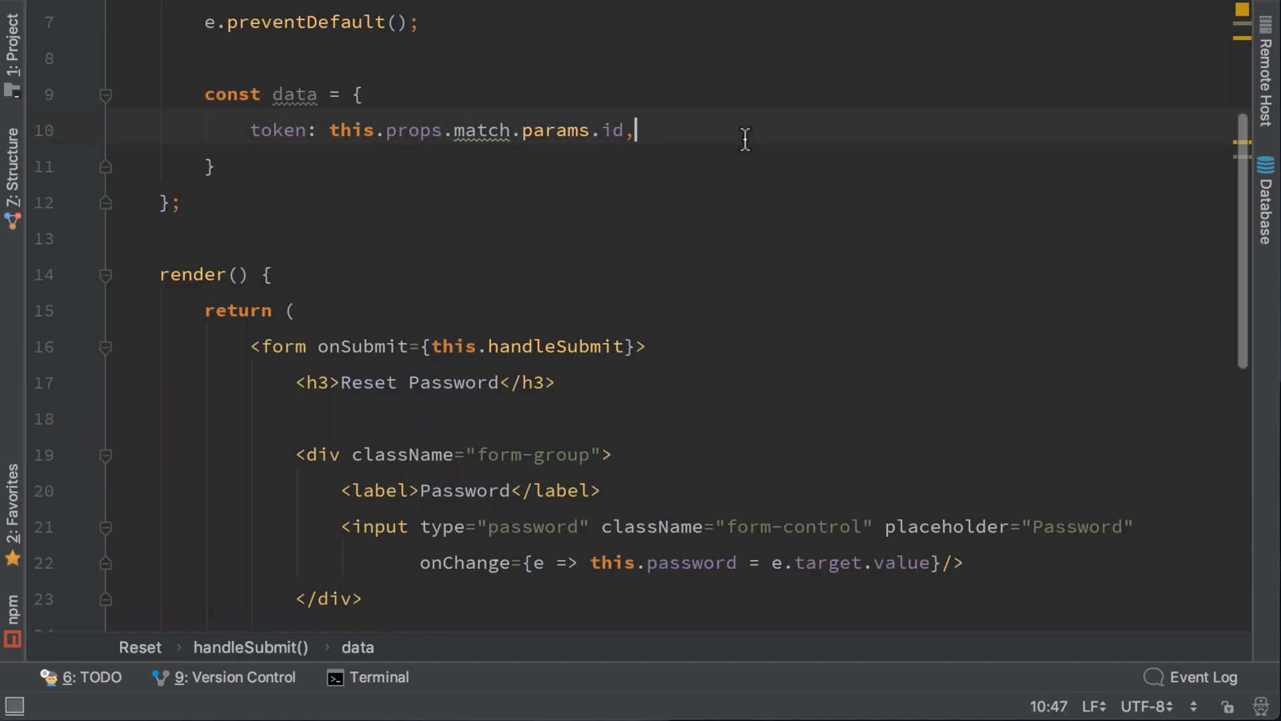
Add password: this.password and password_confirm: this.password_confirm to the data object.
text(password: this.password,)
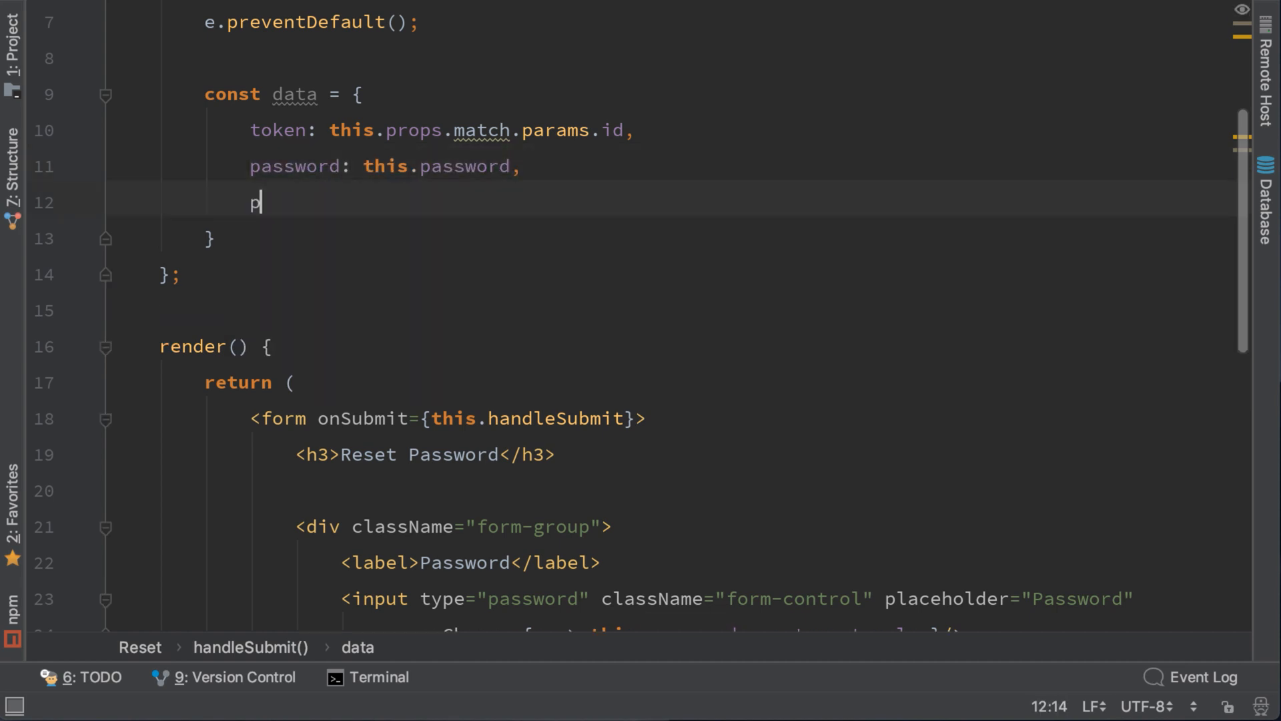
text(assword_confirm: this.password_confirm)
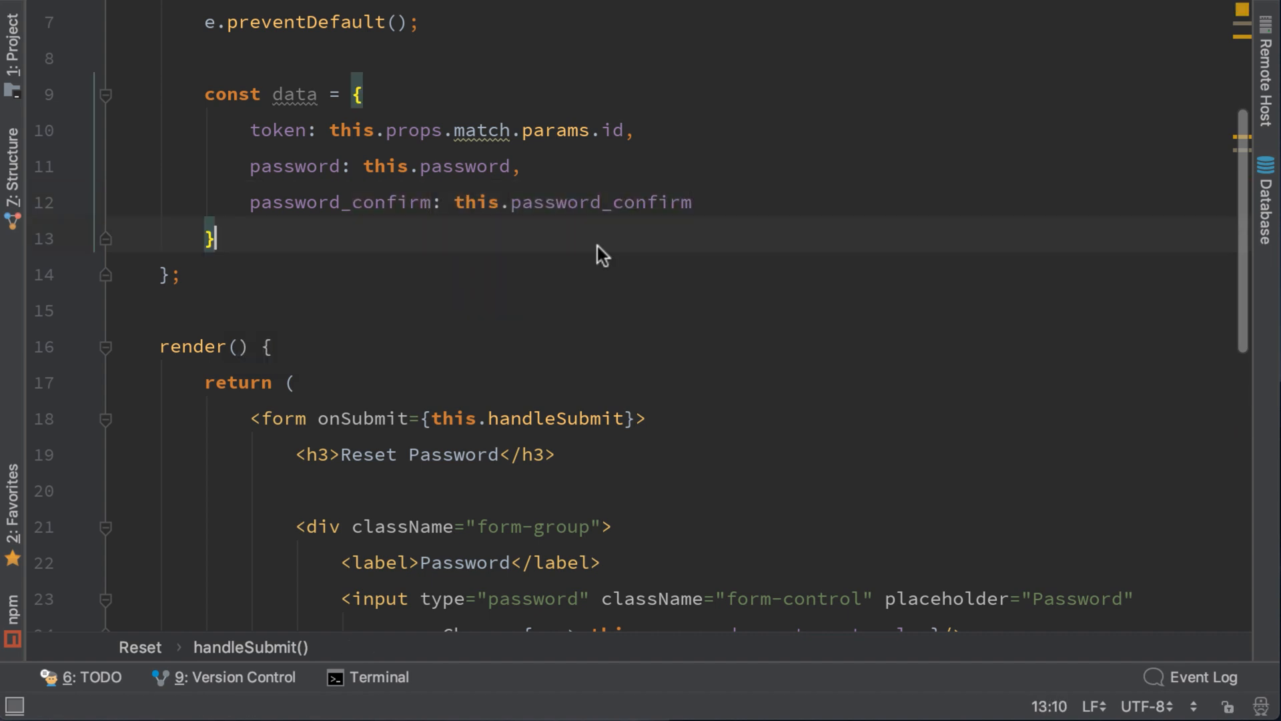
key(enter)
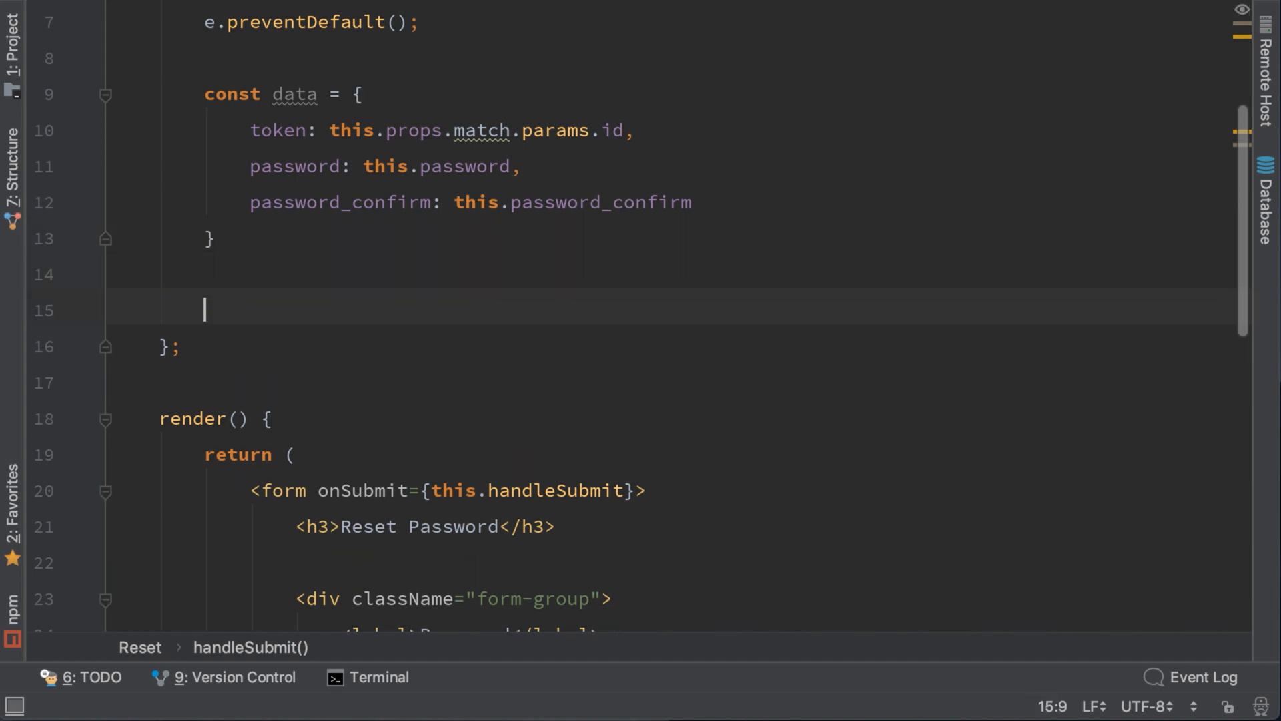
Write axios.post('reset', data), logging the response in then and the error in catch.
text(axios)
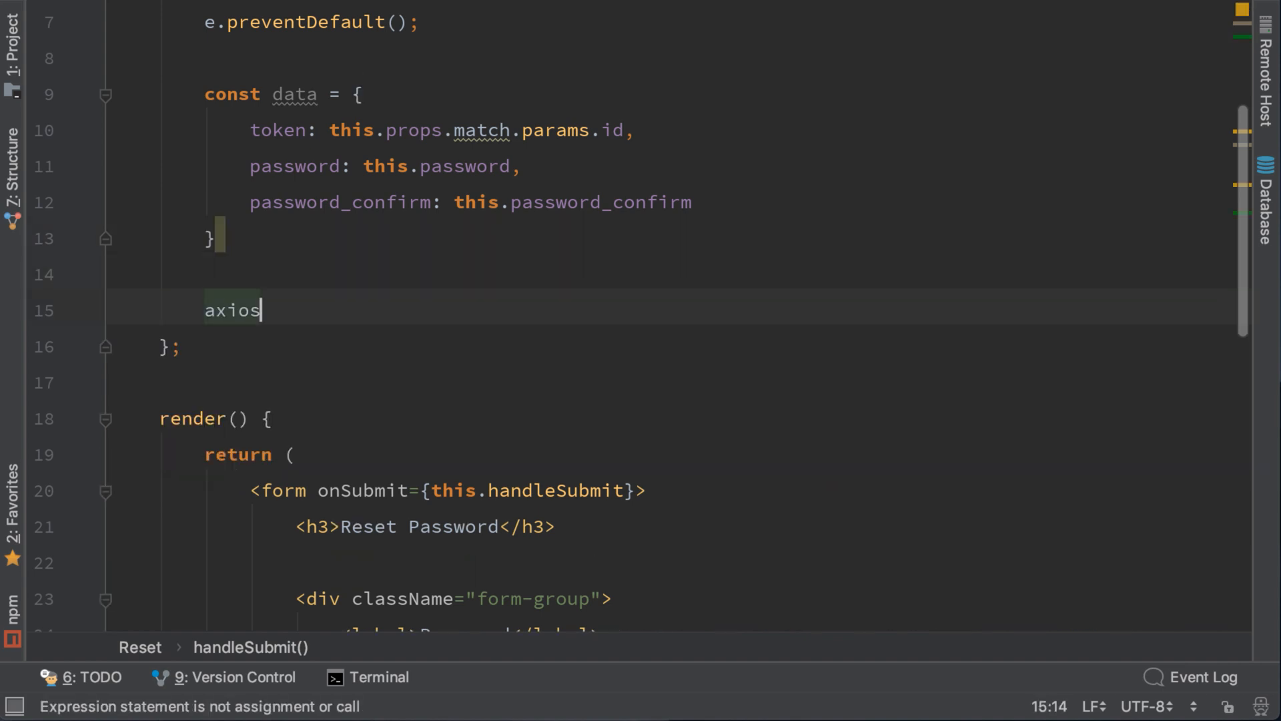
text(.post()
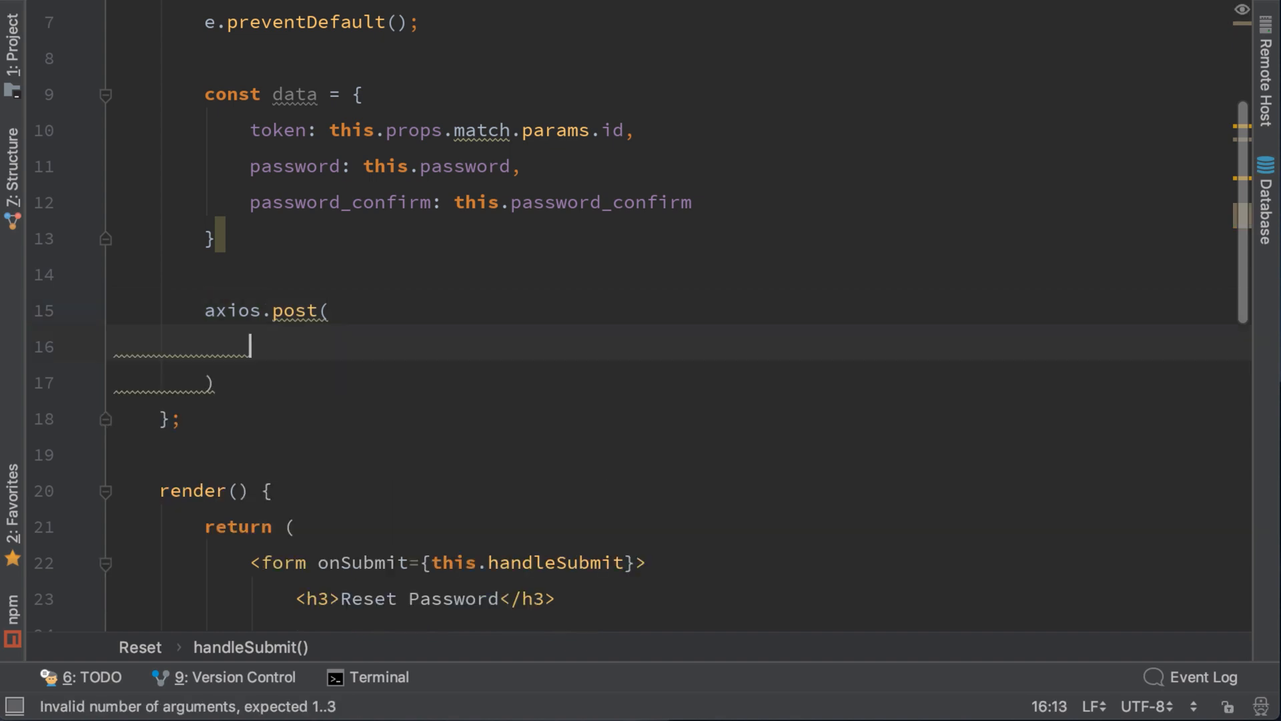
text('reset')
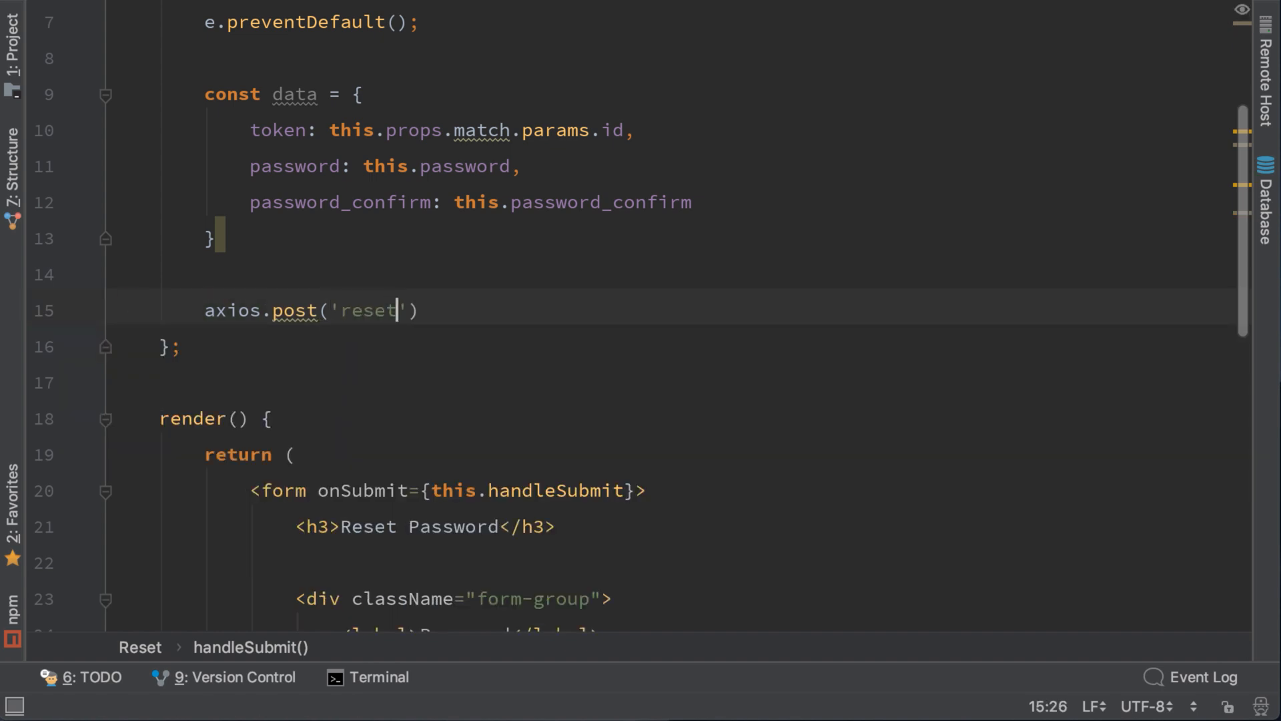
text(, data)
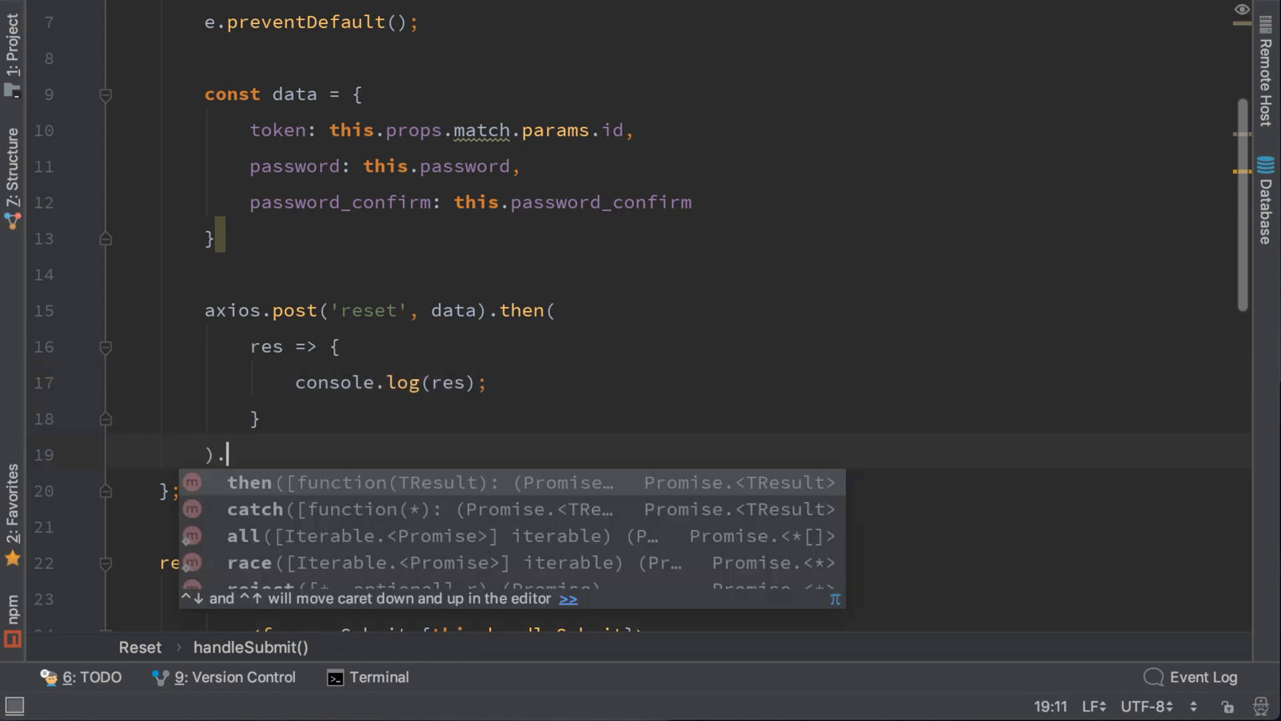
click(255, 510)
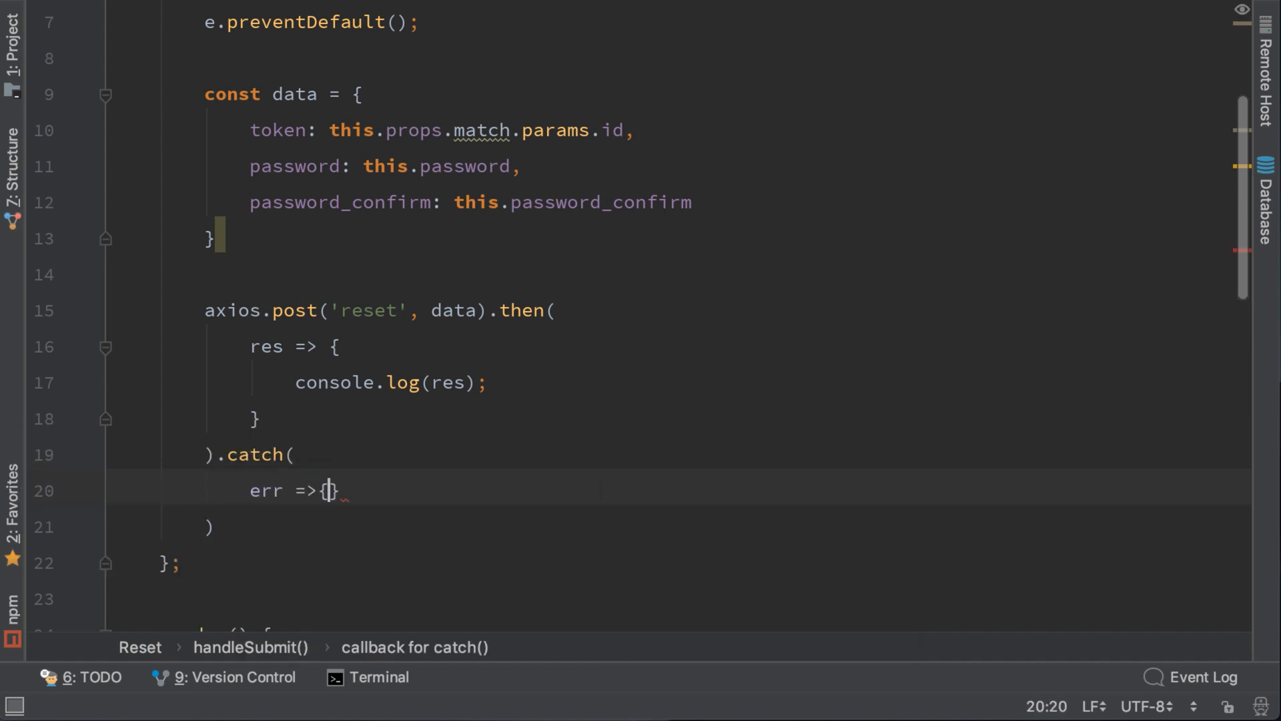
text(console.log(err)
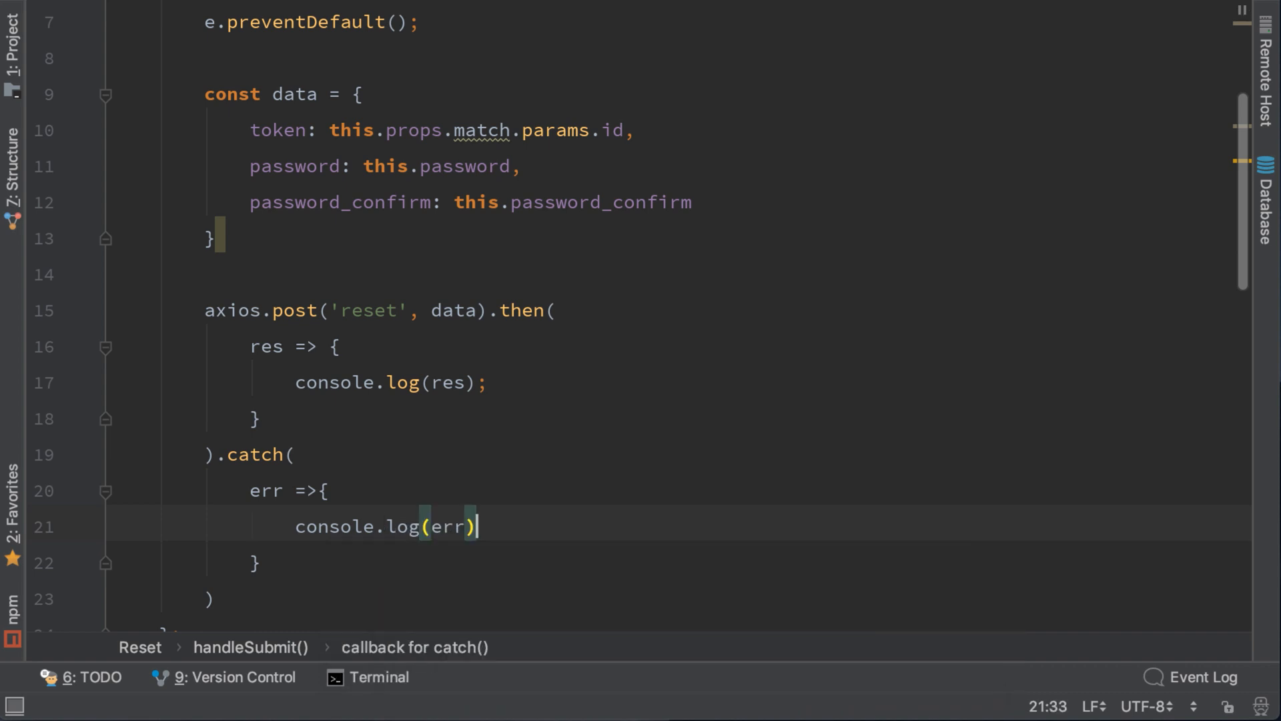
text(;)
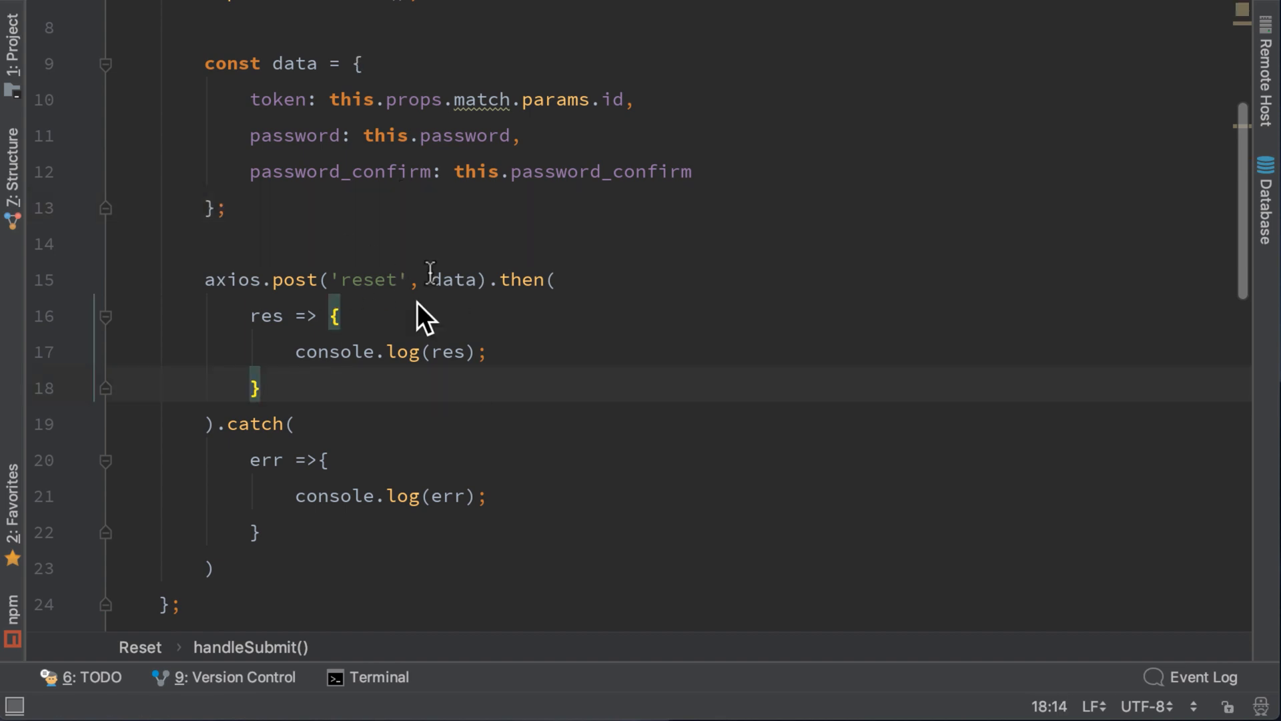
Declare state = {}; at the top of the Reset class.
scroll(down, 3)
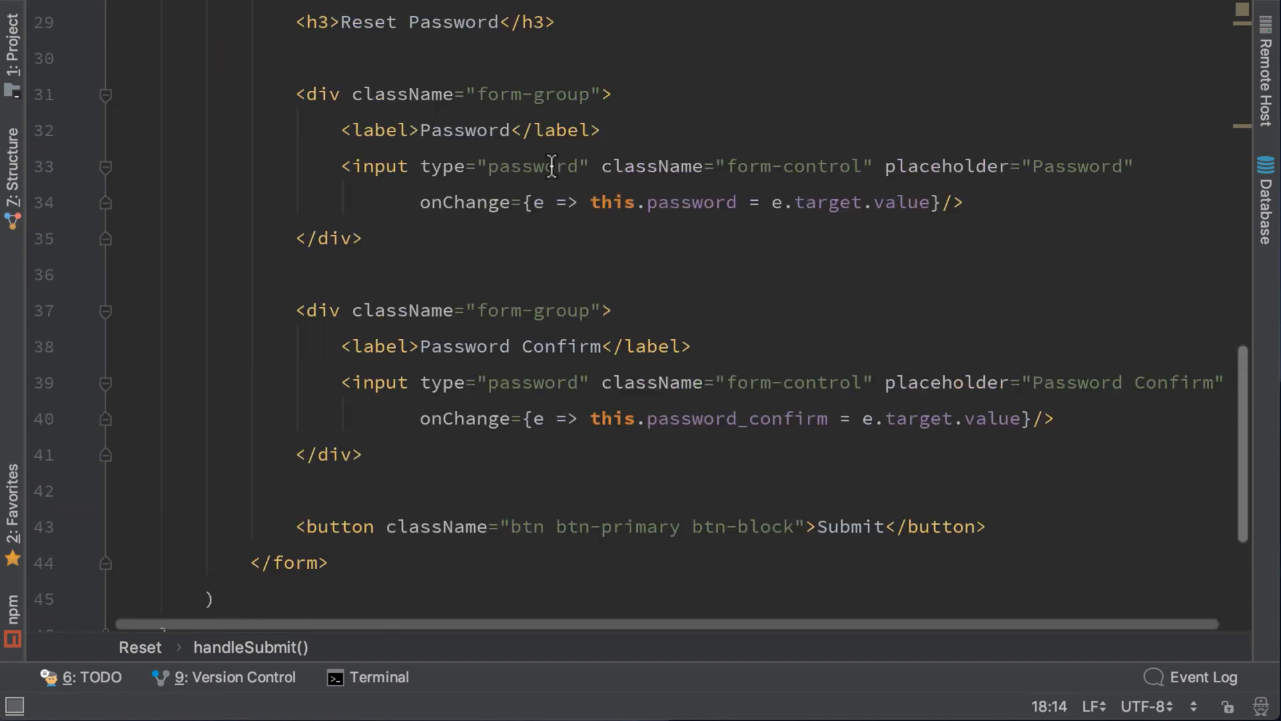
scroll(up, 3)
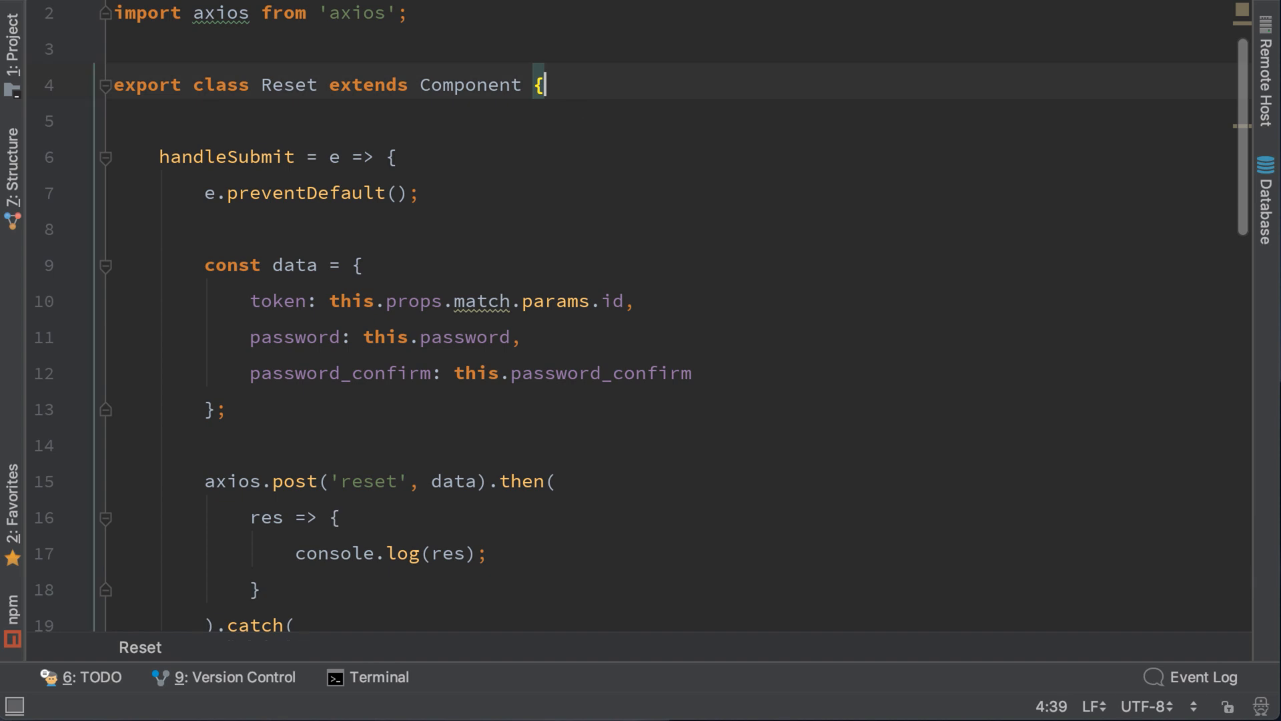
text(state)
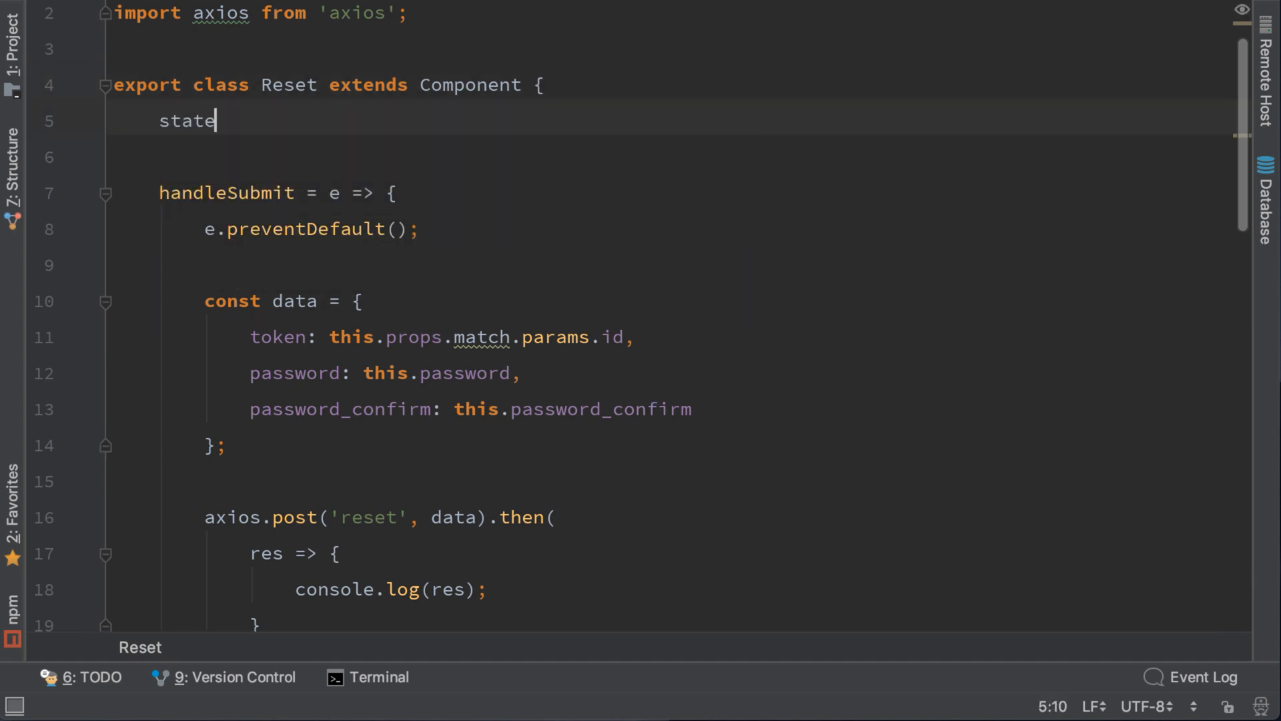
text(= {};)
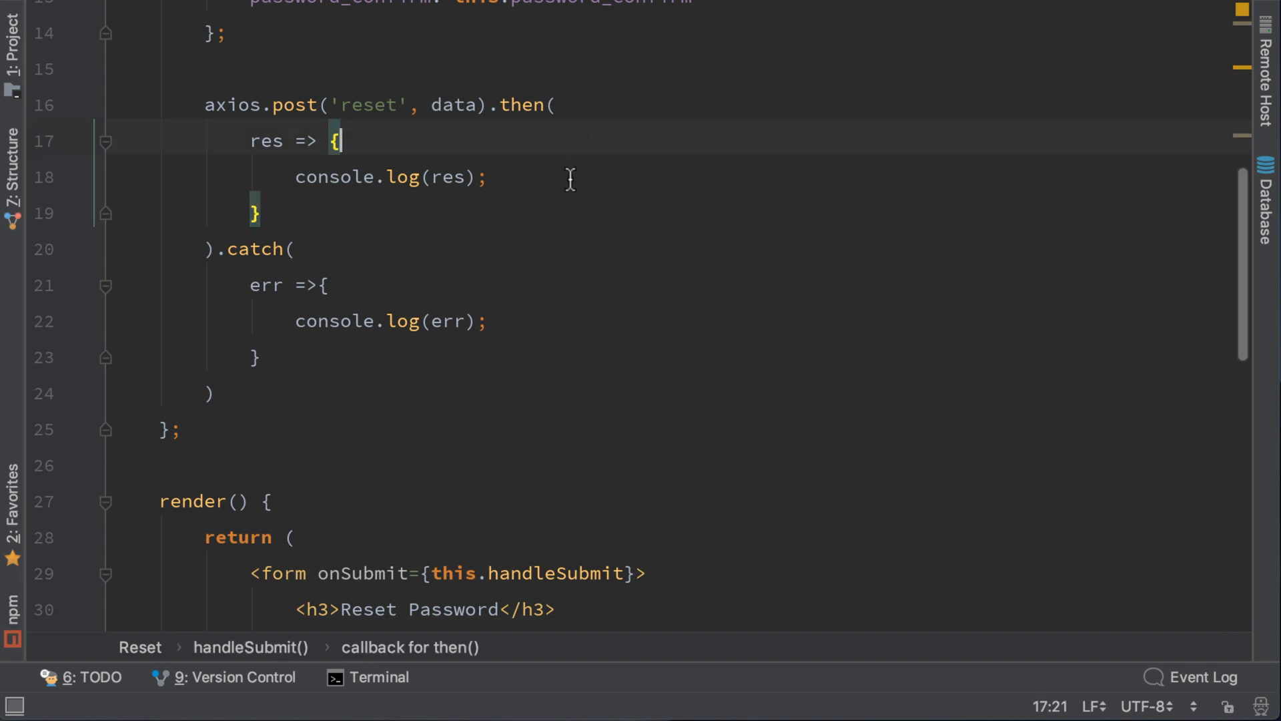
Call this.setState({ reset: true }) inside the request's then callback.
text(thi)
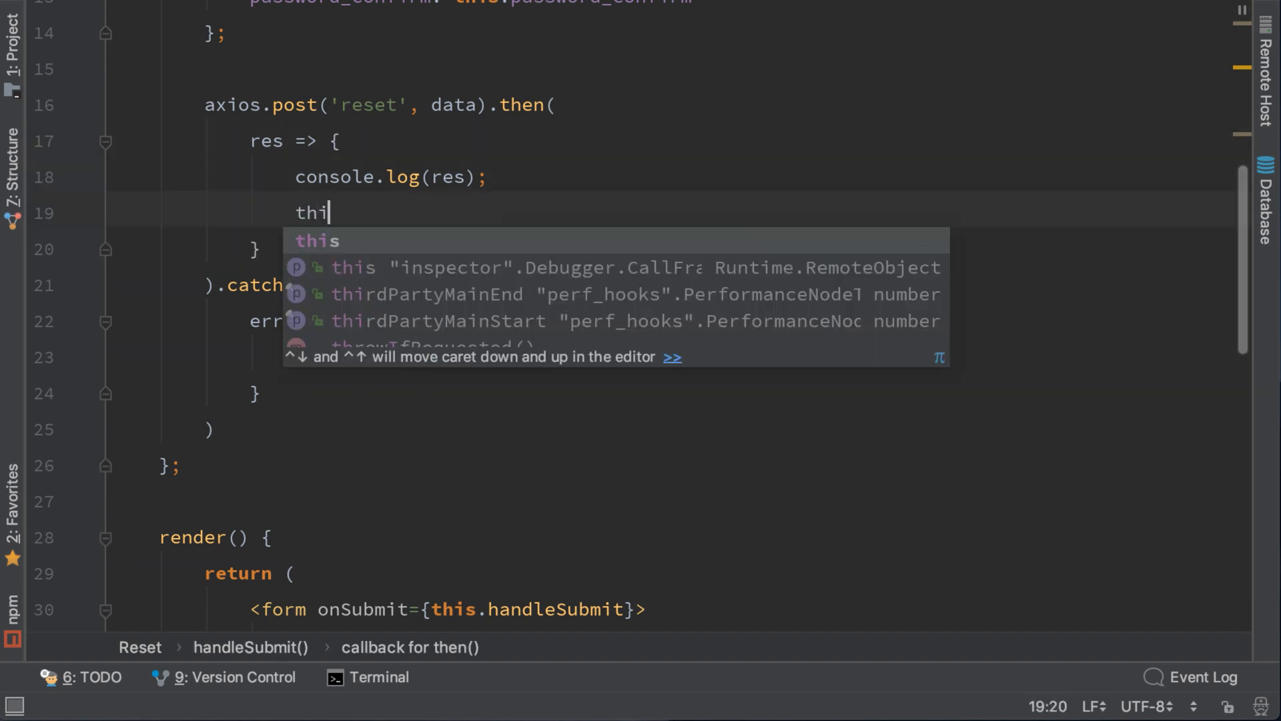
text(s.setSe)
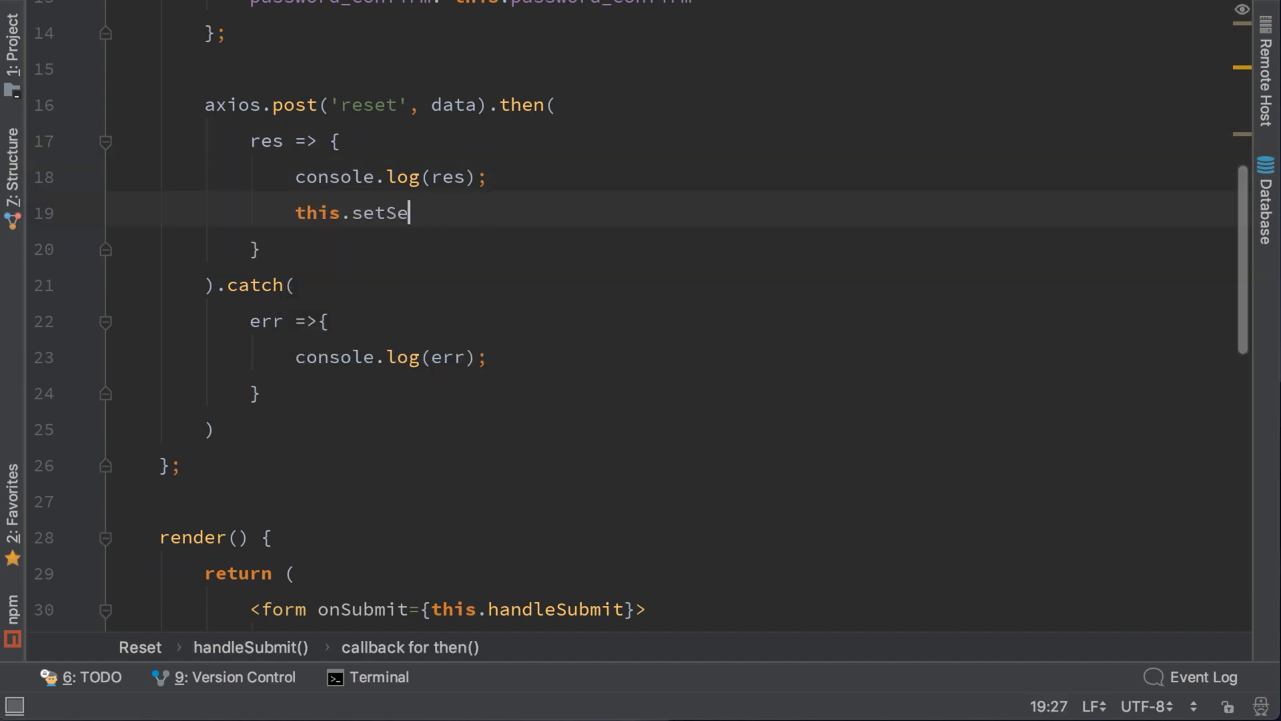
text(tState({}))
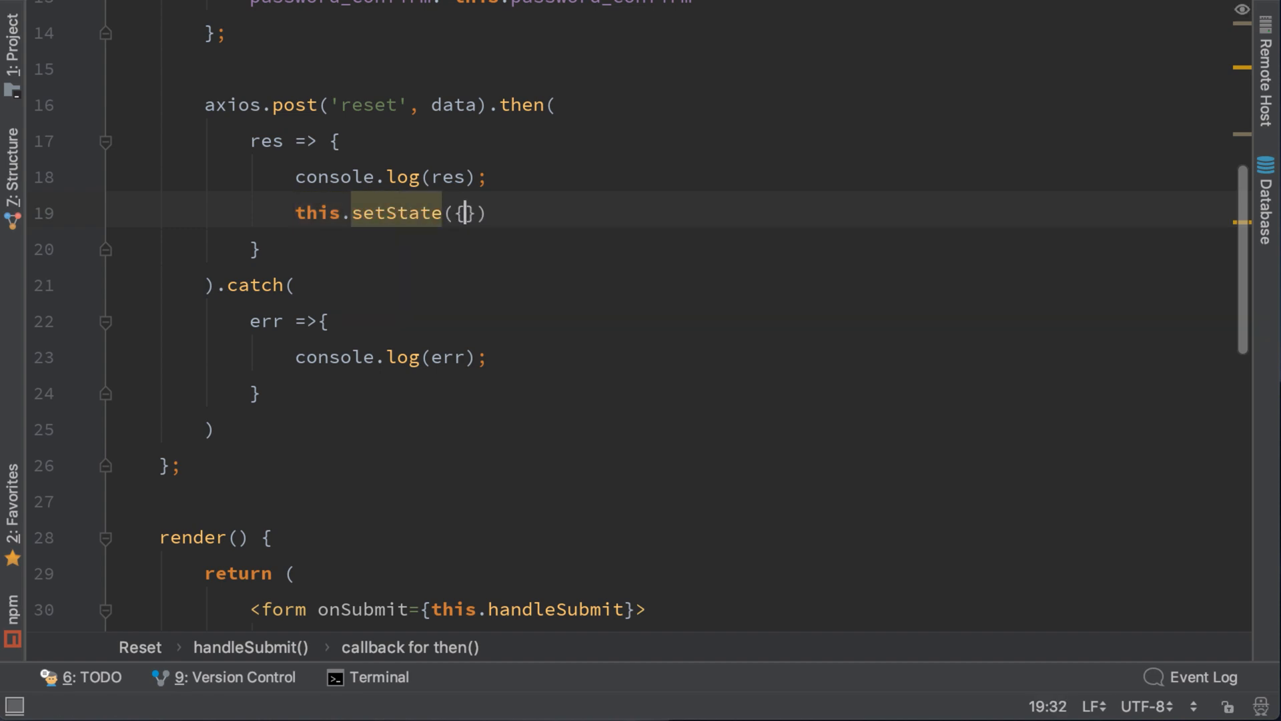
text(reset: true)
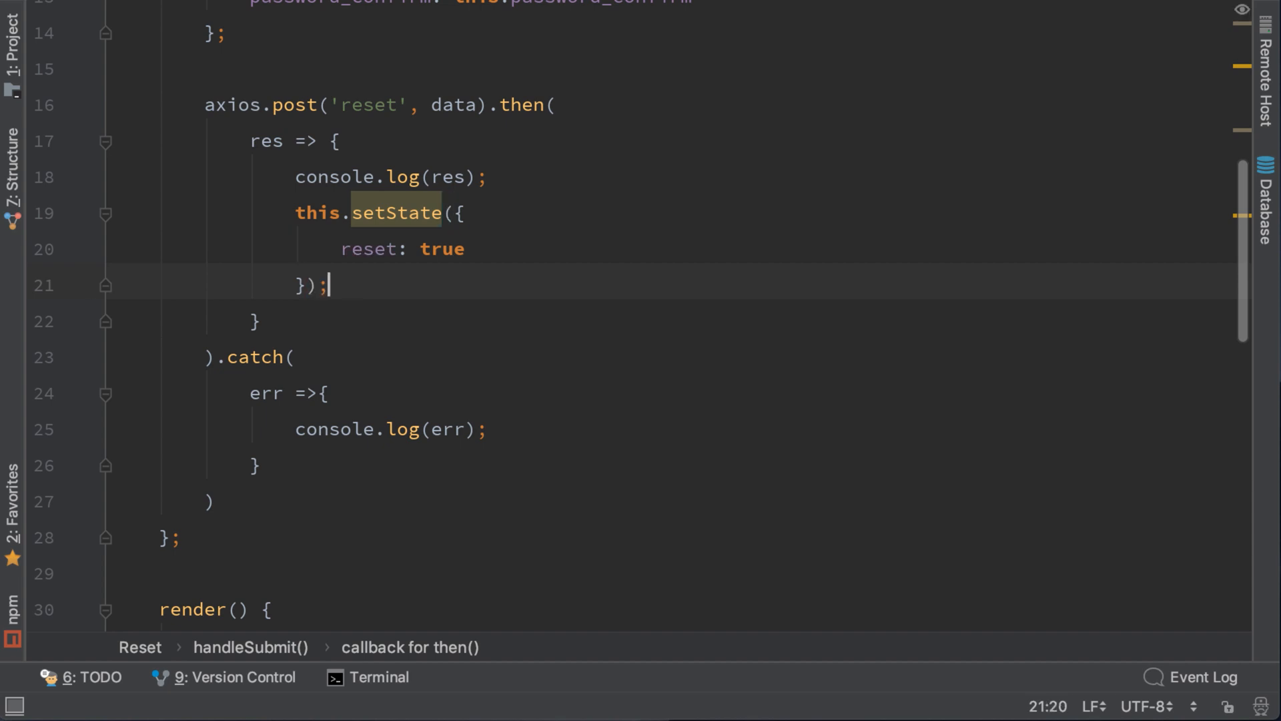
scroll(down, 3)
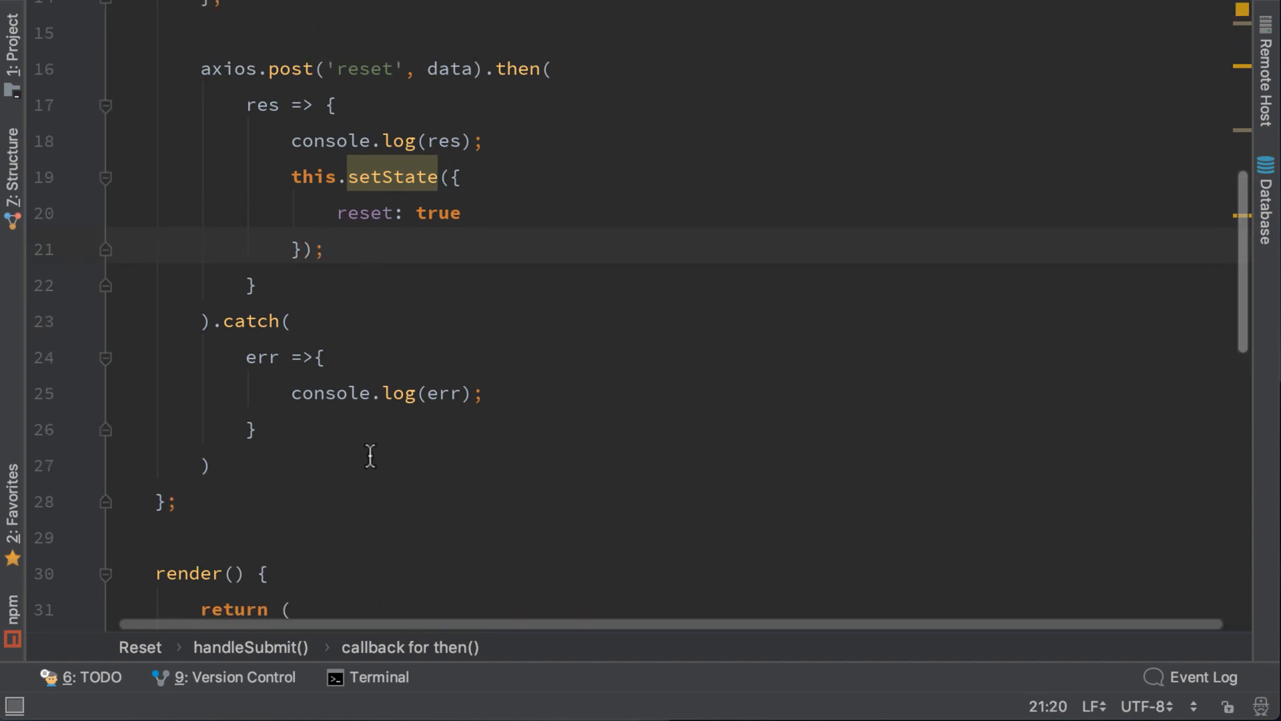
scroll(down, 3)
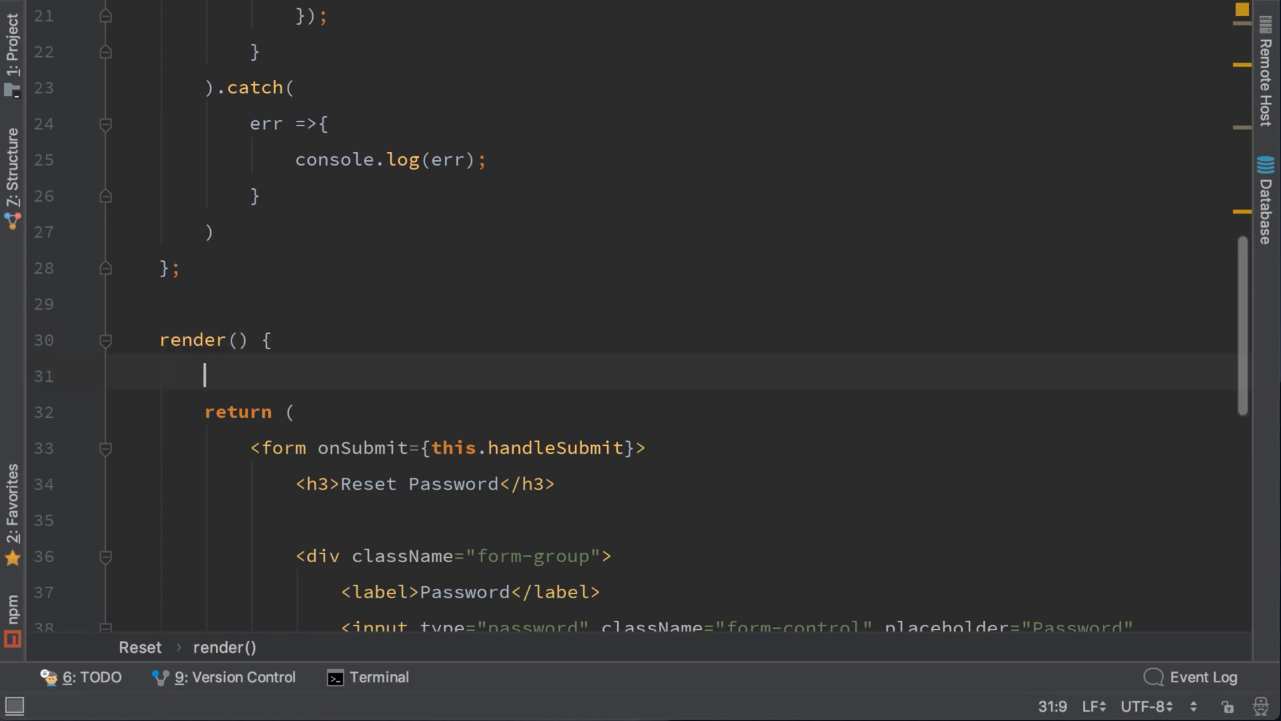
In render, return <Redirect to={'/login'} /> when this.state.reset is true.
text(if()
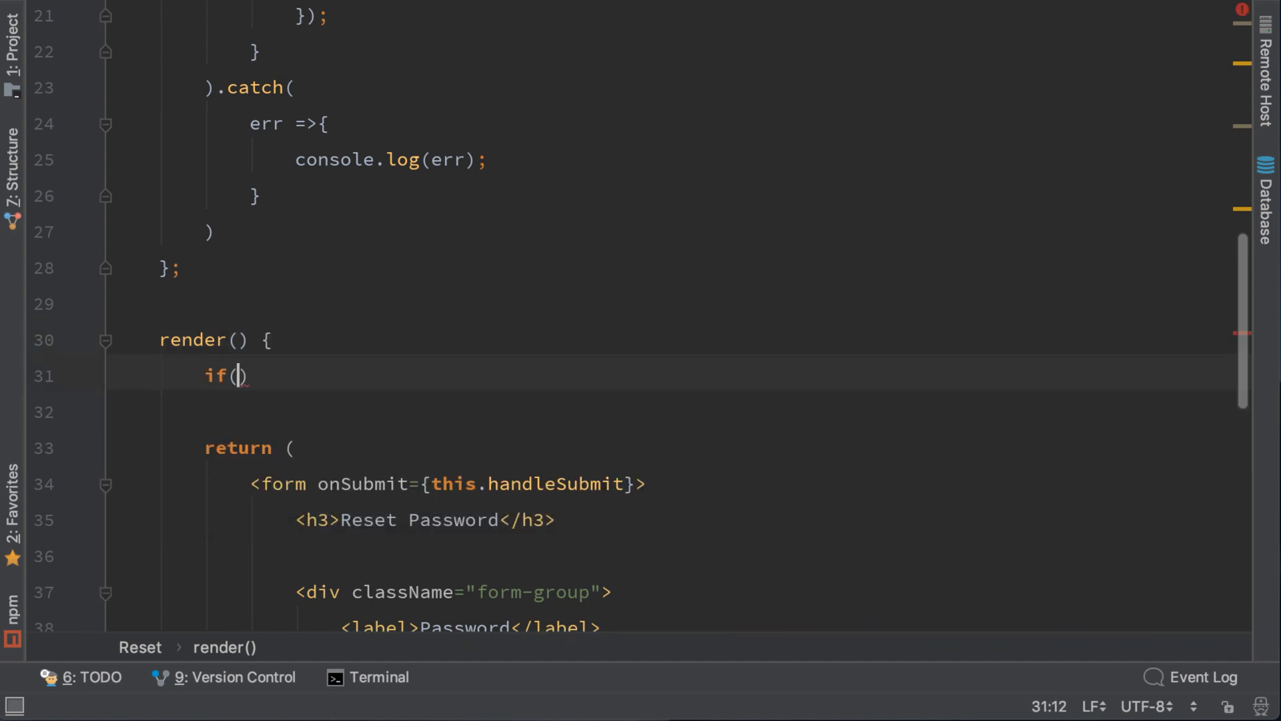
text(this.state.r)
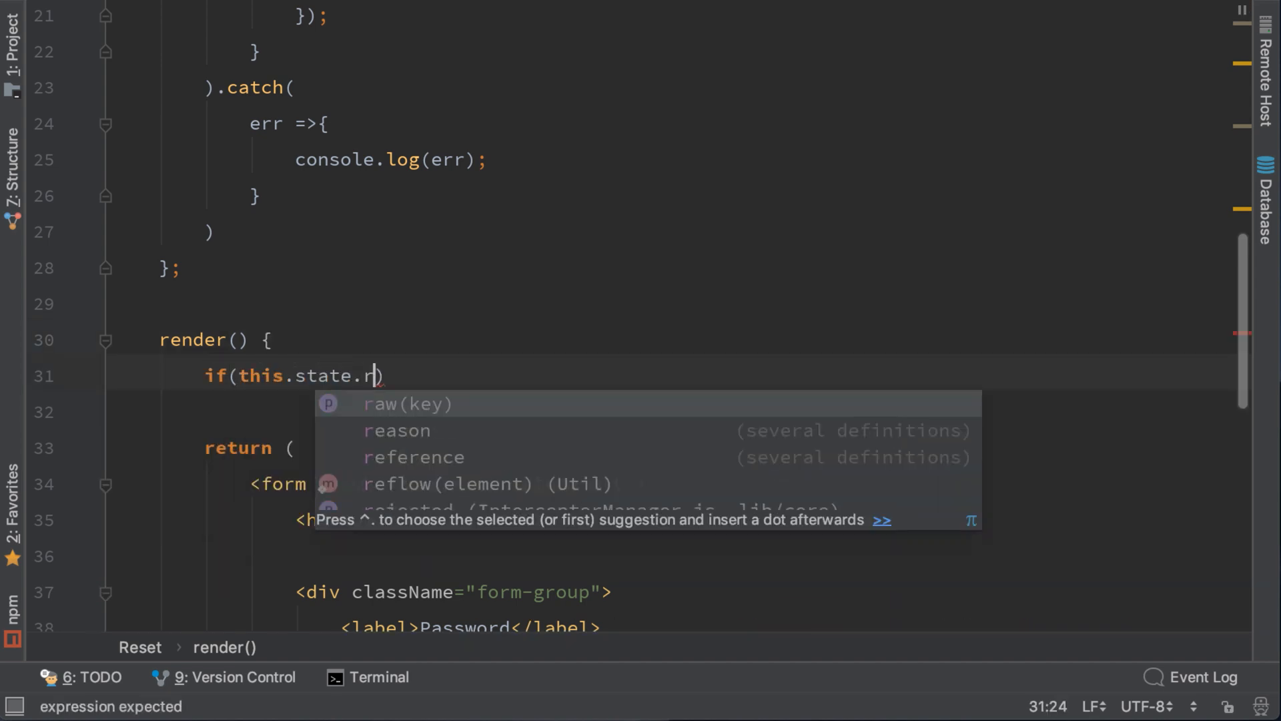
text(eset){)
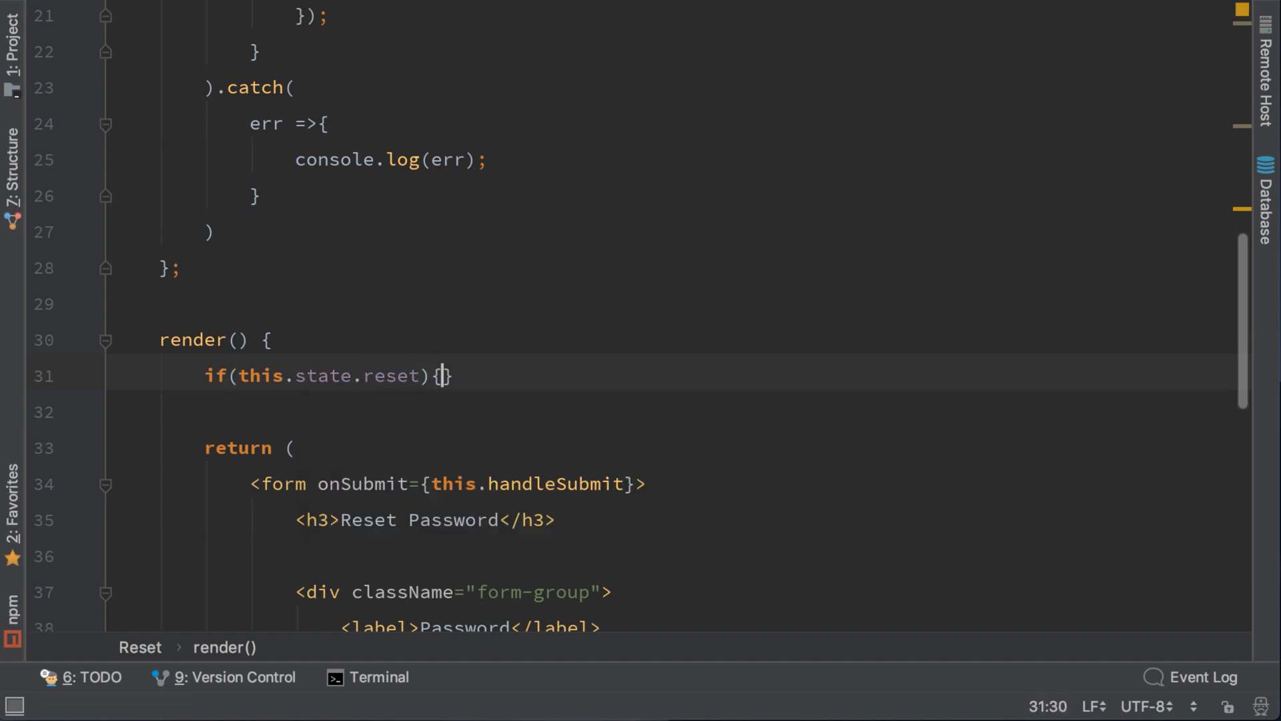
text(ret)
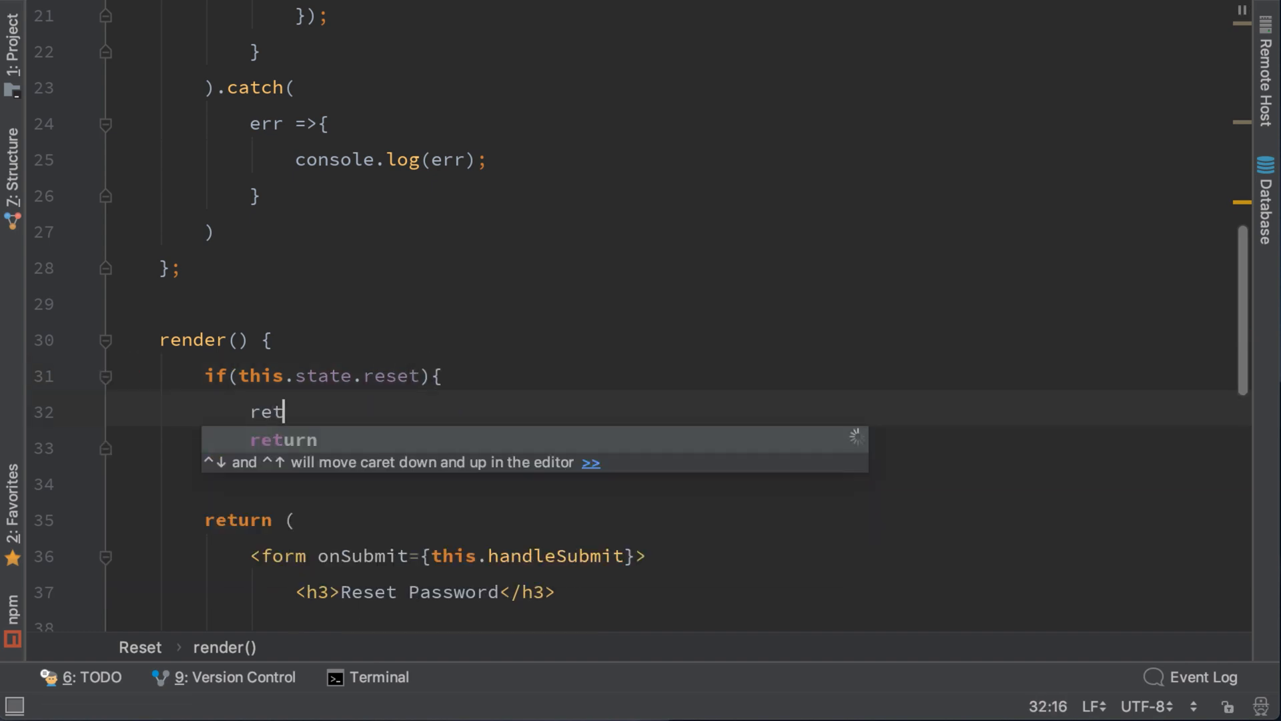
text(urn <Red)
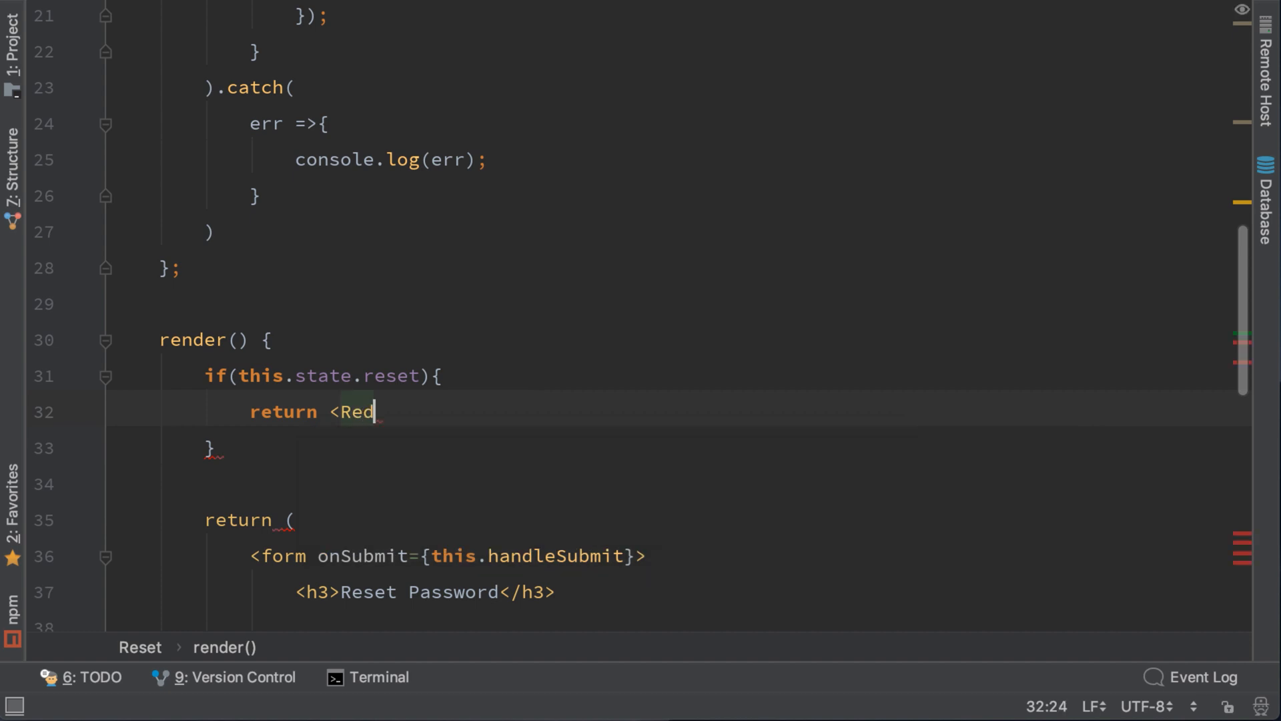
text(irect)
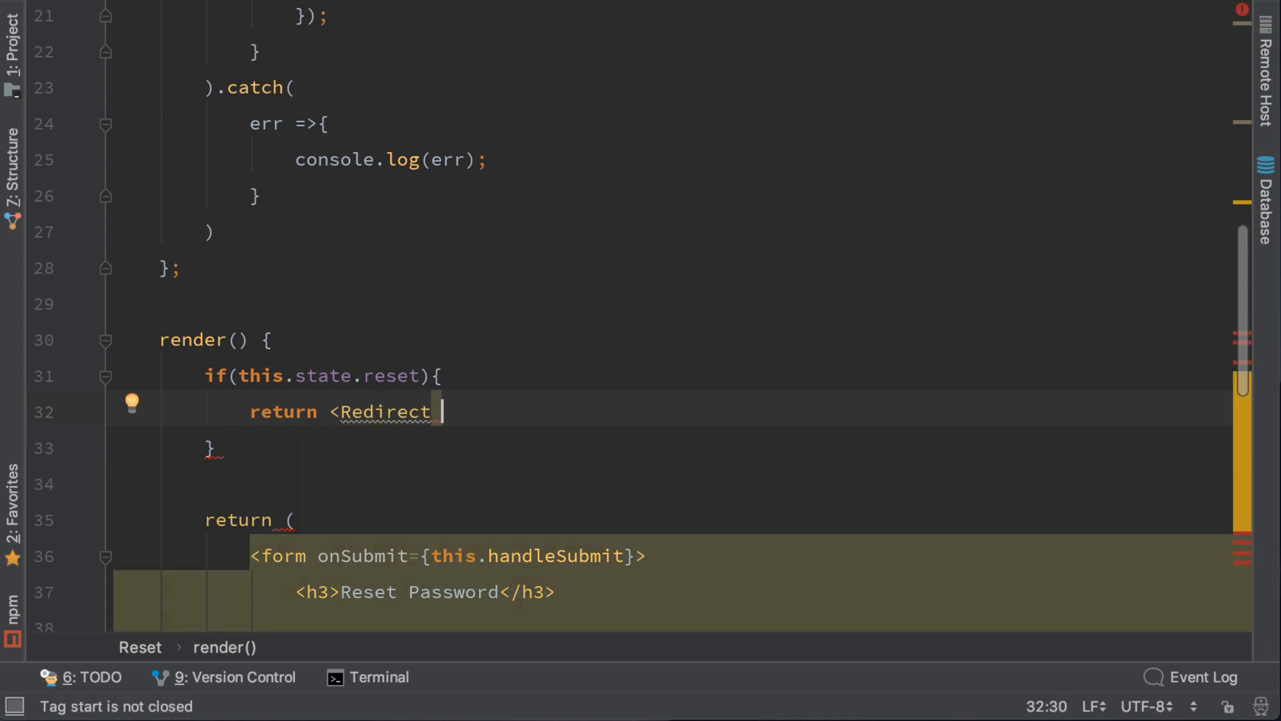
text(to{)
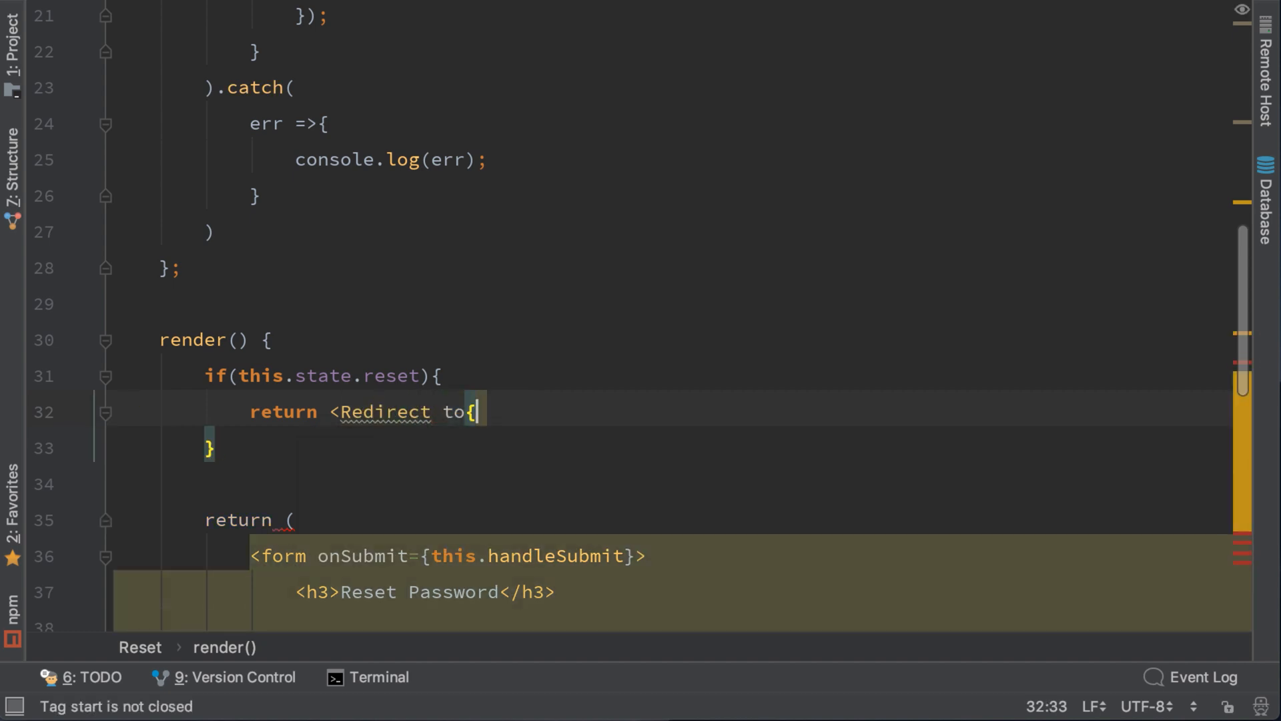
text(=)
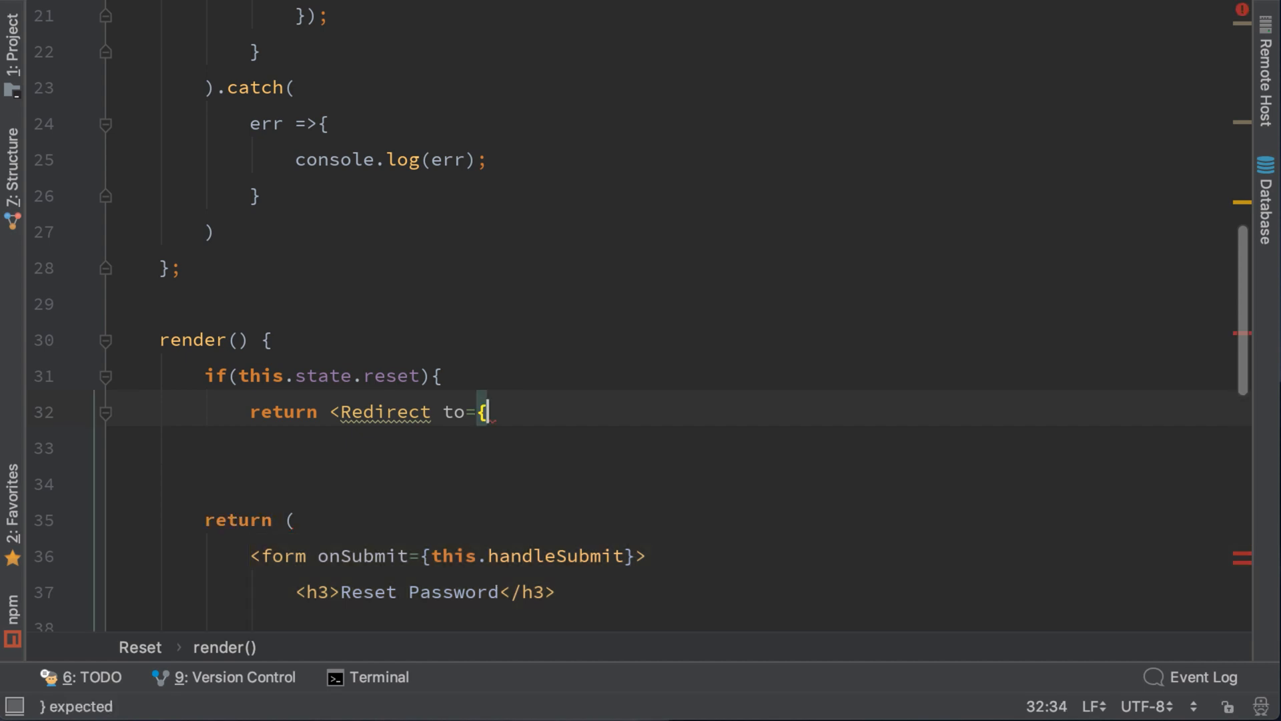
text(')
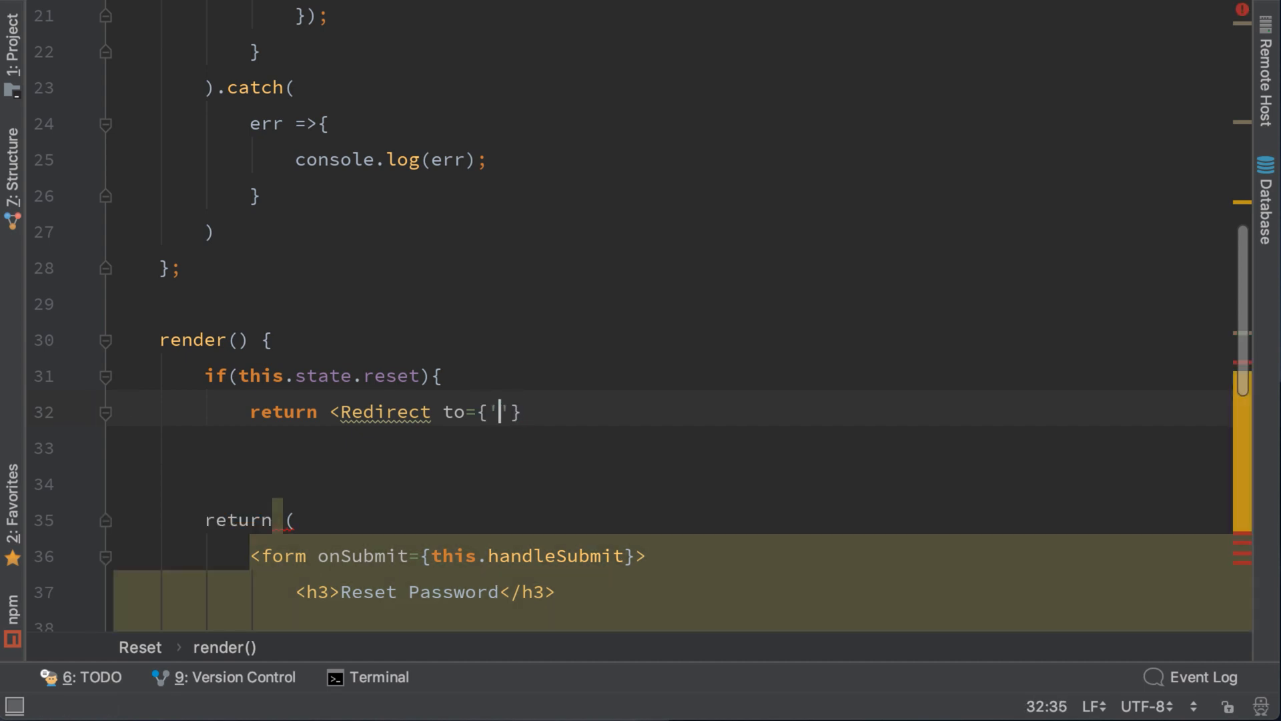
text(/login'} /)
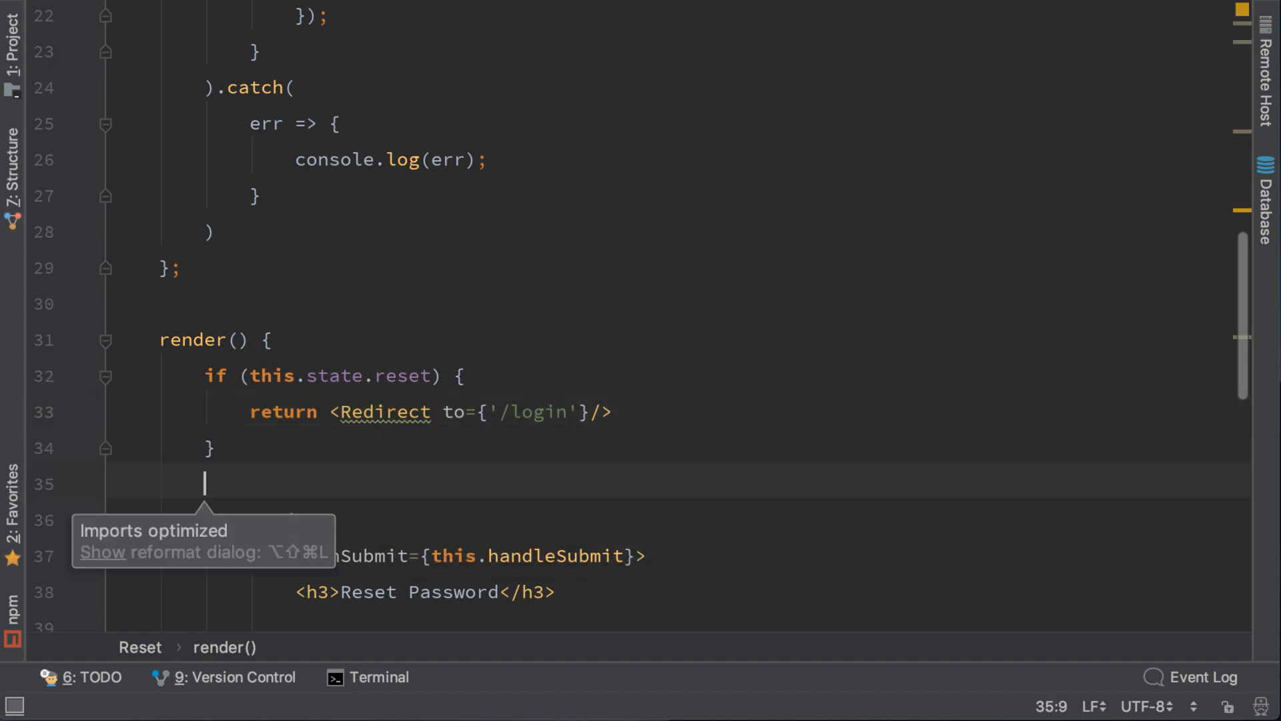
click(385, 304)
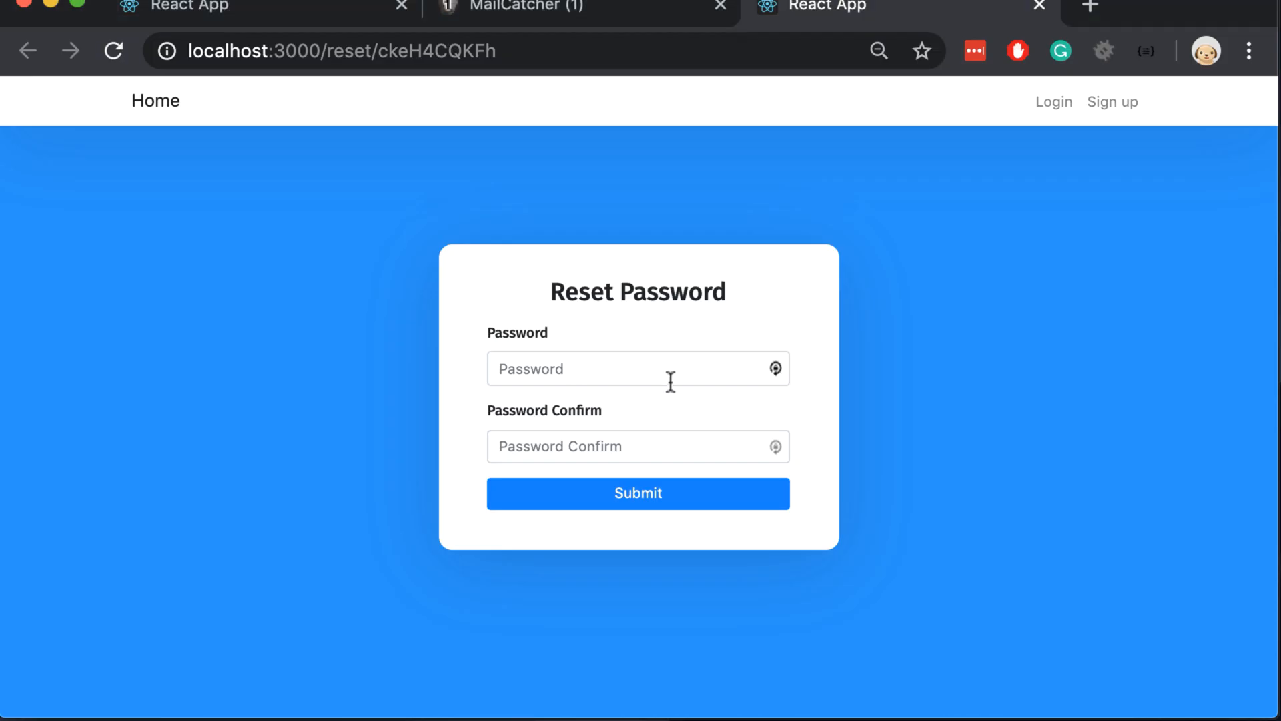
Enter a new password and its confirmation on the Reset Password form and submit.
click(637, 368)
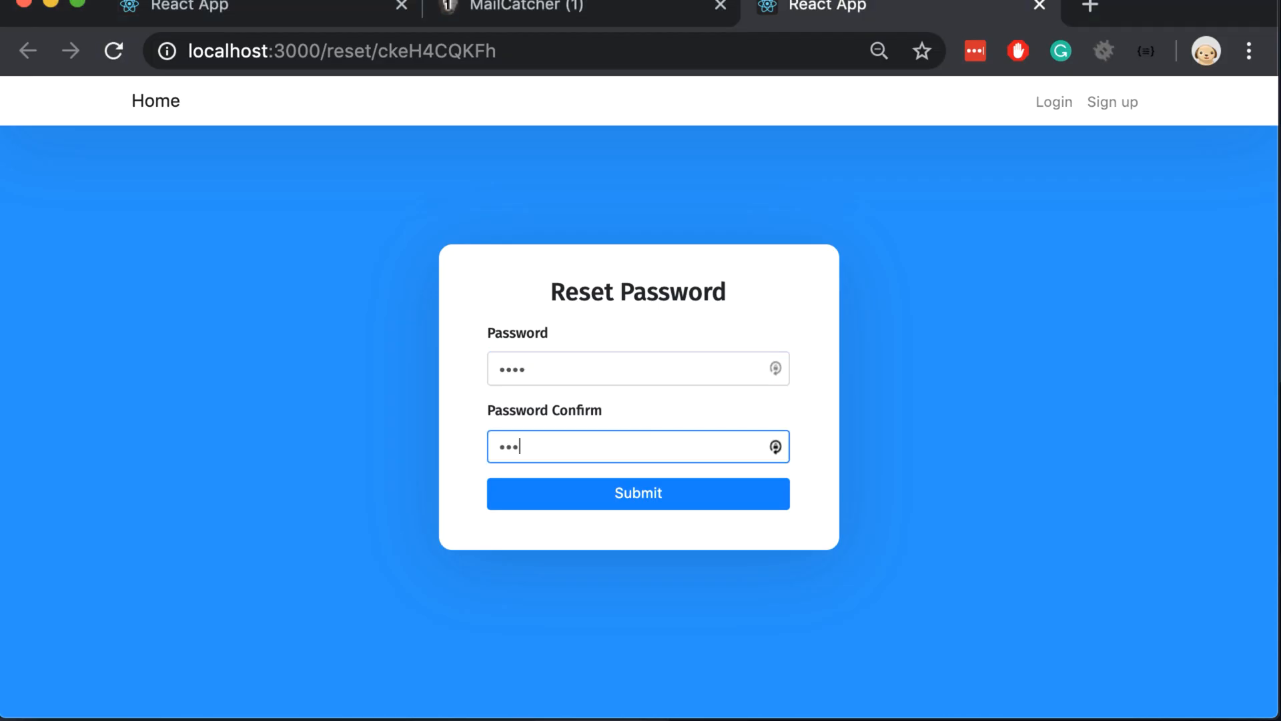
click(638, 492)
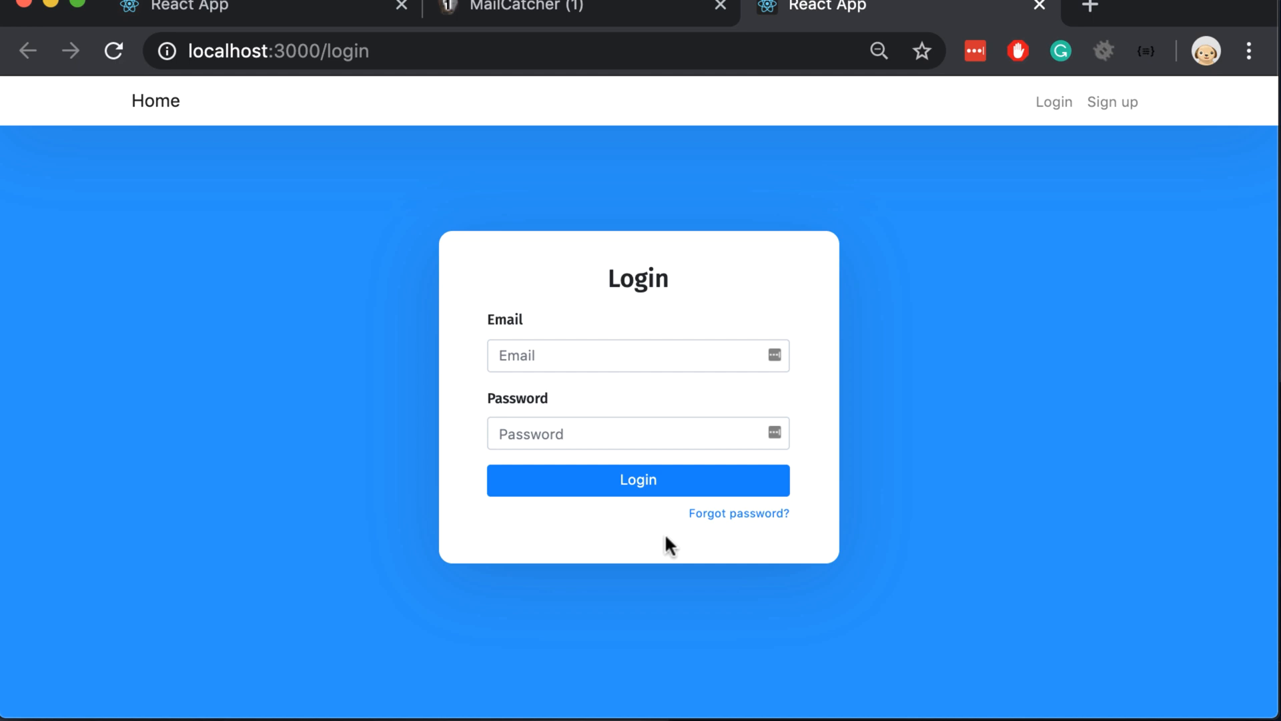
click(638, 356)
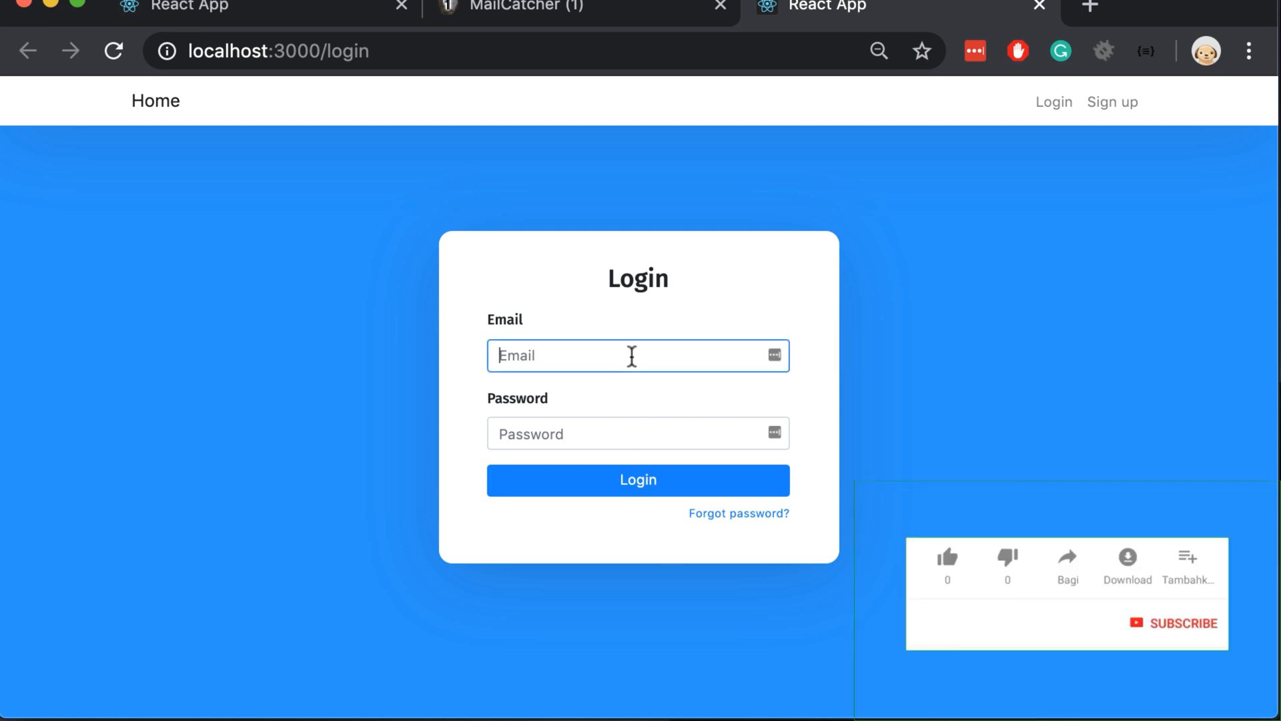
text(a@a.com)
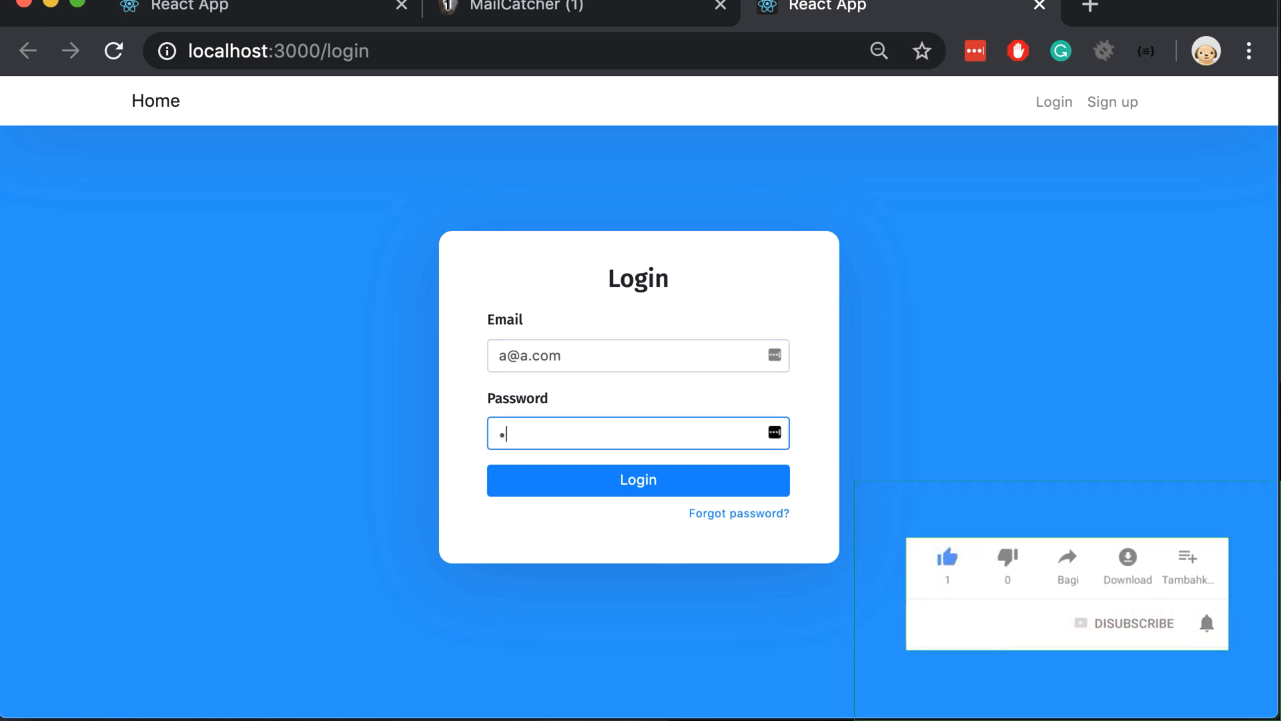
click(637, 479)
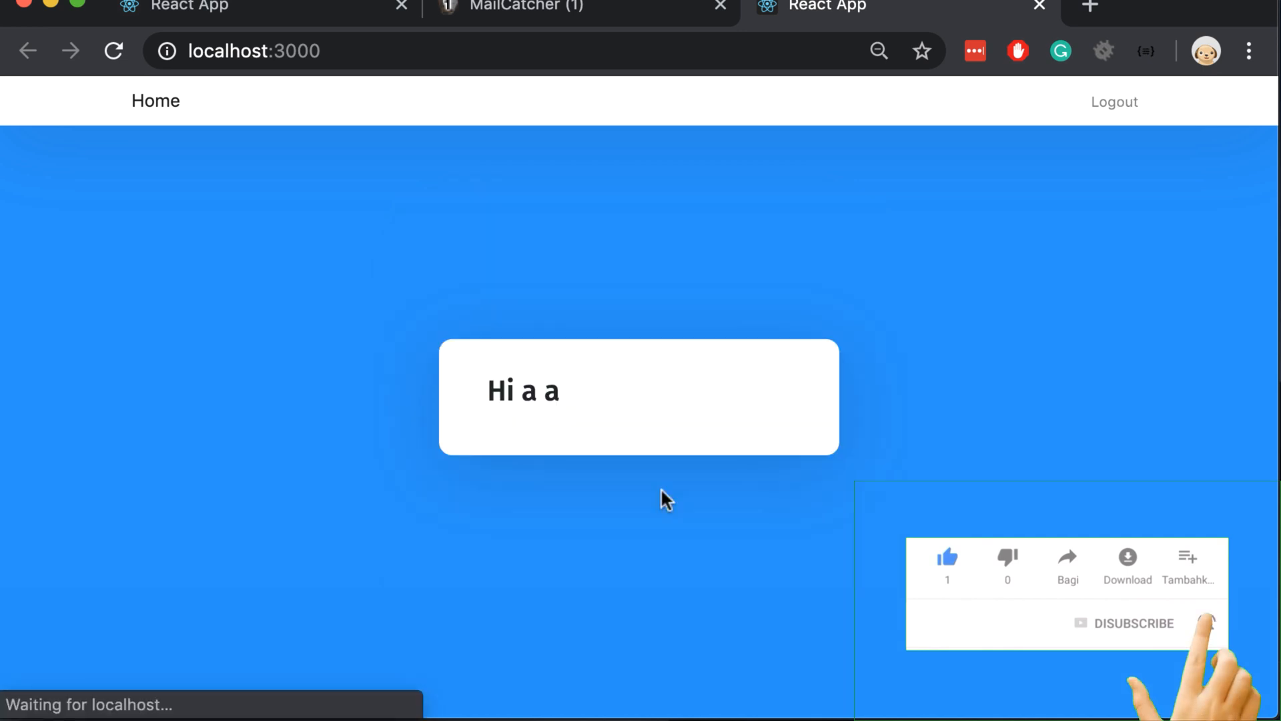